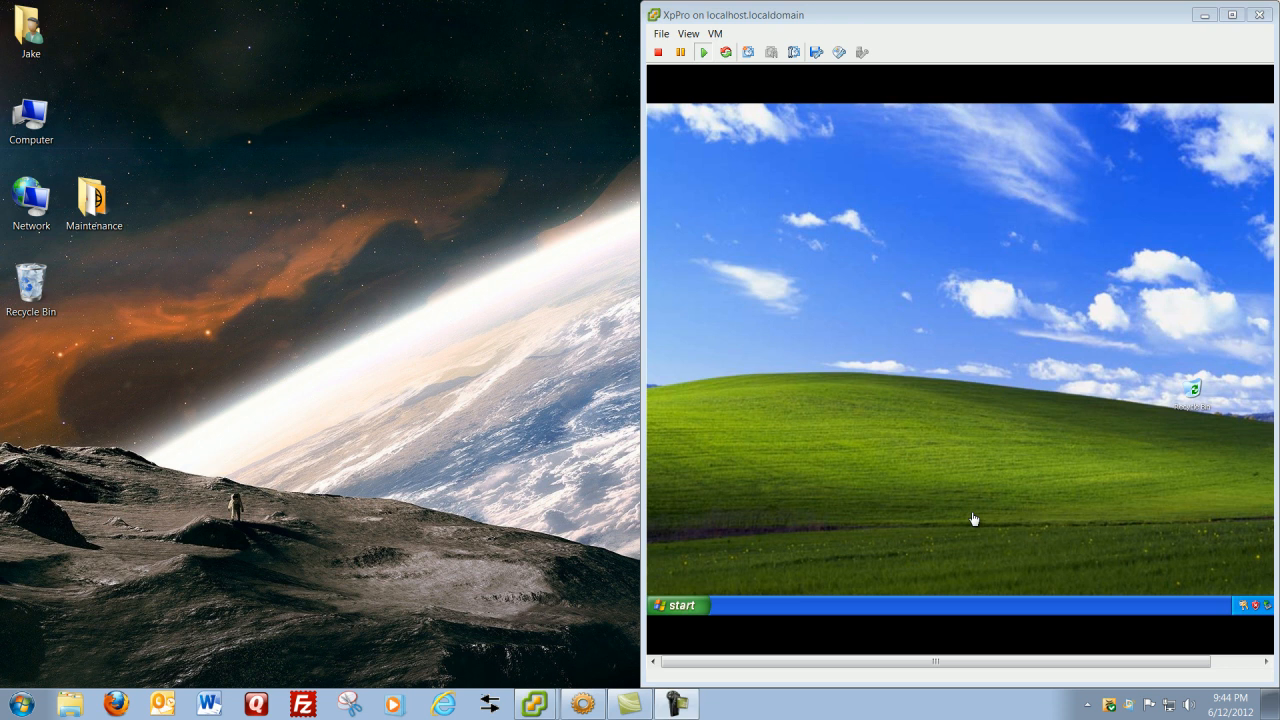
pyautogui.moveTo(613, 553)
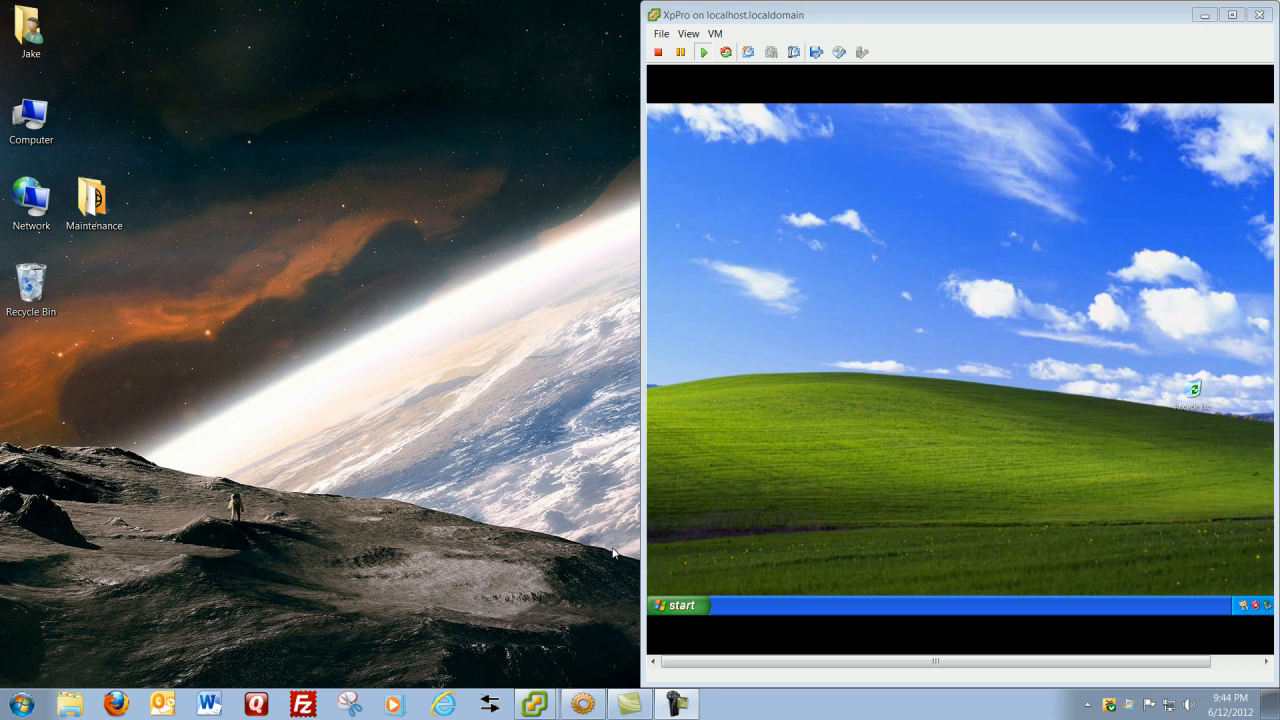
pyautogui.moveTo(395, 555)
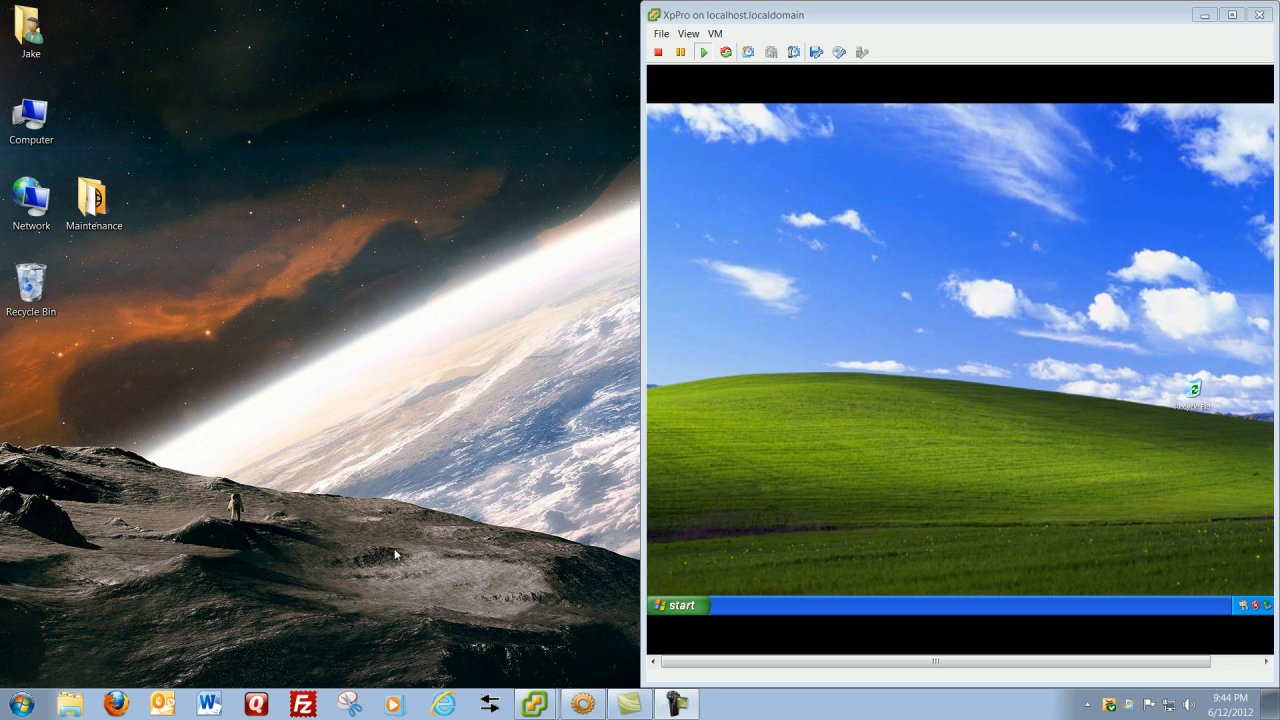
pyautogui.moveTo(311, 508)
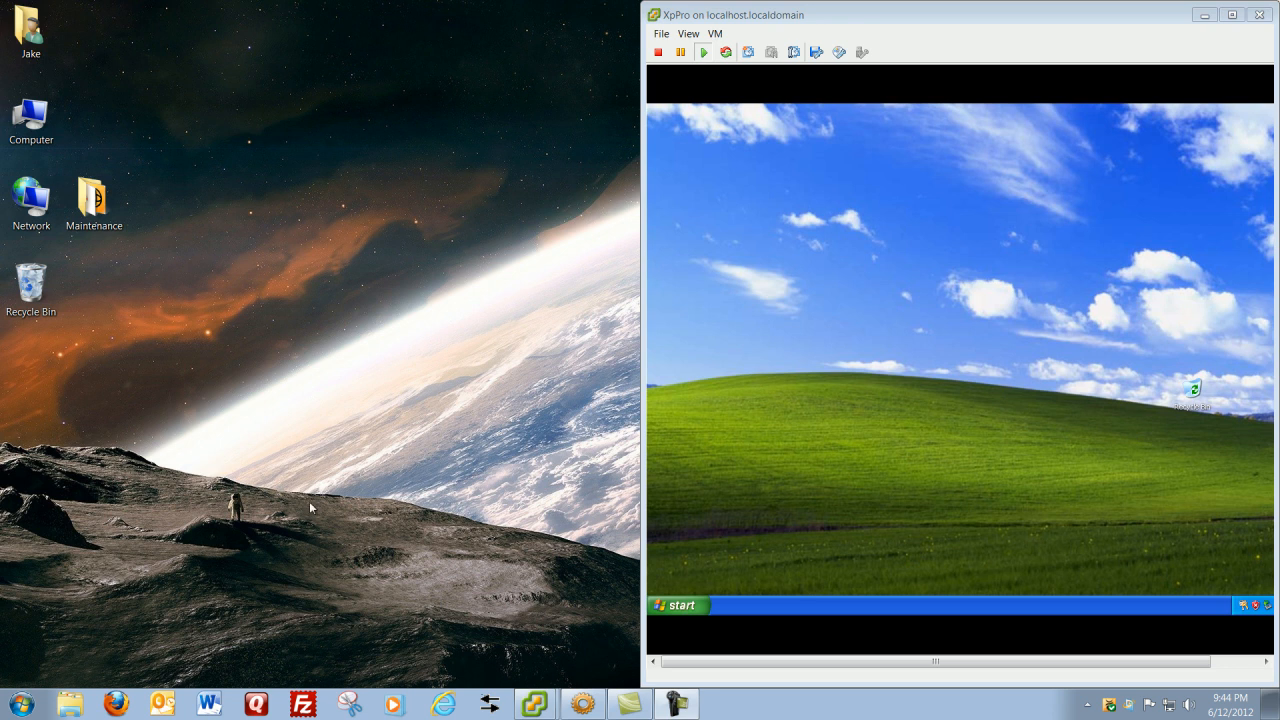
pyautogui.moveTo(138, 629)
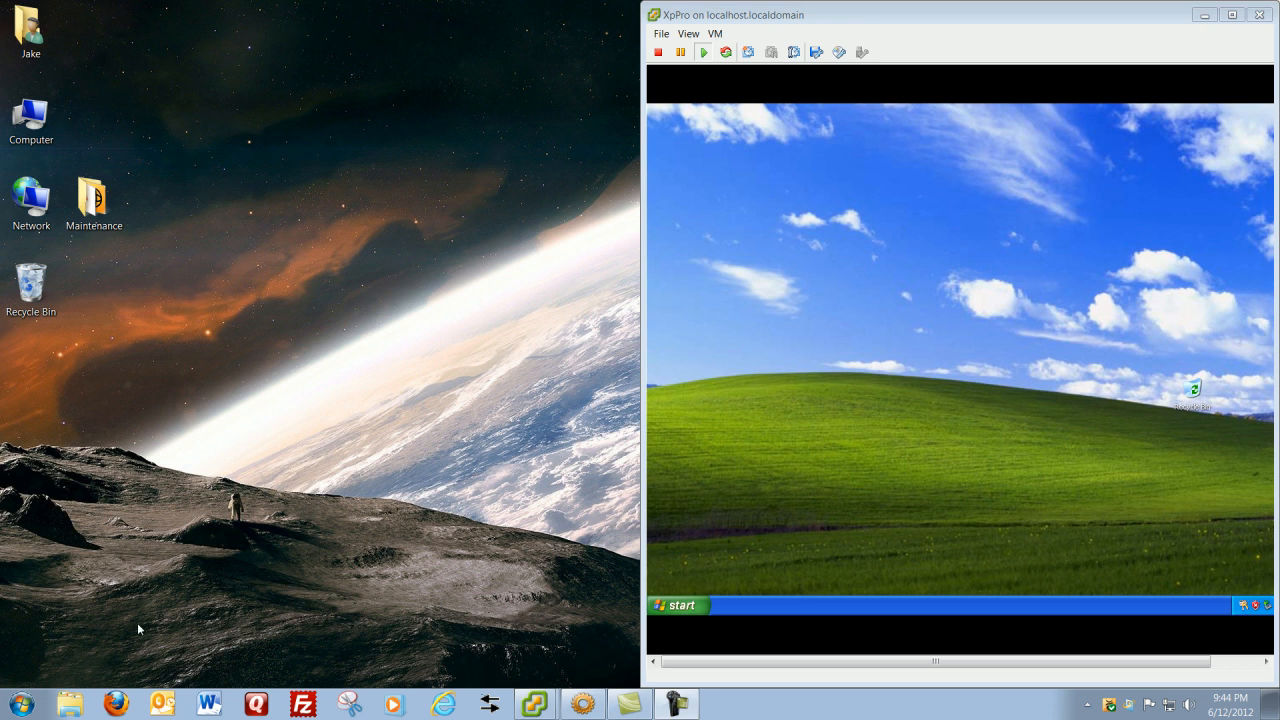
pyautogui.moveTo(435, 395)
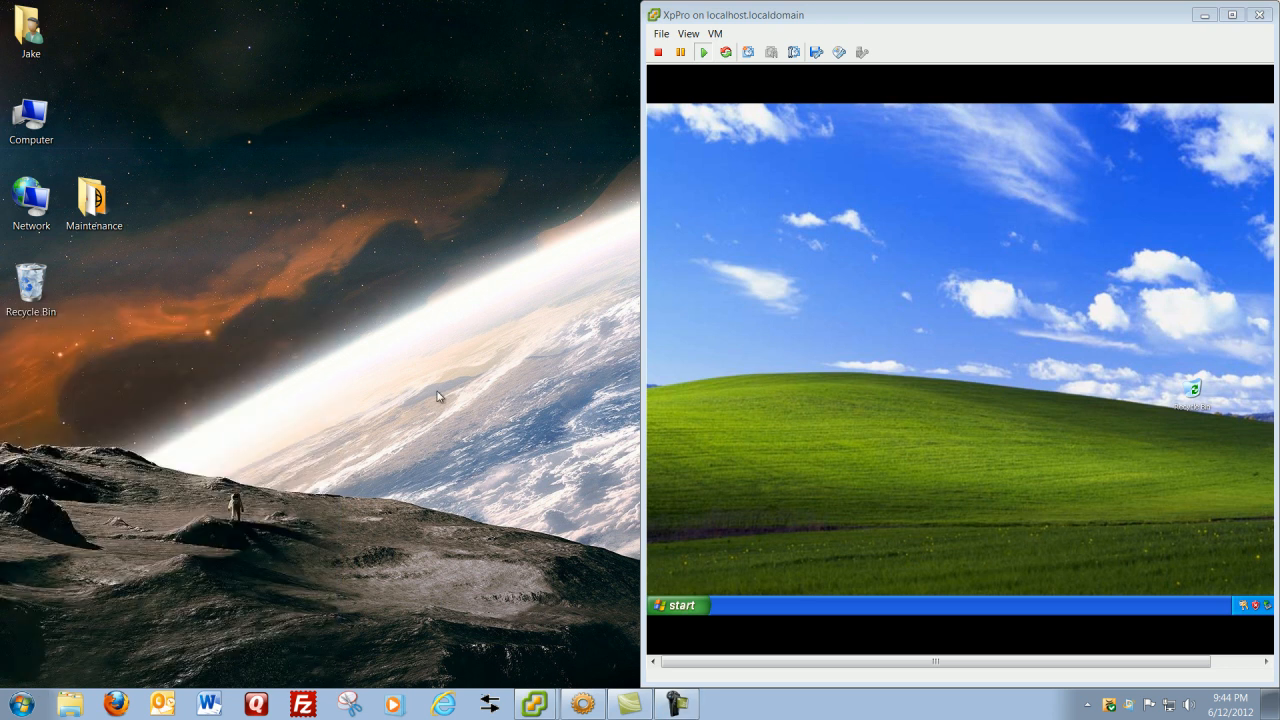
pyautogui.moveTo(253, 343)
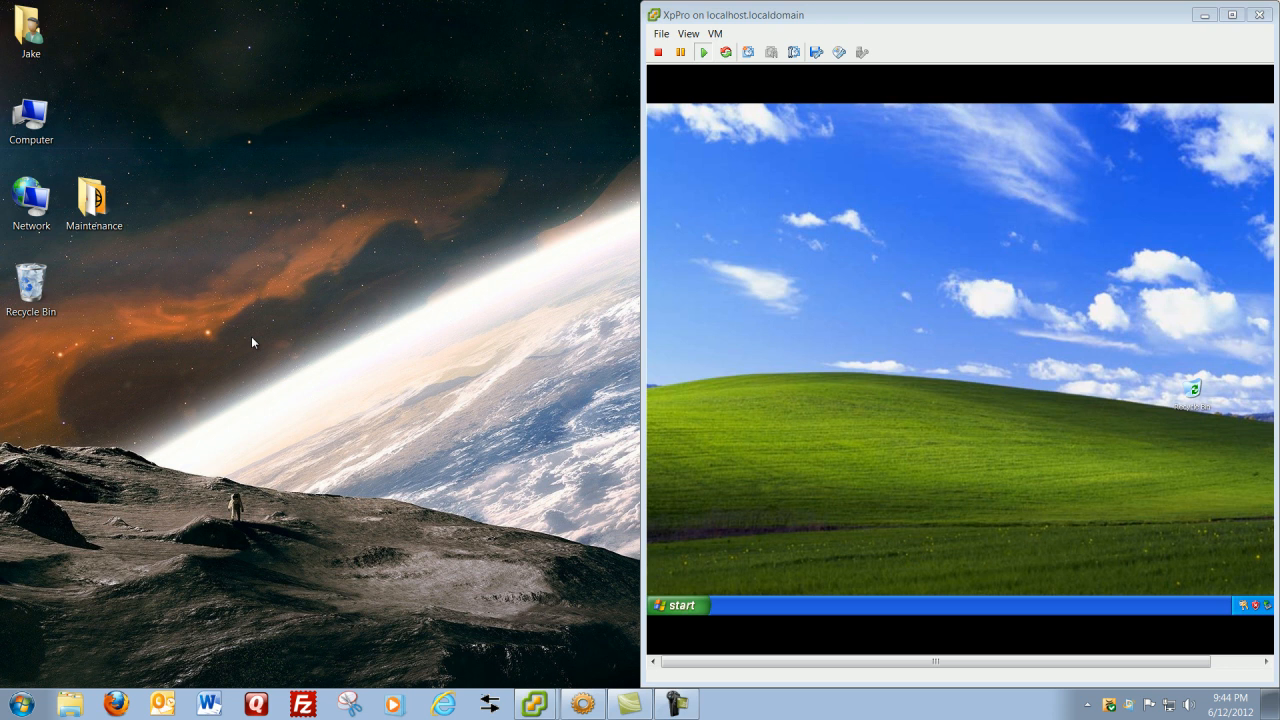
pyautogui.moveTo(527, 526)
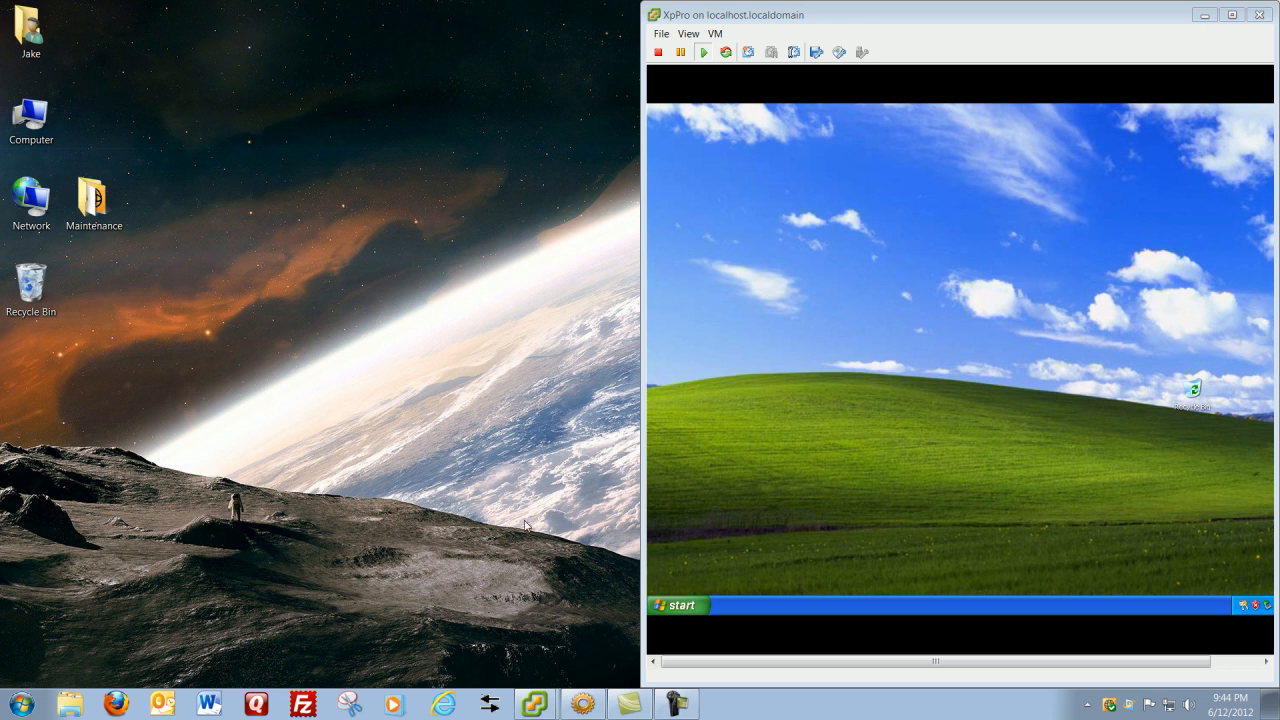
pyautogui.moveTo(966, 402)
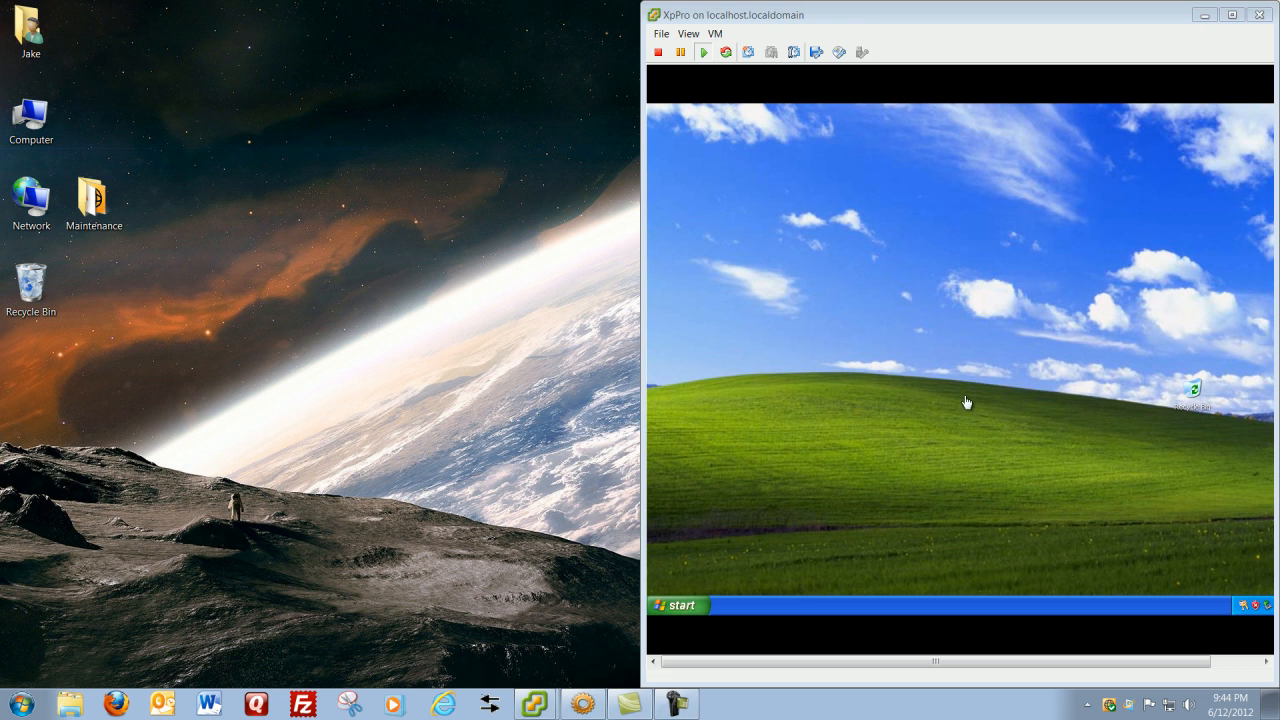
pyautogui.moveTo(658, 507)
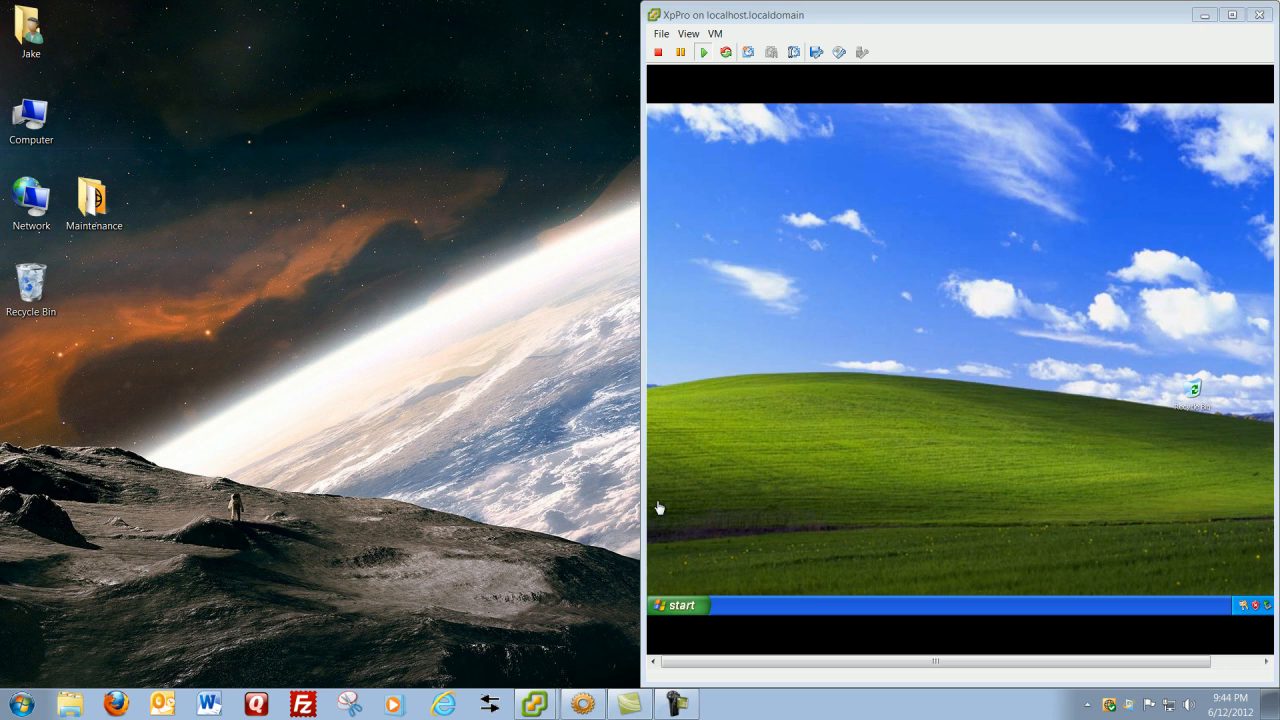
pyautogui.moveTo(533, 539)
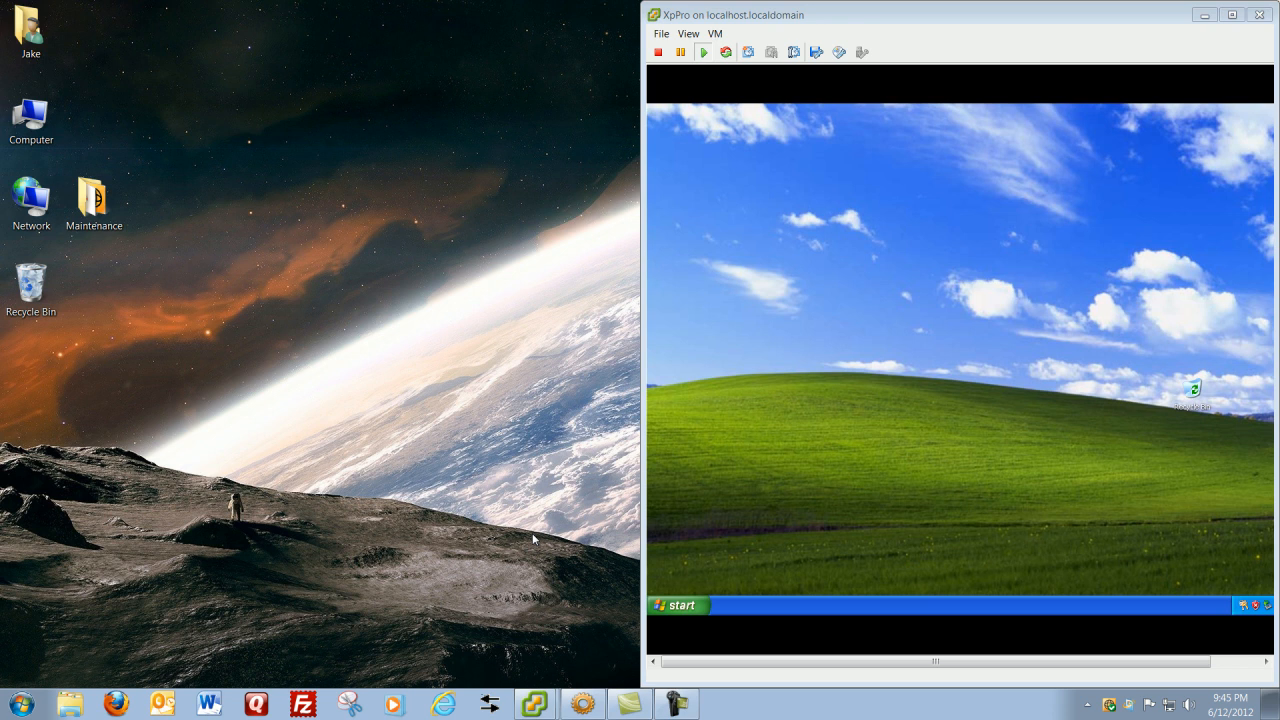
pyautogui.moveTo(5, 678)
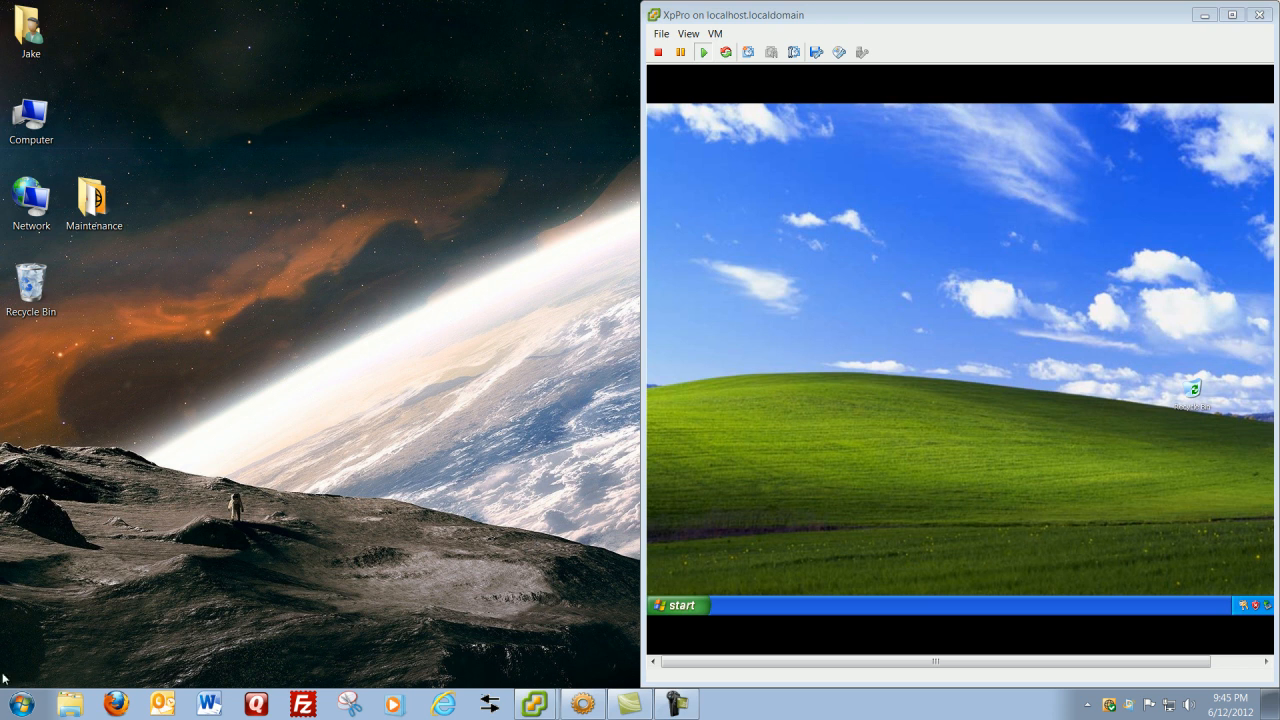
# - Launch cmd from the Windows 7 host's Start menu search
pyautogui.click(15, 703)
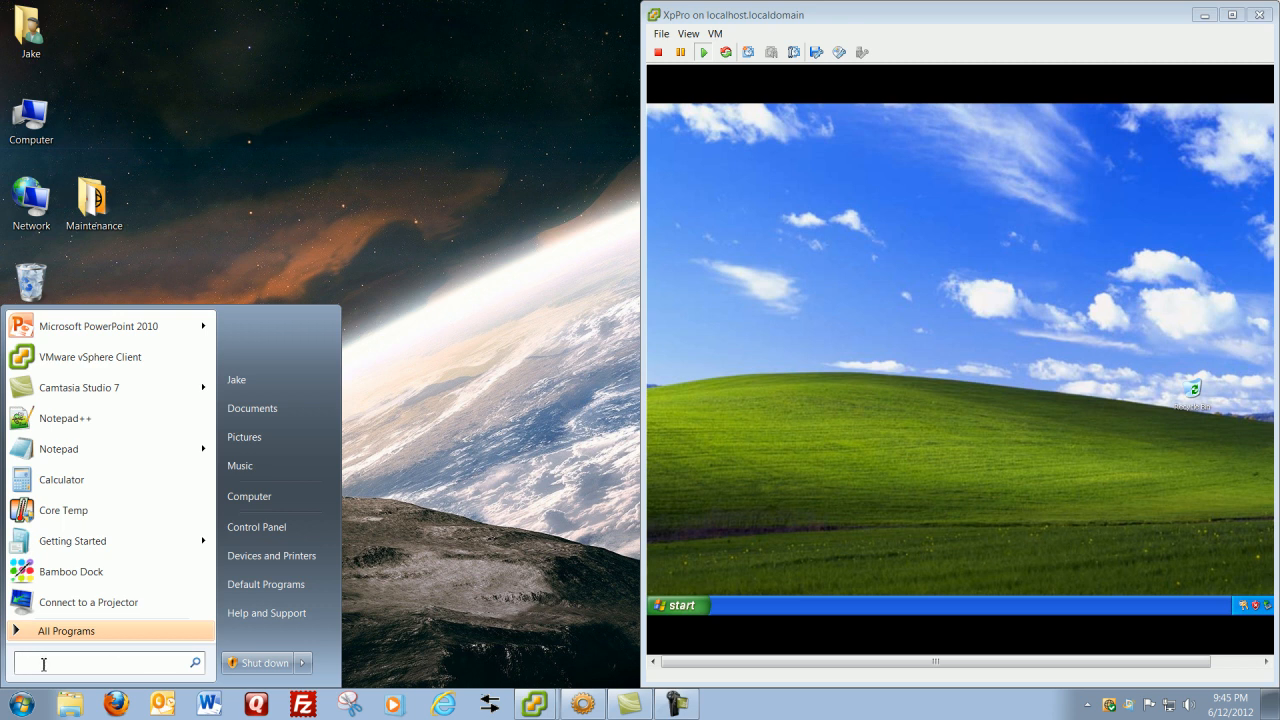
pyautogui.write('d')
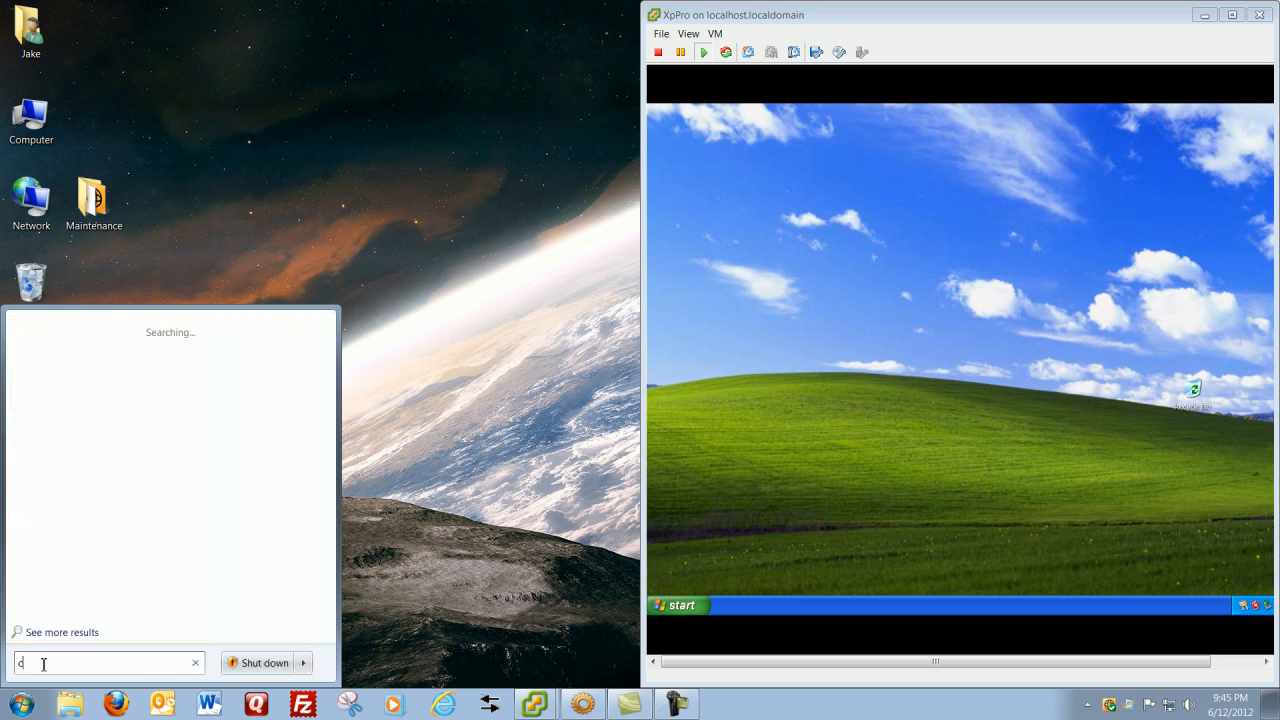
pyautogui.write('md')
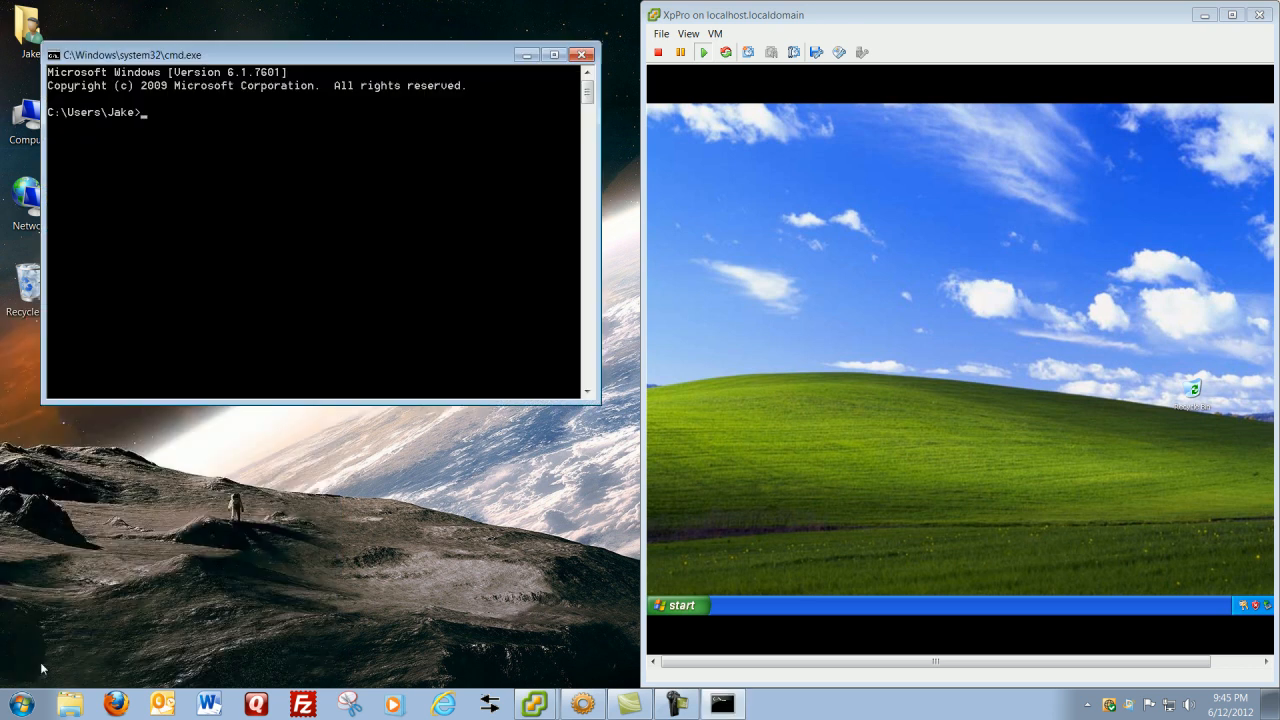
# - Start cmd via Start > Run inside the Windows XP virtual machine
pyautogui.click(678, 605)
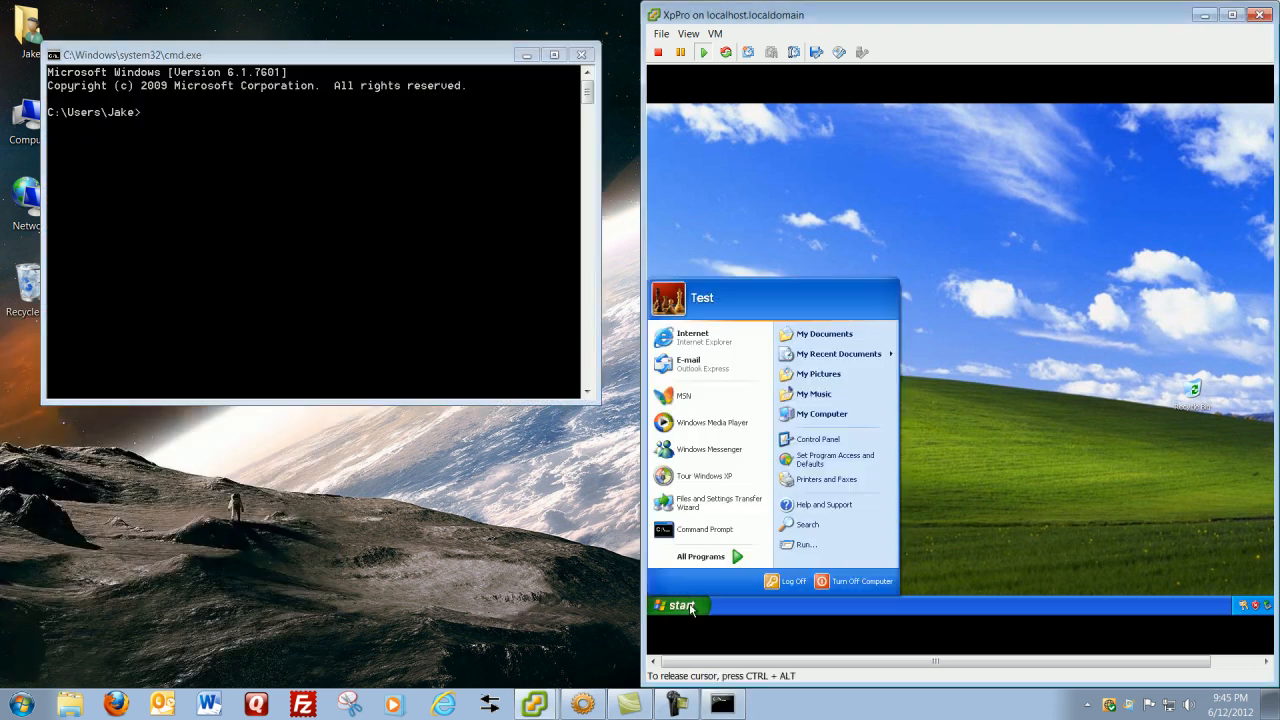
pyautogui.moveTo(728, 589)
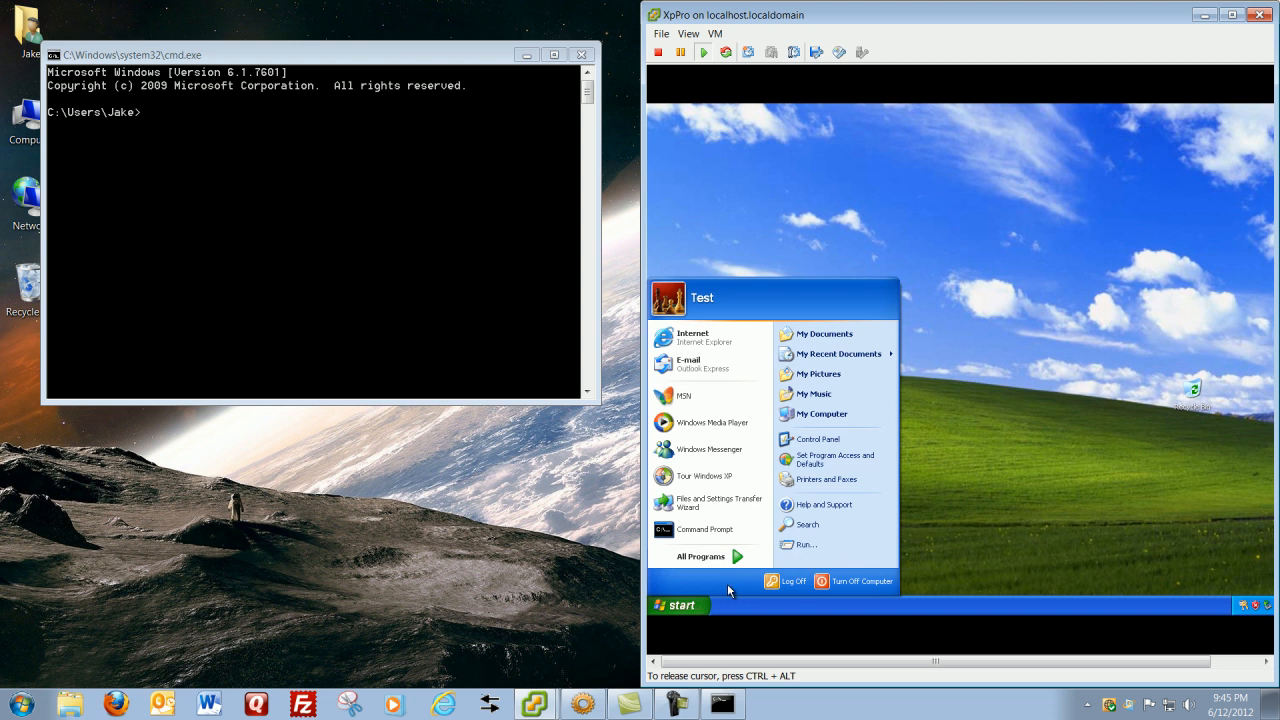
pyautogui.moveTo(805, 545)
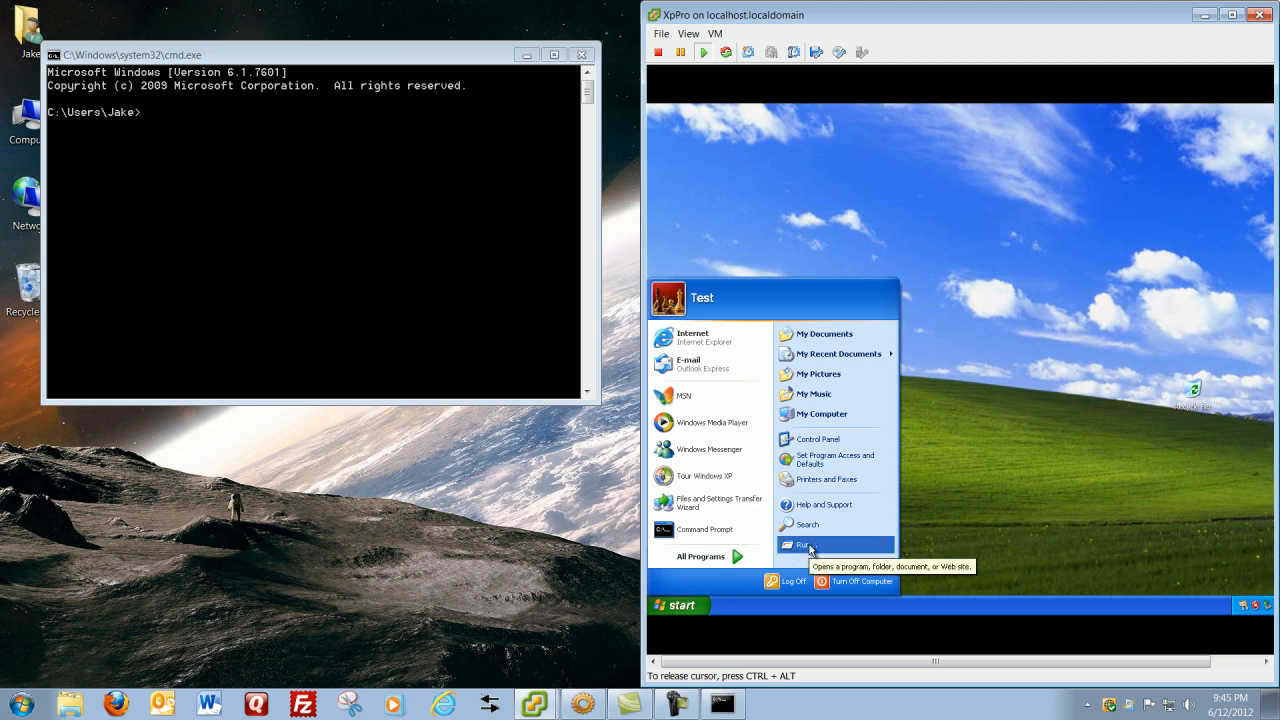
pyautogui.click(800, 544)
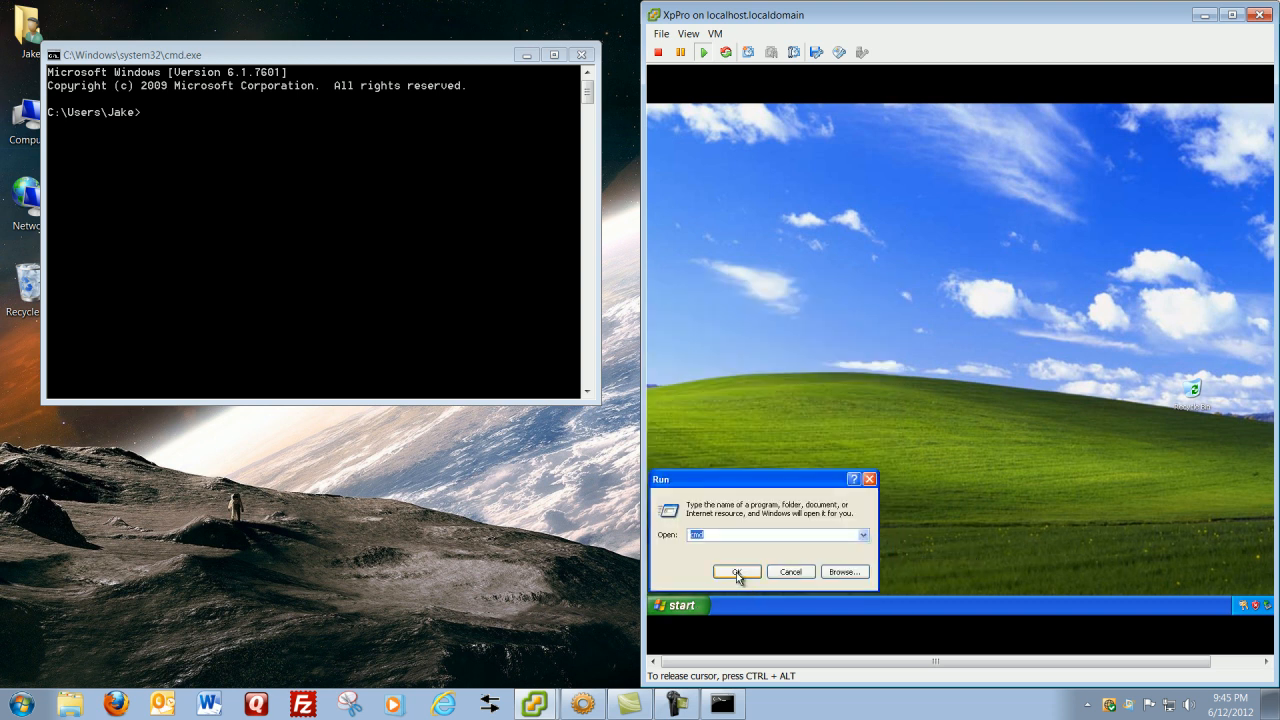
pyautogui.click(735, 571)
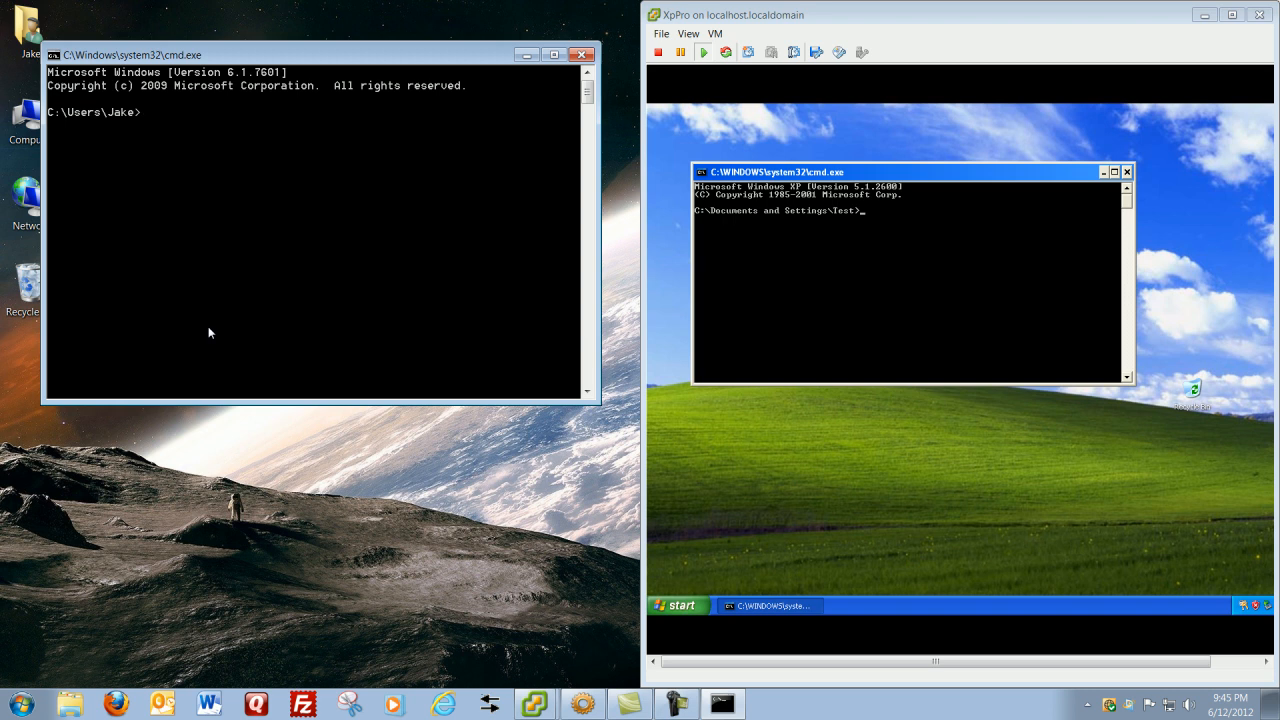
# - Run ipconfig on the host, reading IPv4 192.168.1.10, mask 255.255.255.0, gateway 192.168.1.250
pyautogui.write('ipcon')
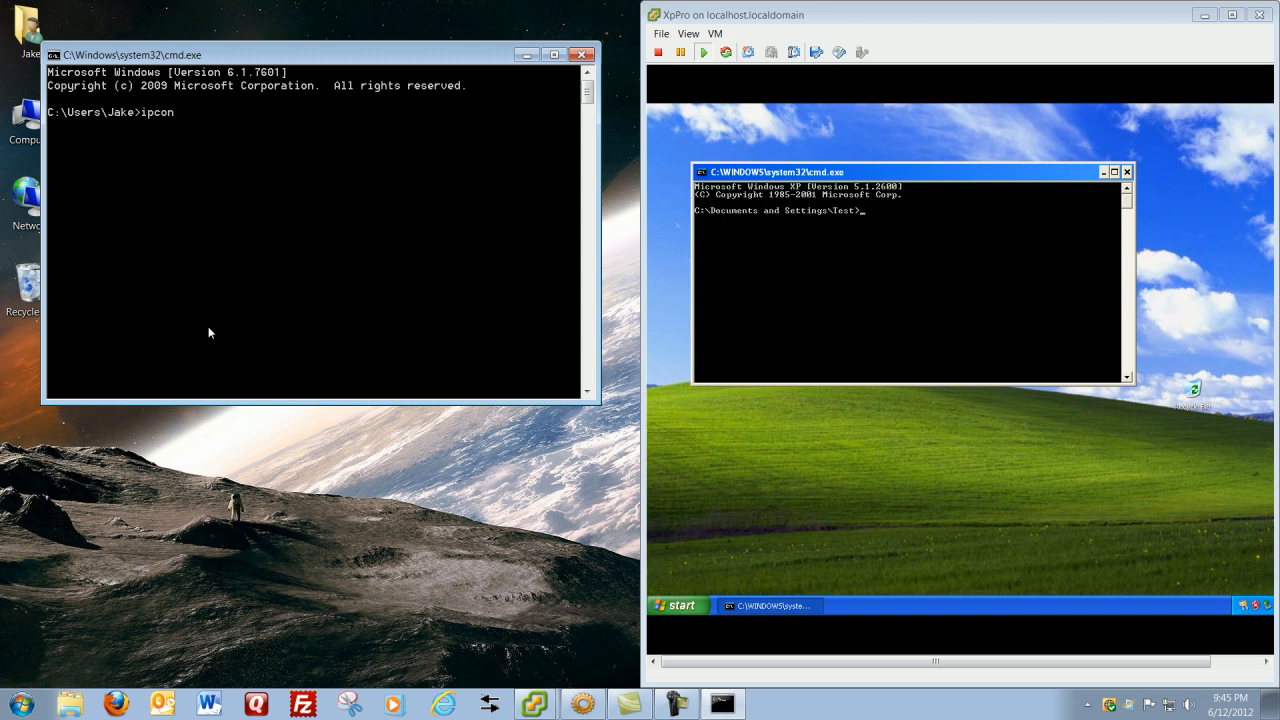
pyautogui.write('fig')
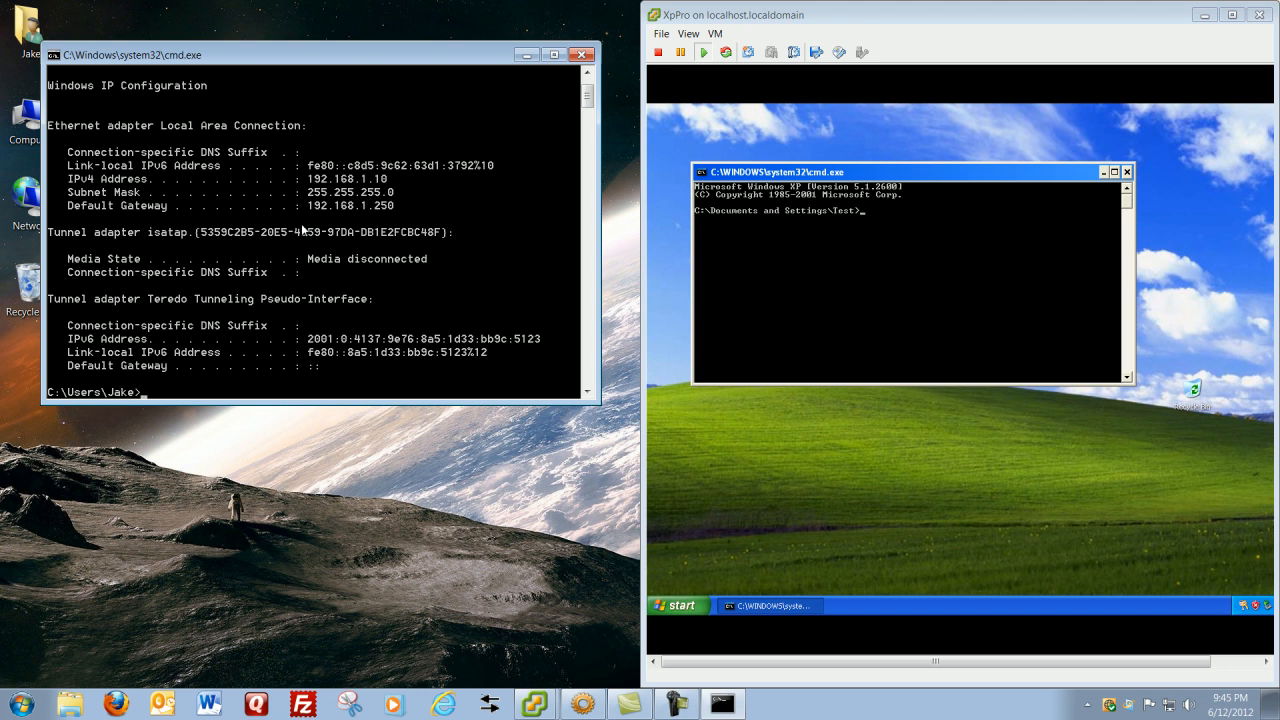
pyautogui.moveTo(390, 188)
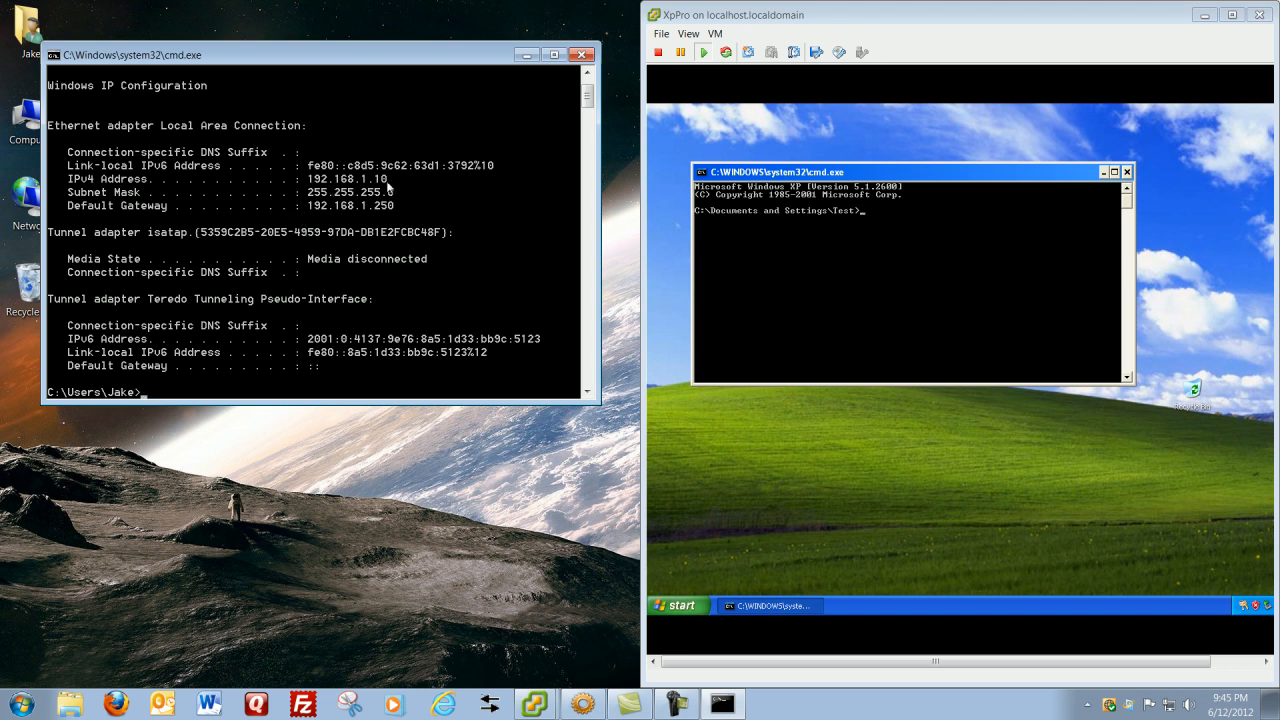
pyautogui.moveTo(388, 189)
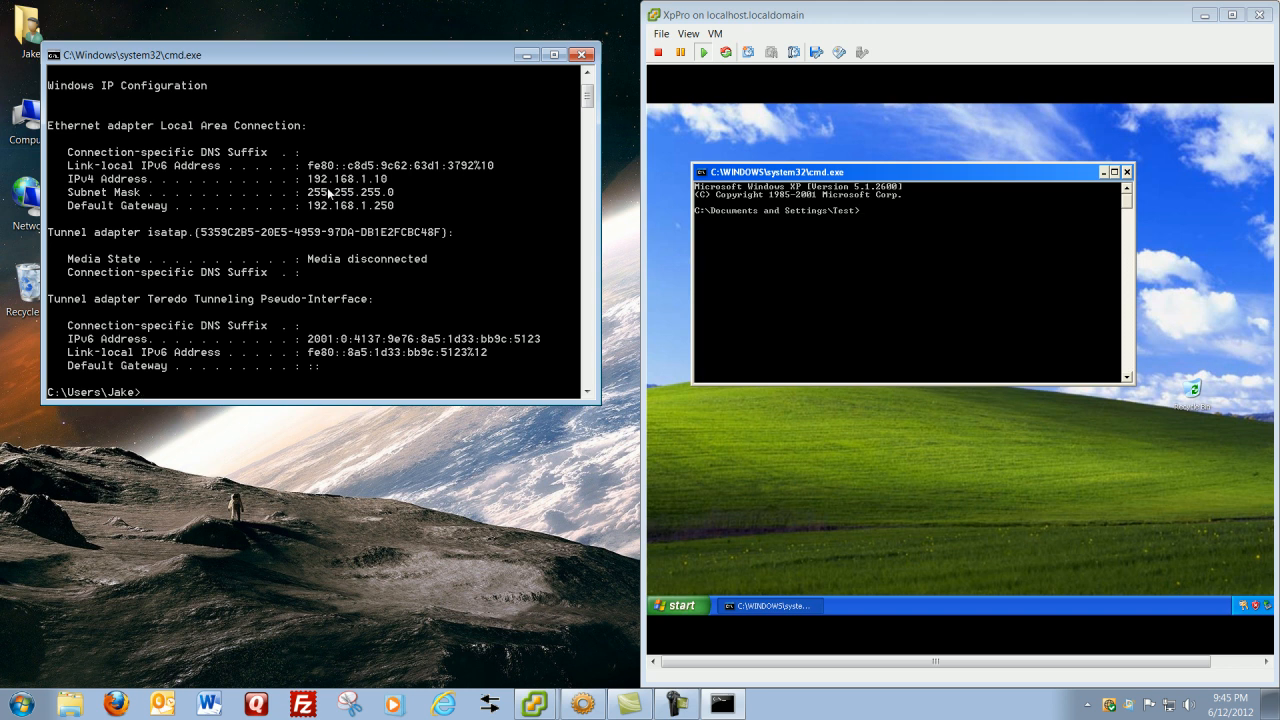
pyautogui.moveTo(310, 205)
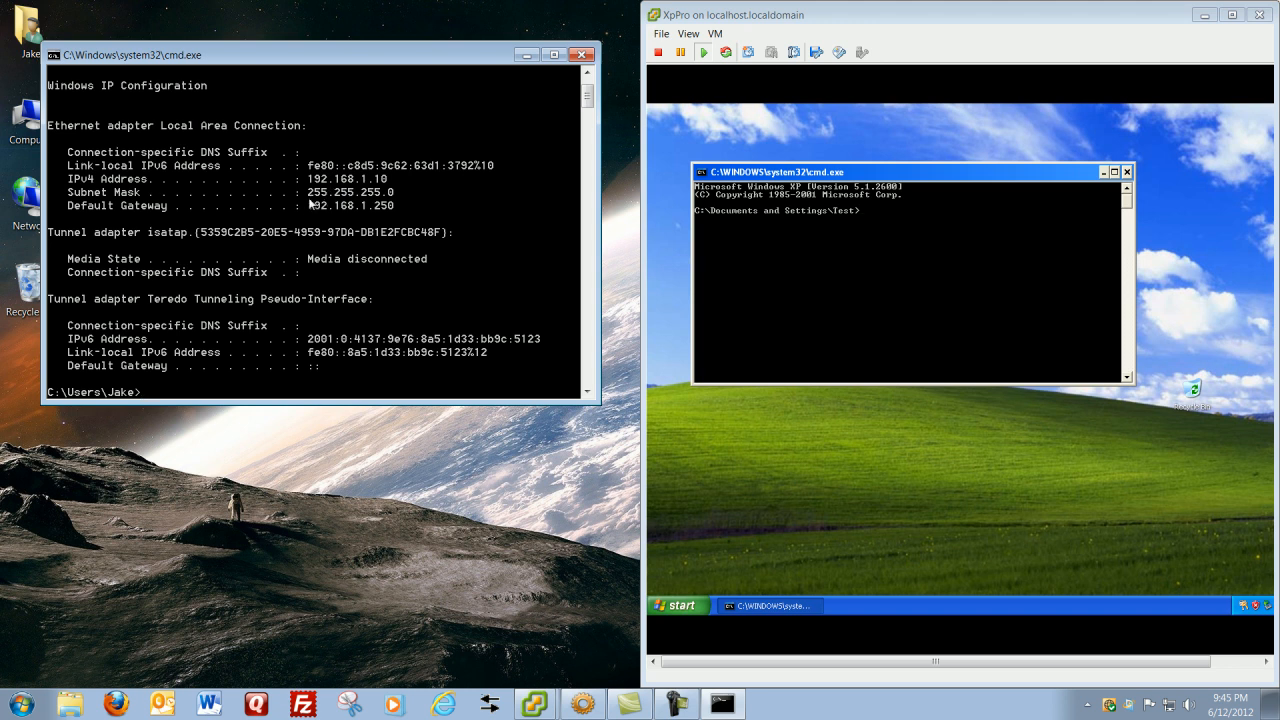
pyautogui.moveTo(365, 191)
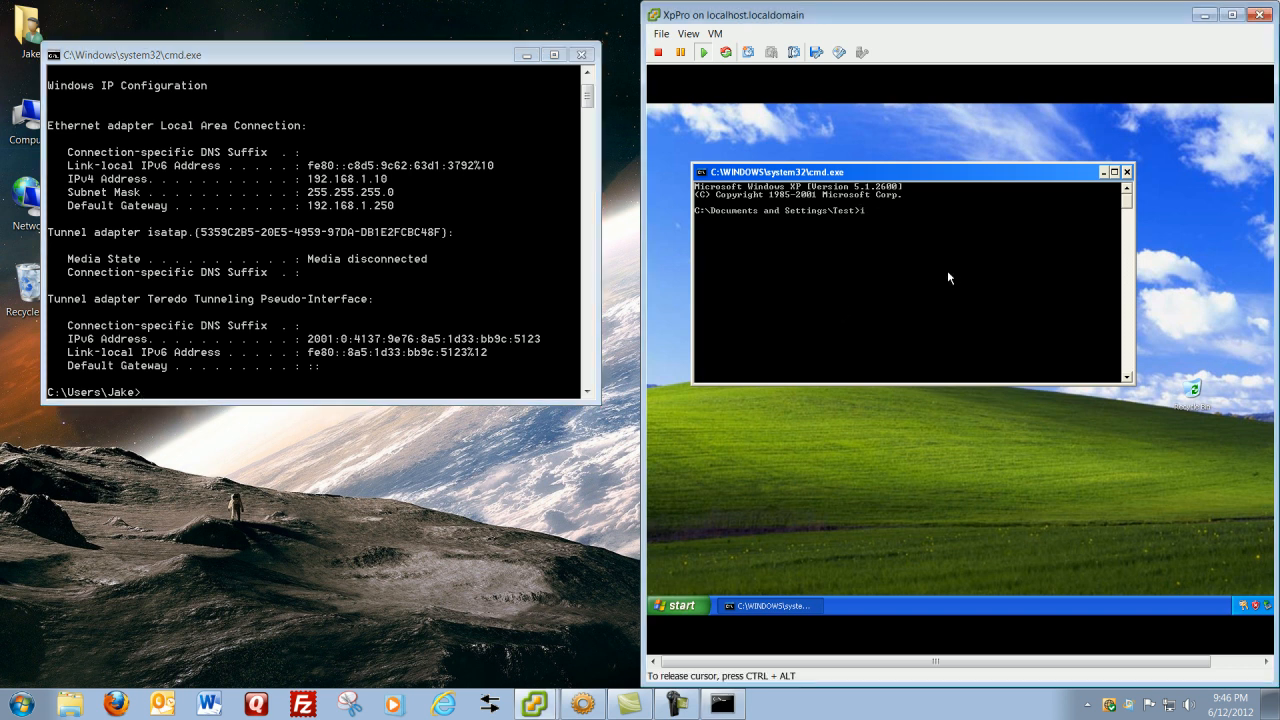
# - Run ipconfig in the XP guest, reading address 192.168.1.8 and gateway 192.168.1.250
pyautogui.write('ipconfig')
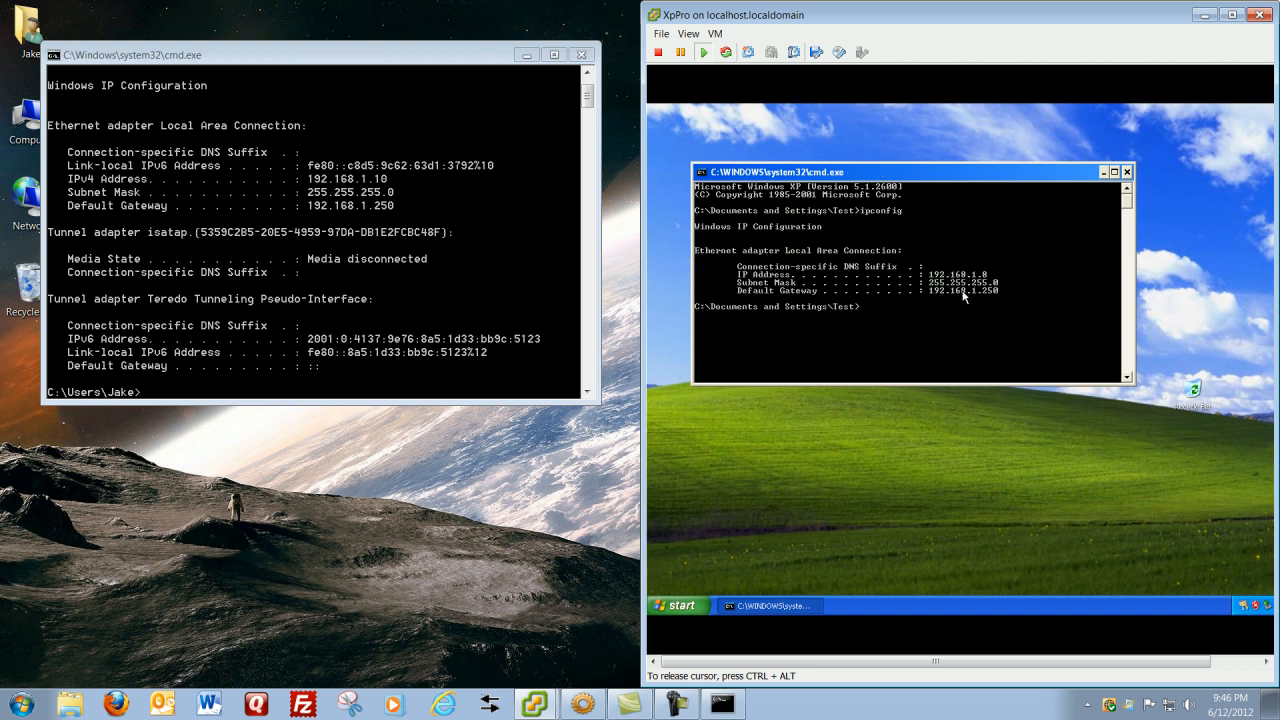
pyautogui.moveTo(950, 290)
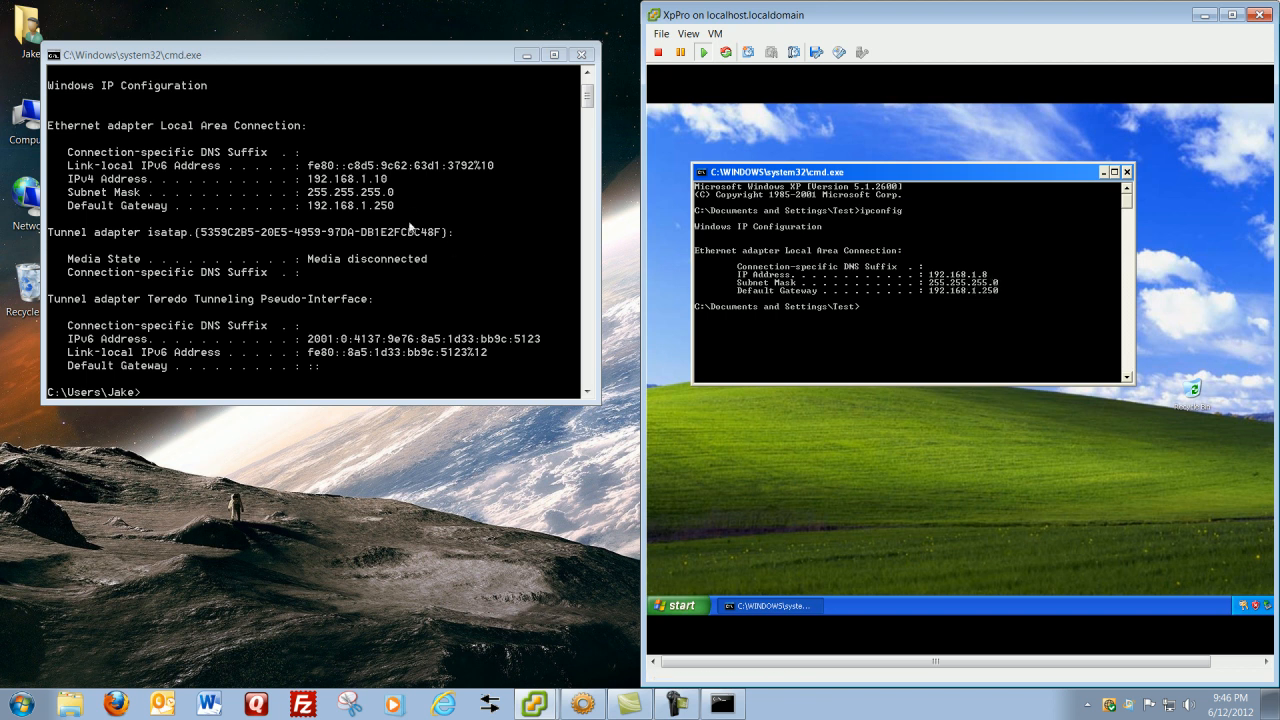
pyautogui.moveTo(954, 303)
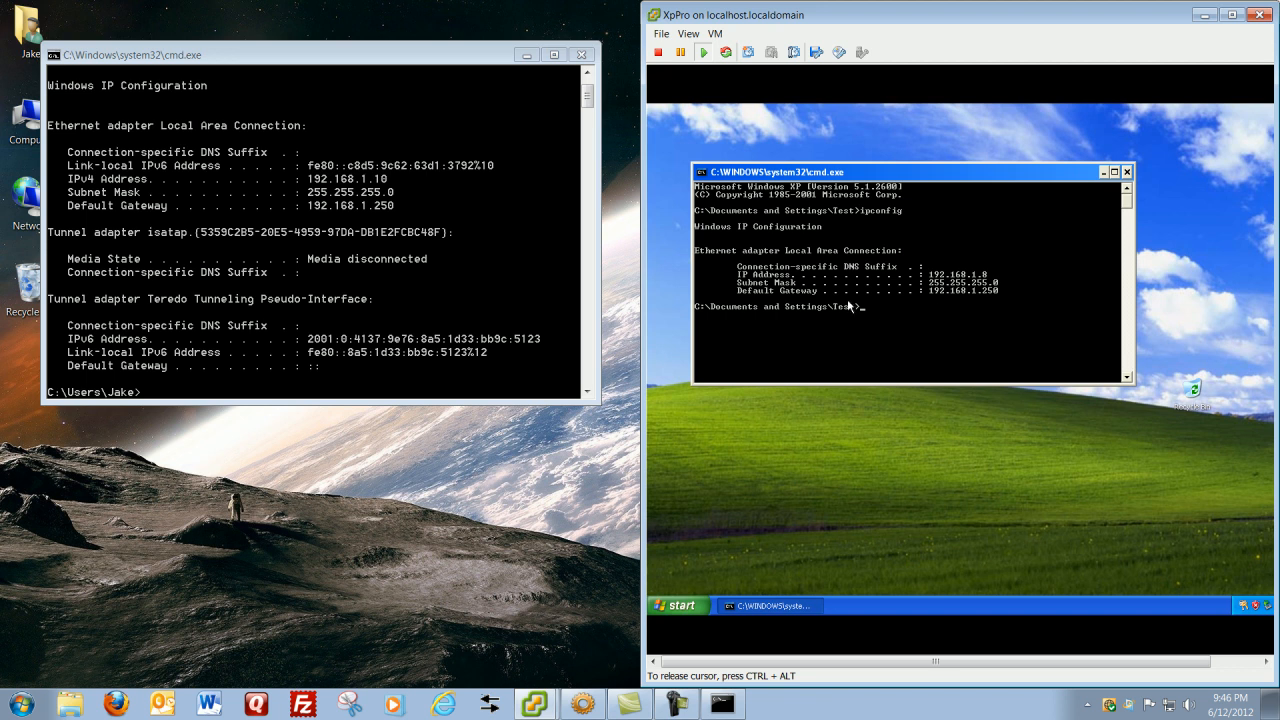
pyautogui.moveTo(675, 251)
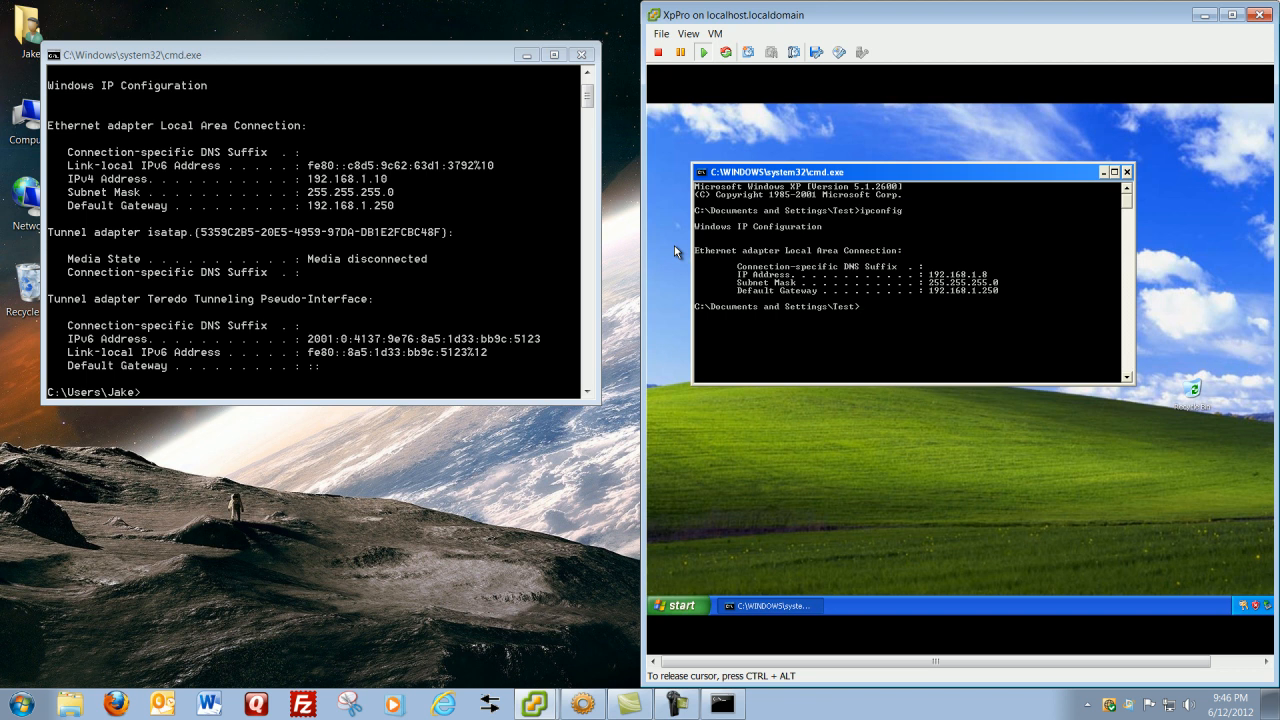
pyautogui.moveTo(672, 252)
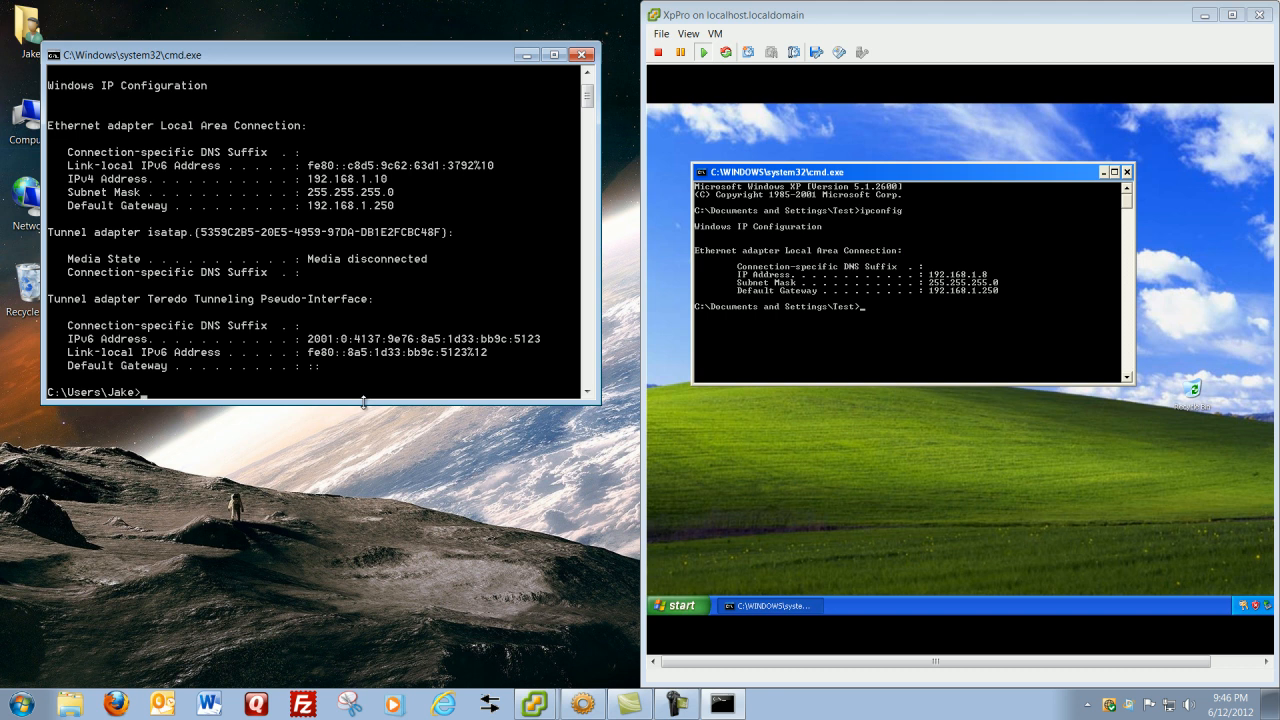
# - Run ipconfig /all on the host and scroll to see DHCP server 192.168.1.250
pyautogui.write('ip')
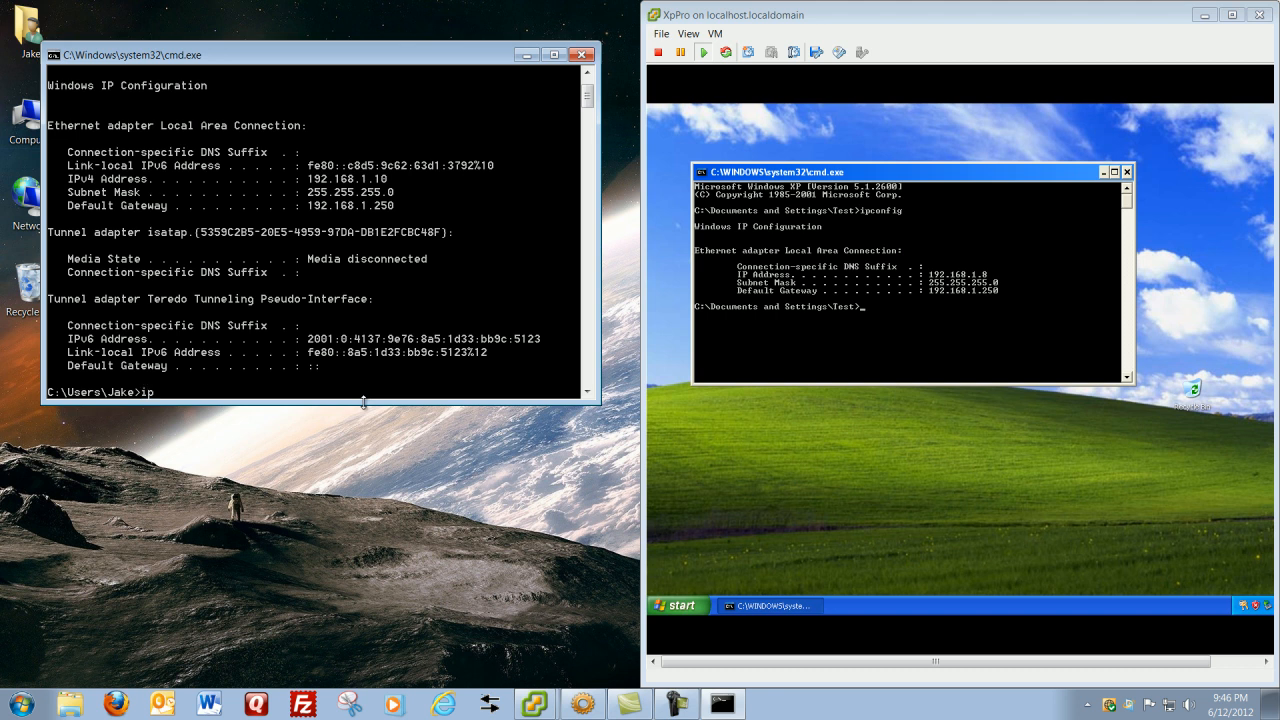
pyautogui.write('con')
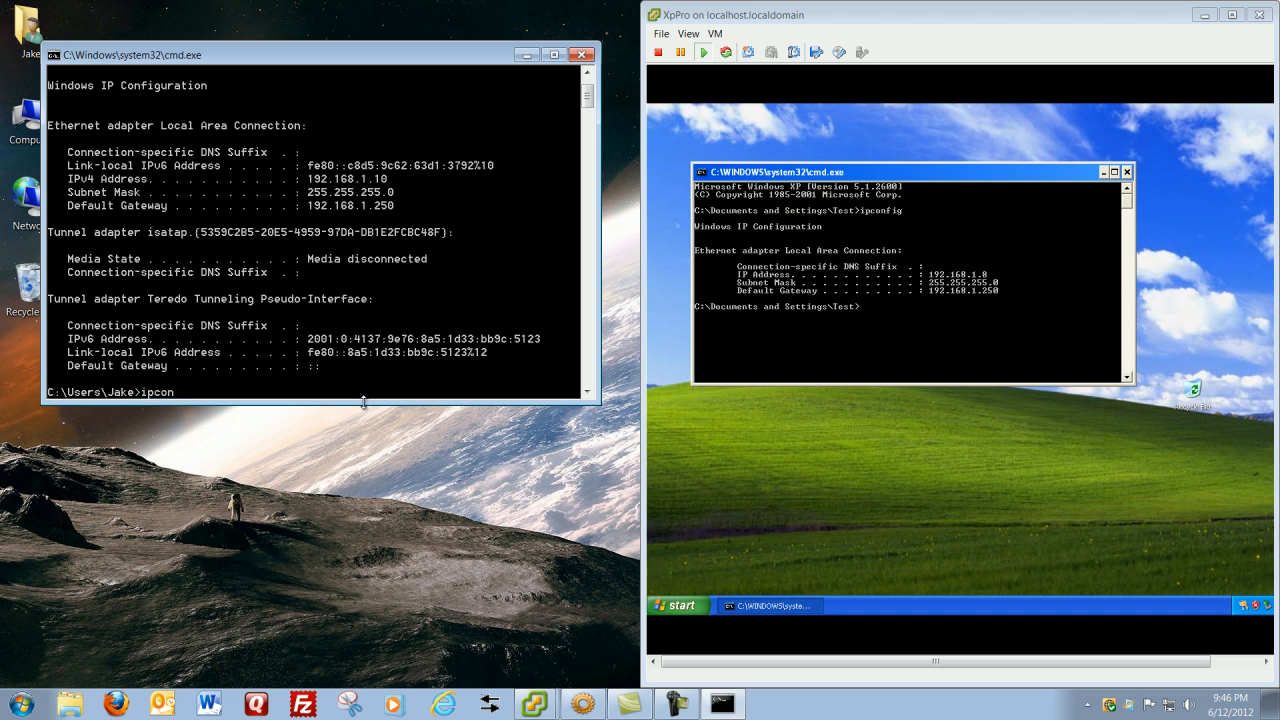
pyautogui.write('fig')
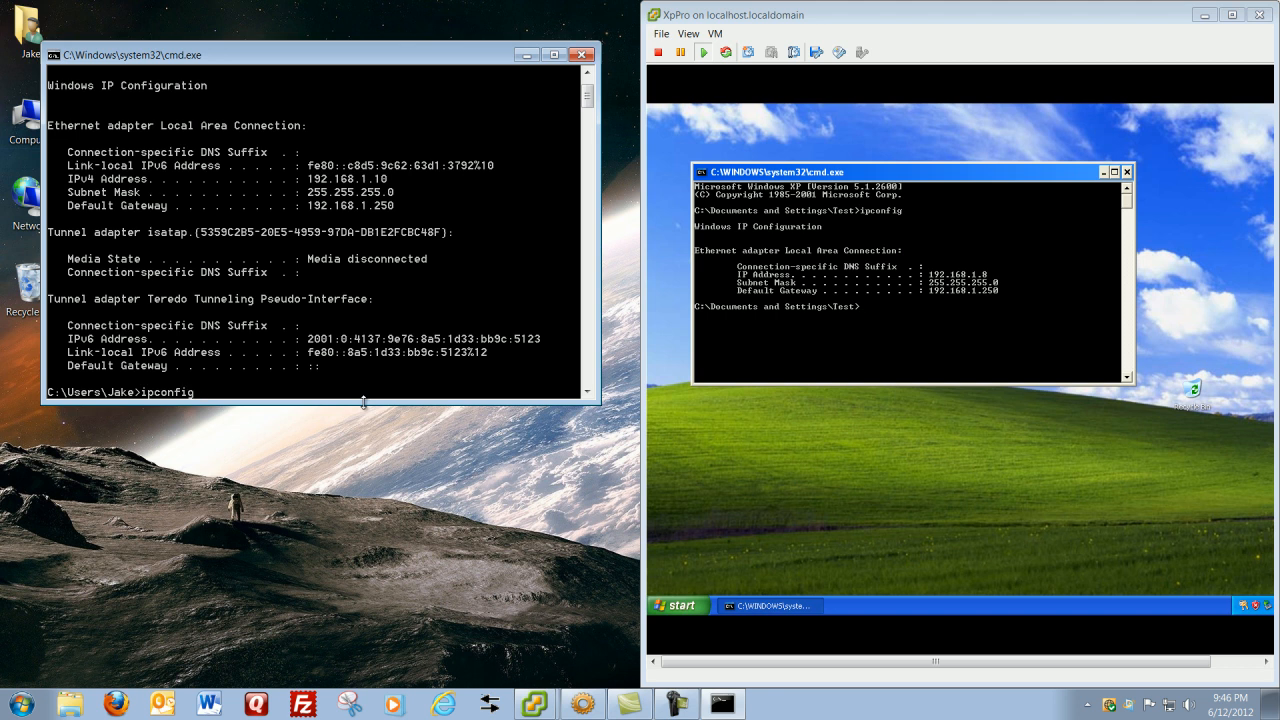
pyautogui.write('/all')
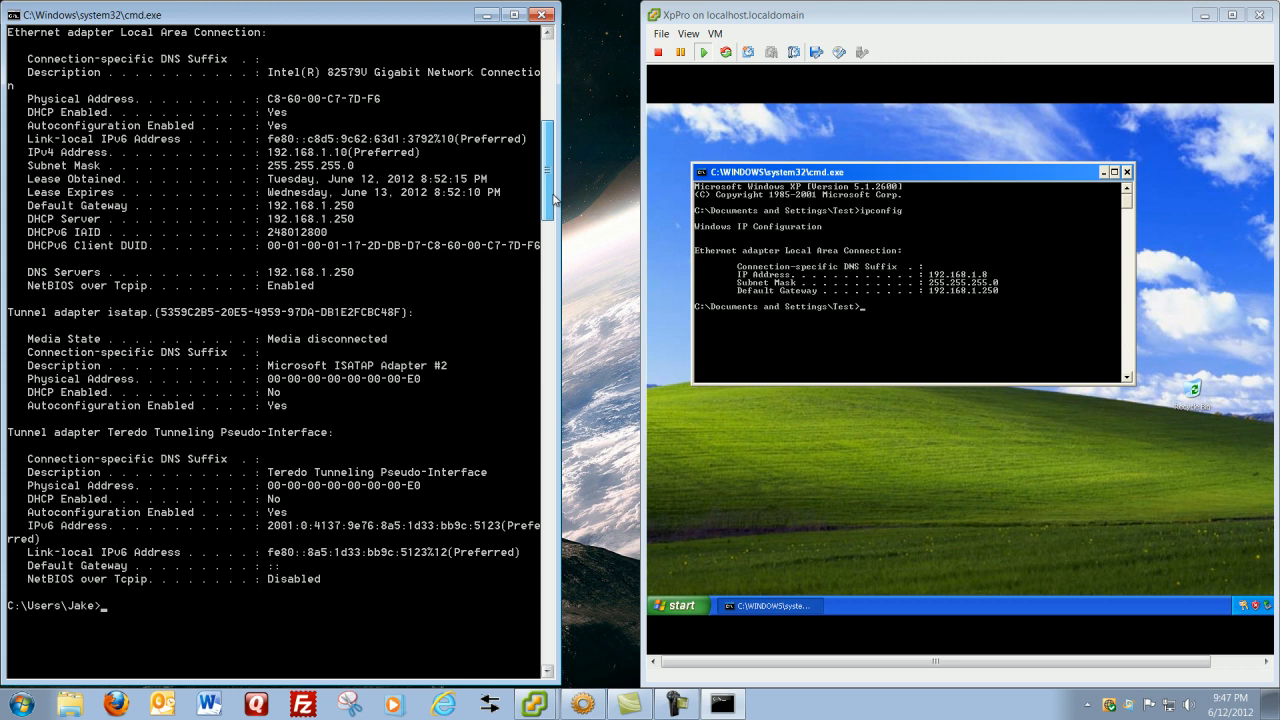
pyautogui.scroll(-3)
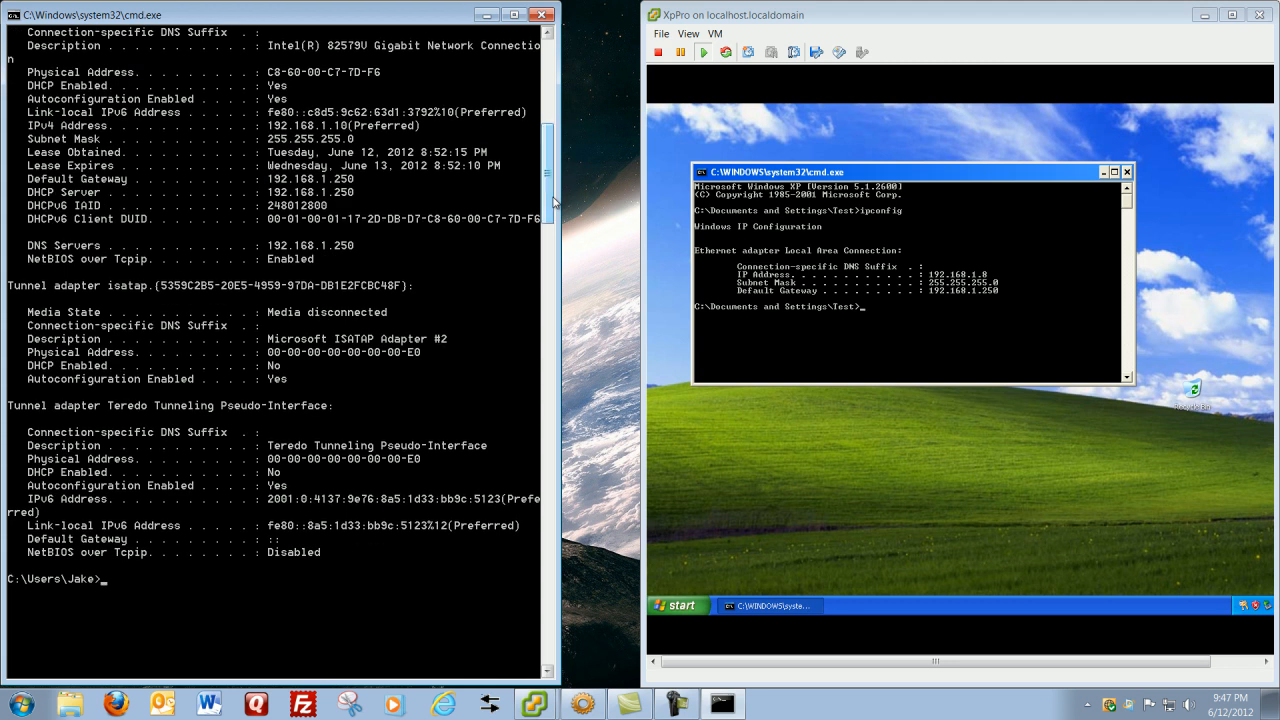
pyautogui.moveTo(891, 541)
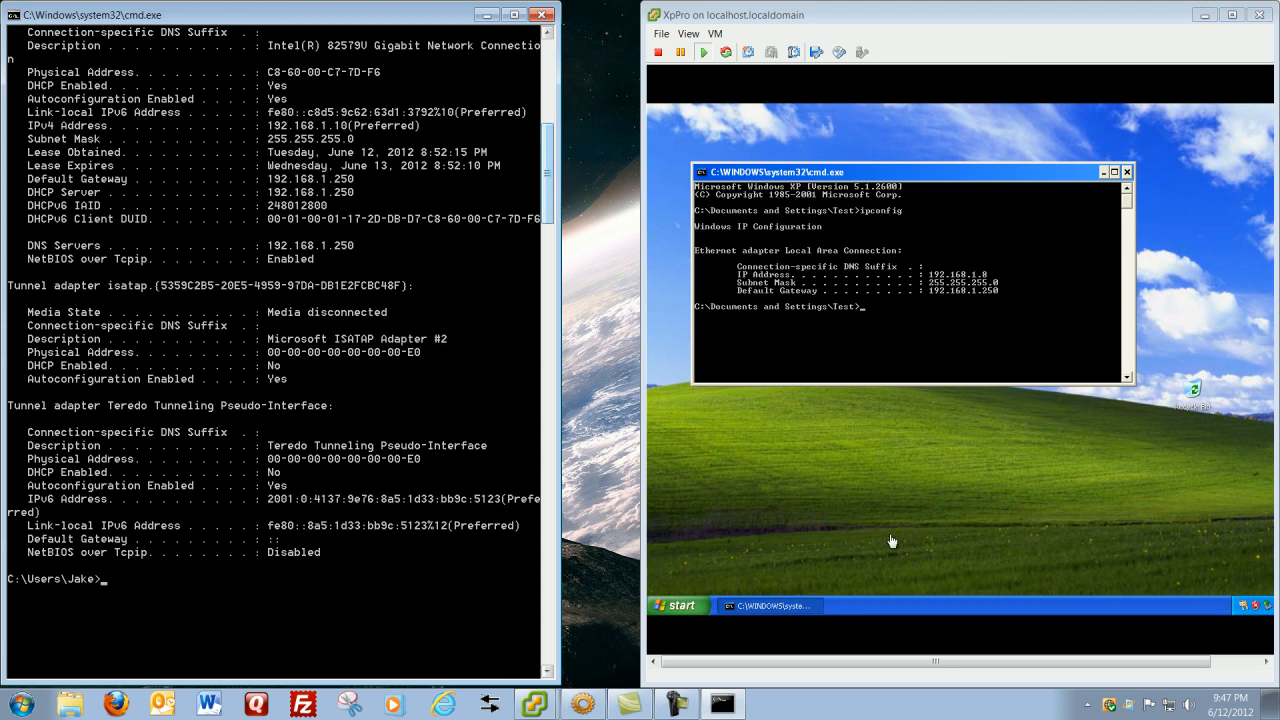
# - Run ipconfig /all in the XP guest, showing MAC 00-0C-29-DB-FA-01 and DHCP server 192.168.1.250
pyautogui.write('ipcon')
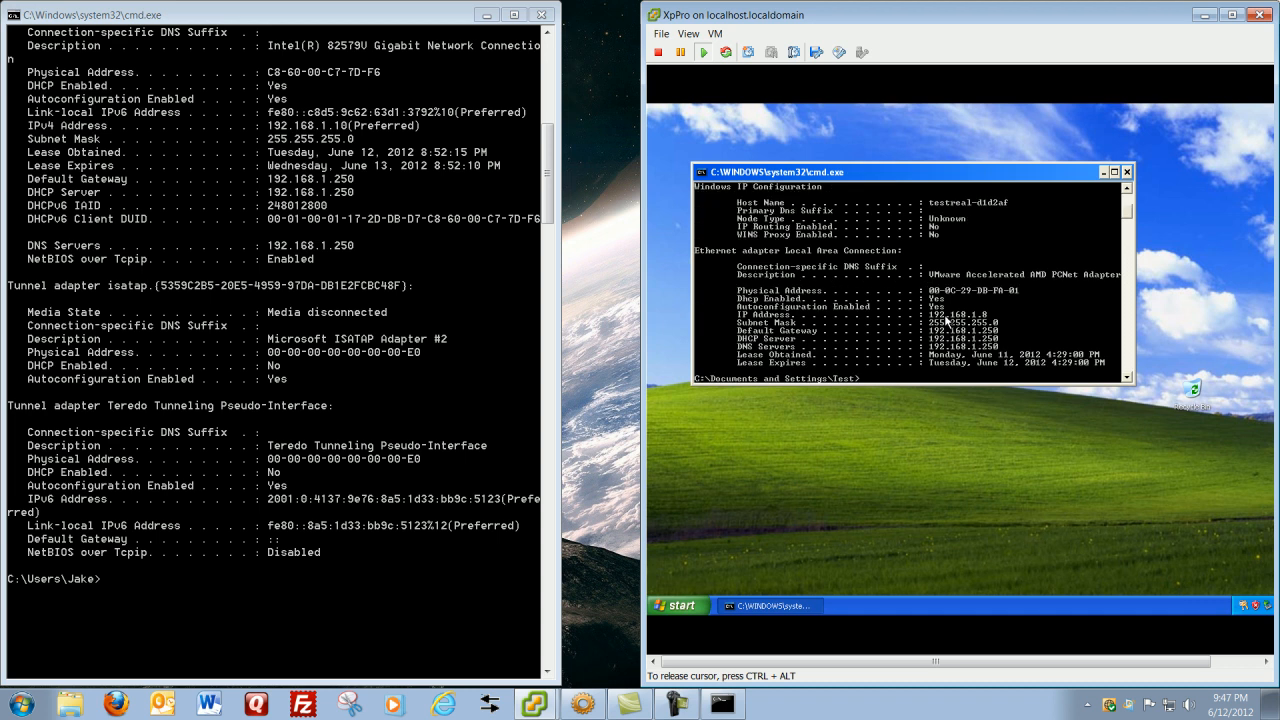
pyautogui.moveTo(980, 288)
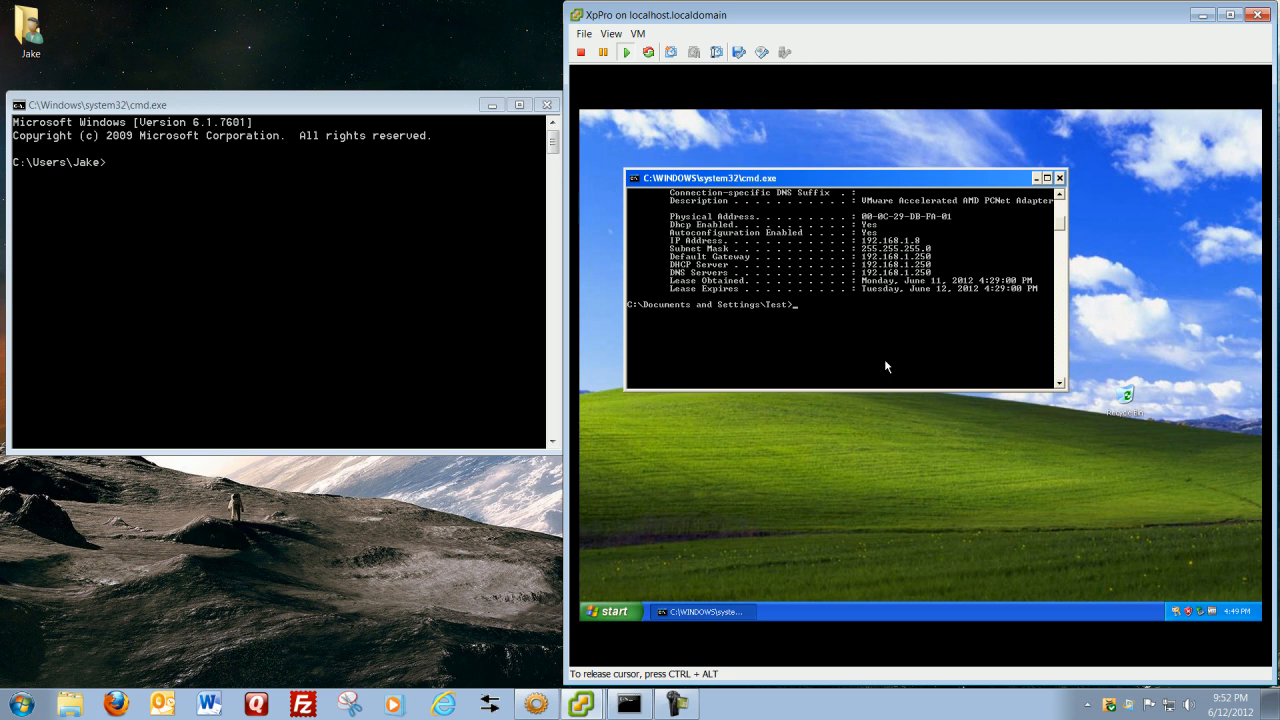
# - Check ipconfig /? options, then run ipconfig /release so the XP address reads 0.0.0.0
pyautogui.write('ipc')
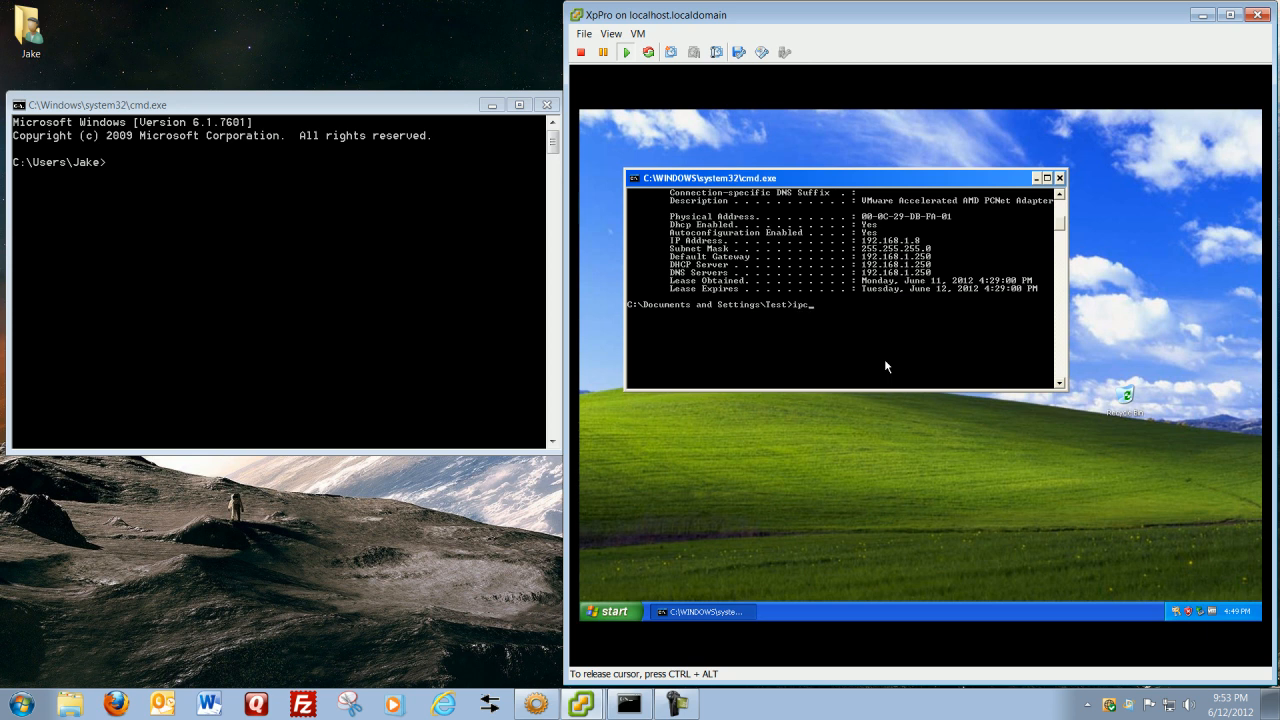
pyautogui.write('onf')
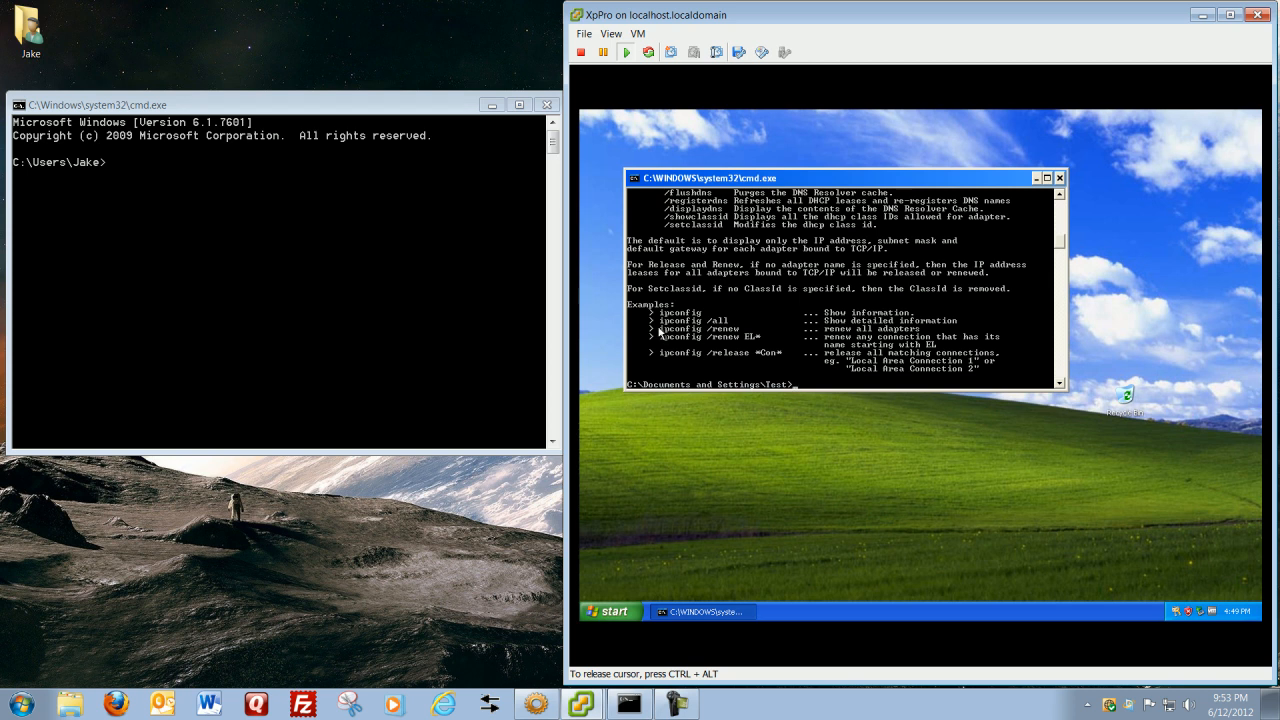
pyautogui.moveTo(752, 371)
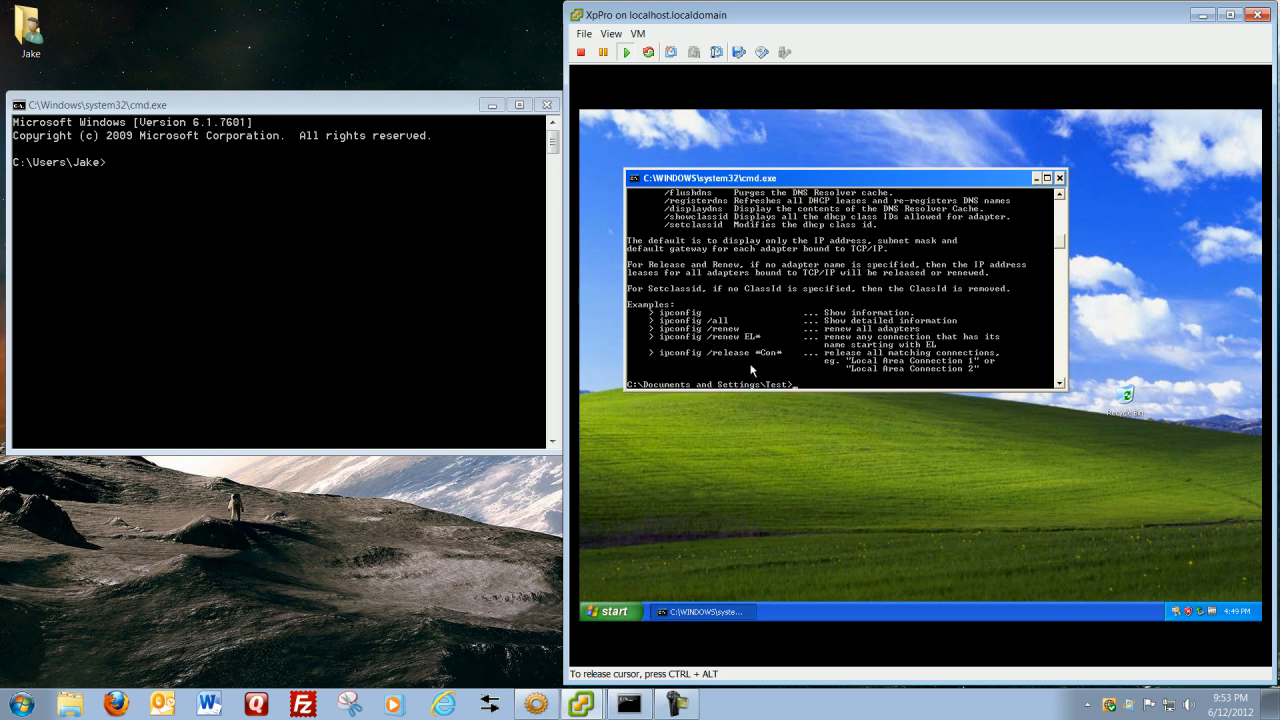
pyautogui.write('ipconfig /release')
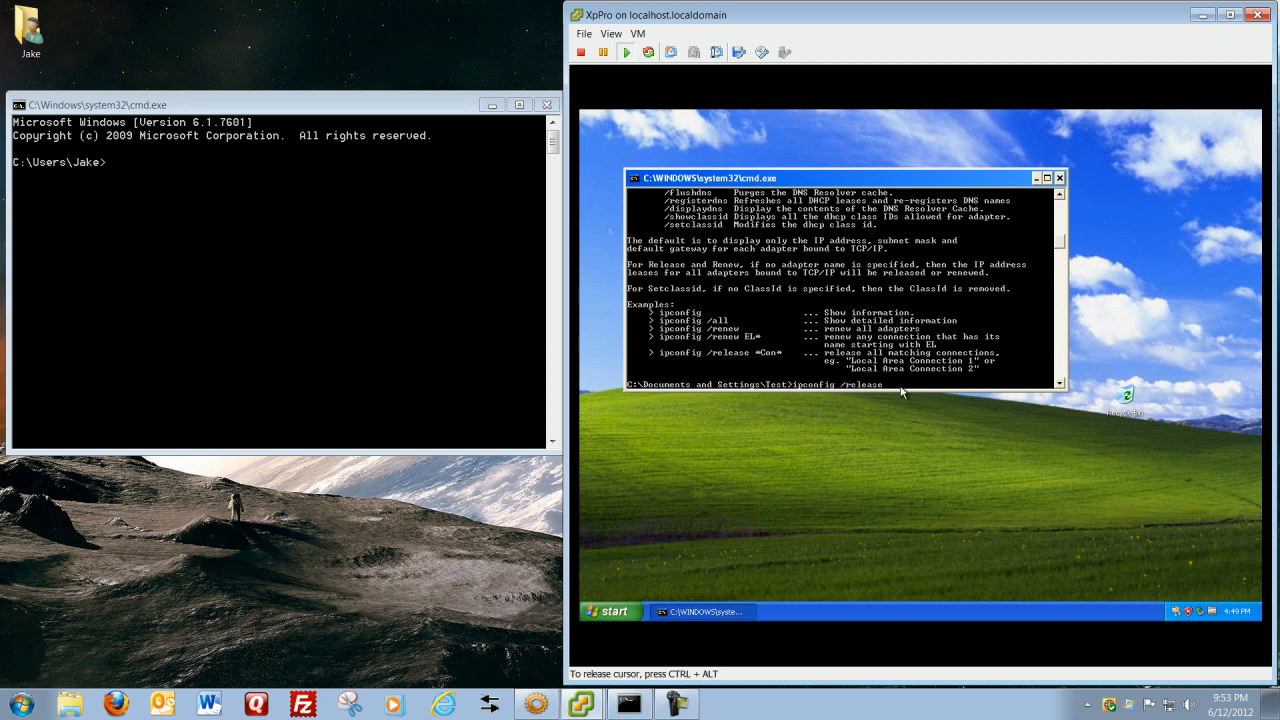
pyautogui.moveTo(995, 393)
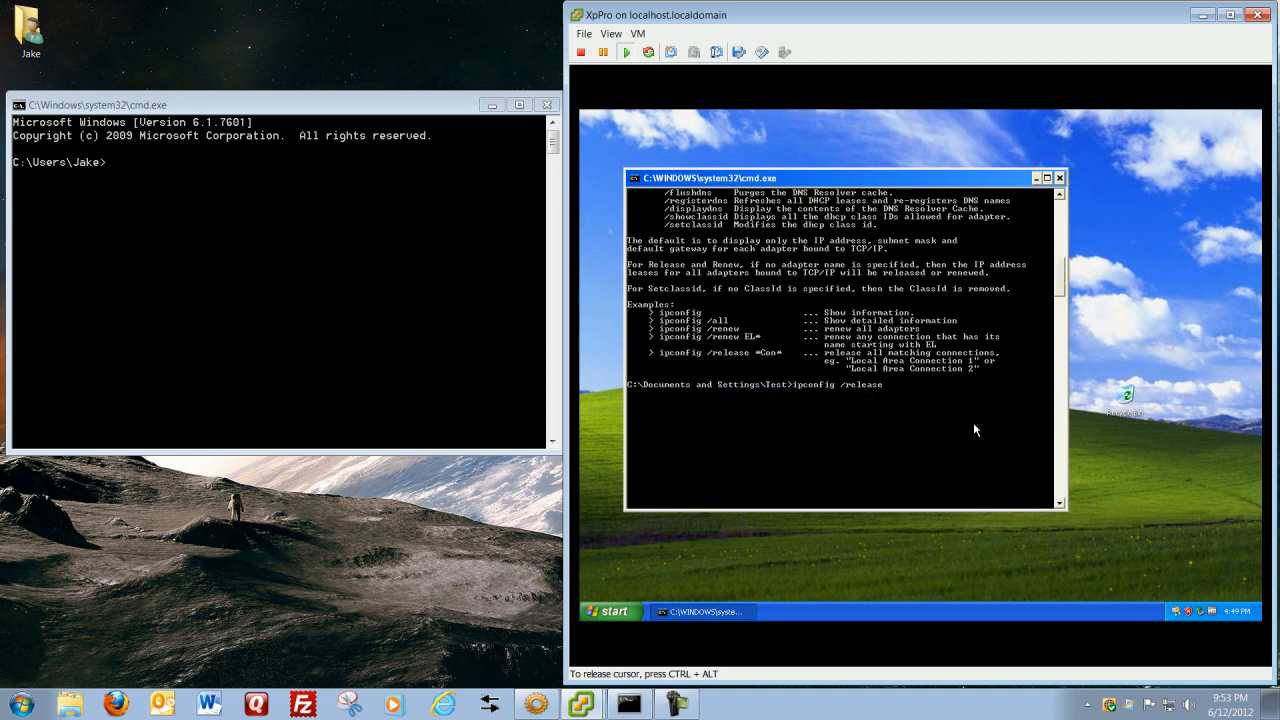
pyautogui.press('enter')
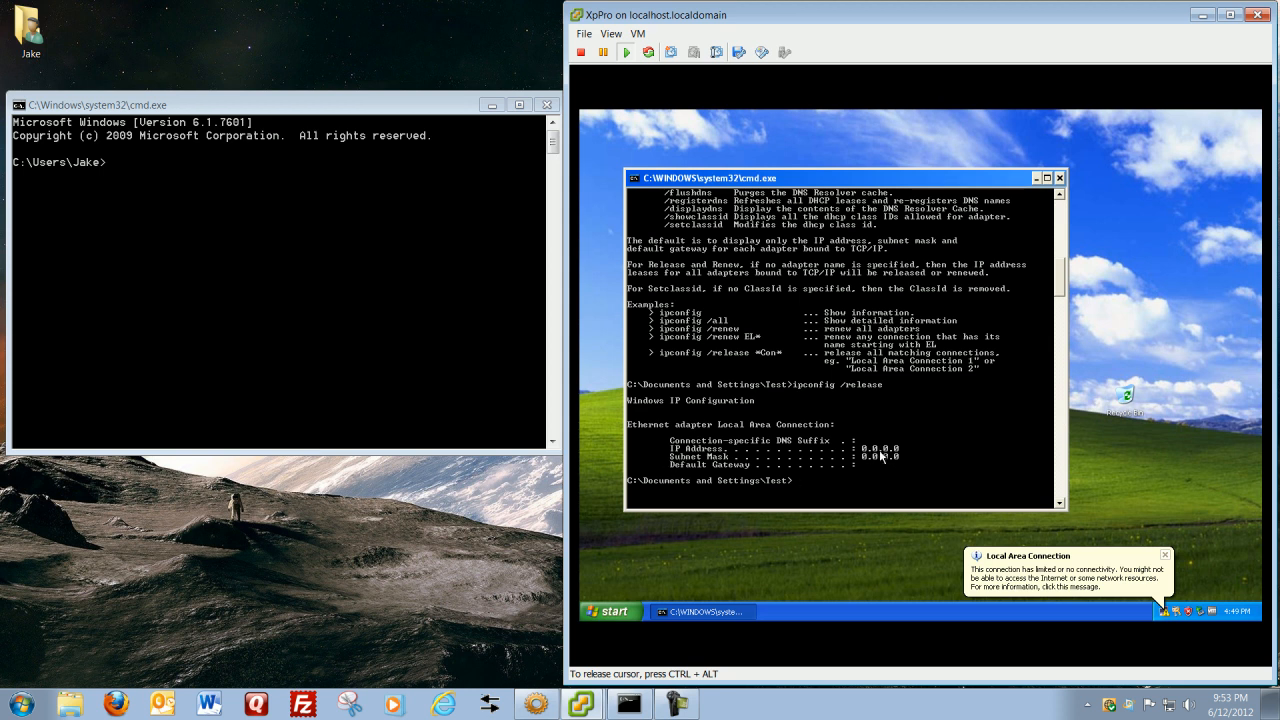
pyautogui.moveTo(902, 457)
pyautogui.write('ipconfig /?')
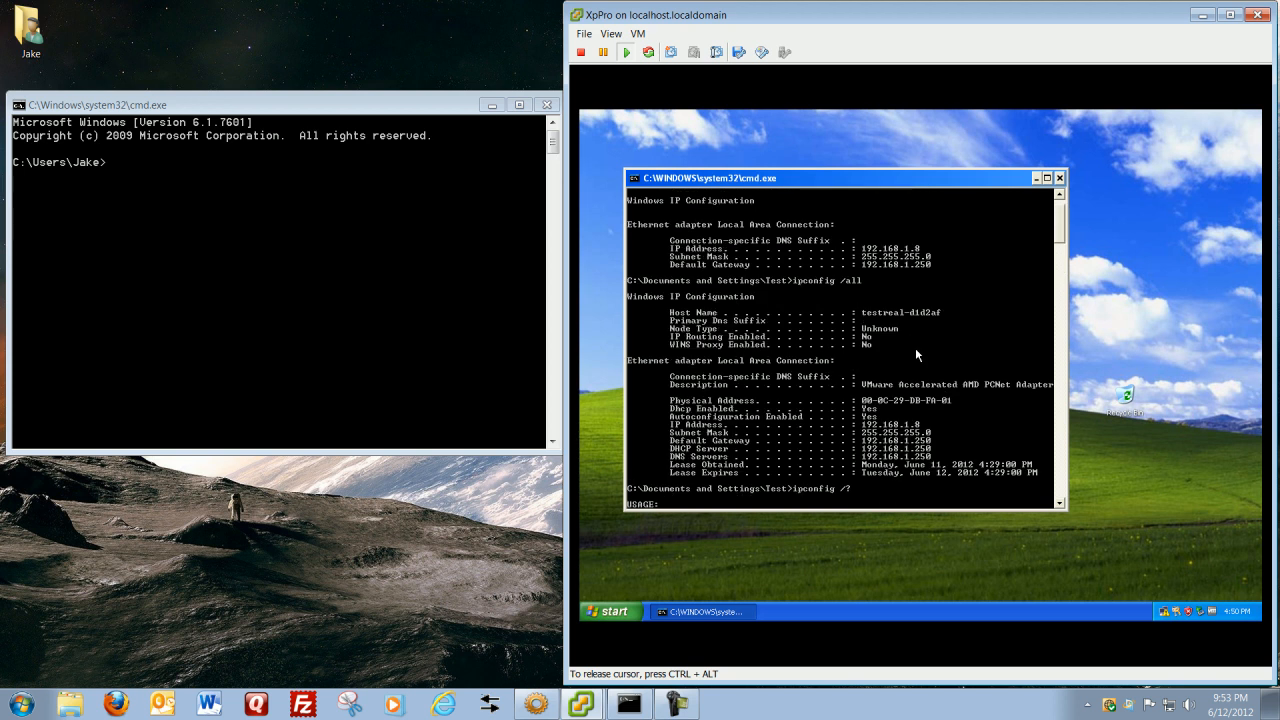
pyautogui.moveTo(915, 255)
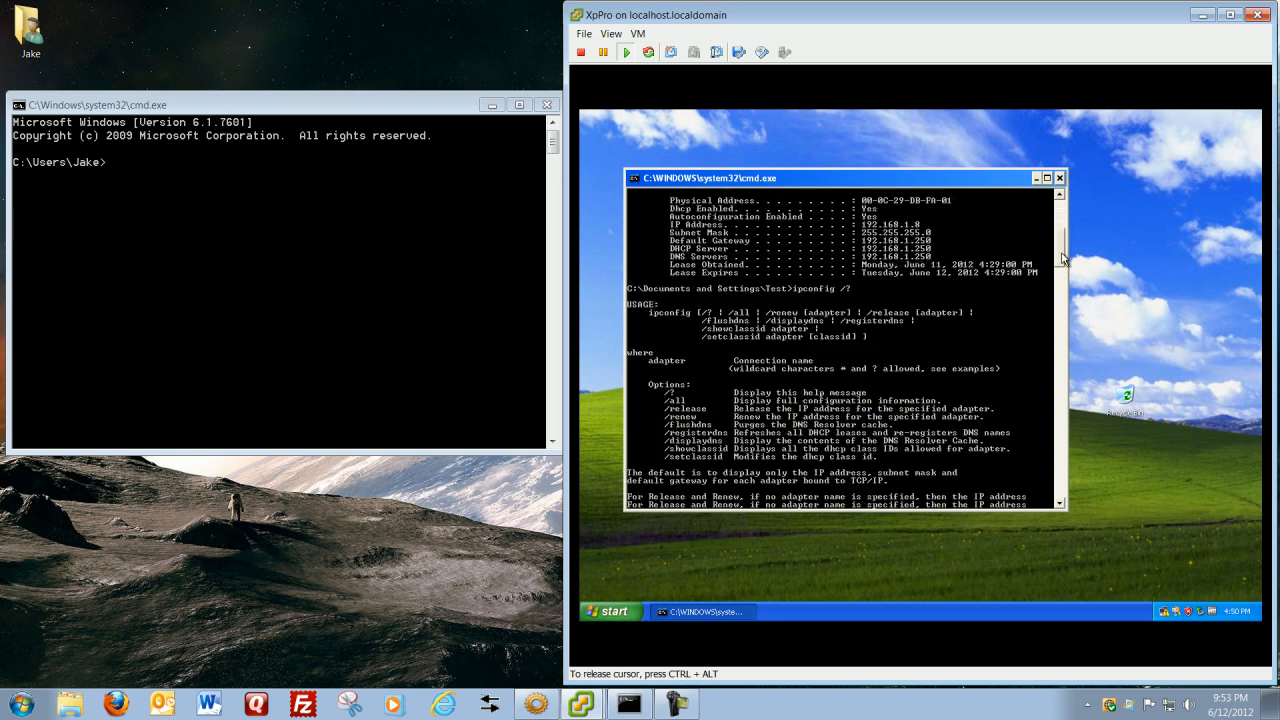
pyautogui.write('ipconfig /release')
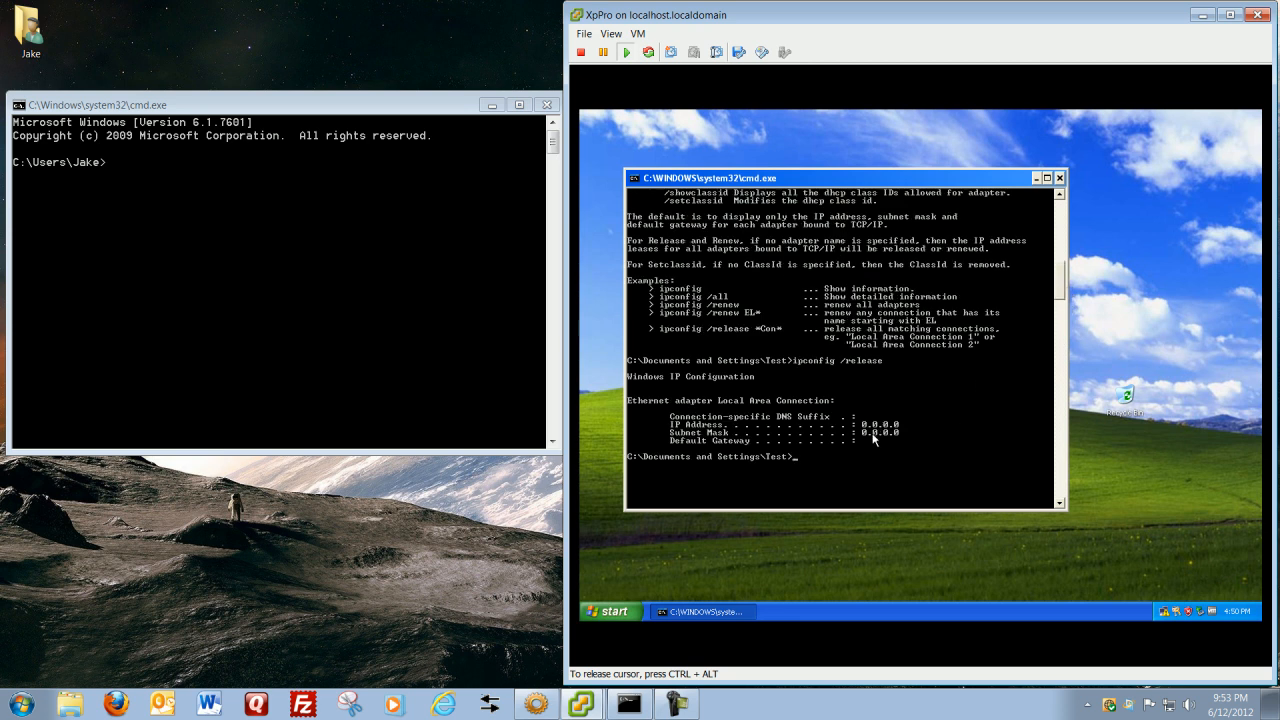
pyautogui.write('ipconfig')
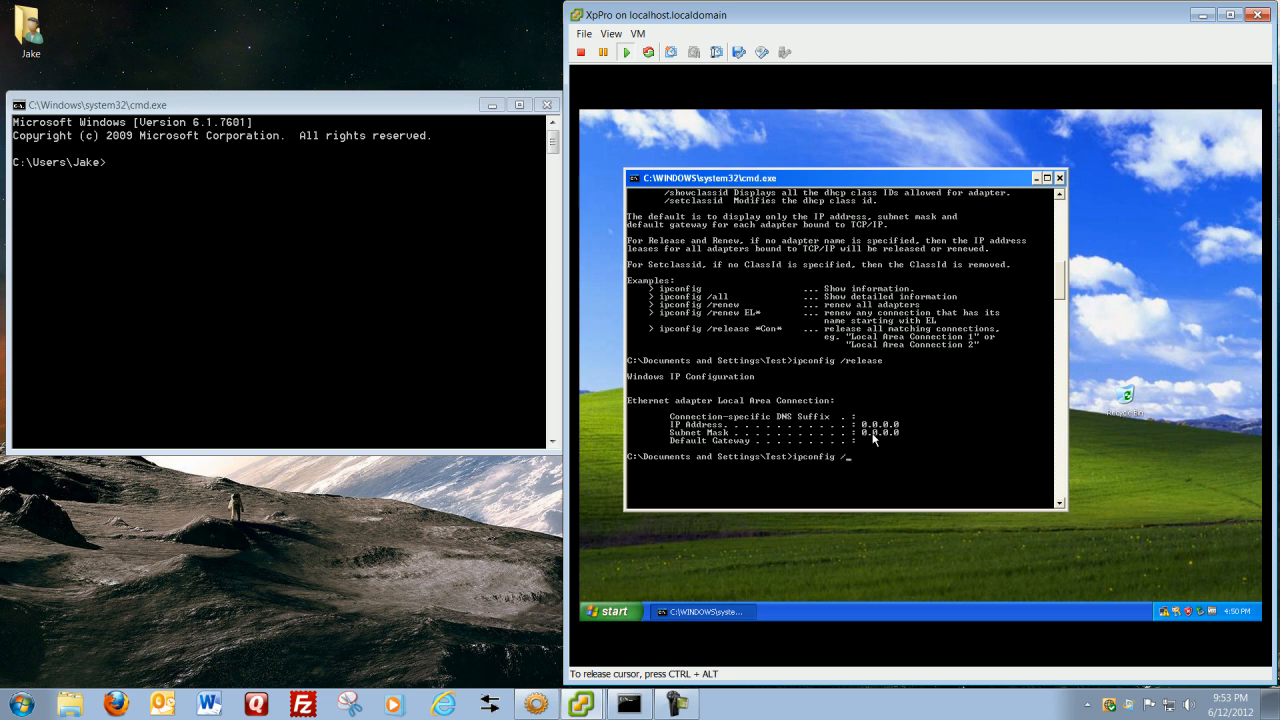
# - Run ipconfig /renew in the XP guest to regain 192.168.1.8 with gateway 192.168.1.250
pyautogui.write('/renew')
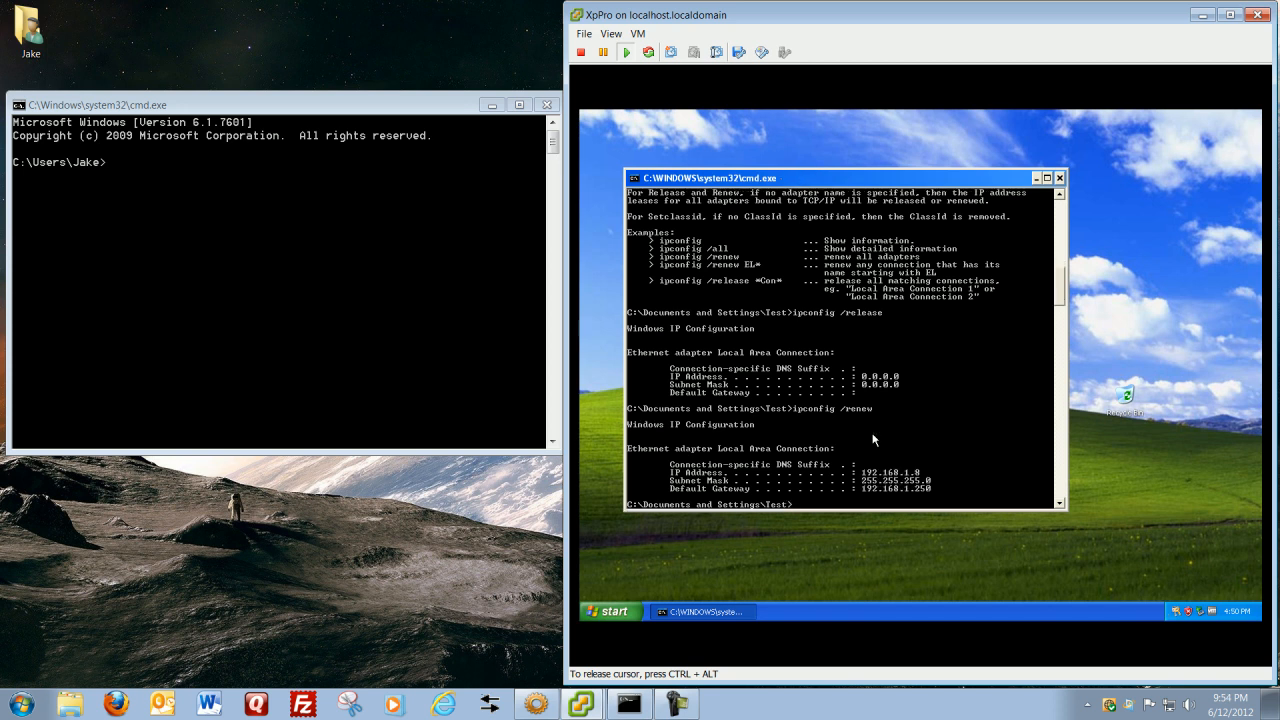
pyautogui.moveTo(708, 457)
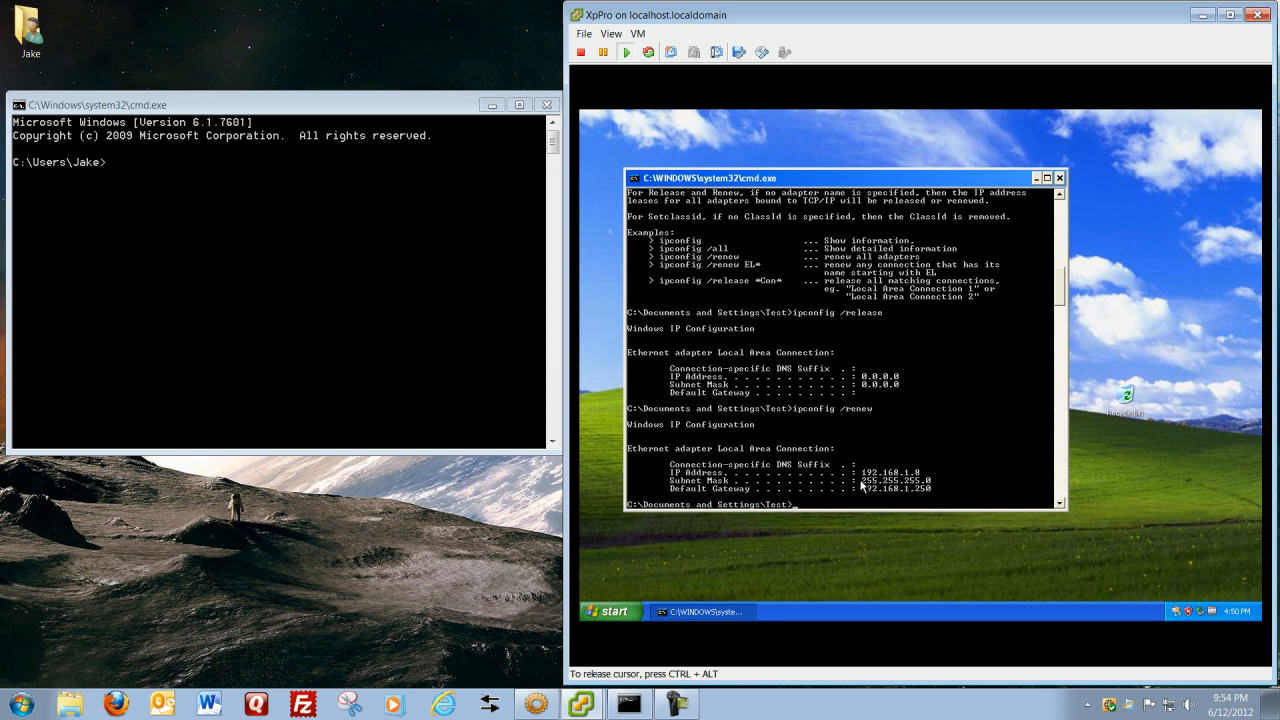
pyautogui.moveTo(872, 484)
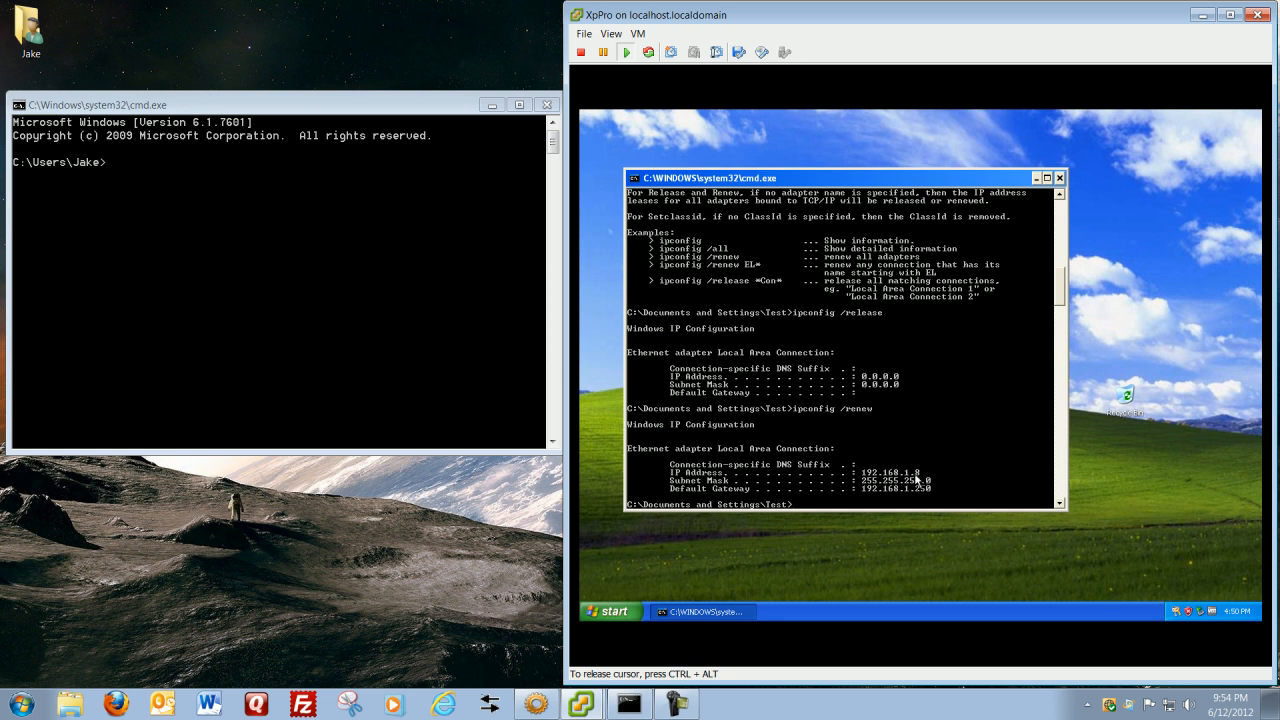
pyautogui.moveTo(920, 483)
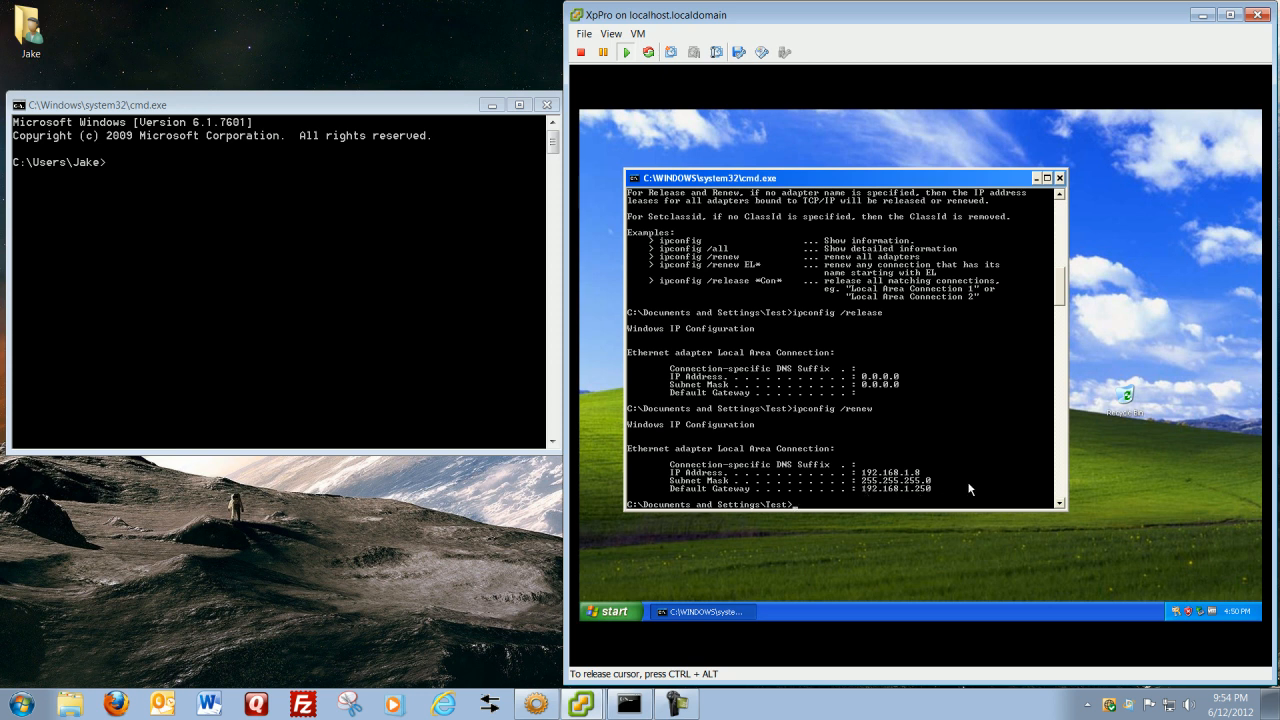
pyautogui.moveTo(862, 484)
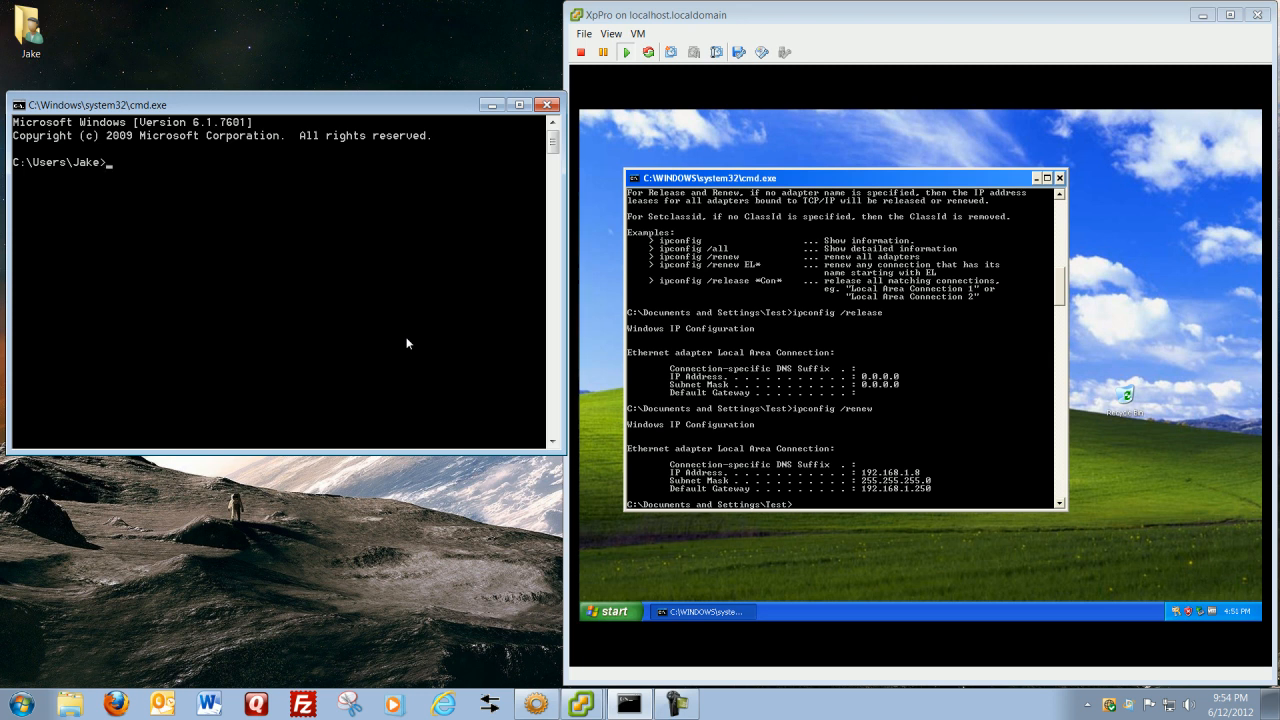
pyautogui.moveTo(338, 325)
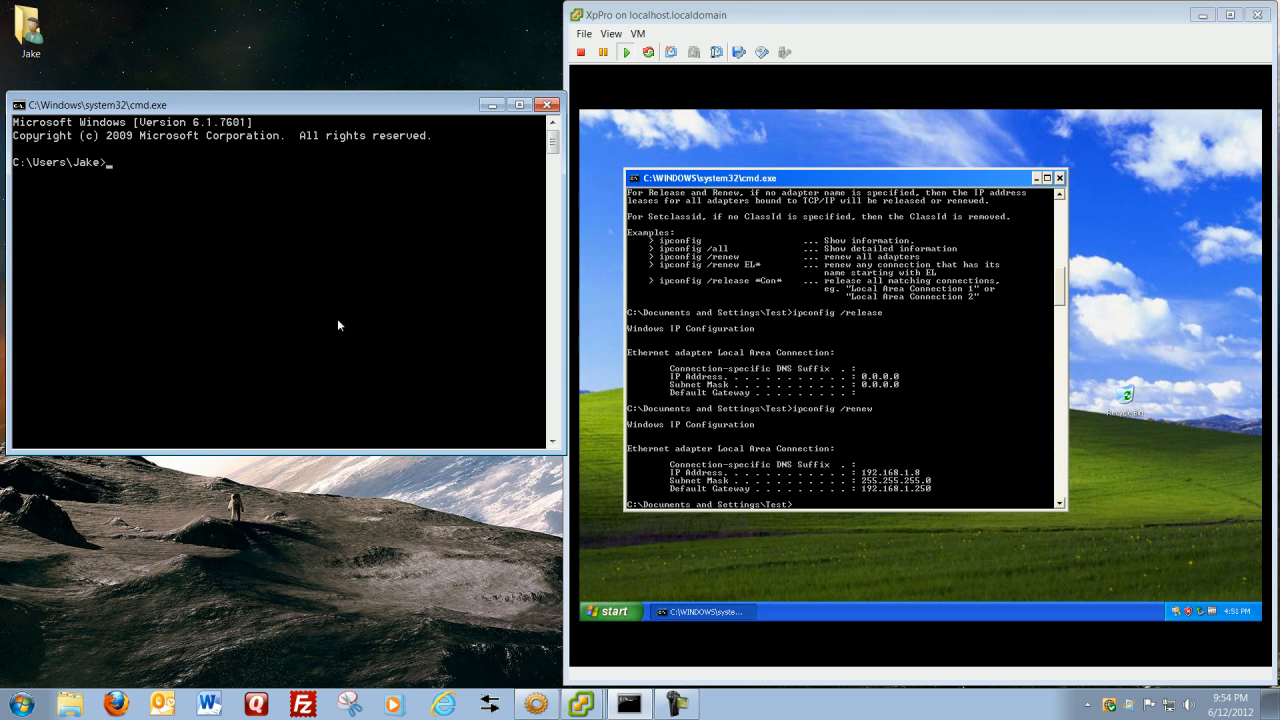
# - Rerun ipconfig in a fresh host Command Prompt and start typing a ping command
pyautogui.write('ipconfig')
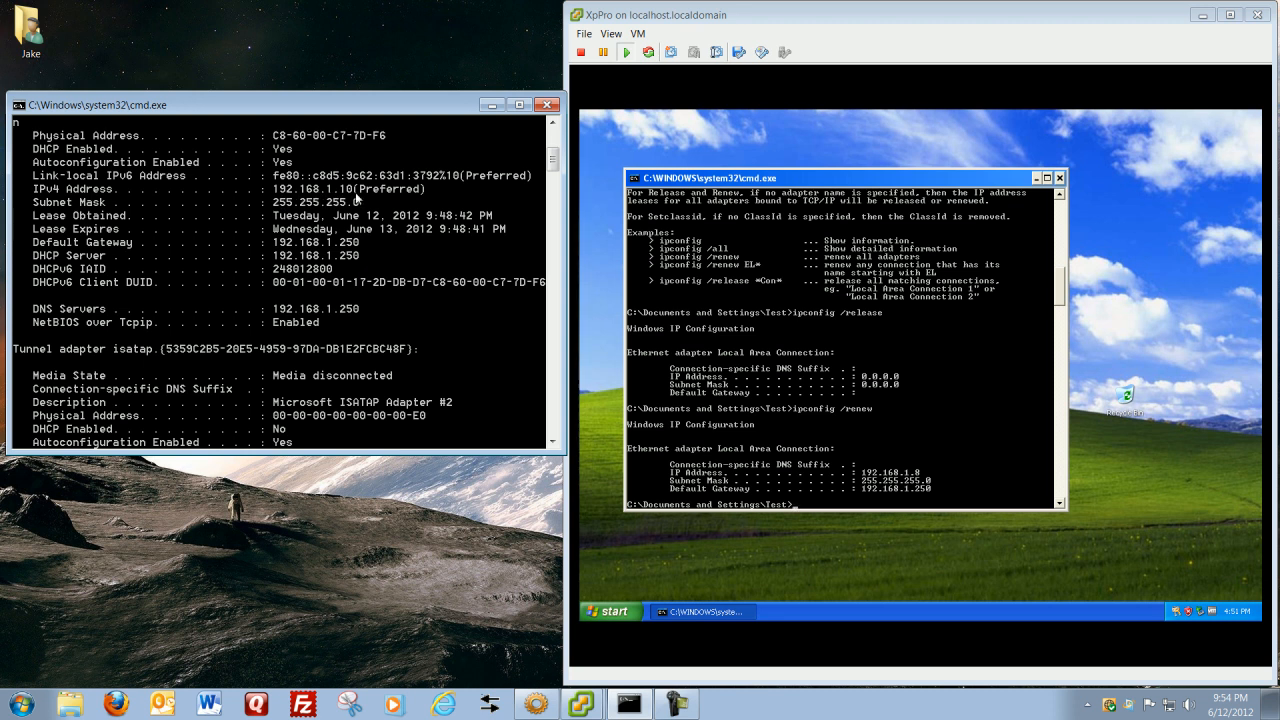
pyautogui.moveTo(263, 198)
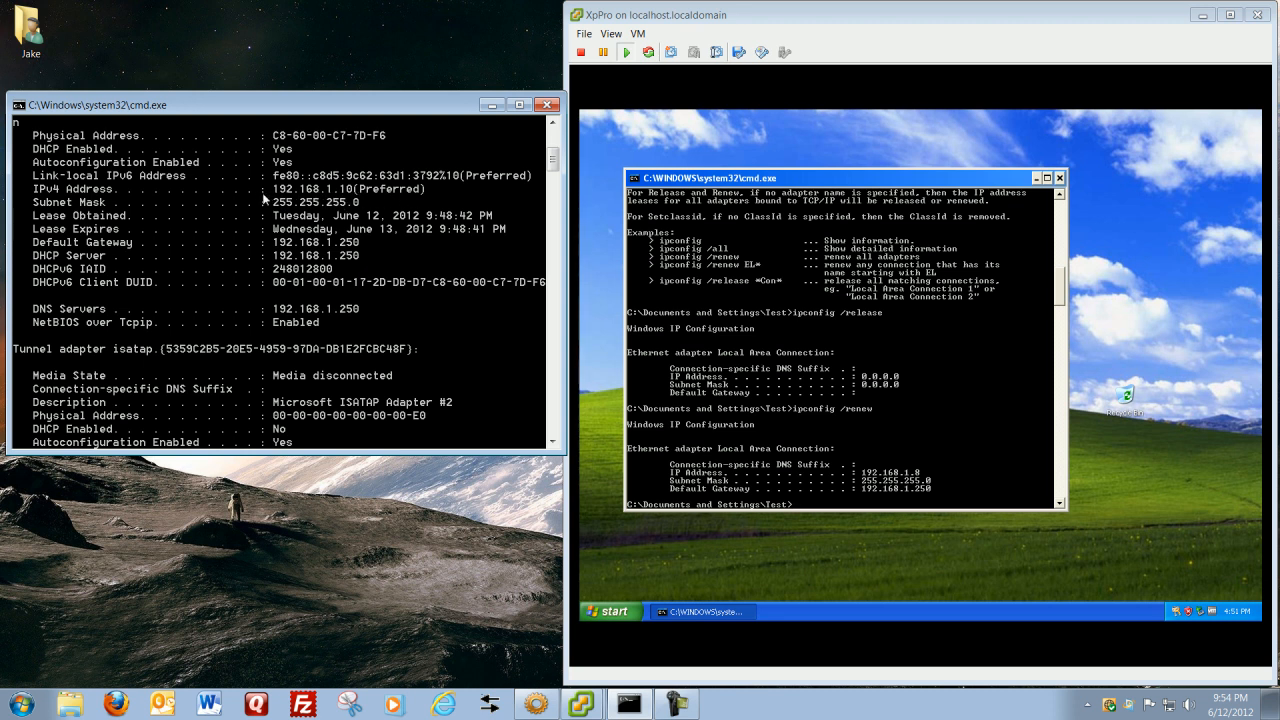
pyautogui.moveTo(328, 188)
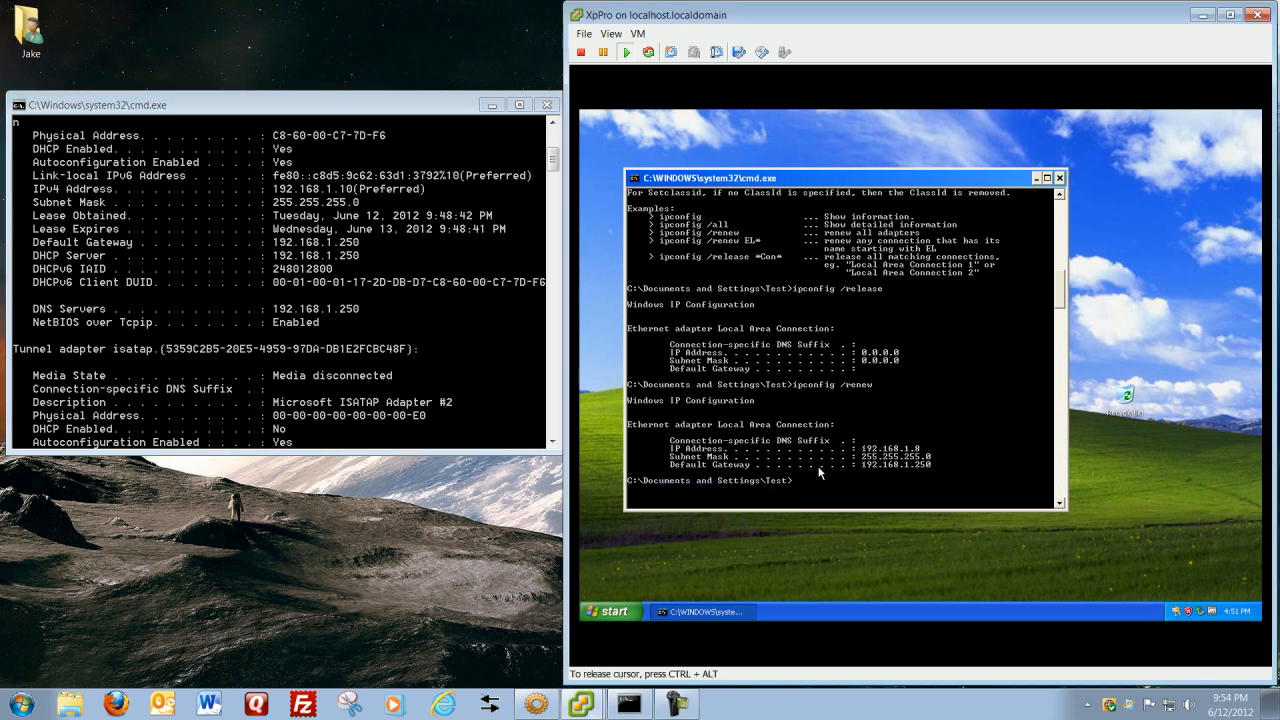
pyautogui.moveTo(885, 450)
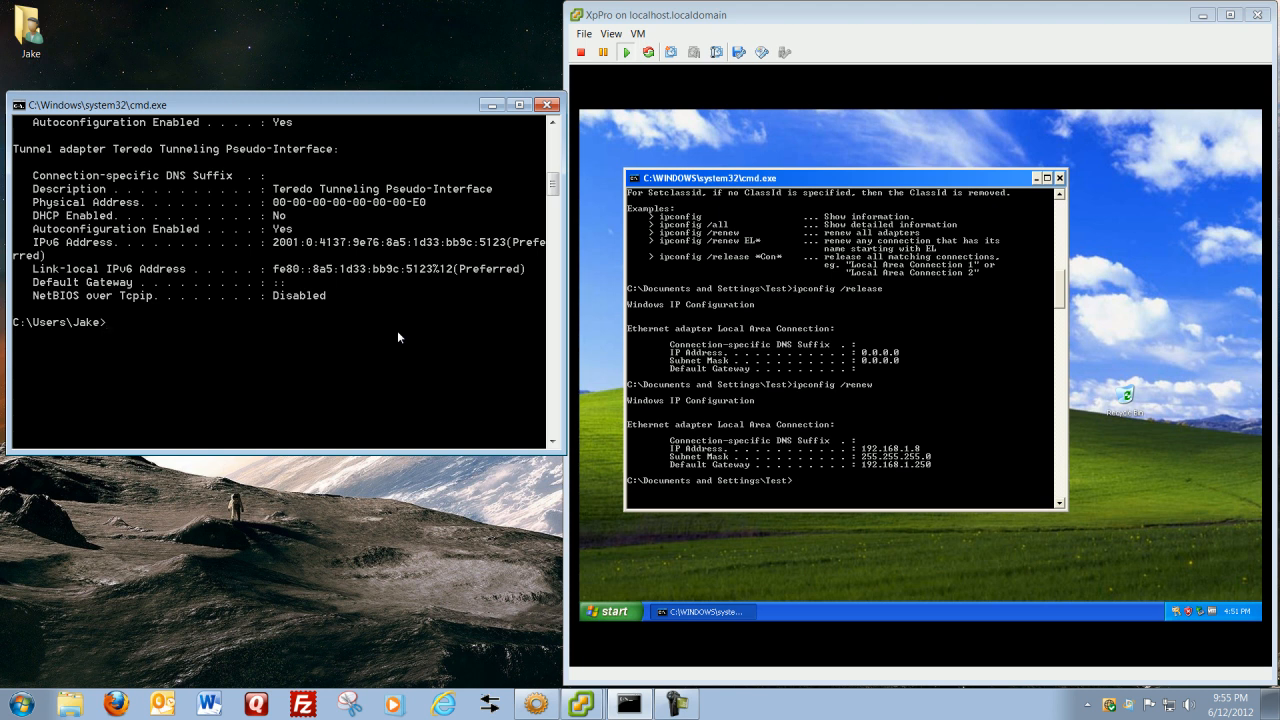
pyautogui.write('pin')
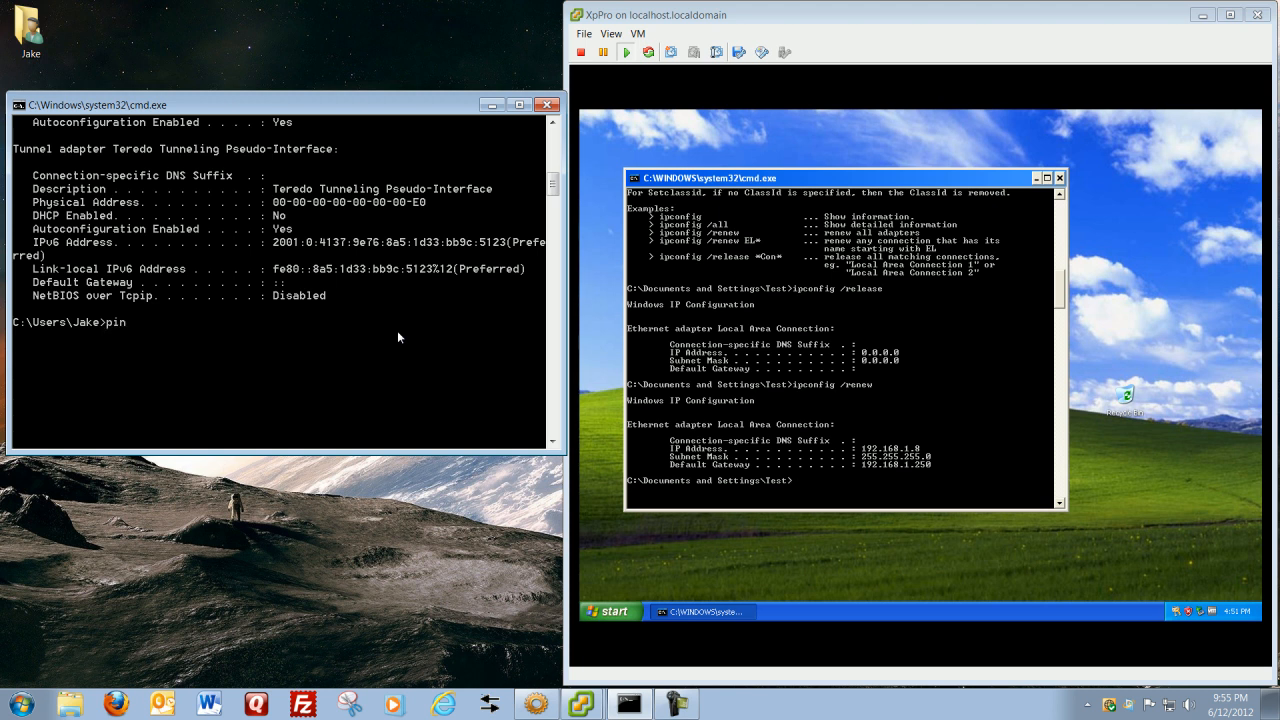
pyautogui.write('g')
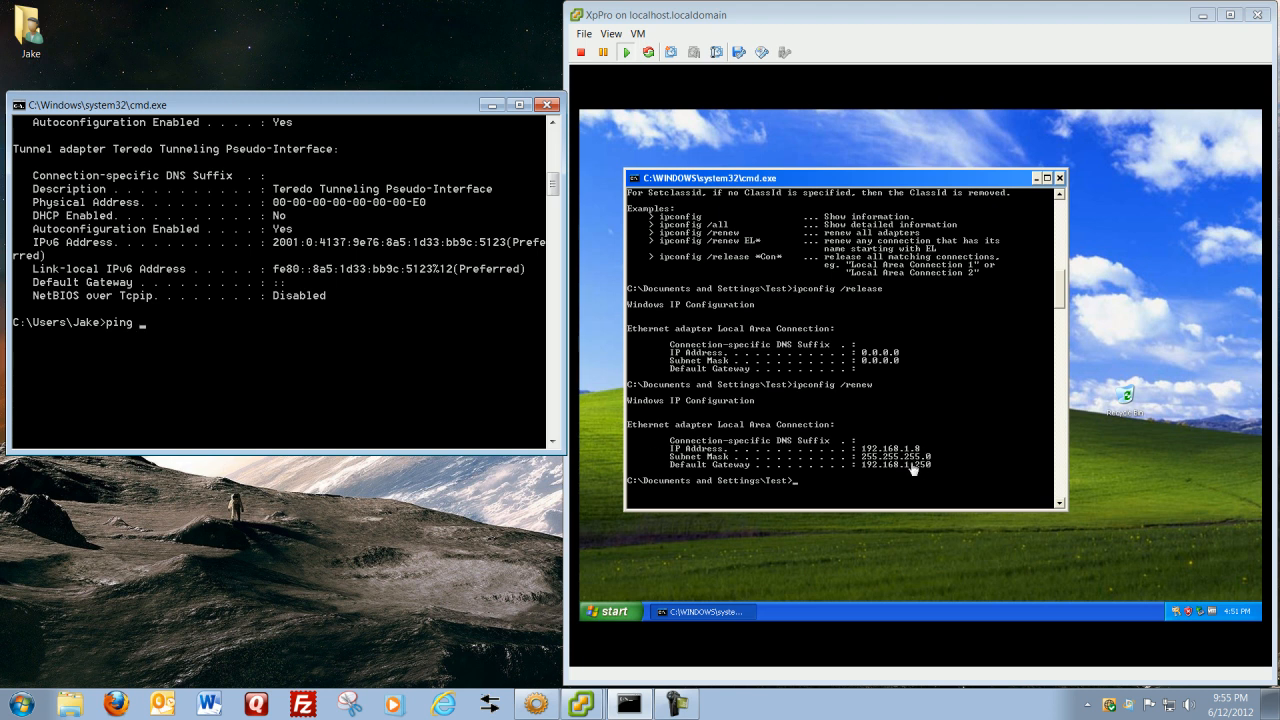
pyautogui.moveTo(887, 477)
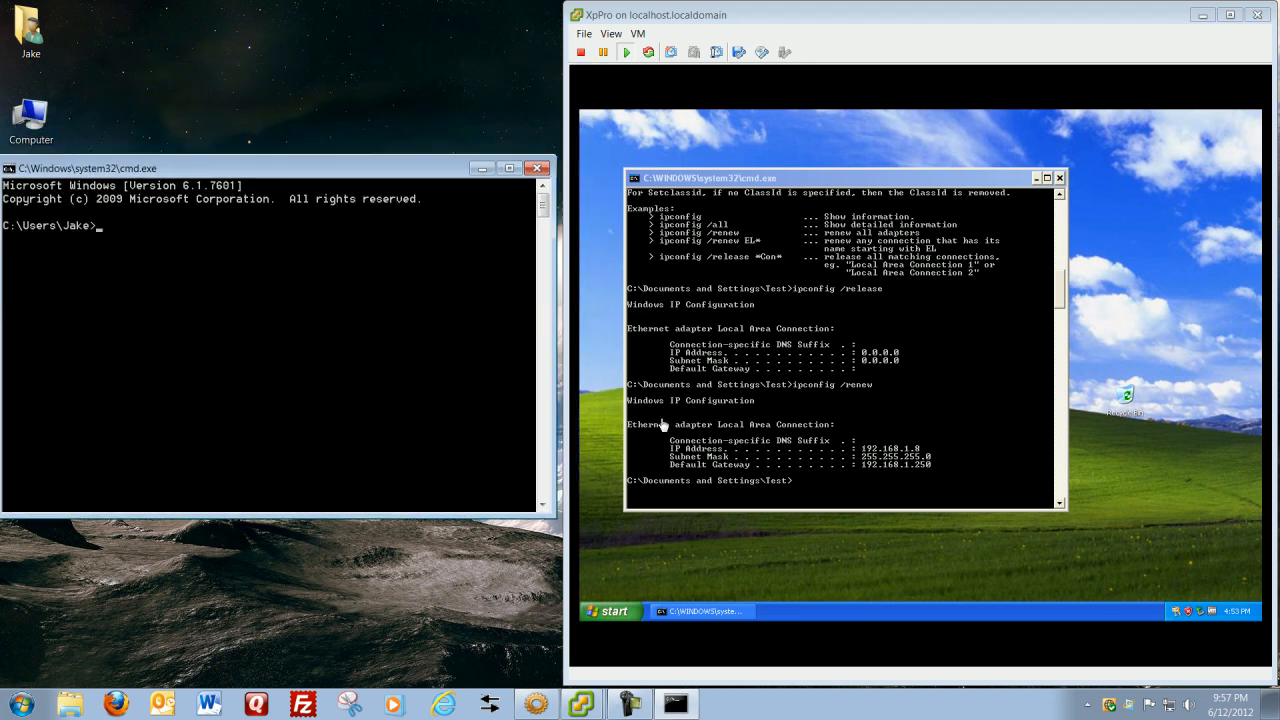
pyautogui.moveTo(256, 370)
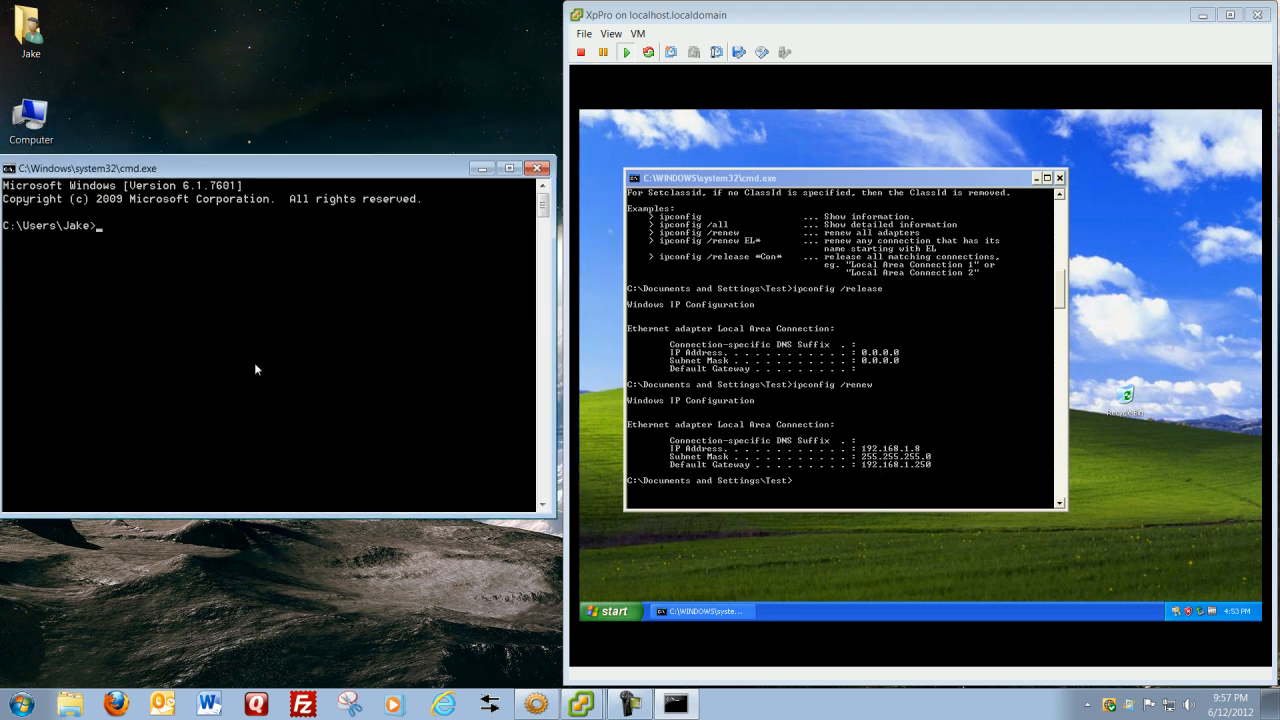
# - Ping the XP guest at 192.168.1.8, getting four replies with 0% loss
pyautogui.write('ping')
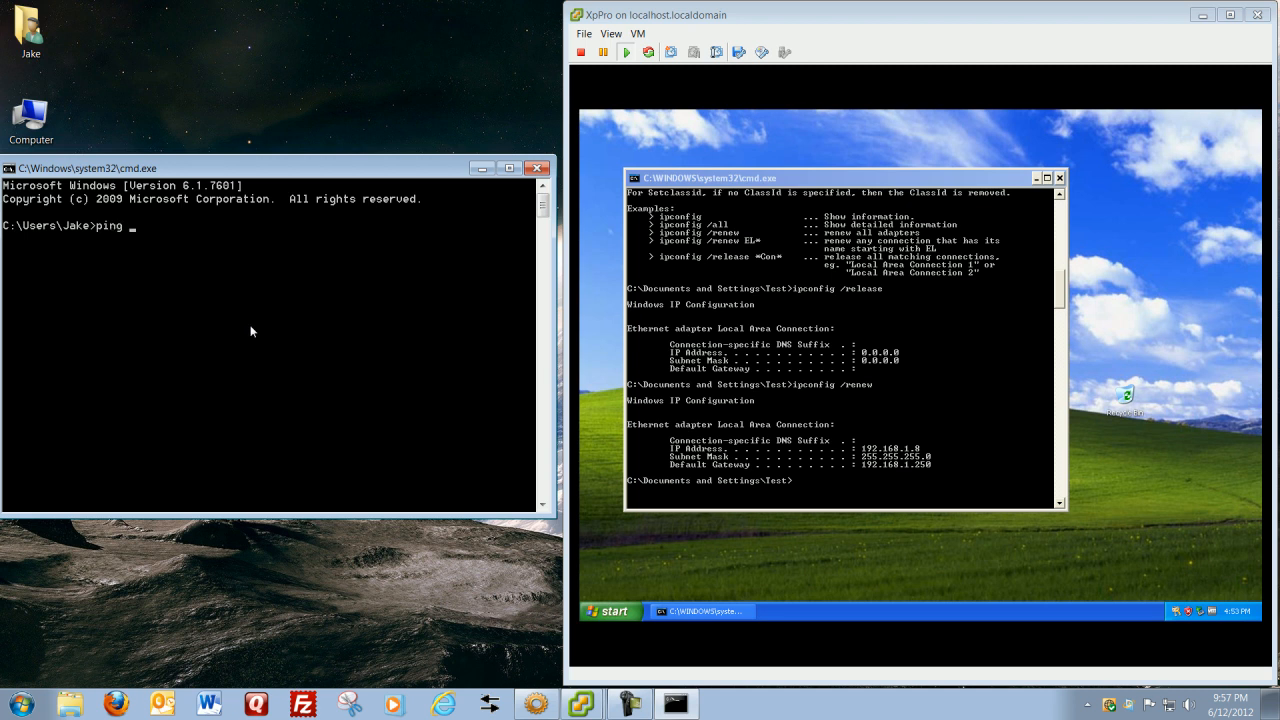
pyautogui.write('192.')
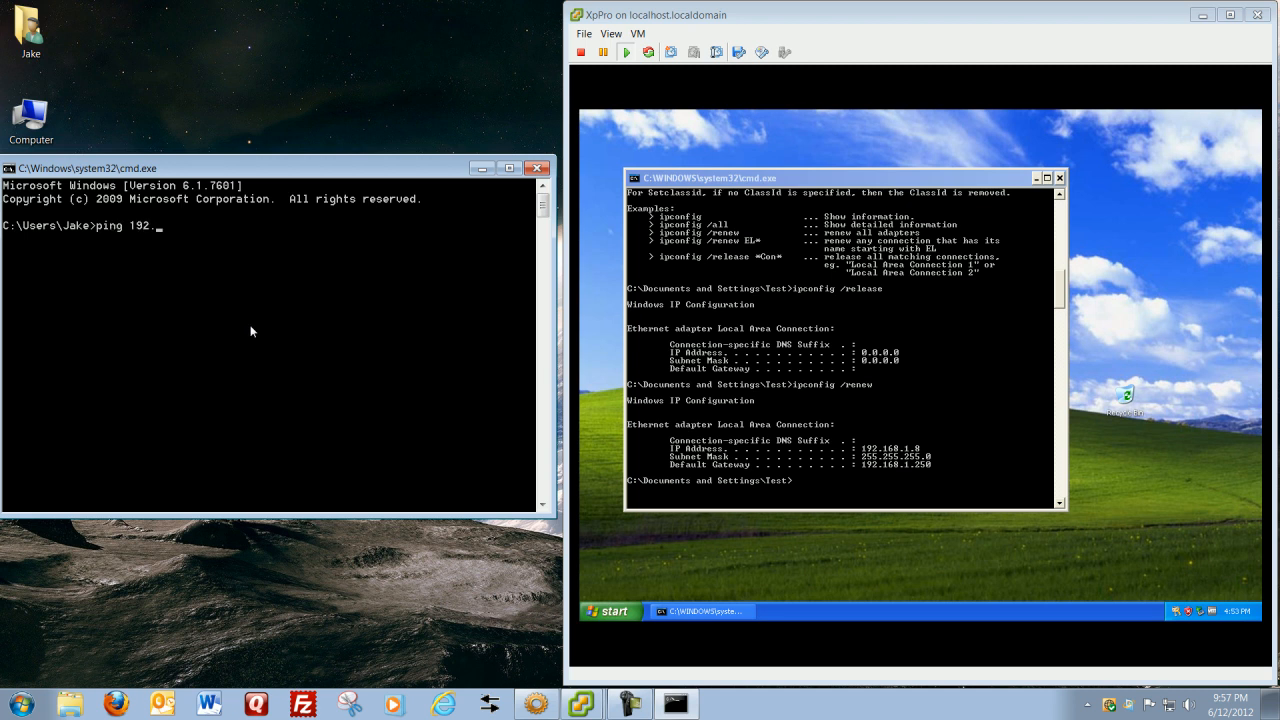
pyautogui.write('.168.1.8')
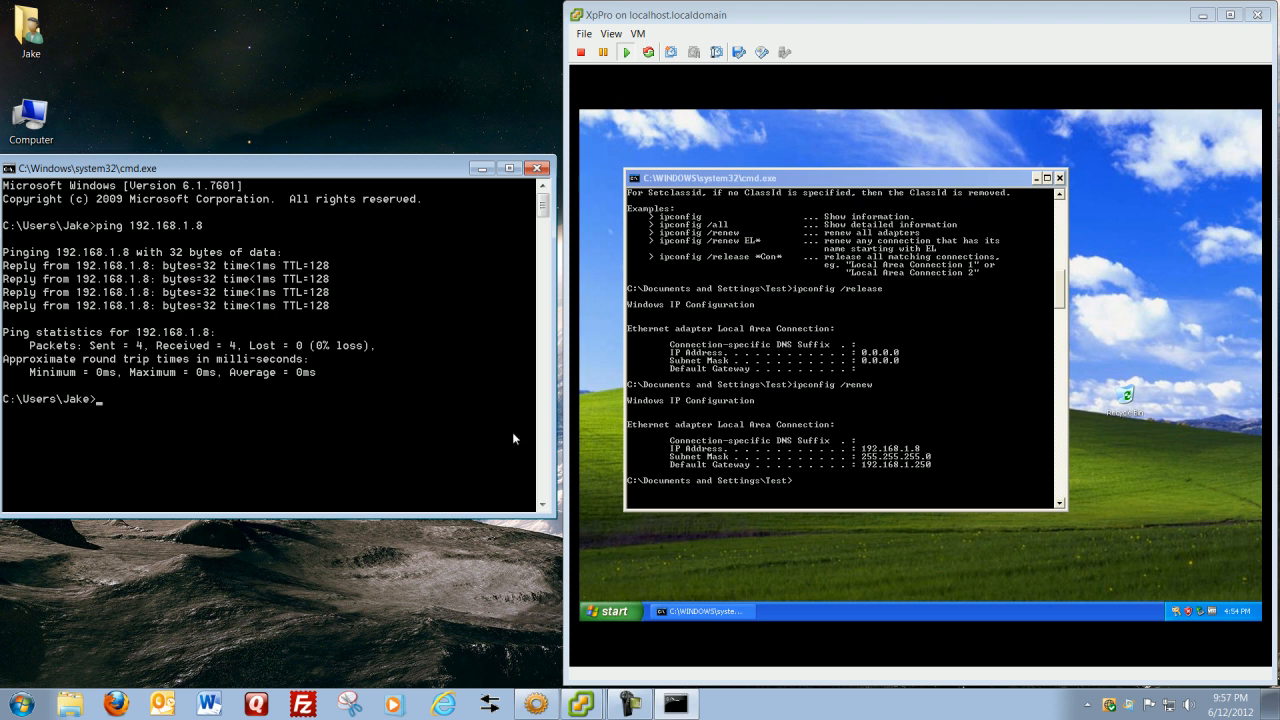
pyautogui.moveTo(316, 313)
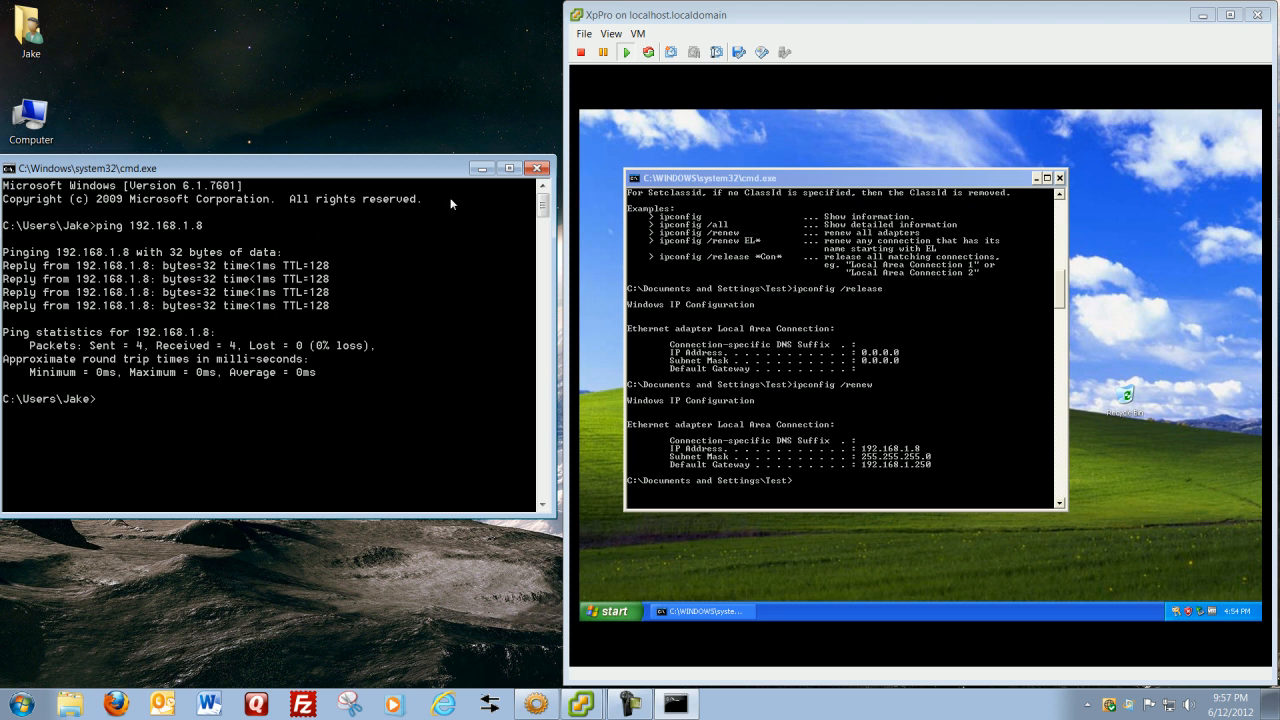
pyautogui.moveTo(195, 299)
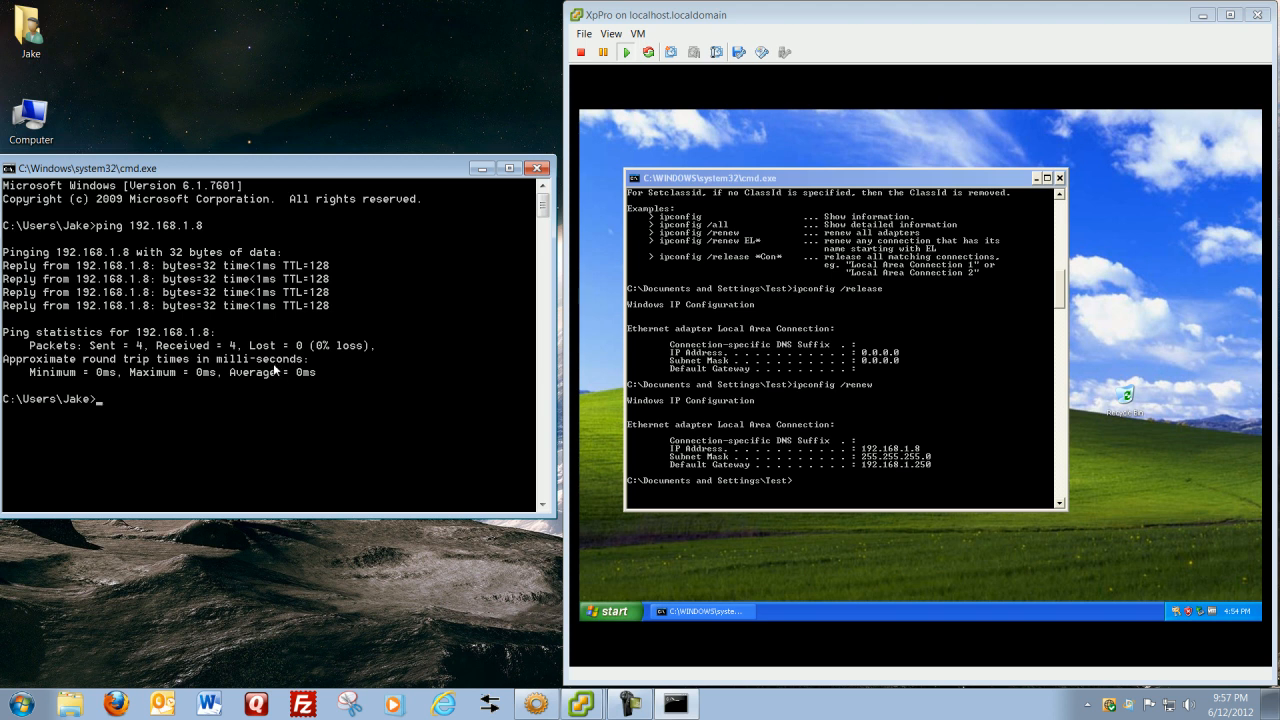
# - Start a continuous ping -t to 192.168.1.8 from the host
pyautogui.write('ping')
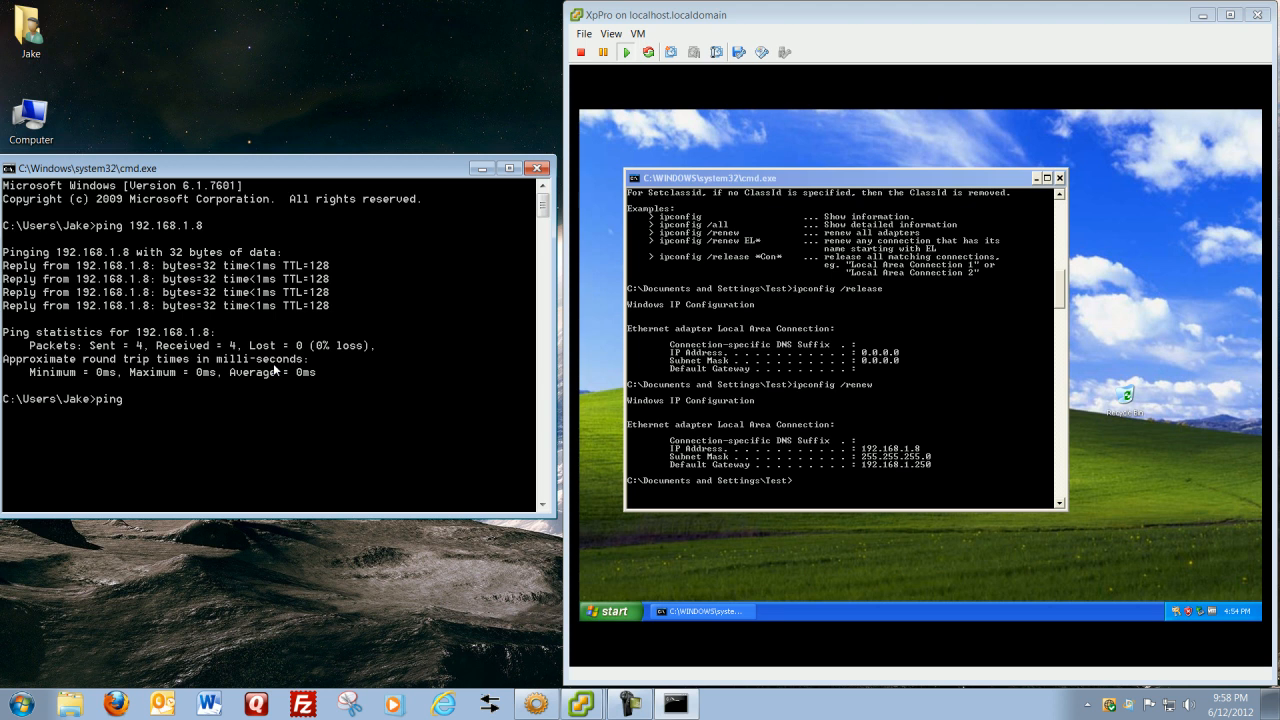
pyautogui.write('-t')
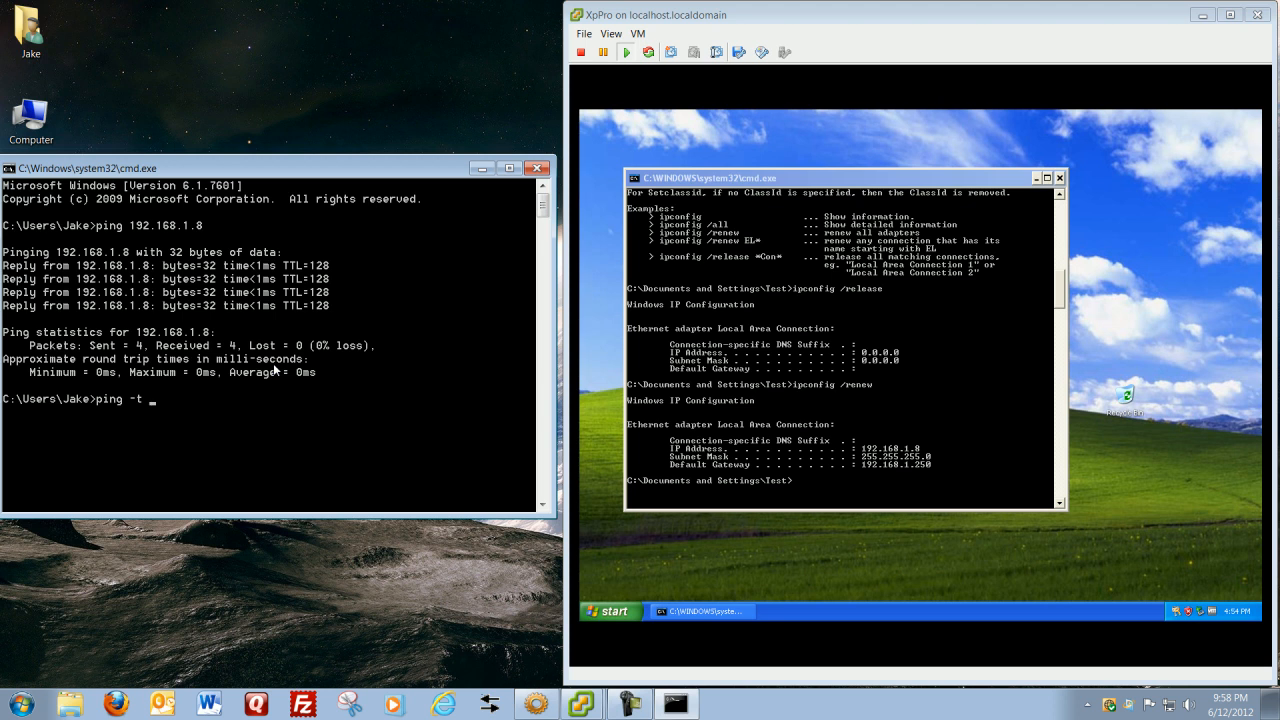
pyautogui.moveTo(140, 415)
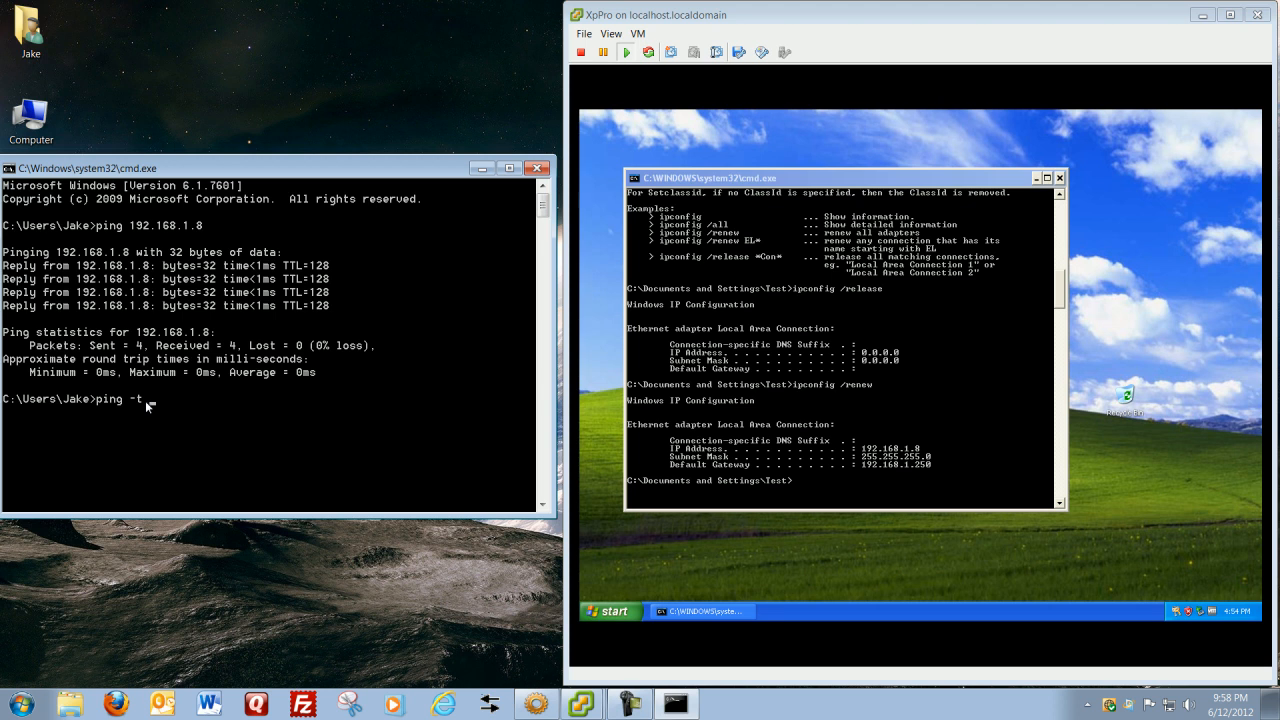
pyautogui.write('192.168.1.8')
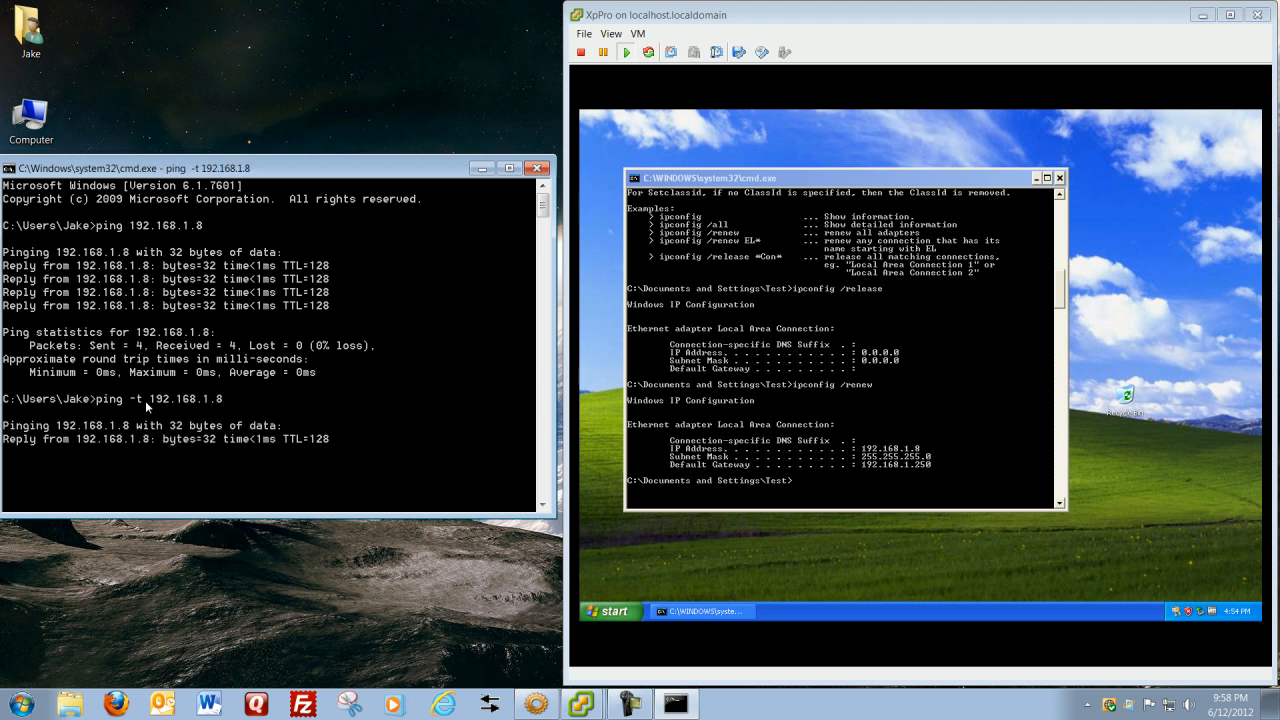
pyautogui.moveTo(443, 524)
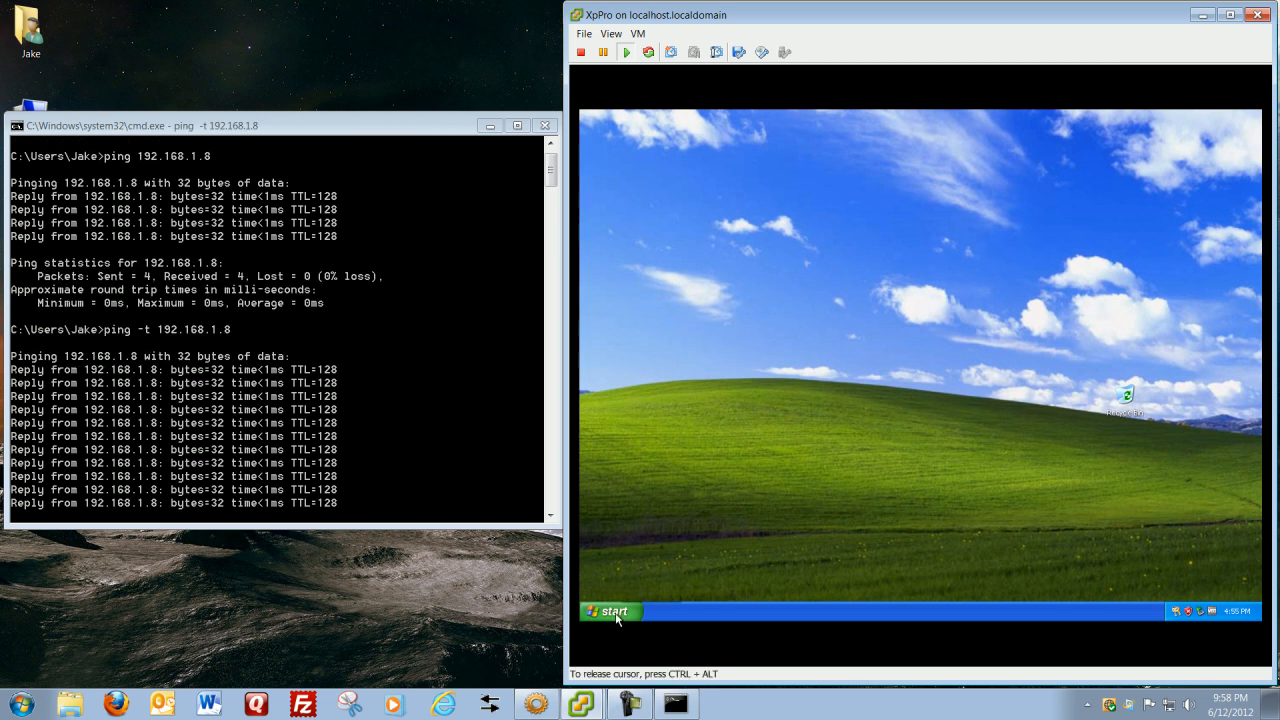
# - Restart the XP virtual machine from its Start menu while the host's continuous ping runs
pyautogui.click(610, 611)
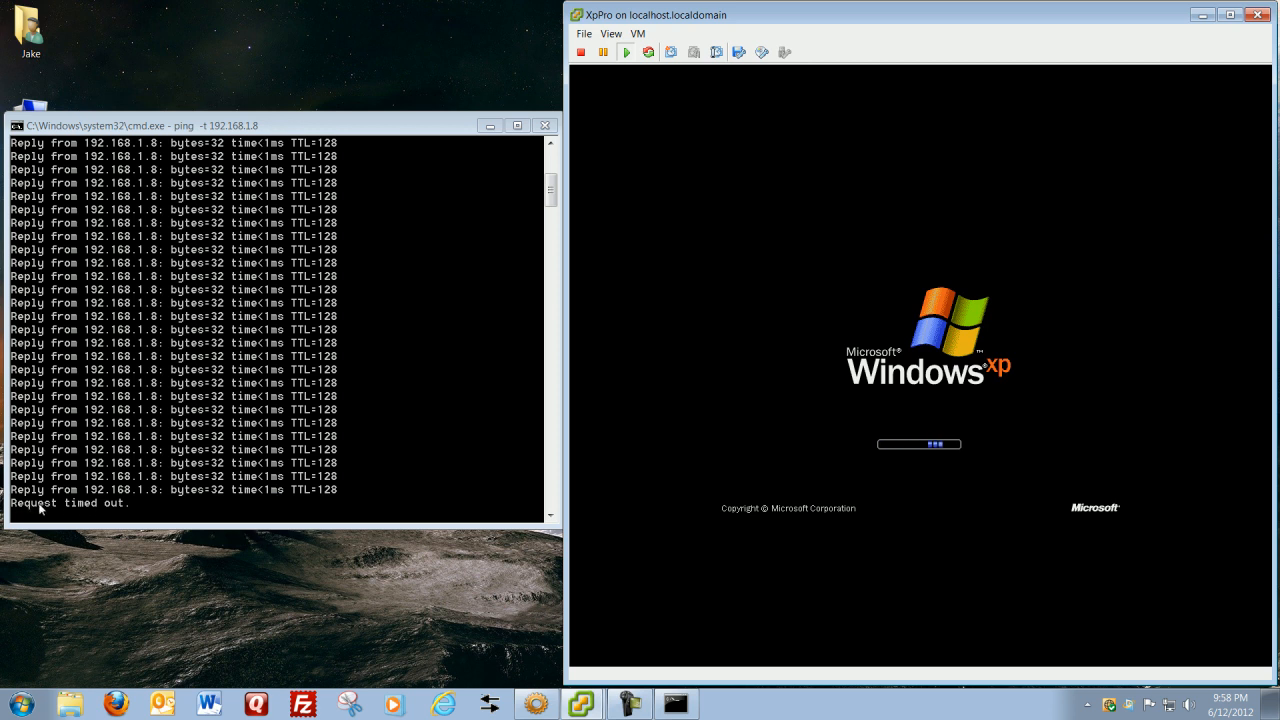
pyautogui.moveTo(177, 510)
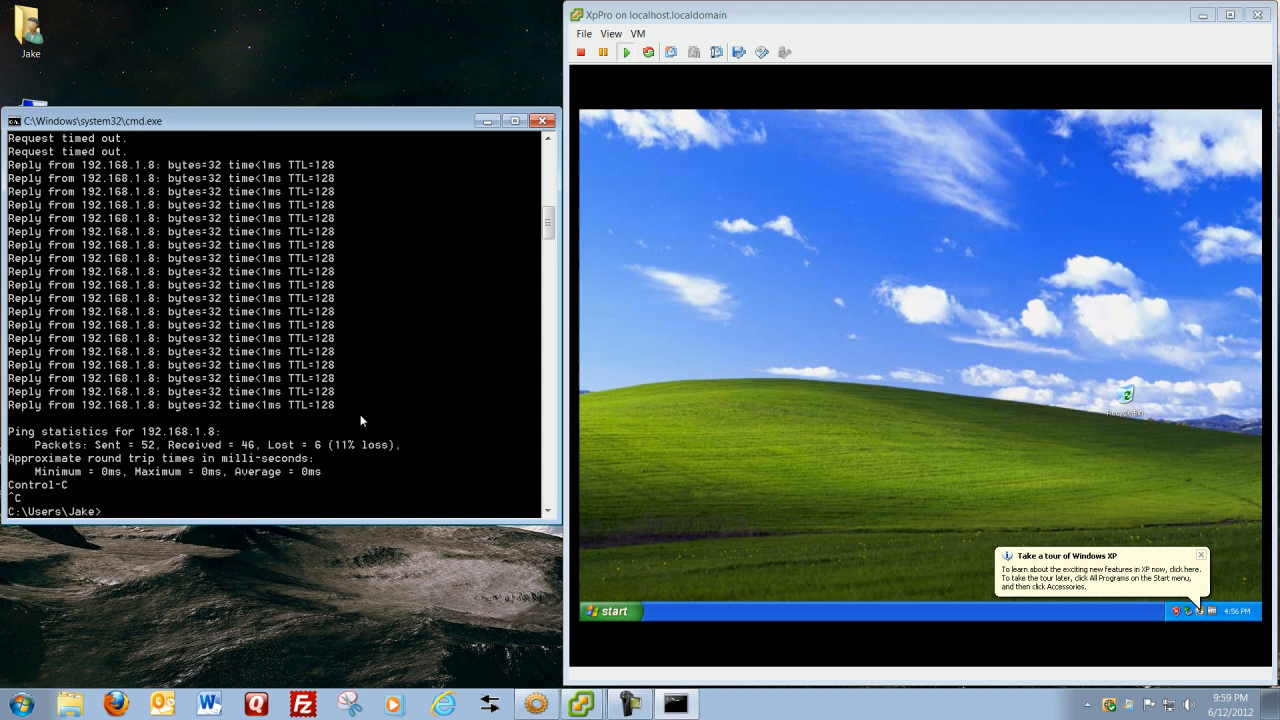
pyautogui.moveTo(208, 496)
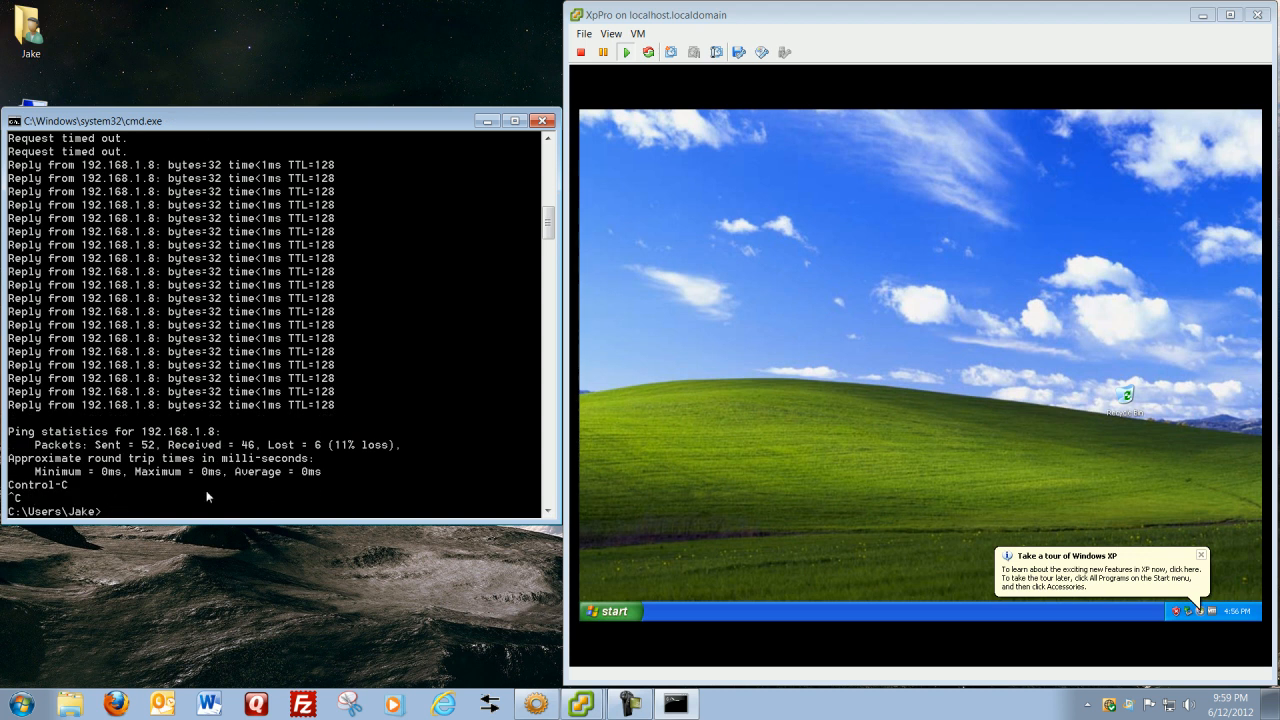
pyautogui.moveTo(180, 500)
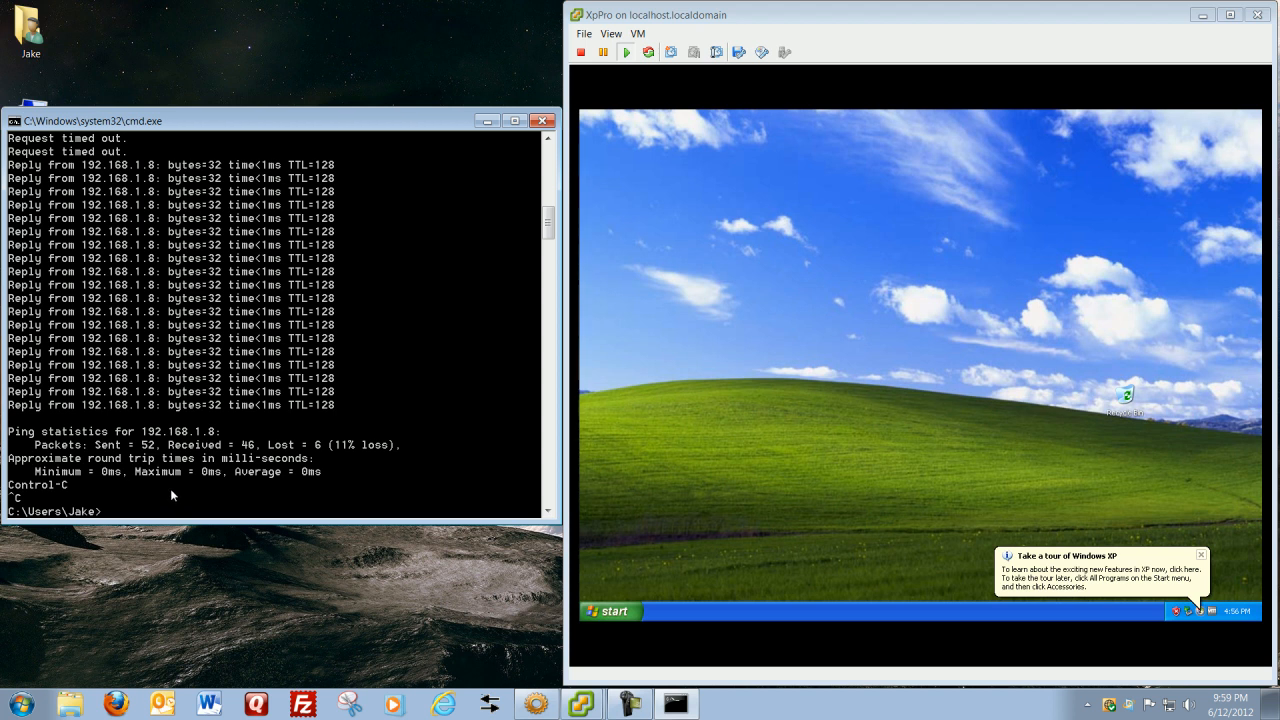
pyautogui.write('pi')
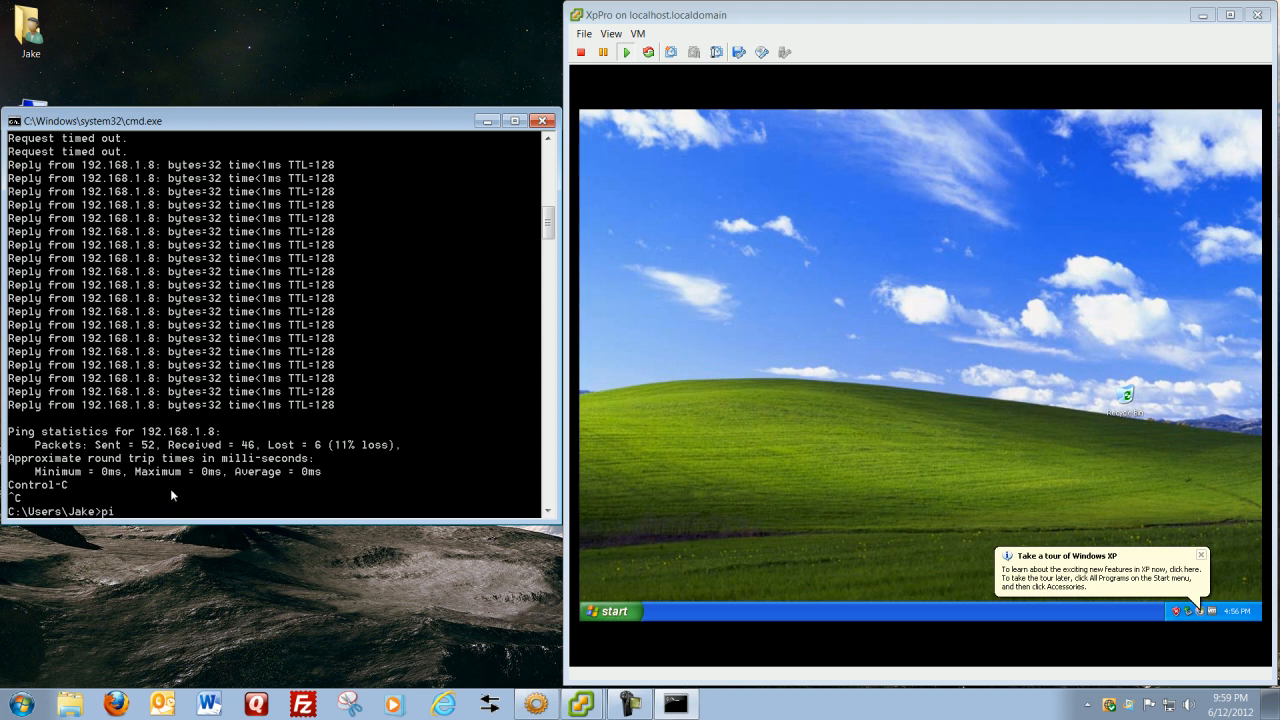
pyautogui.write('ping www.google.com')
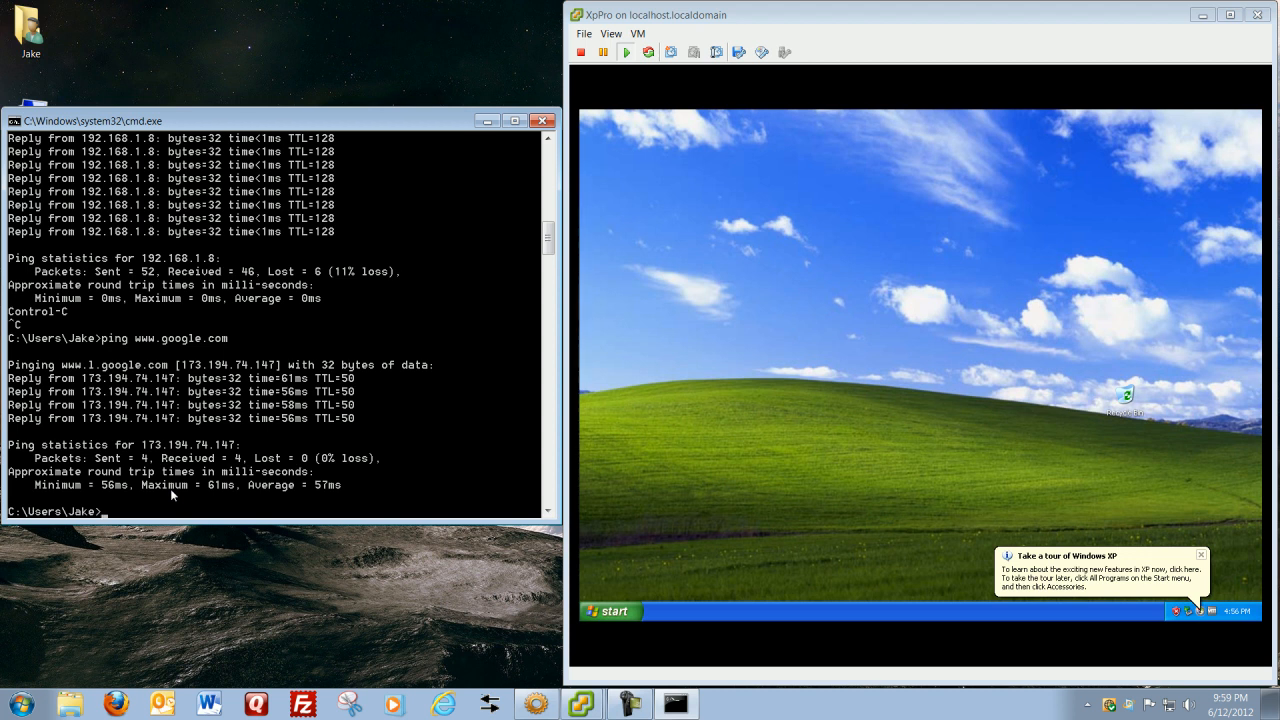
pyautogui.moveTo(172, 444)
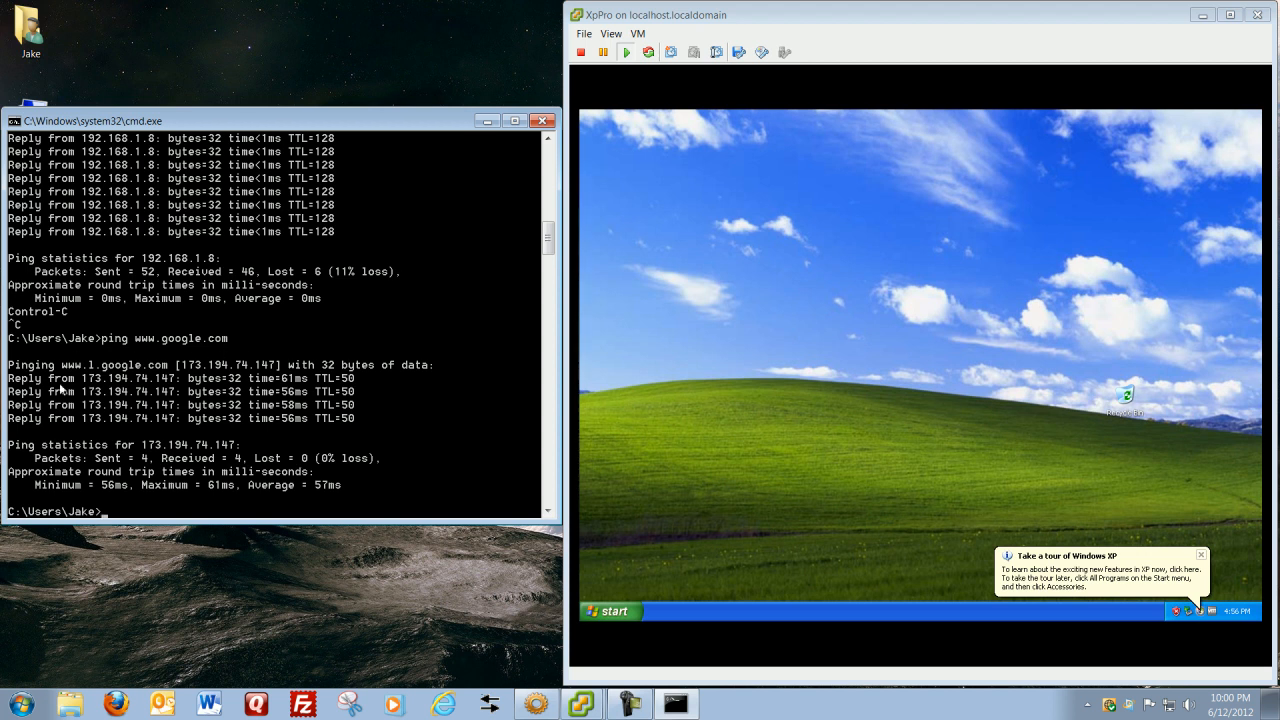
pyautogui.moveTo(313, 437)
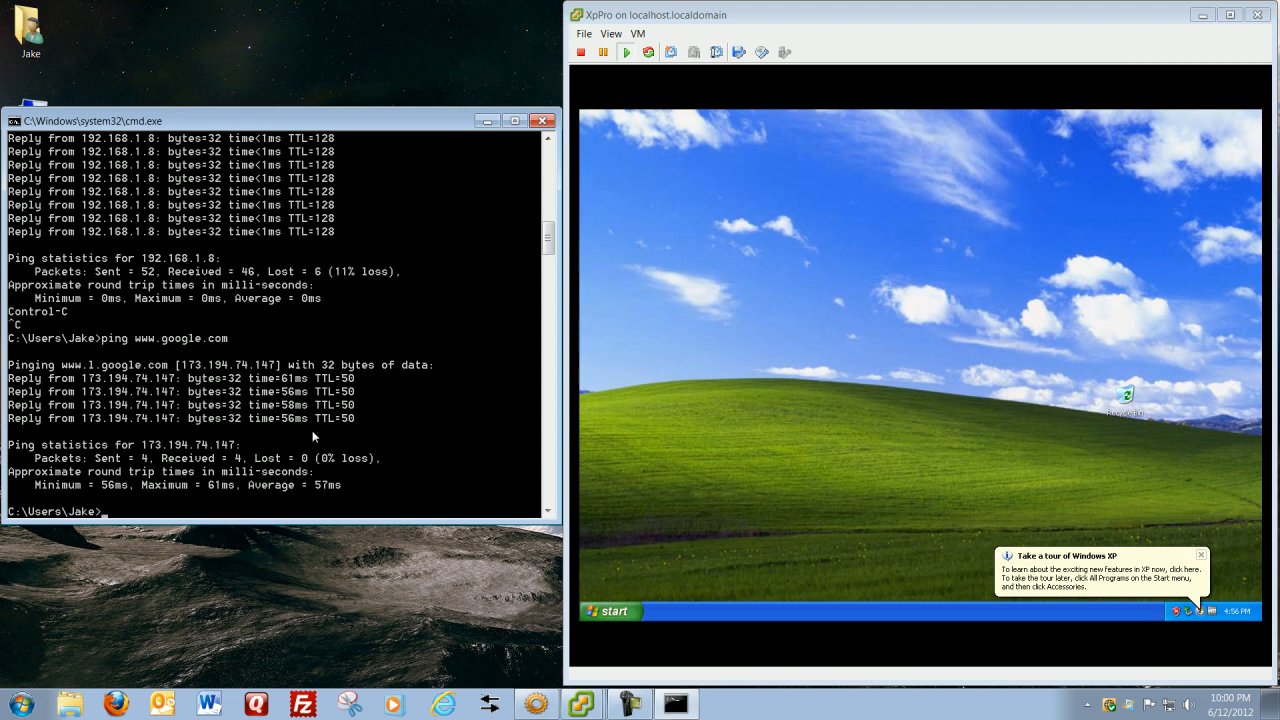
pyautogui.write('ping')
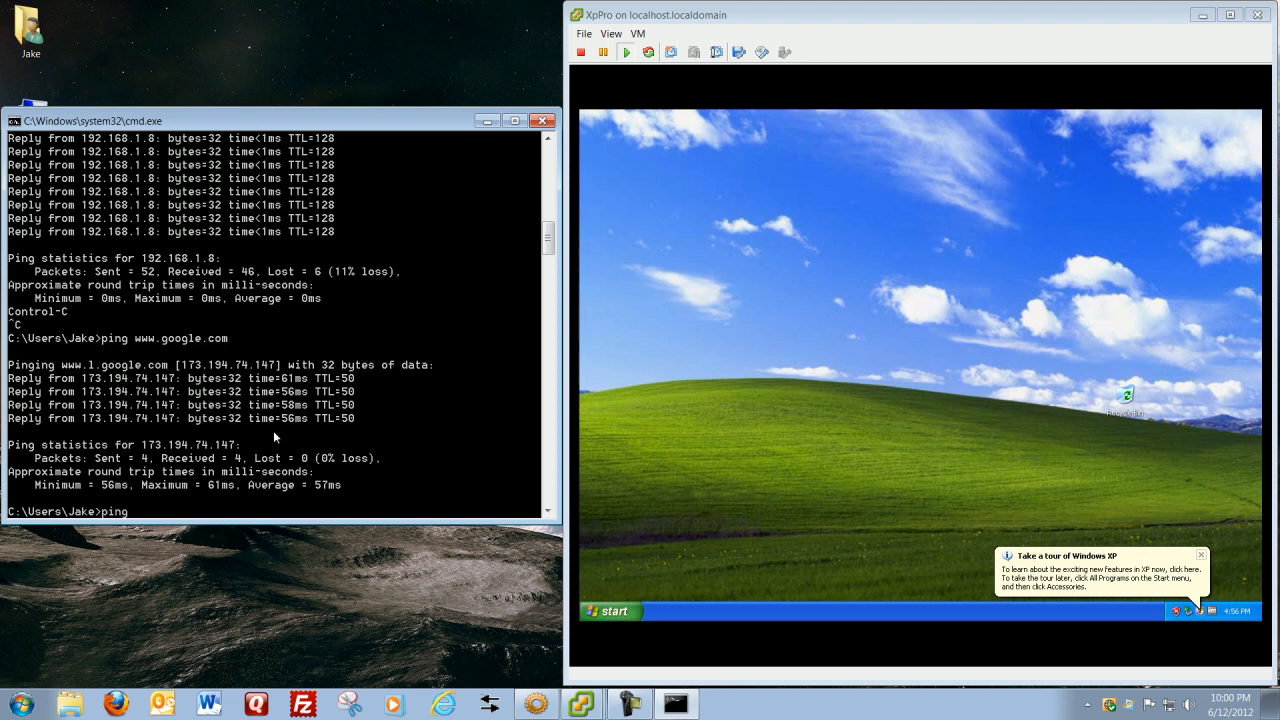
pyautogui.write('www.yahoo.com')
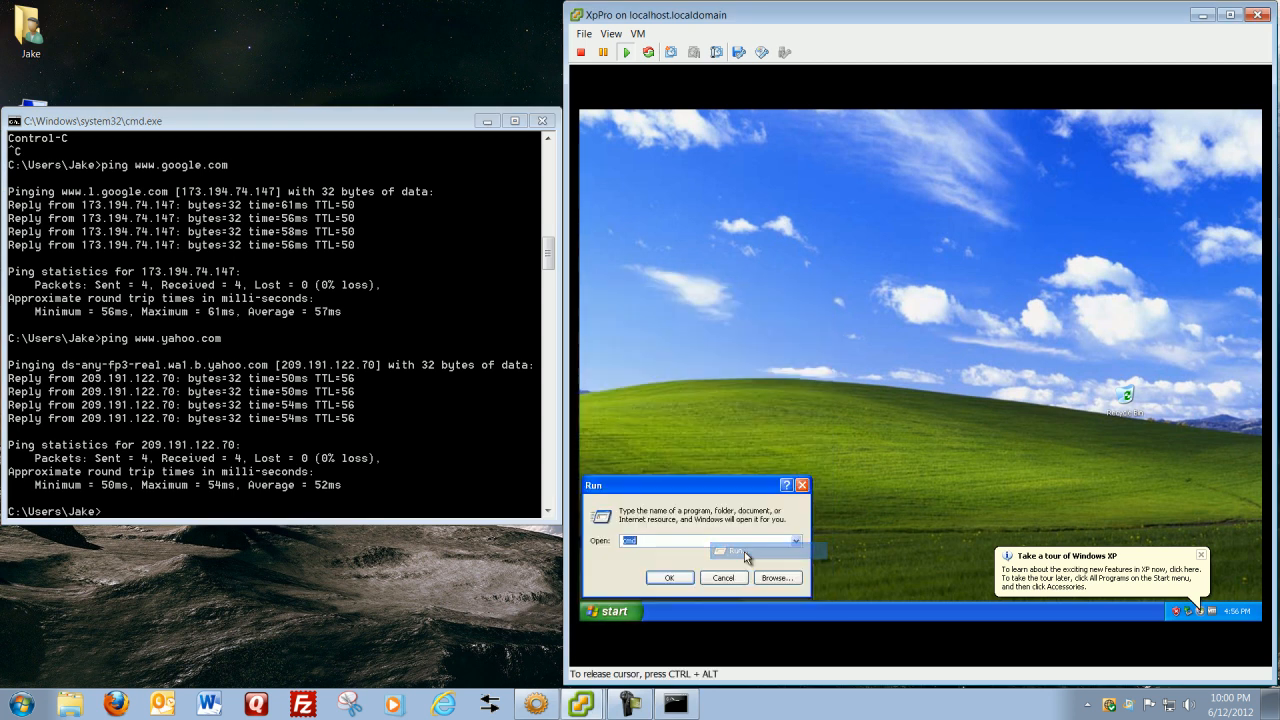
pyautogui.click(669, 577)
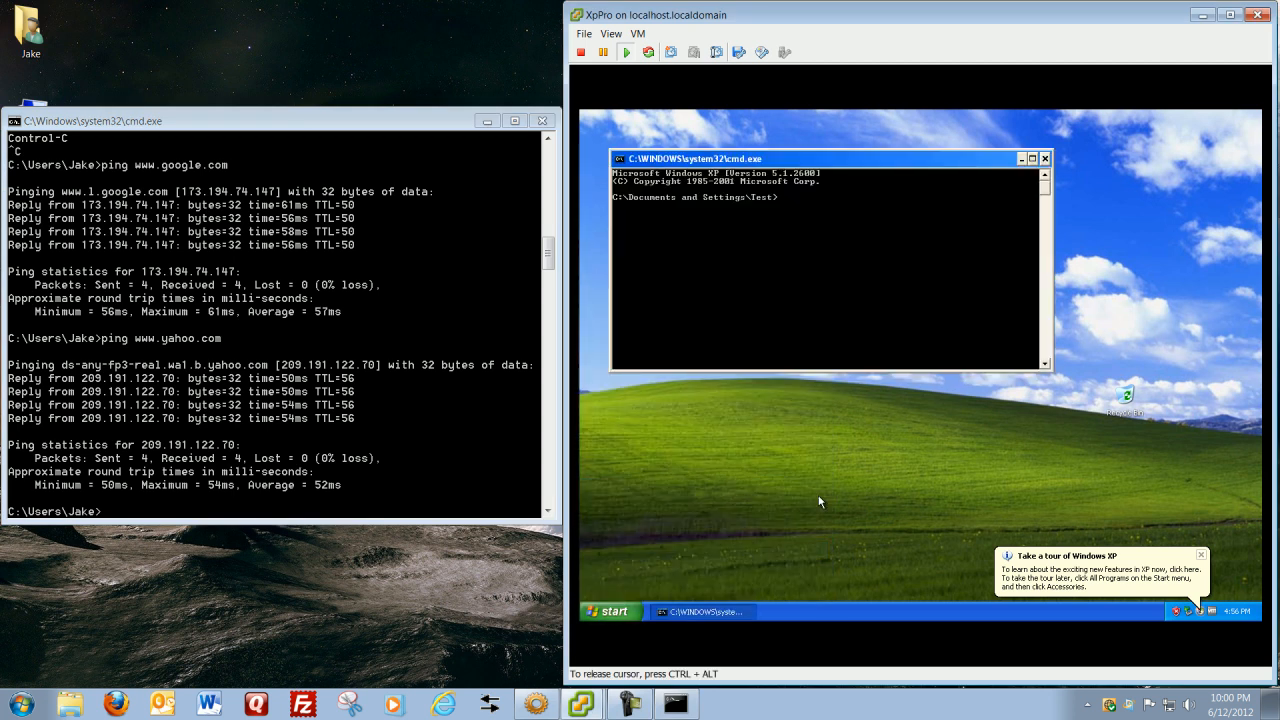
pyautogui.write('www.google.com')
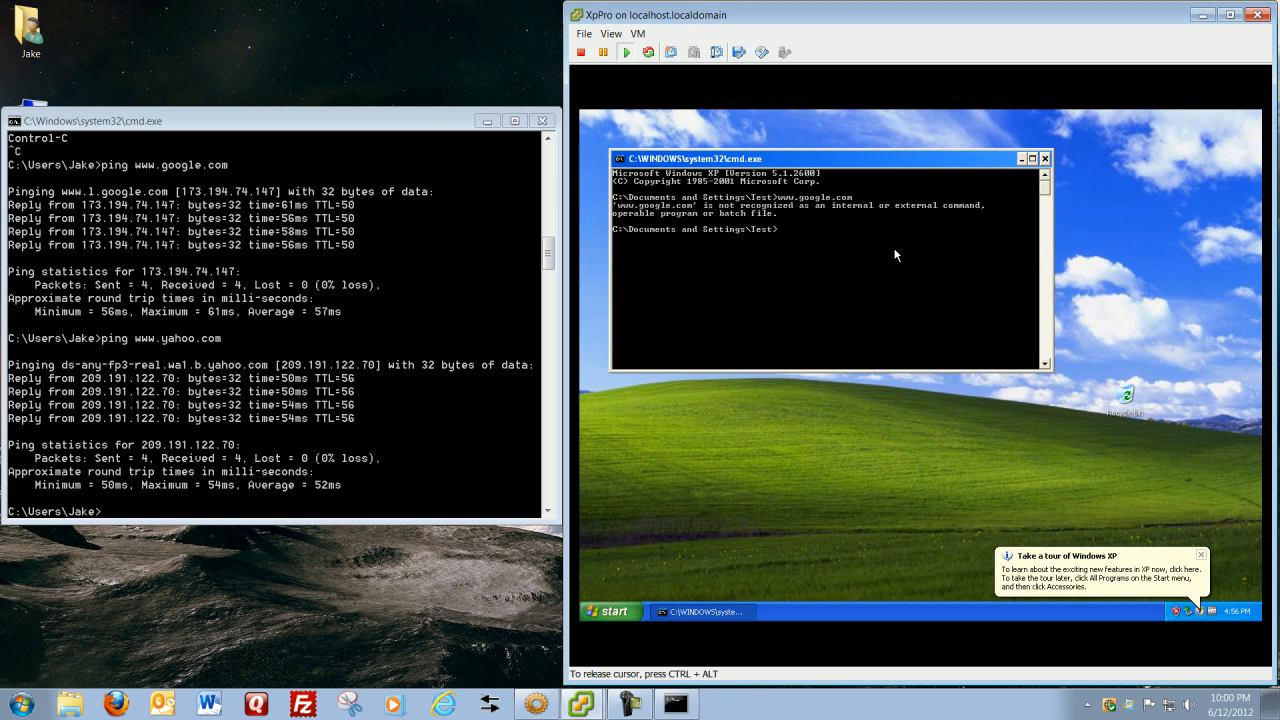
pyautogui.moveTo(767, 208)
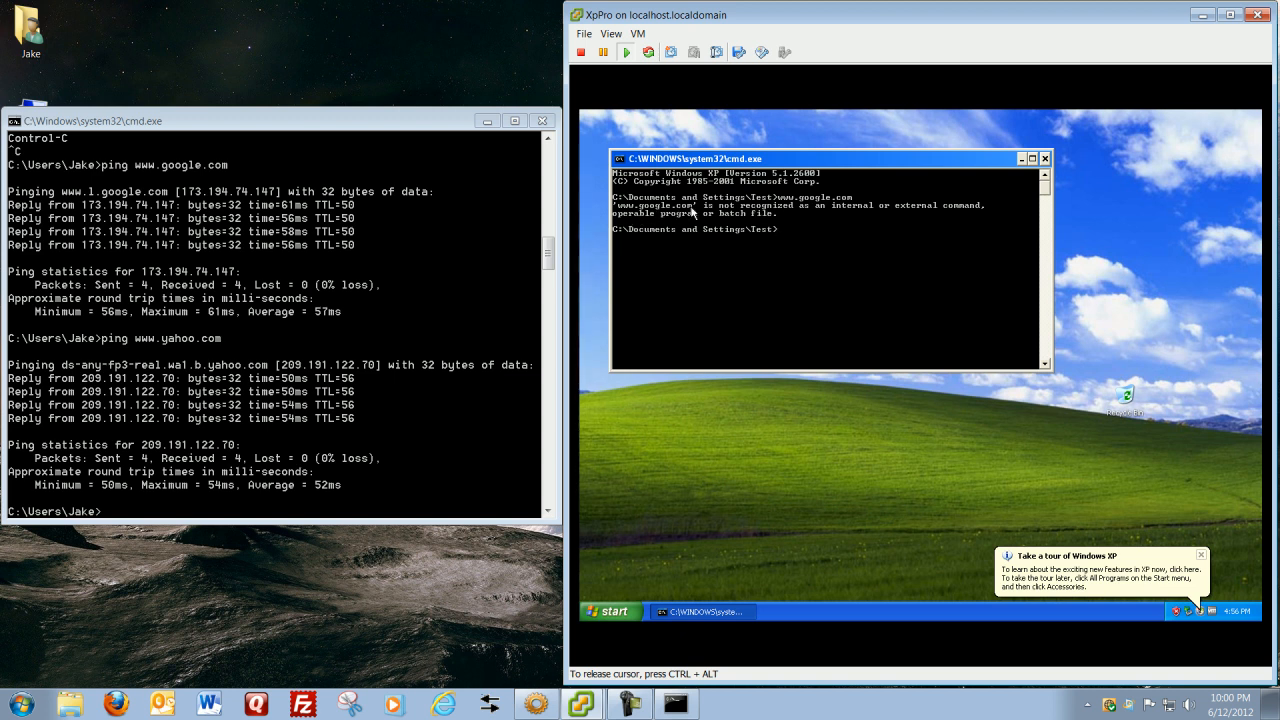
pyautogui.moveTo(770, 228)
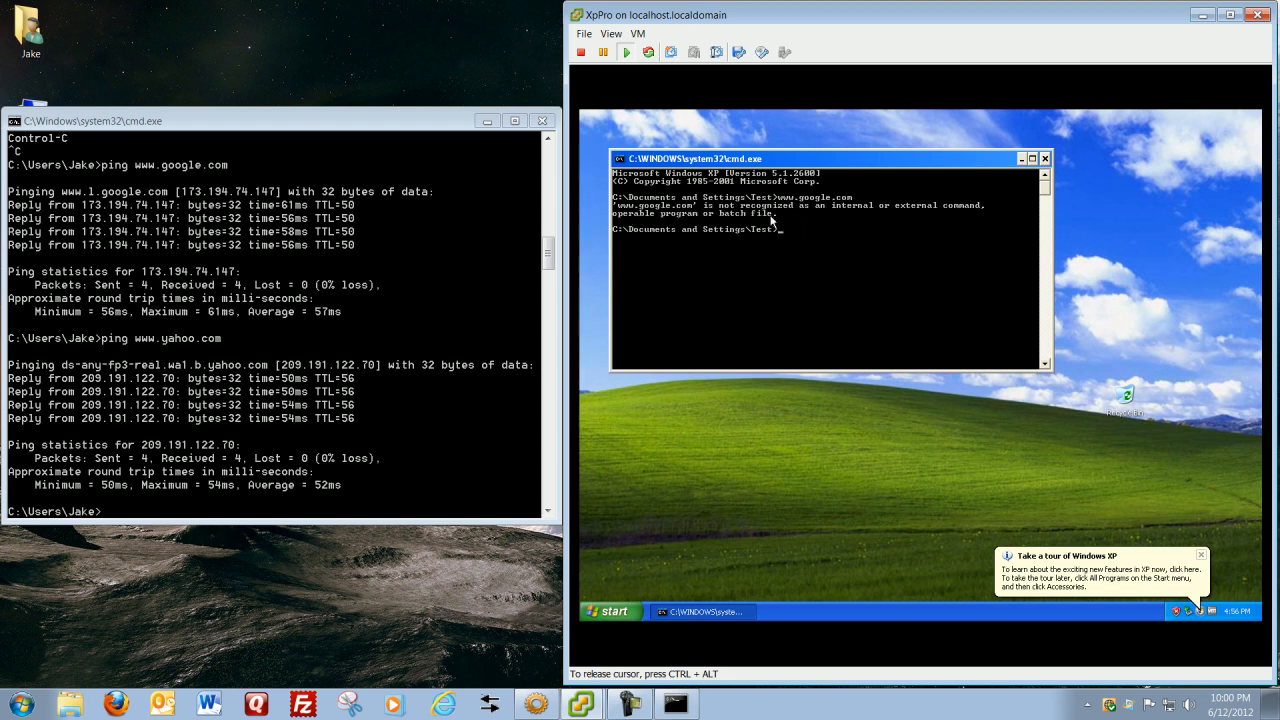
pyautogui.moveTo(825, 230)
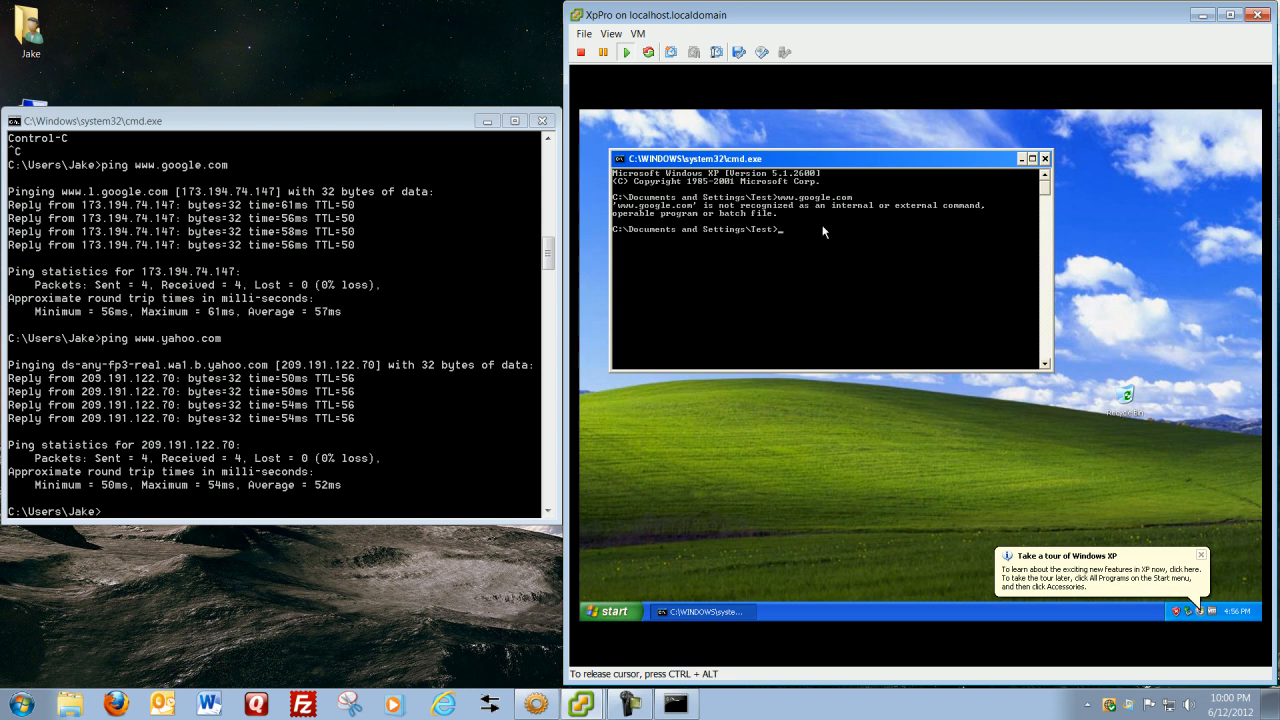
pyautogui.write('ping ww')
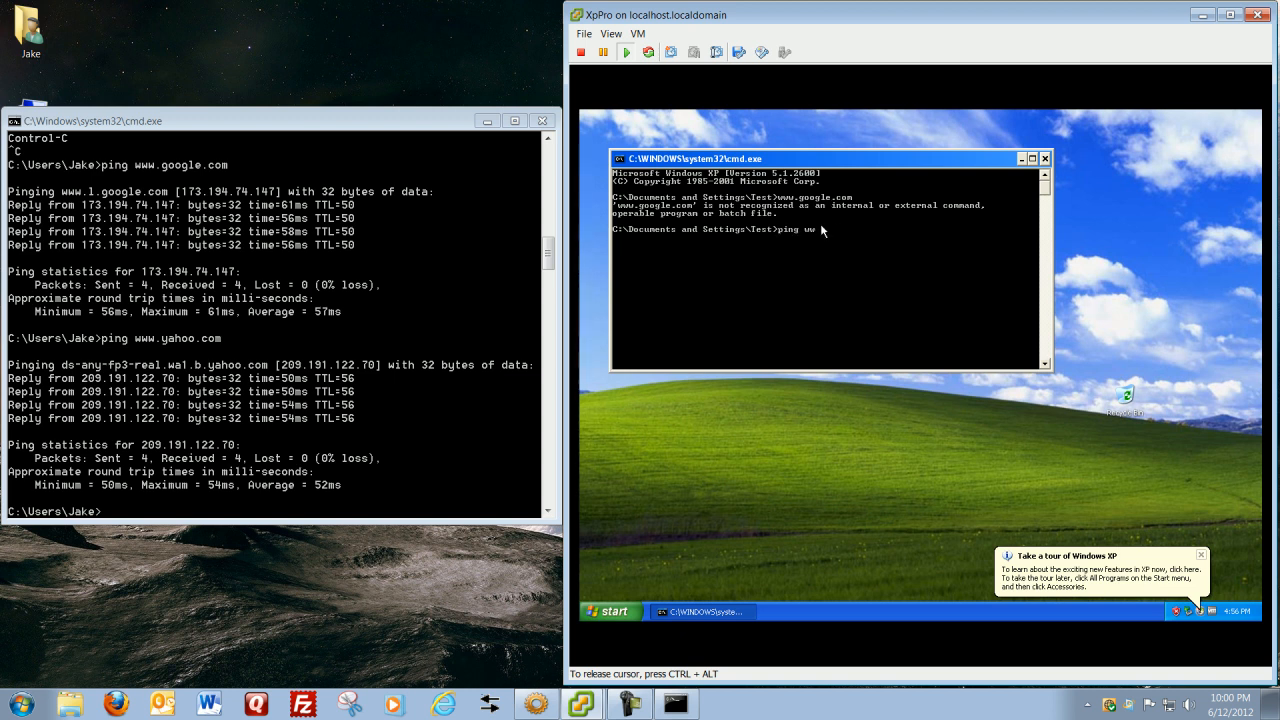
pyautogui.write('ww.google.com')
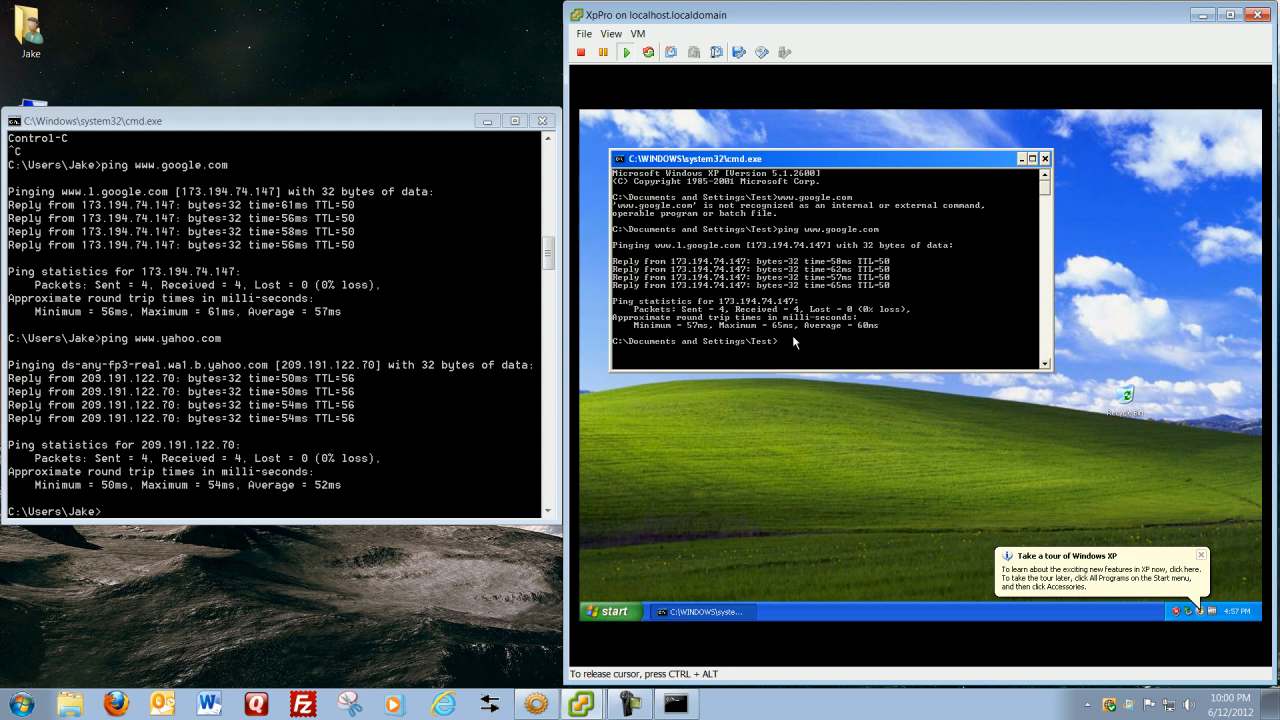
pyautogui.click(608, 611)
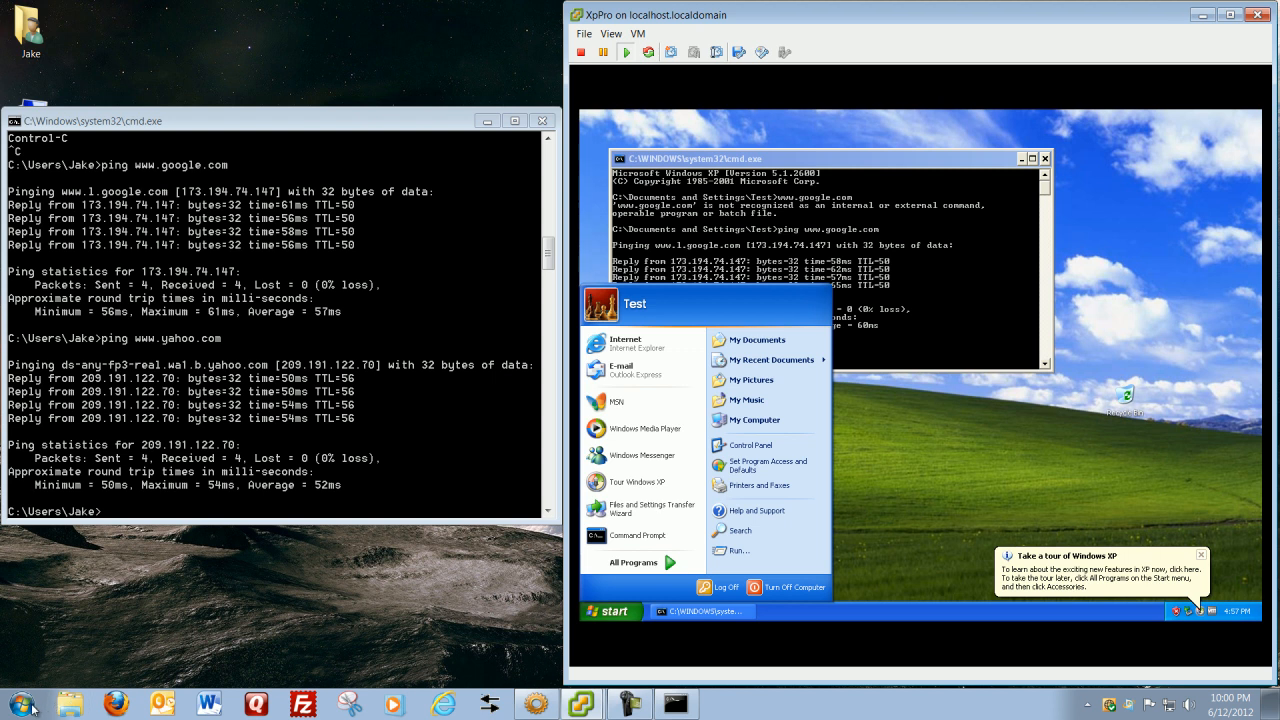
pyautogui.click(116, 704)
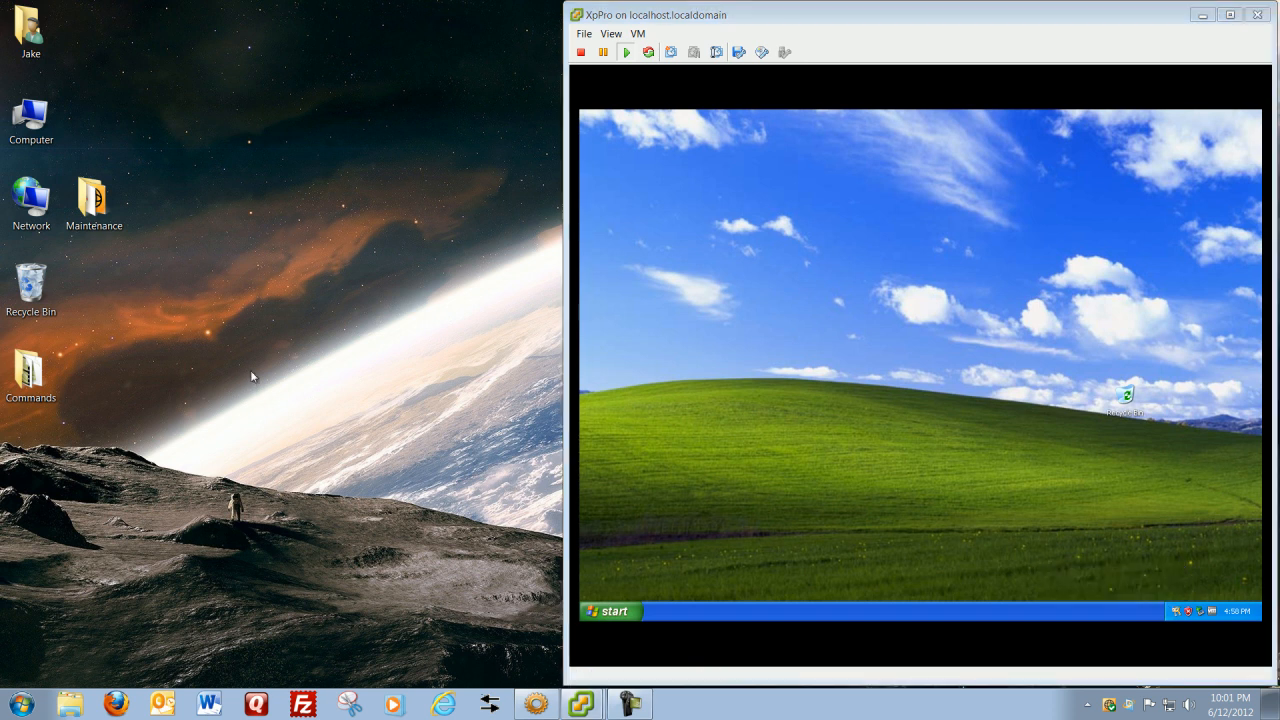
pyautogui.moveTo(1200, 702)
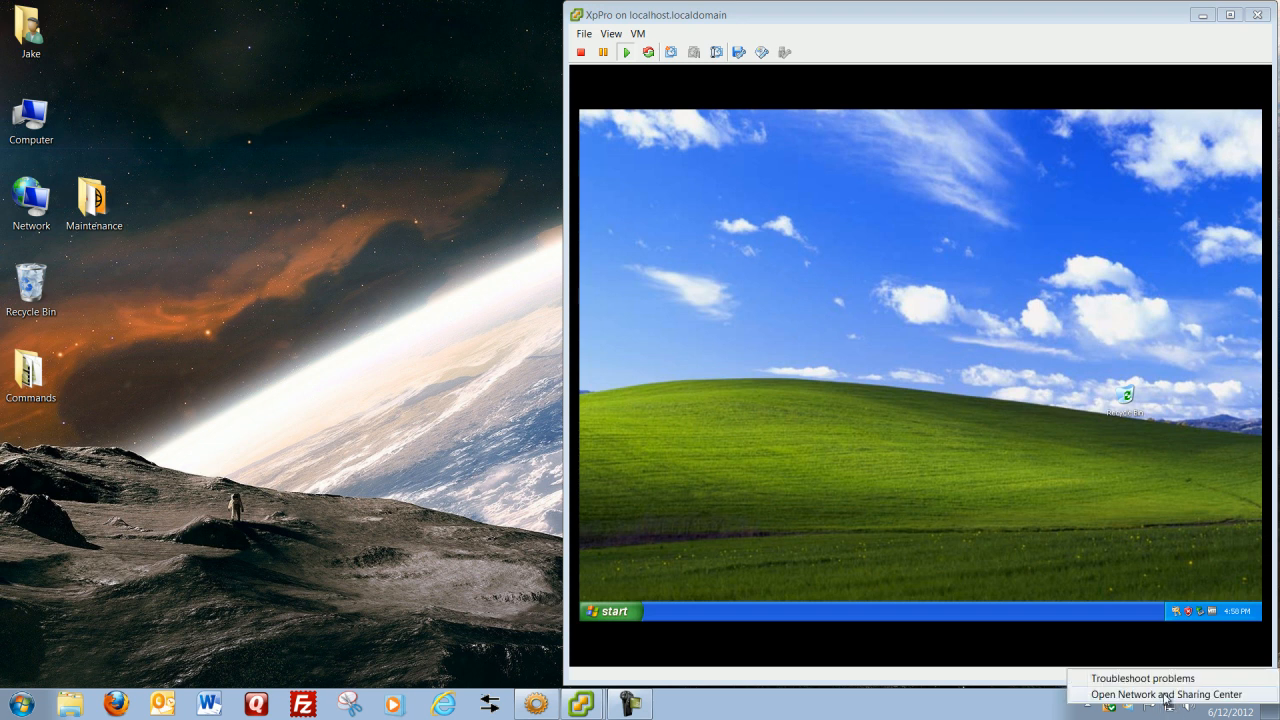
# - Bring up the host Network desktop icon's menu to reach Network and Sharing Center
pyautogui.click(1165, 694)
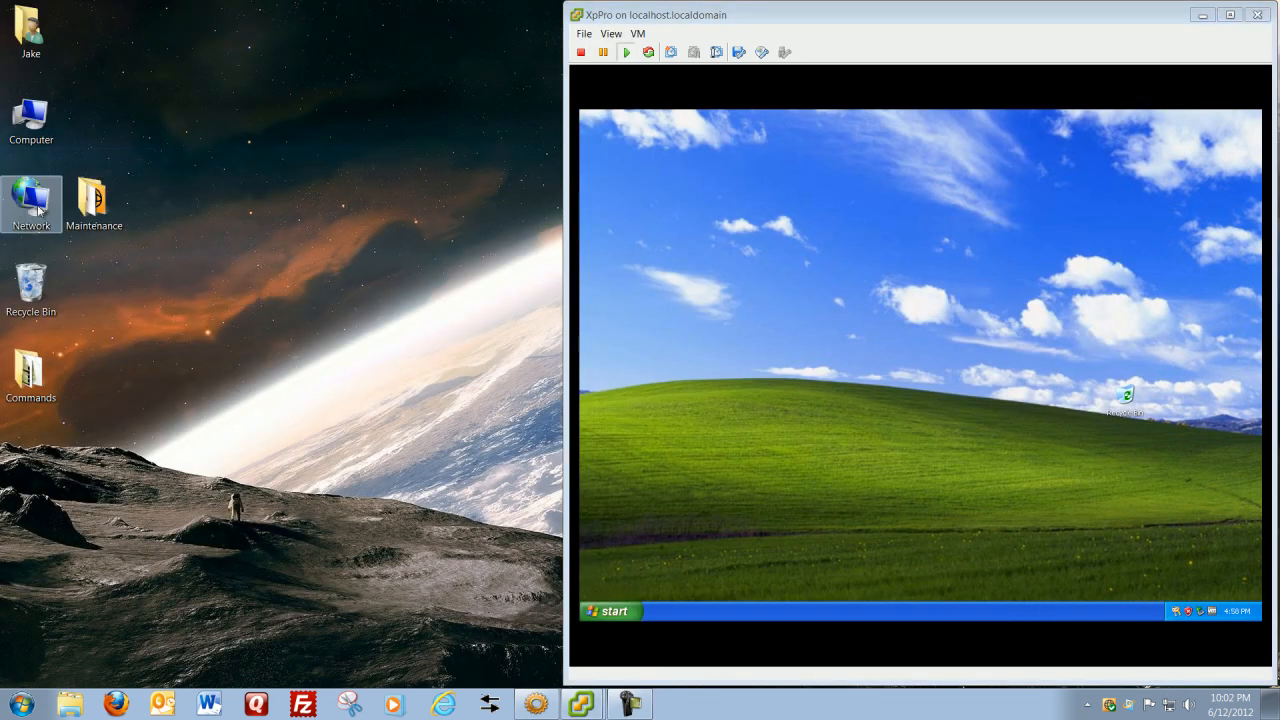
pyautogui.rightClick(31, 205)
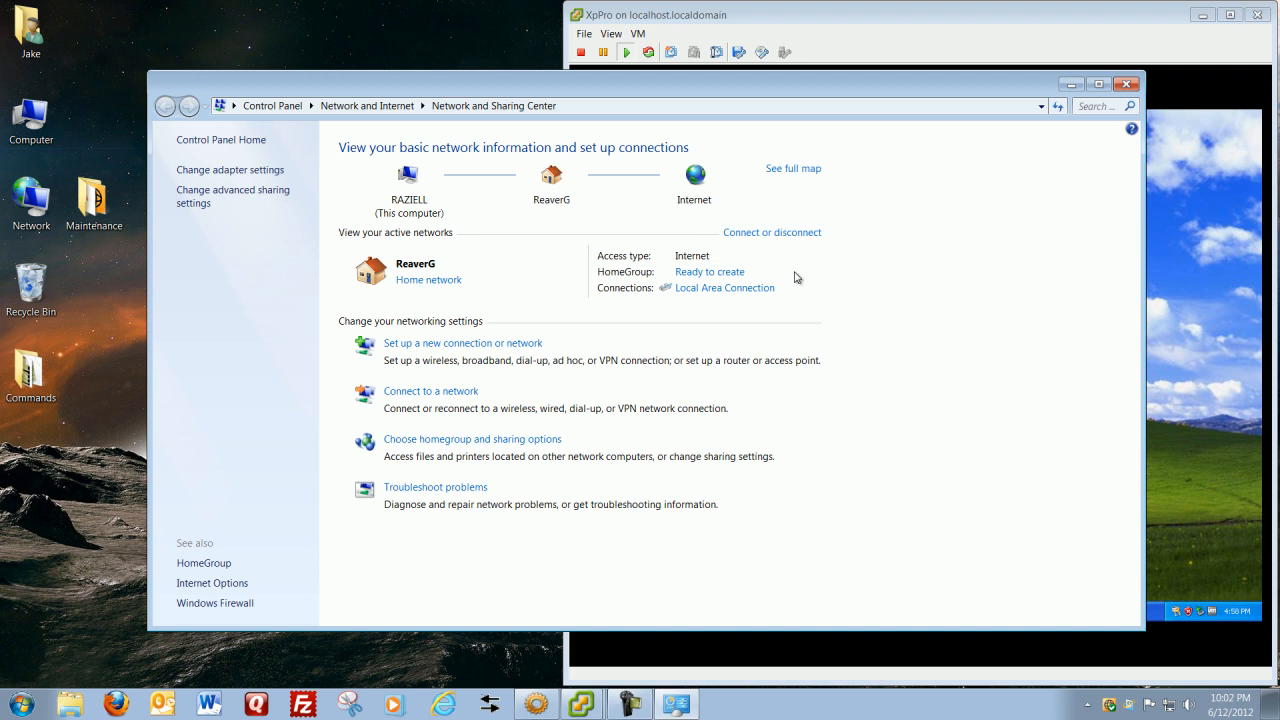
pyautogui.moveTo(982, 128)
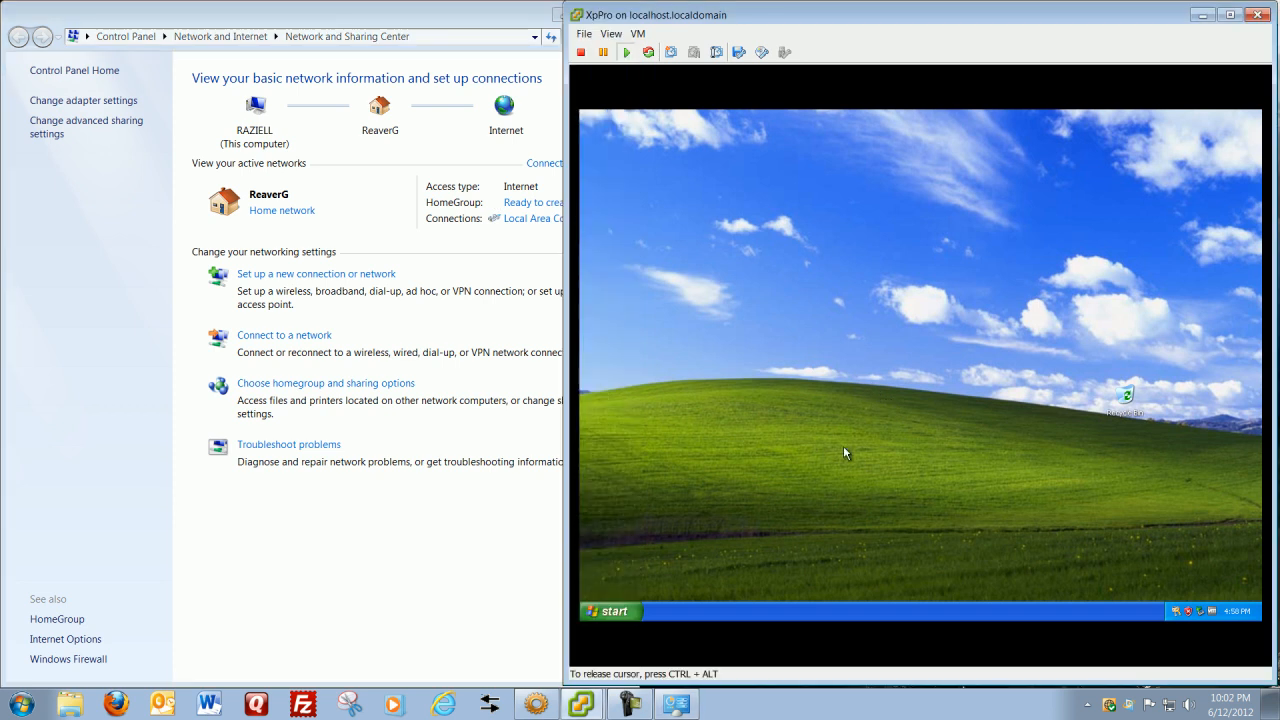
pyautogui.moveTo(1198, 600)
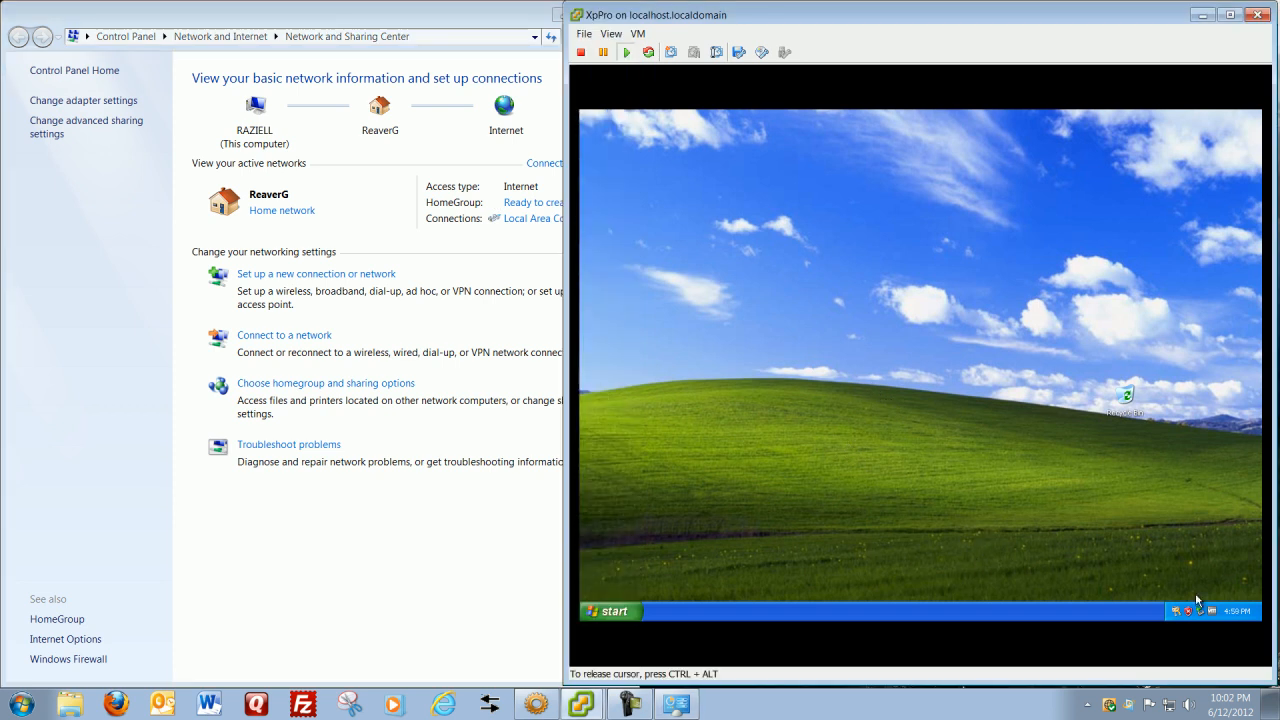
pyautogui.moveTo(1238, 622)
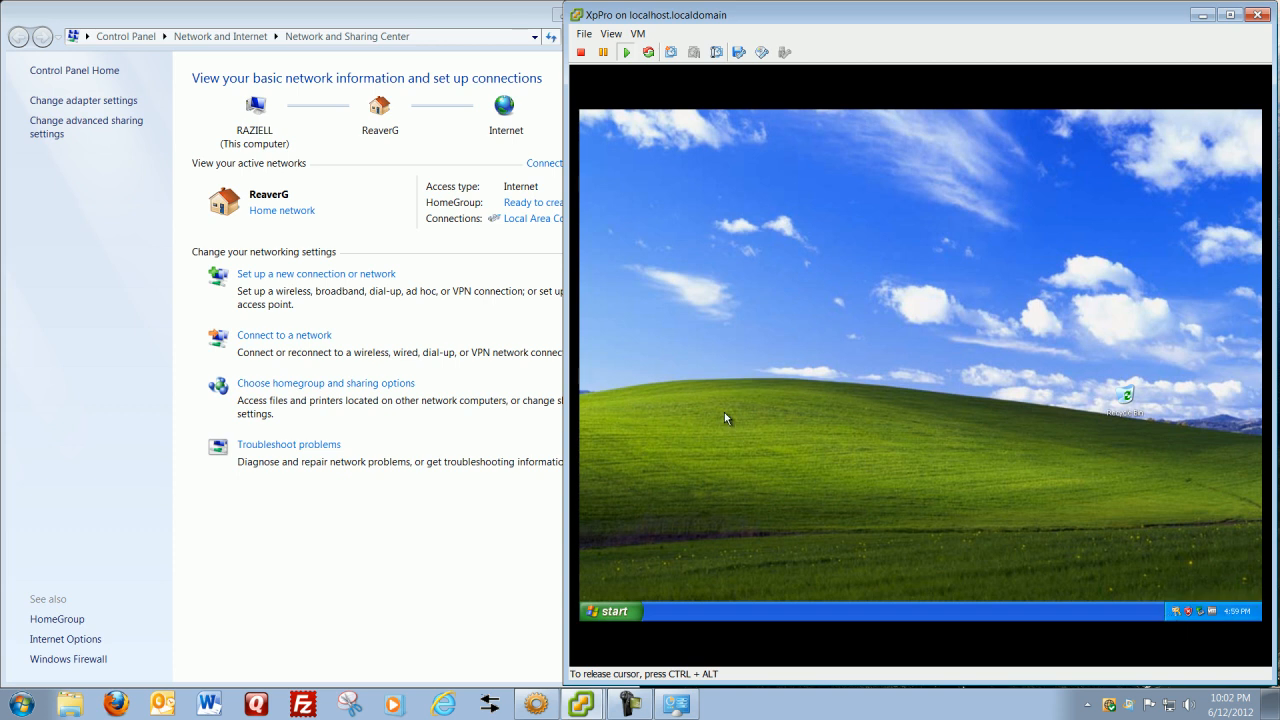
# - Show My Documents, My Computer and My Network Places icons via XP Customize Desktop
pyautogui.rightClick(727, 417)
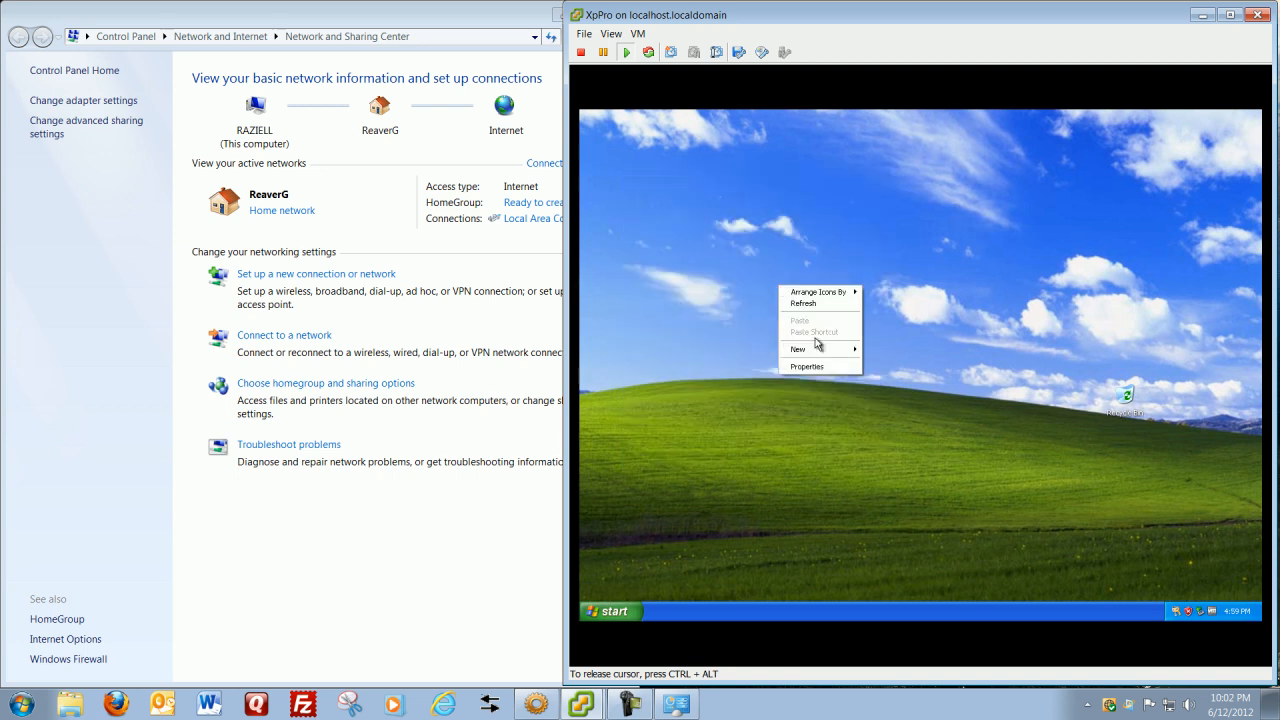
pyautogui.click(807, 366)
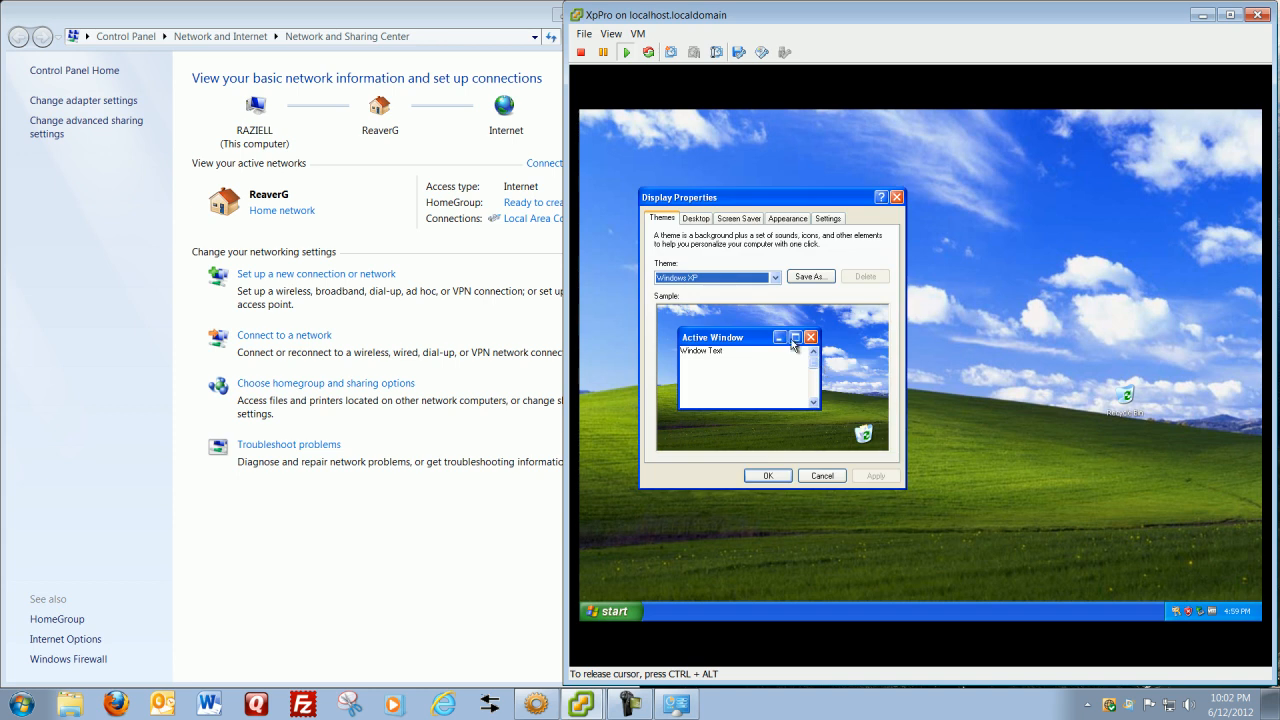
pyautogui.click(695, 218)
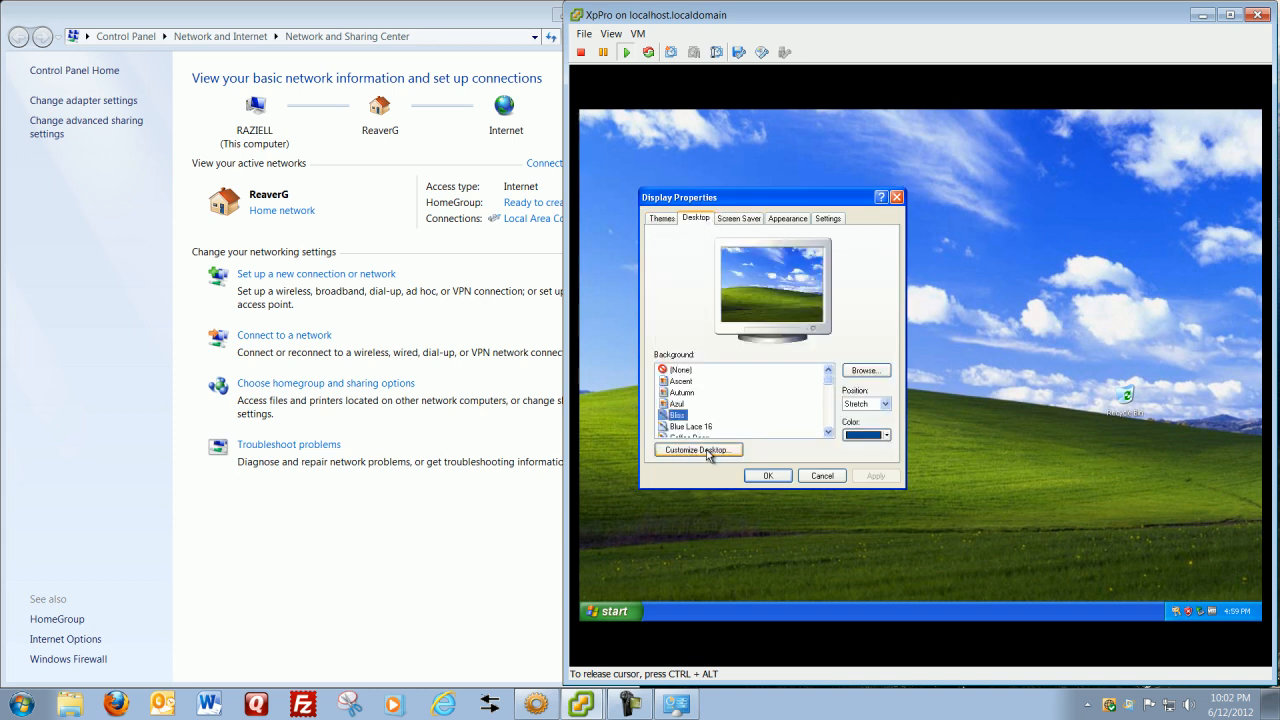
pyautogui.click(698, 449)
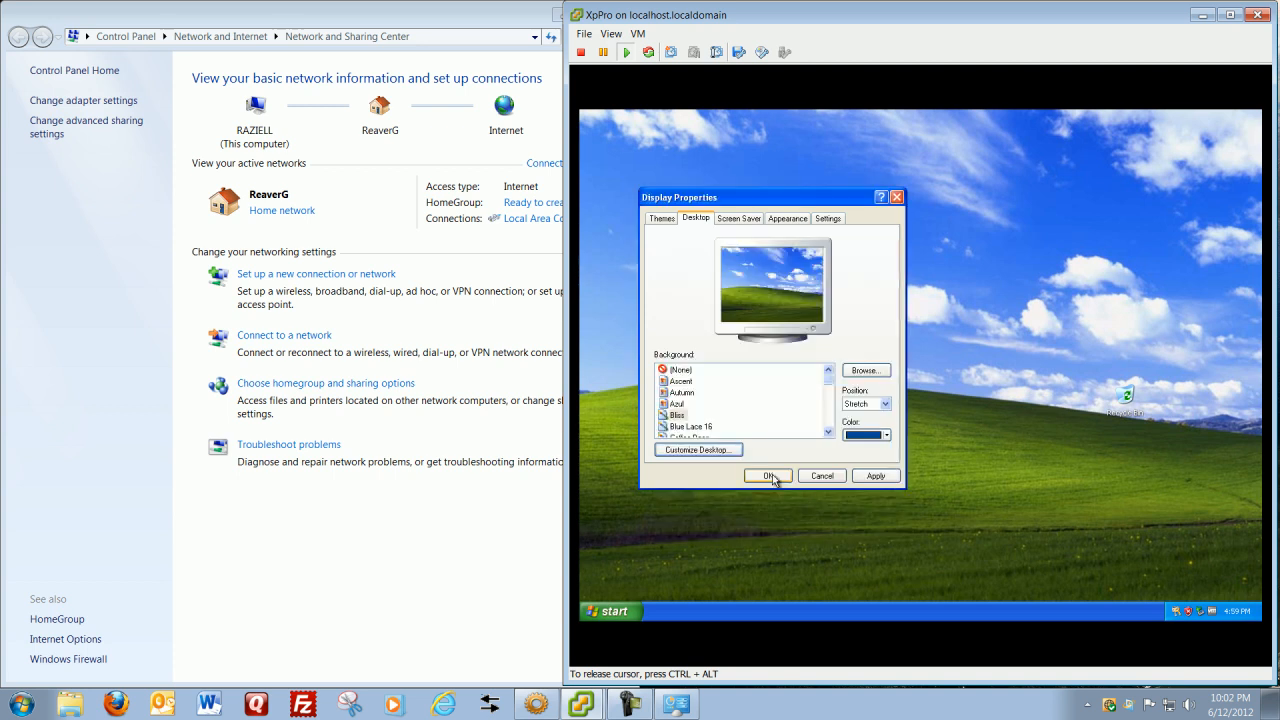
pyautogui.click(767, 475)
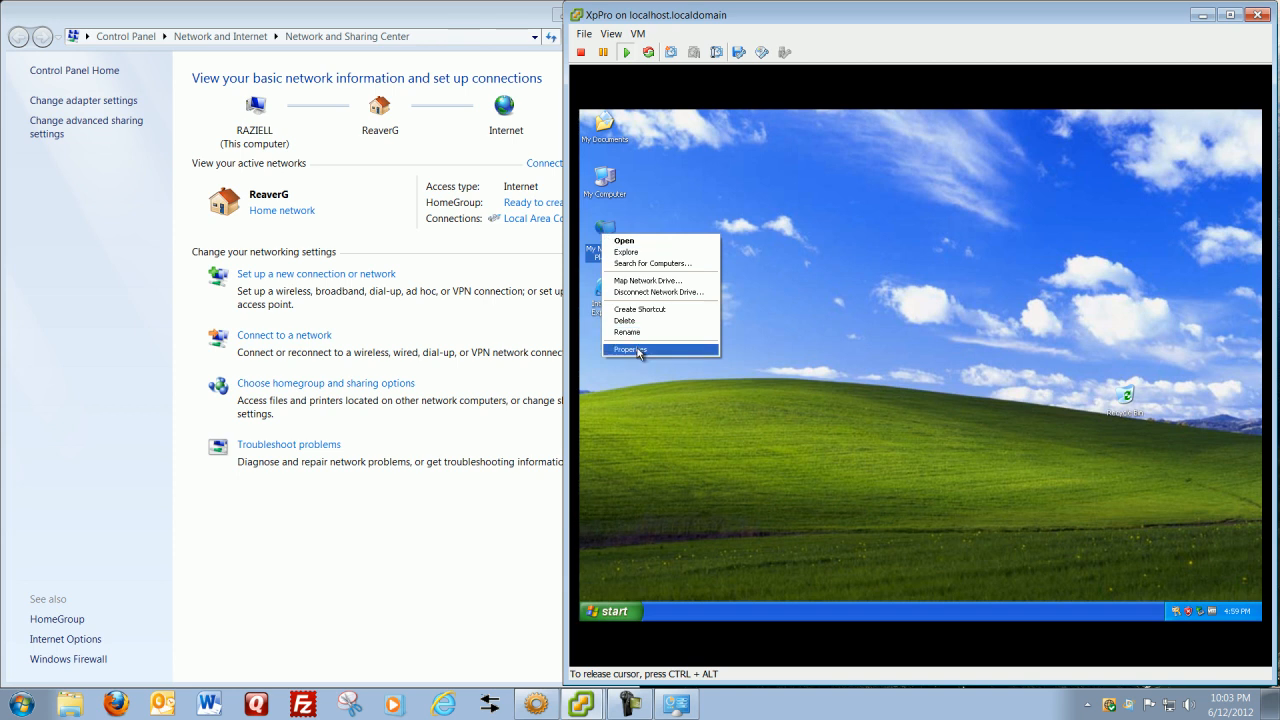
# - Open XP Network Connections, listing Internet Connection and Local Area Connection as Connected
pyautogui.click(630, 349)
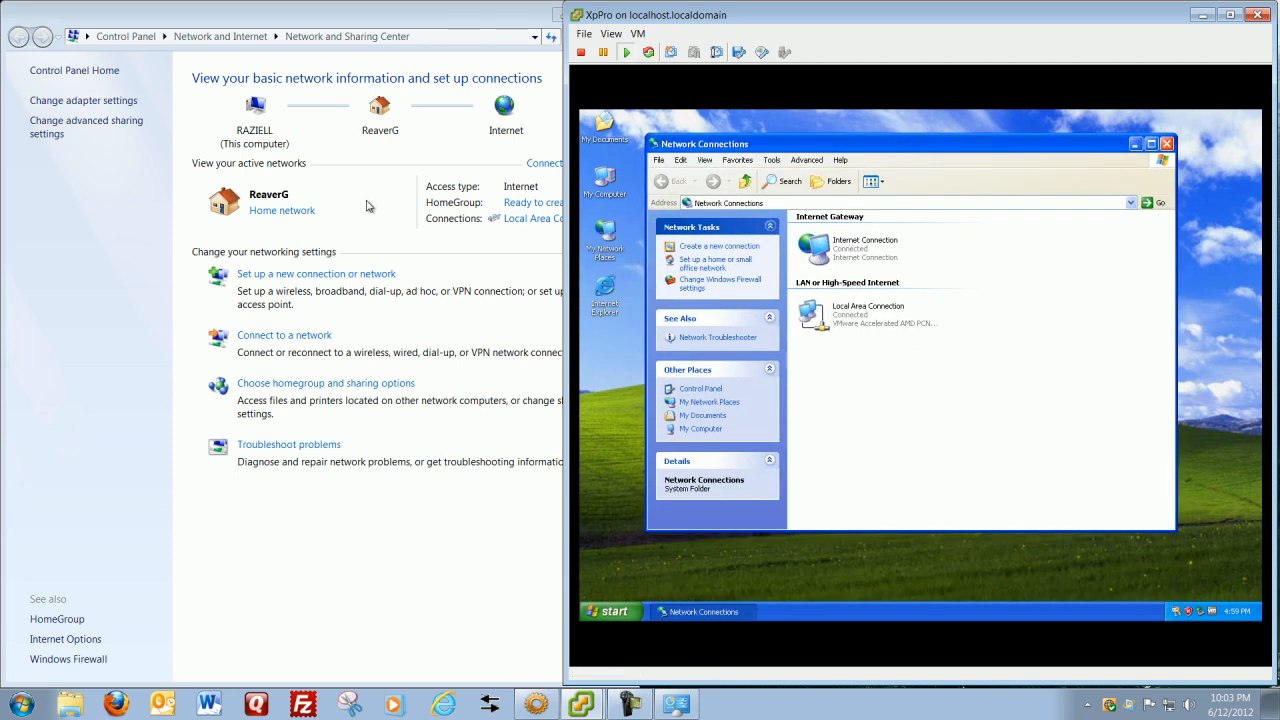
pyautogui.moveTo(483, 236)
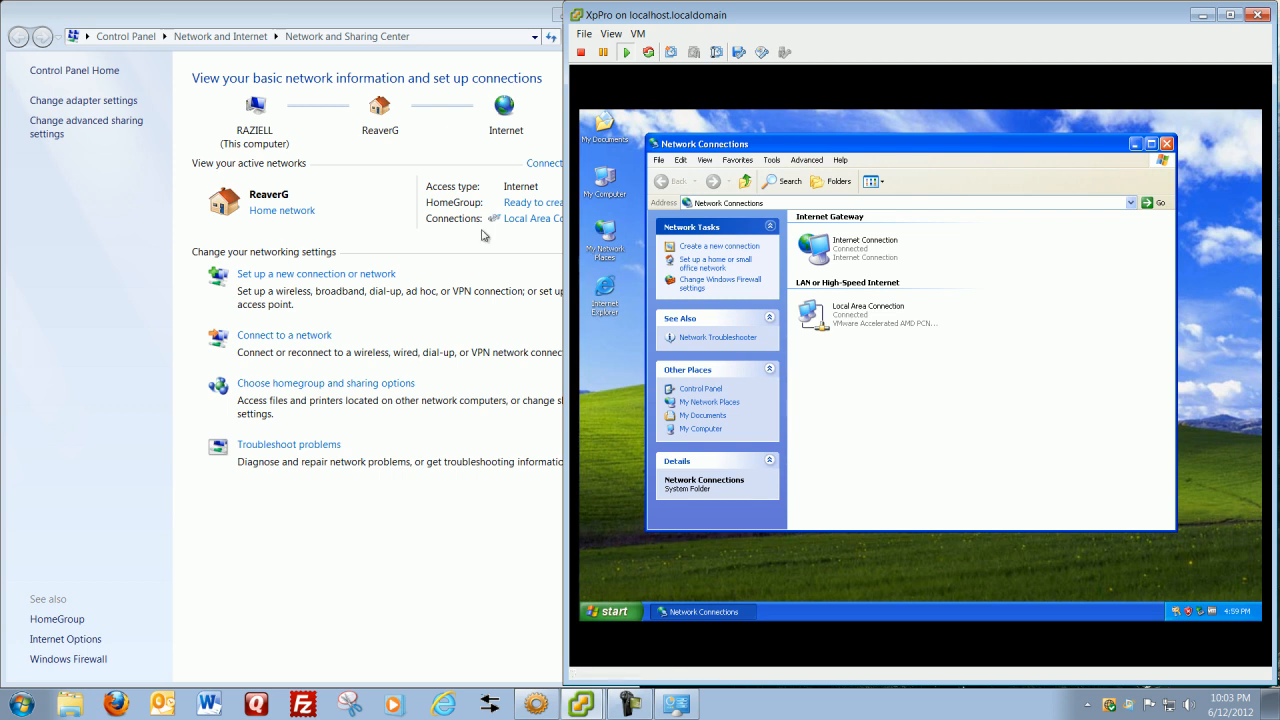
pyautogui.moveTo(840, 316)
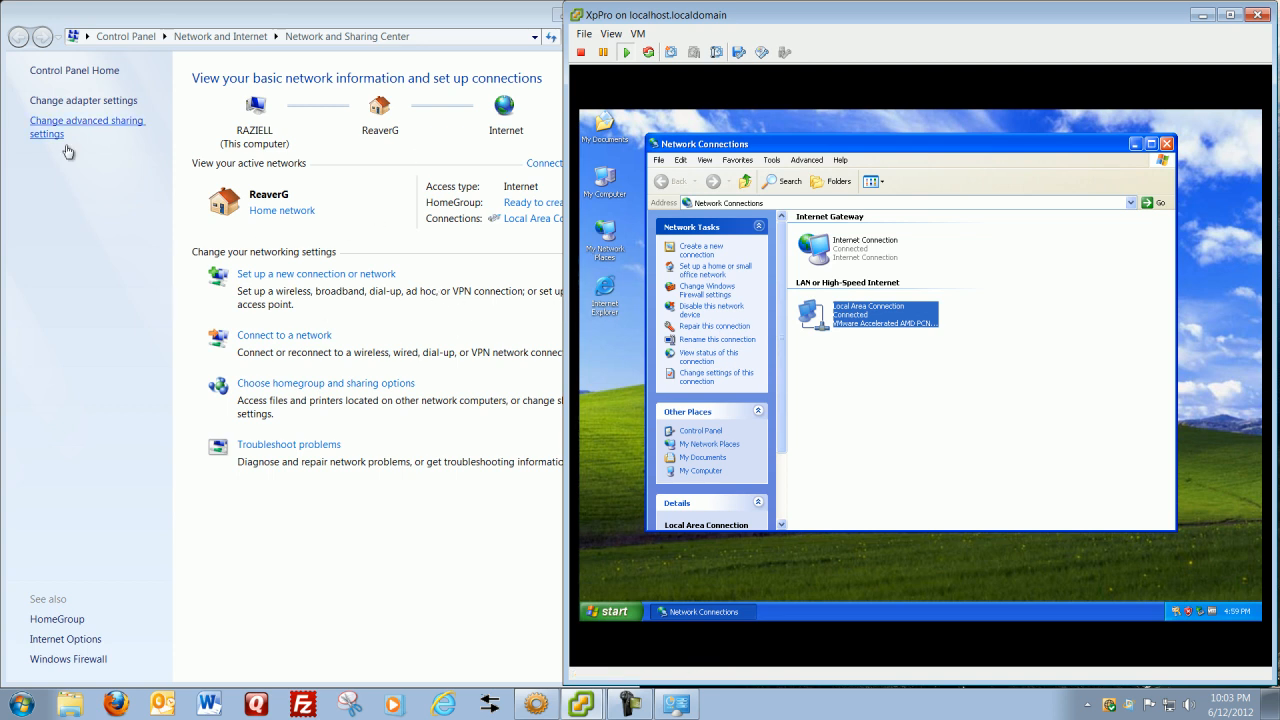
pyautogui.moveTo(314, 510)
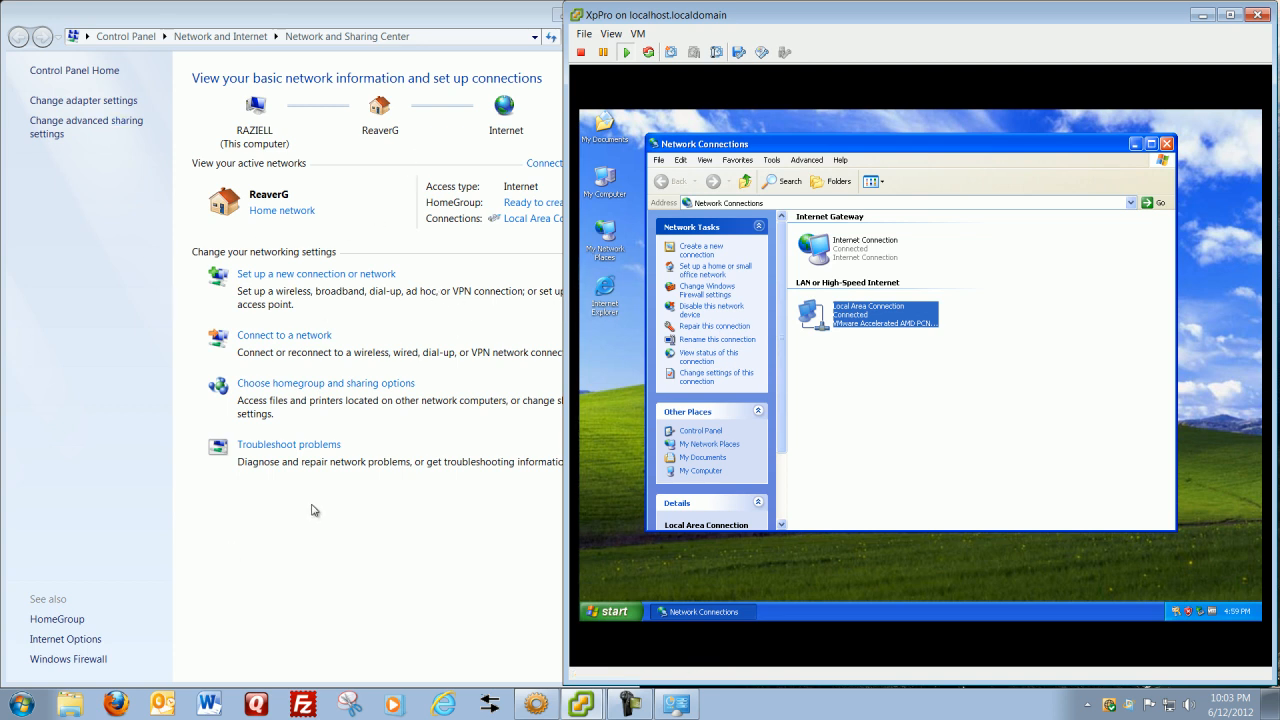
pyautogui.moveTo(318, 501)
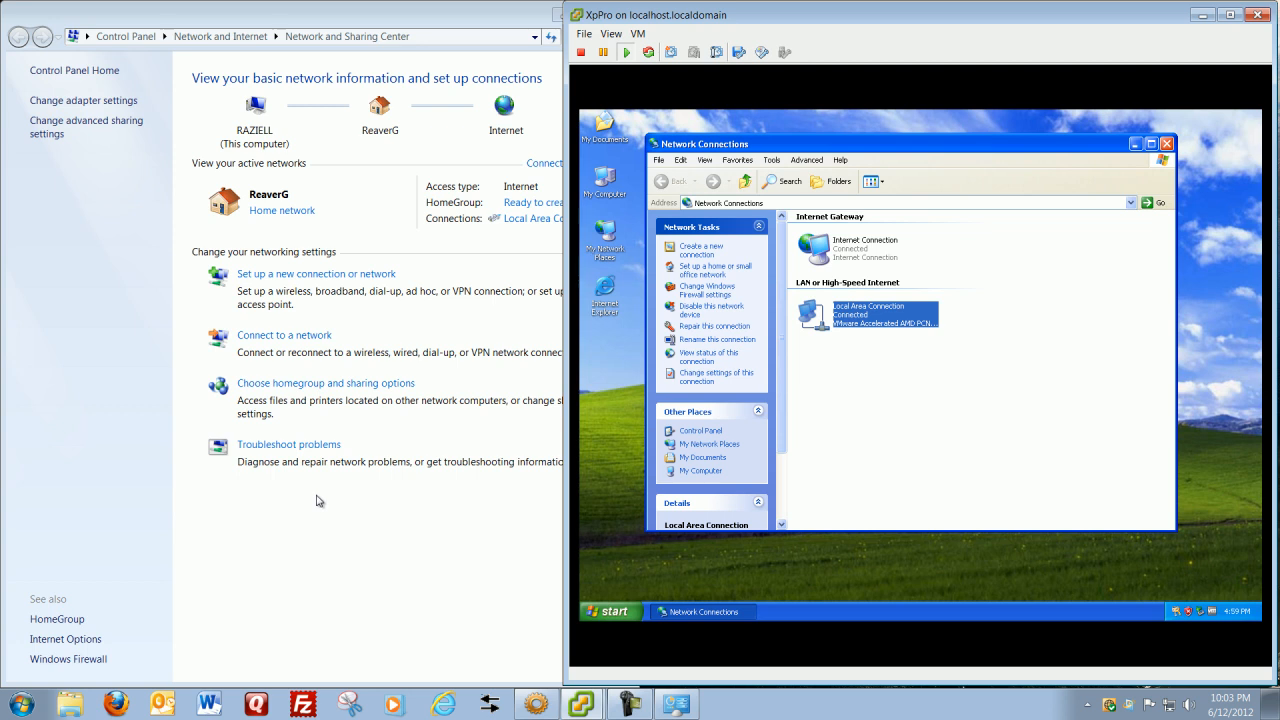
pyautogui.moveTo(884, 207)
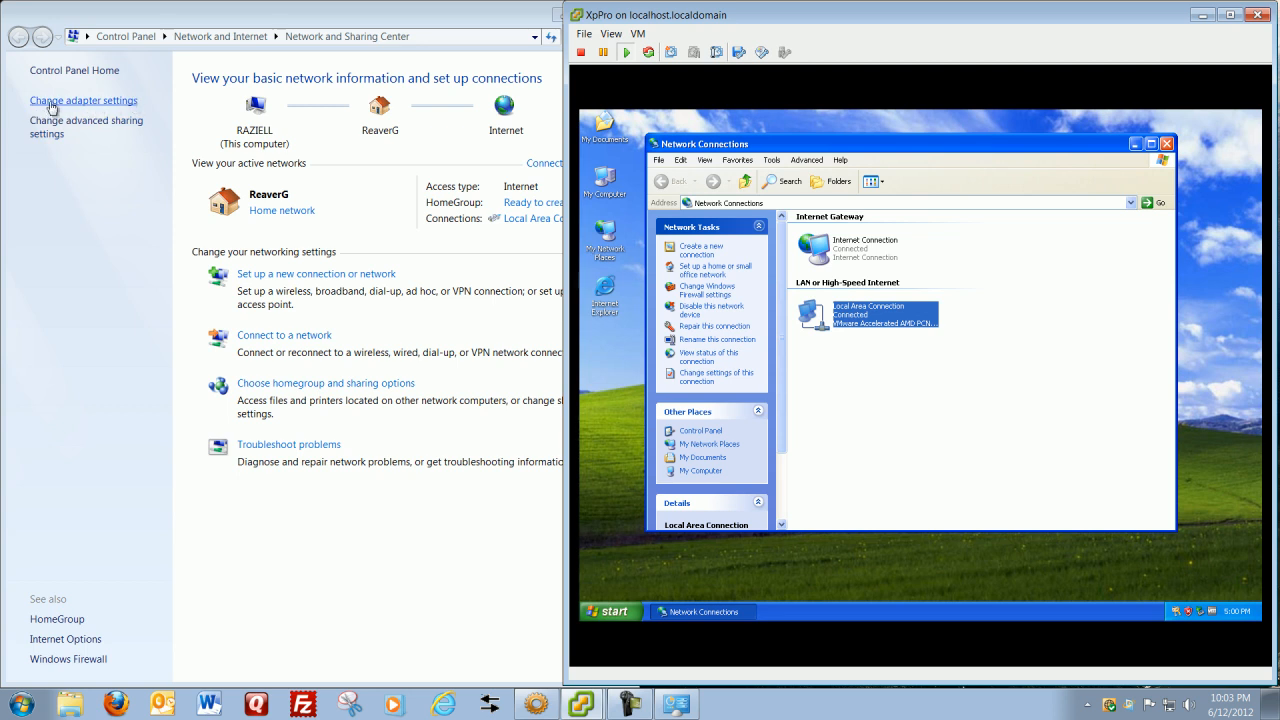
# - Select the host's Local Area Connection, and tick the XP connection's 'Show icon in notification area'
pyautogui.click(83, 100)
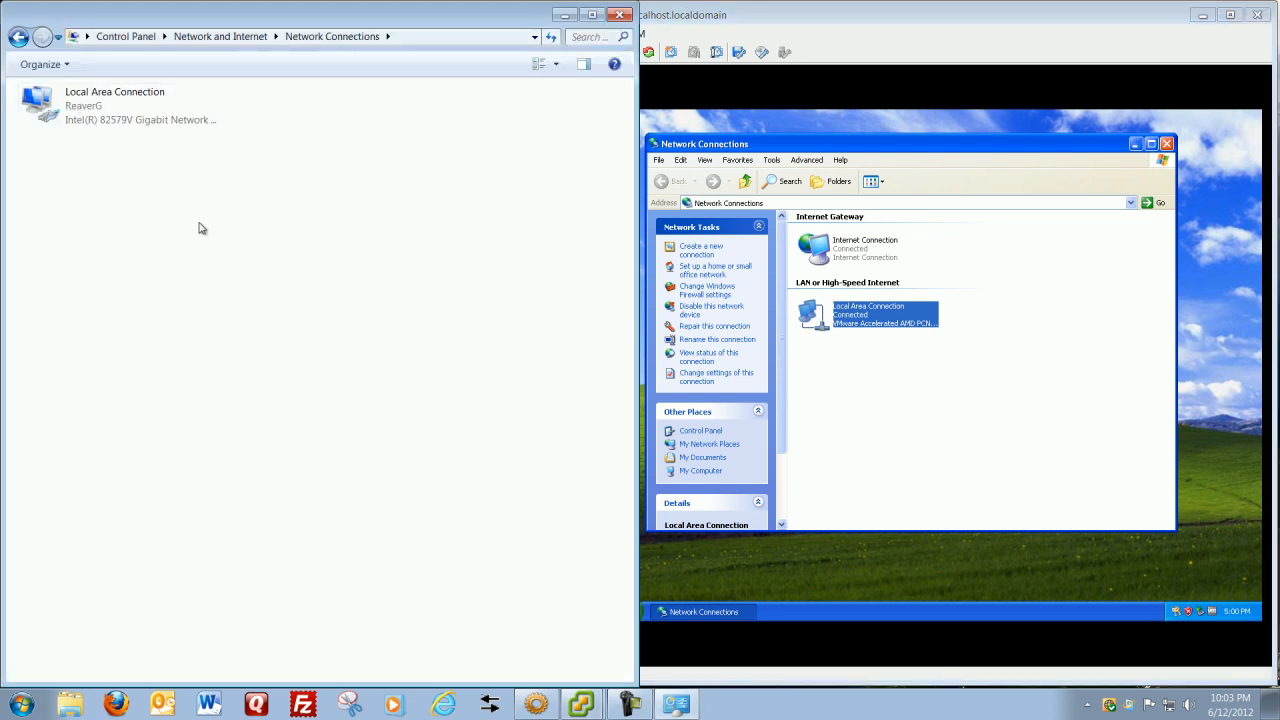
pyautogui.click(115, 105)
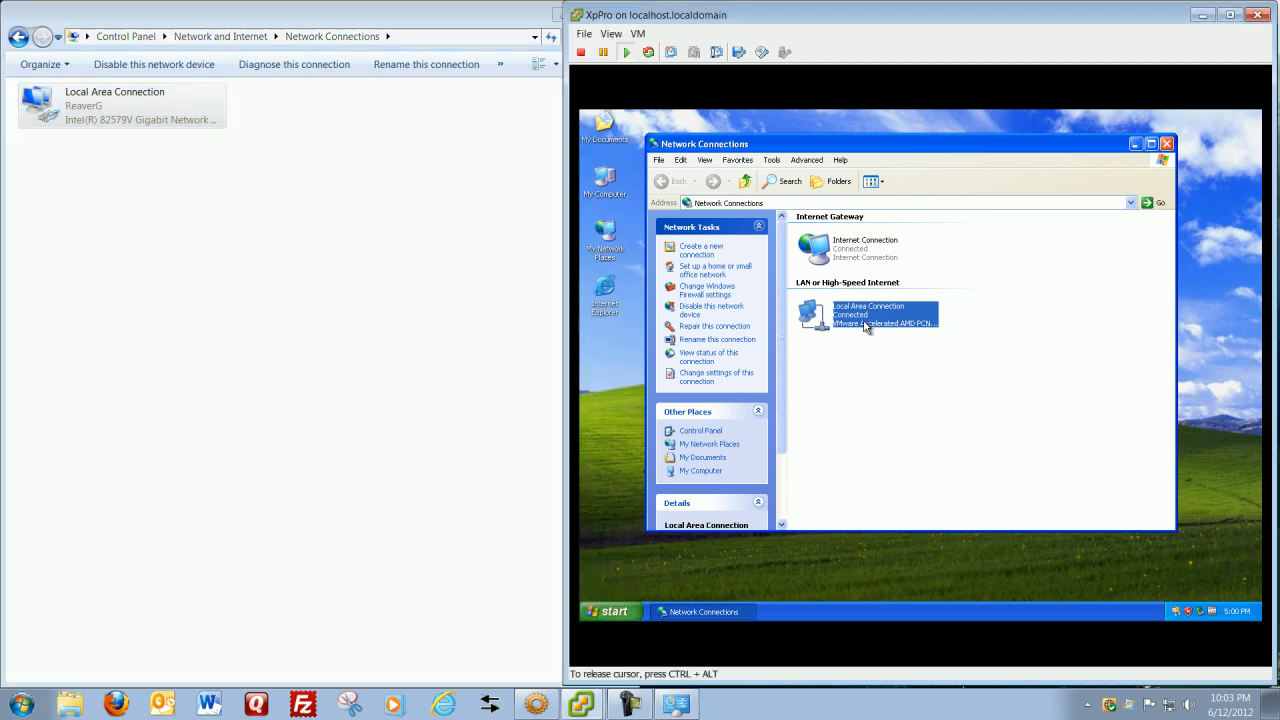
pyautogui.moveTo(870, 315)
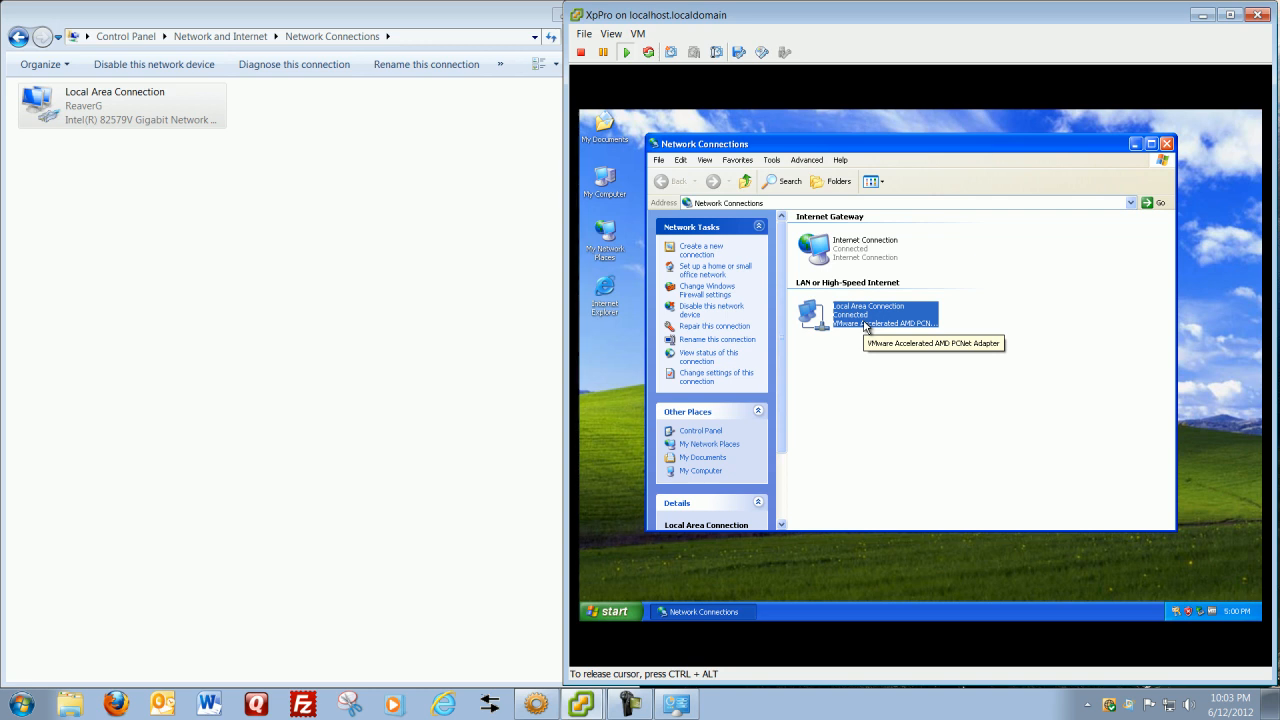
pyautogui.rightClick(884, 315)
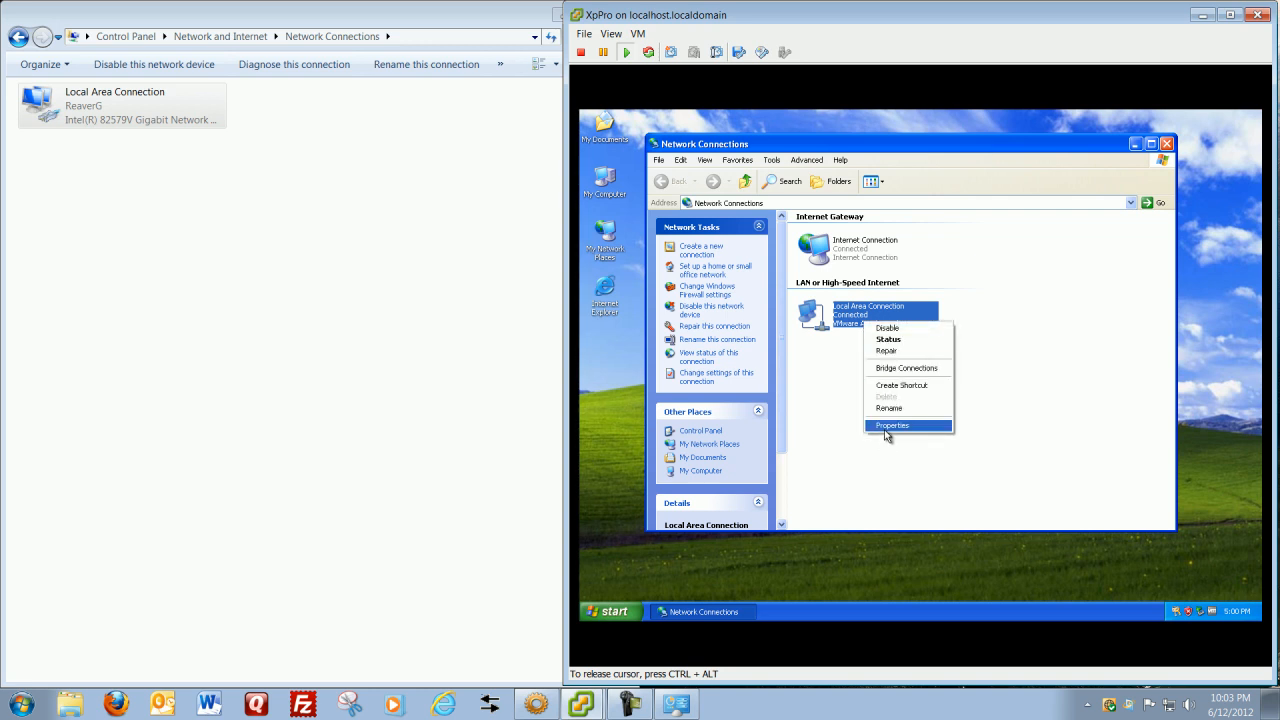
pyautogui.click(891, 425)
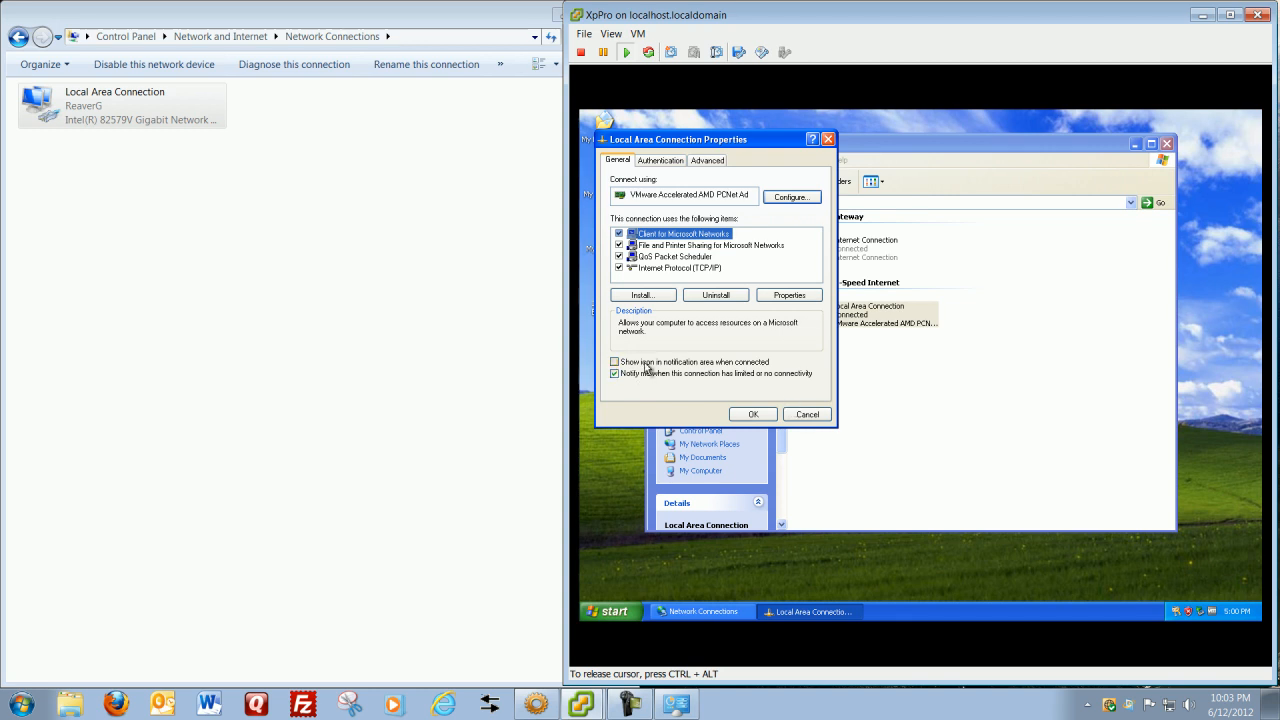
pyautogui.click(615, 362)
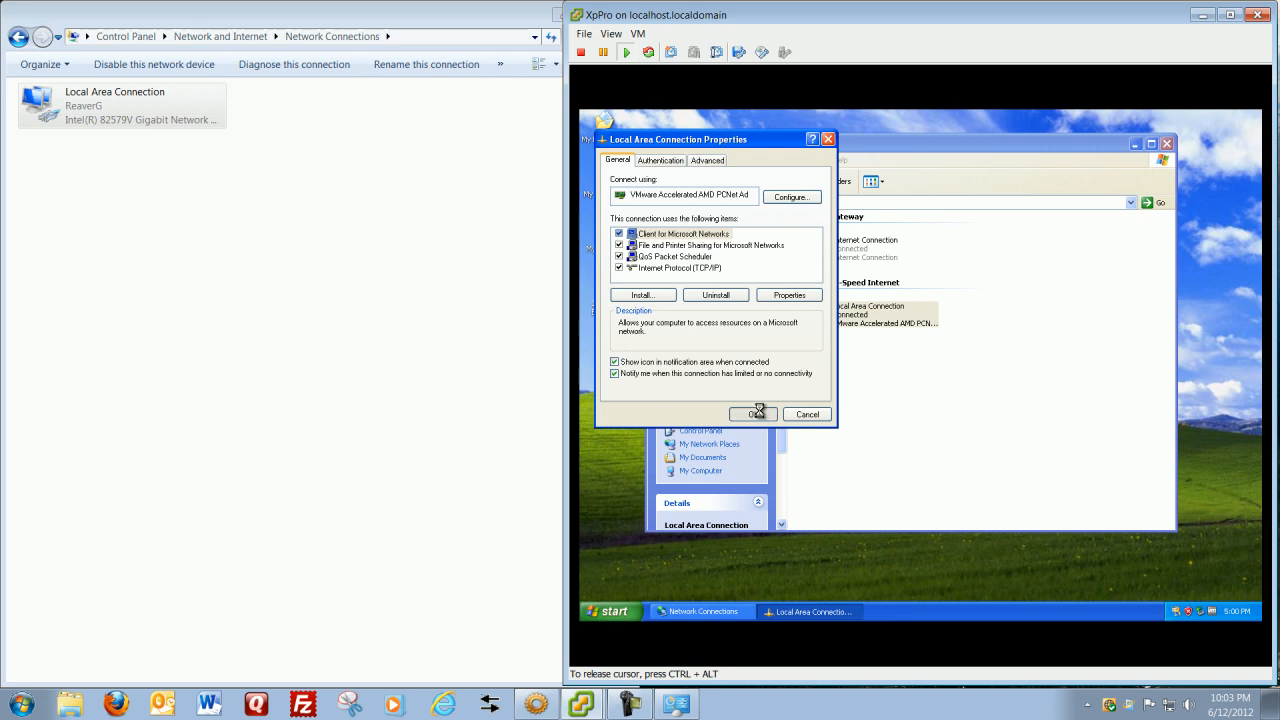
pyautogui.click(753, 414)
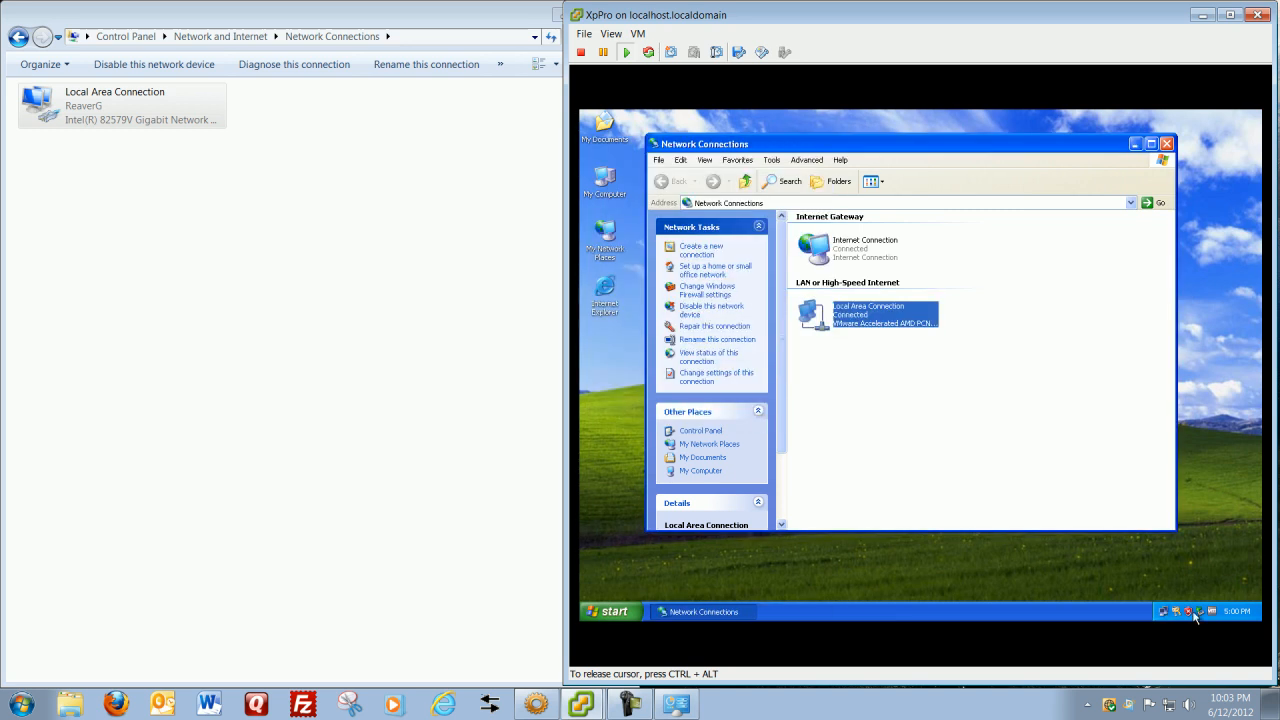
pyautogui.moveTo(1165, 611)
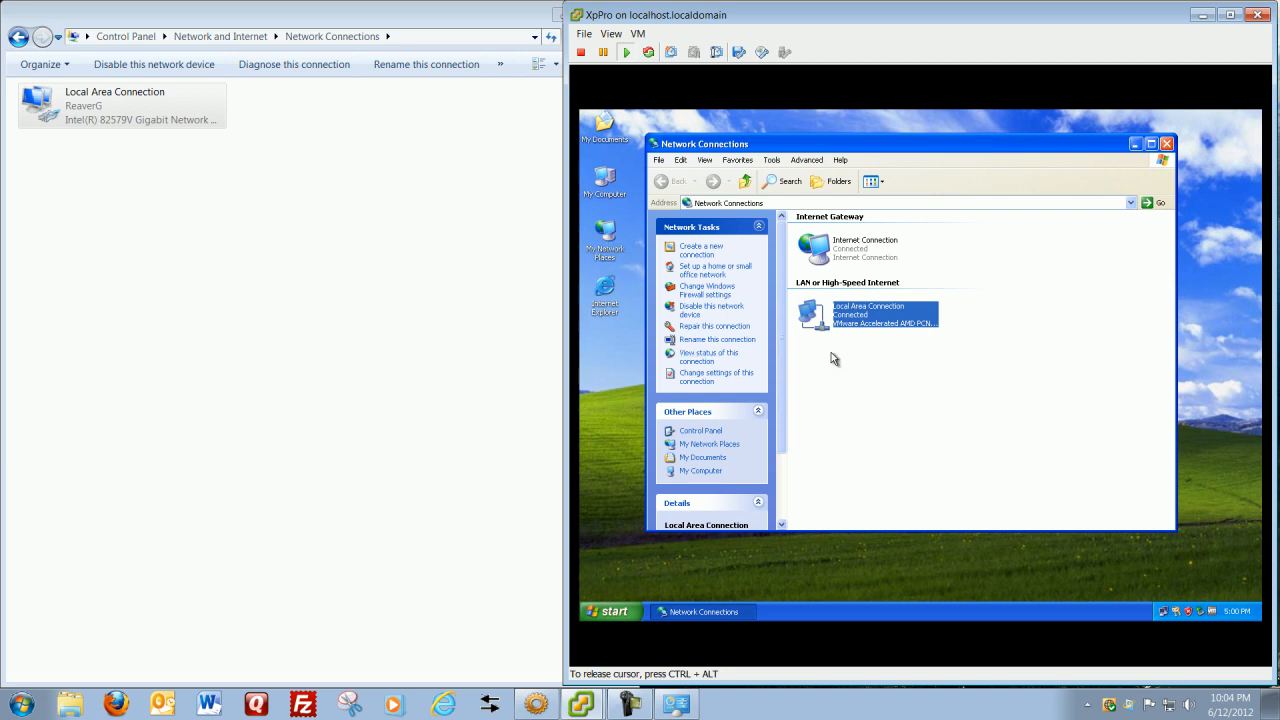
# - Open Local Area Connection properties on XP and host, selecting the host's TCP/IPv4 entry
pyautogui.click(890, 444)
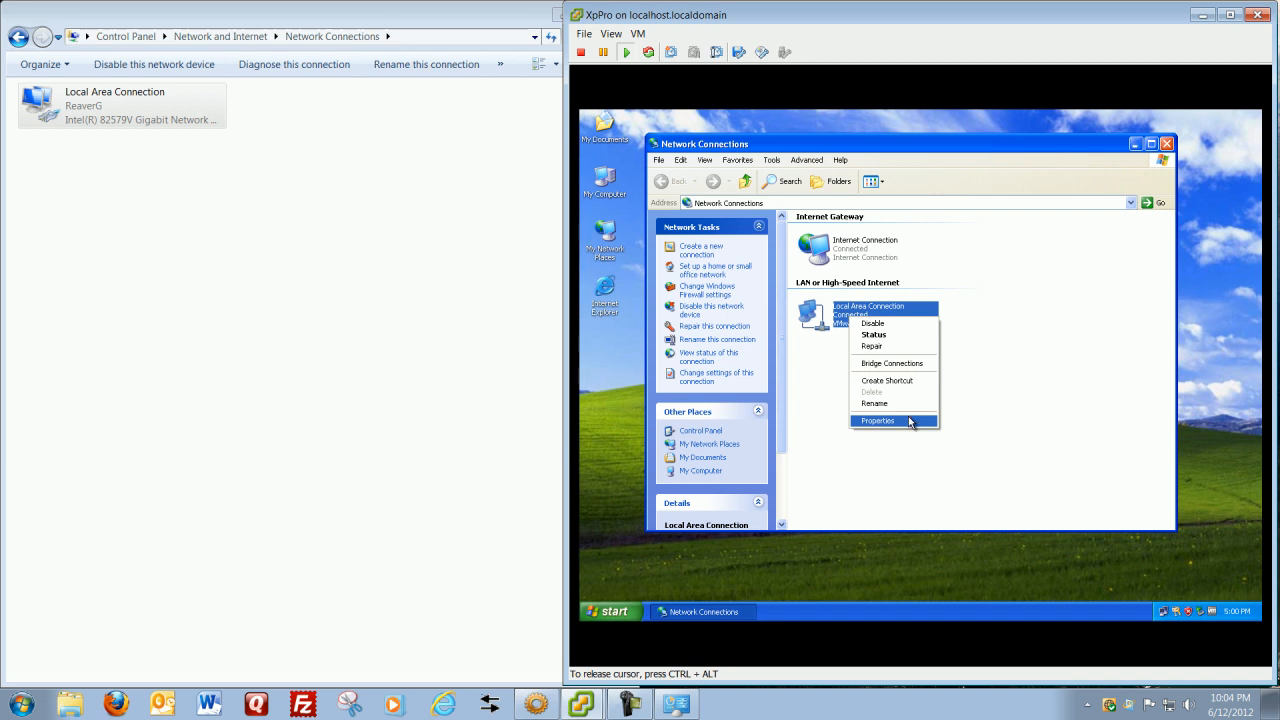
pyautogui.click(877, 420)
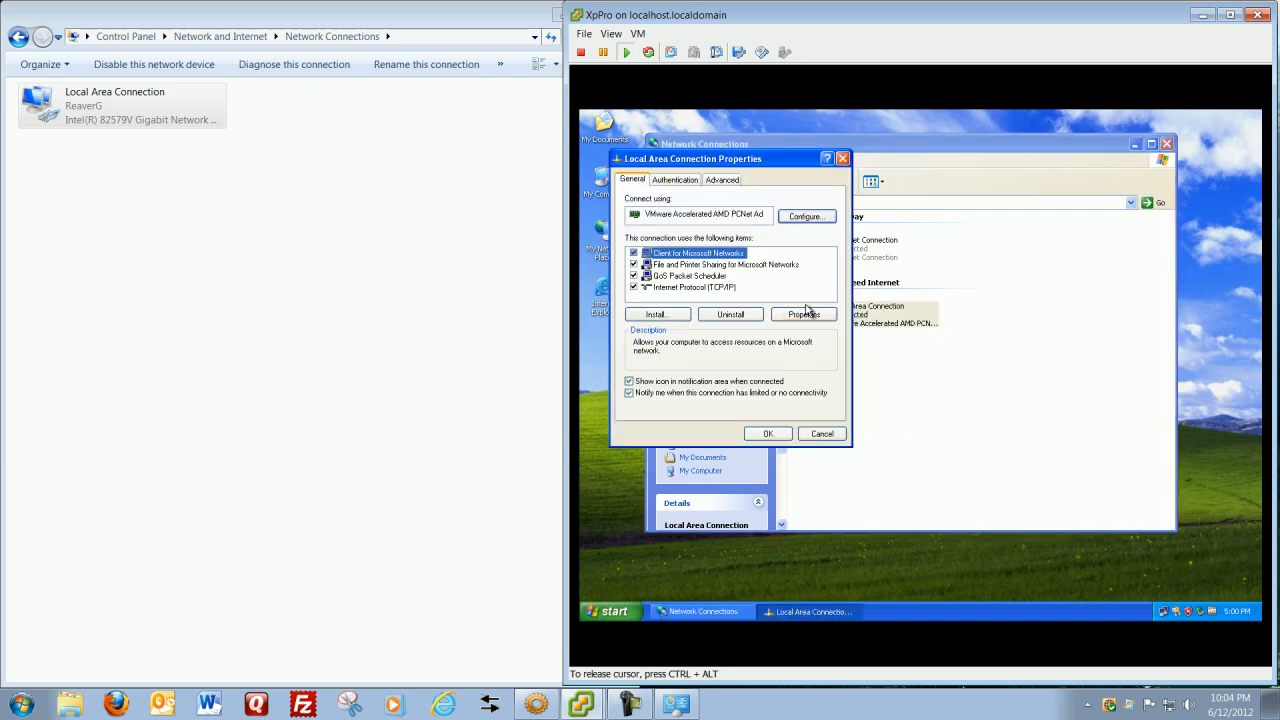
pyautogui.rightClick(115, 105)
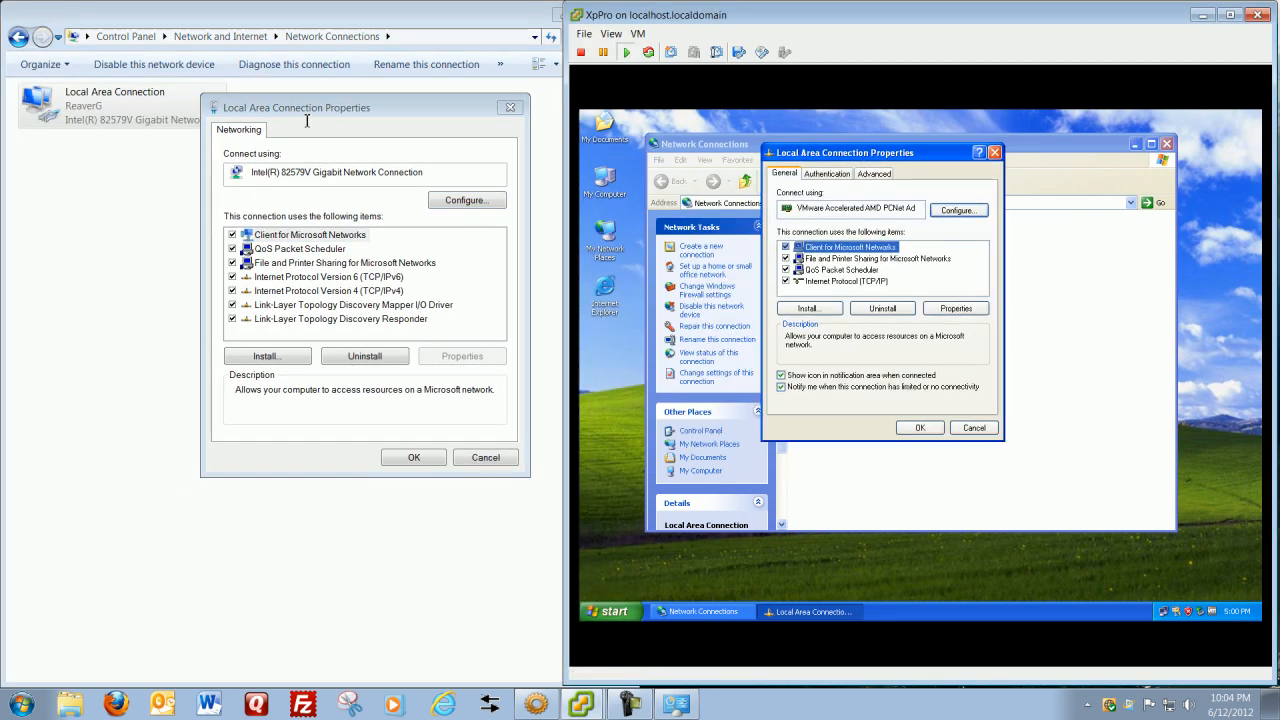
pyautogui.click(311, 234)
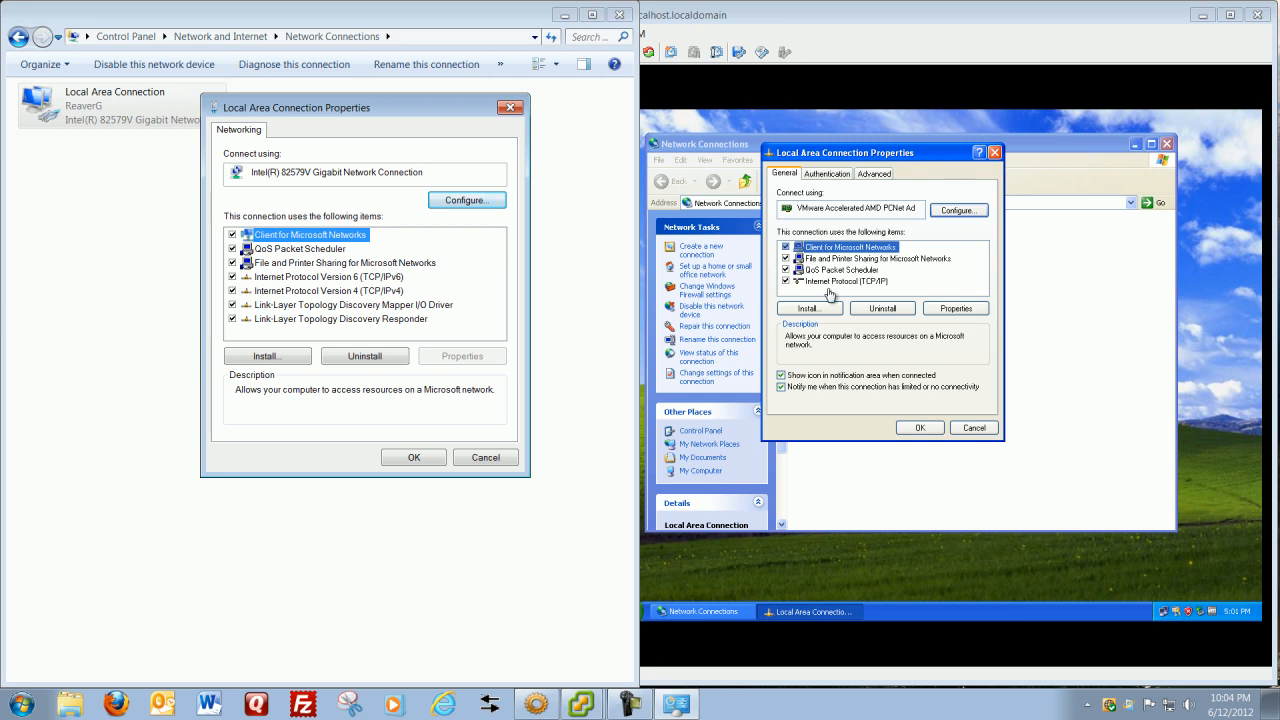
pyautogui.moveTo(850, 287)
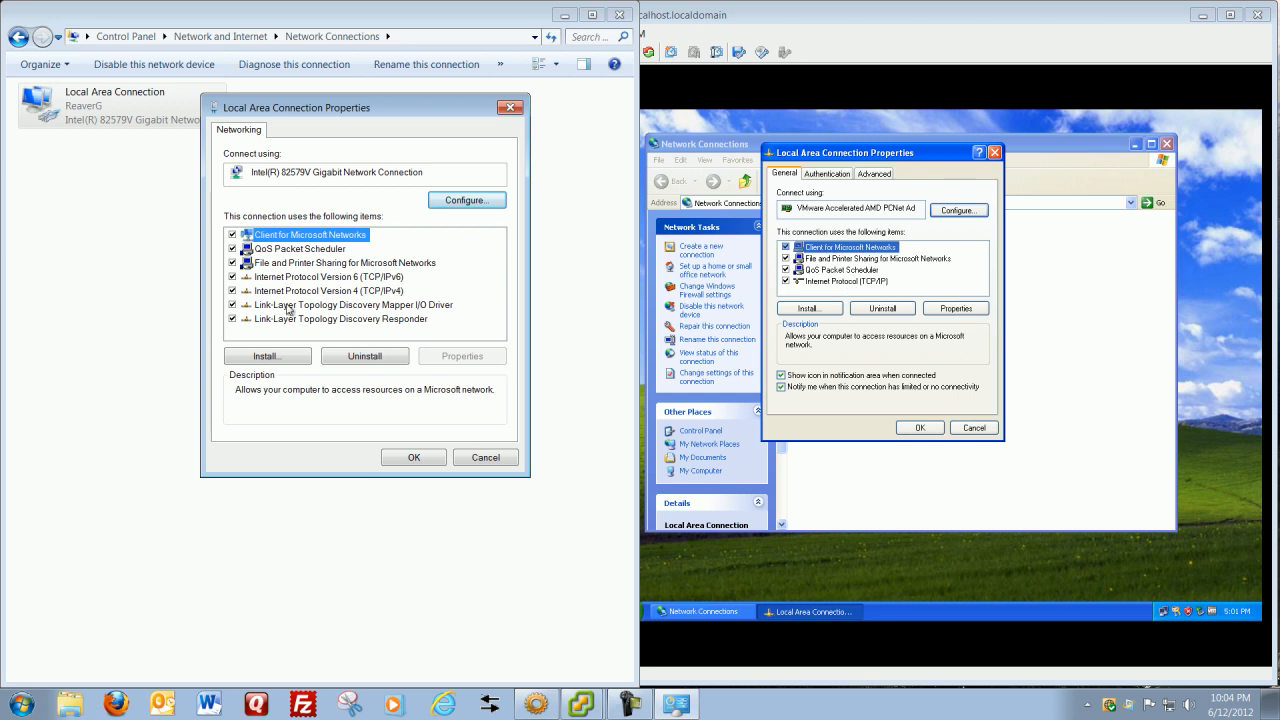
pyautogui.click(330, 290)
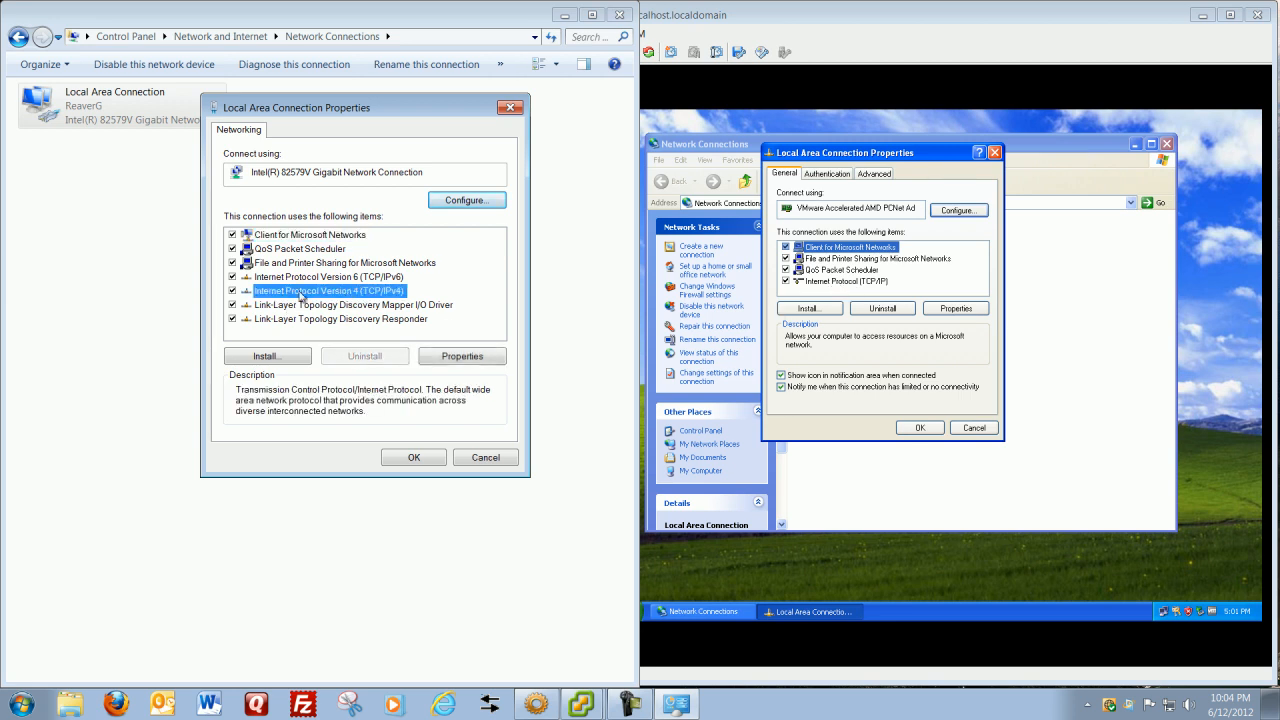
pyautogui.moveTo(748, 353)
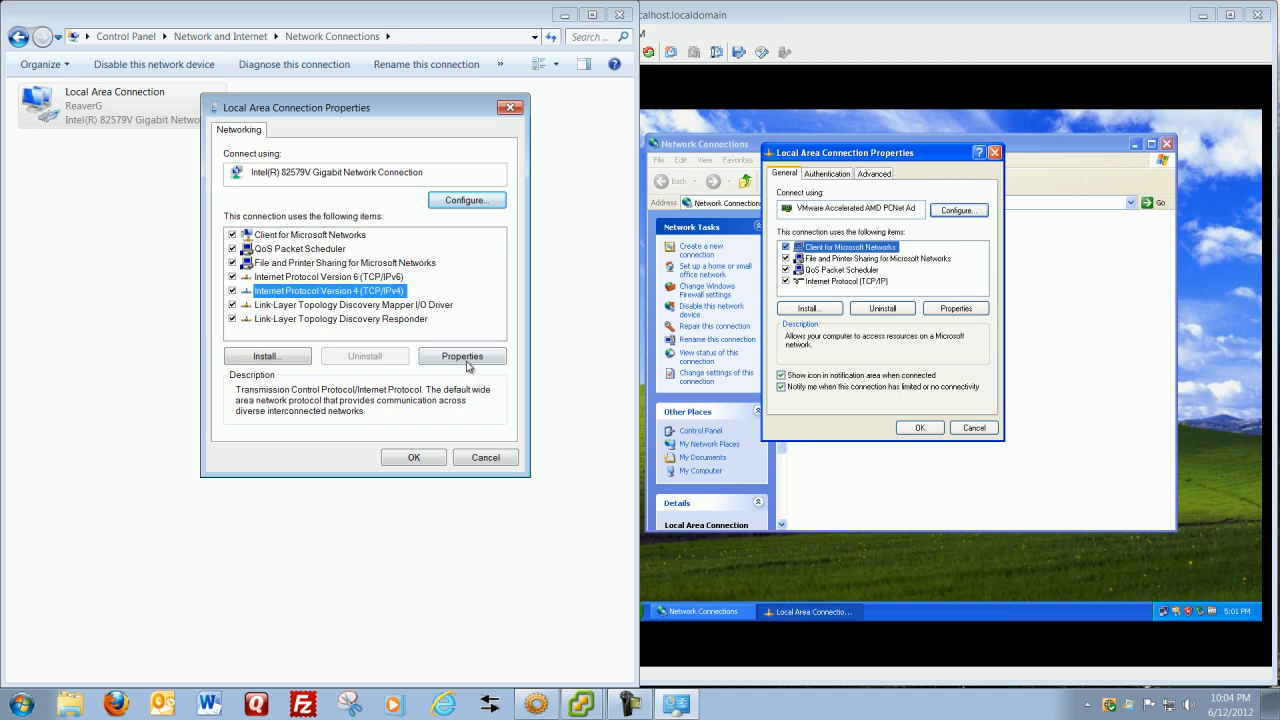
# - Open TCP/IP properties on both machines and switch the host to 'Use the following IP address'
pyautogui.click(462, 355)
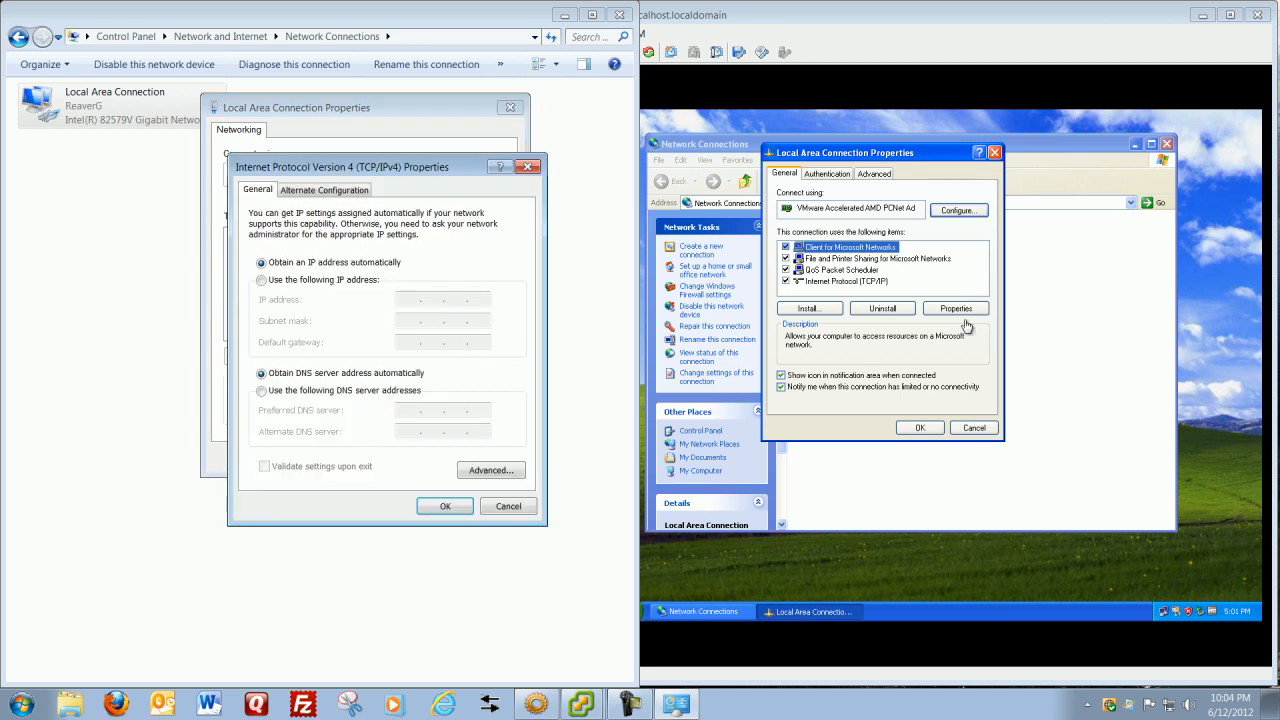
pyautogui.click(955, 308)
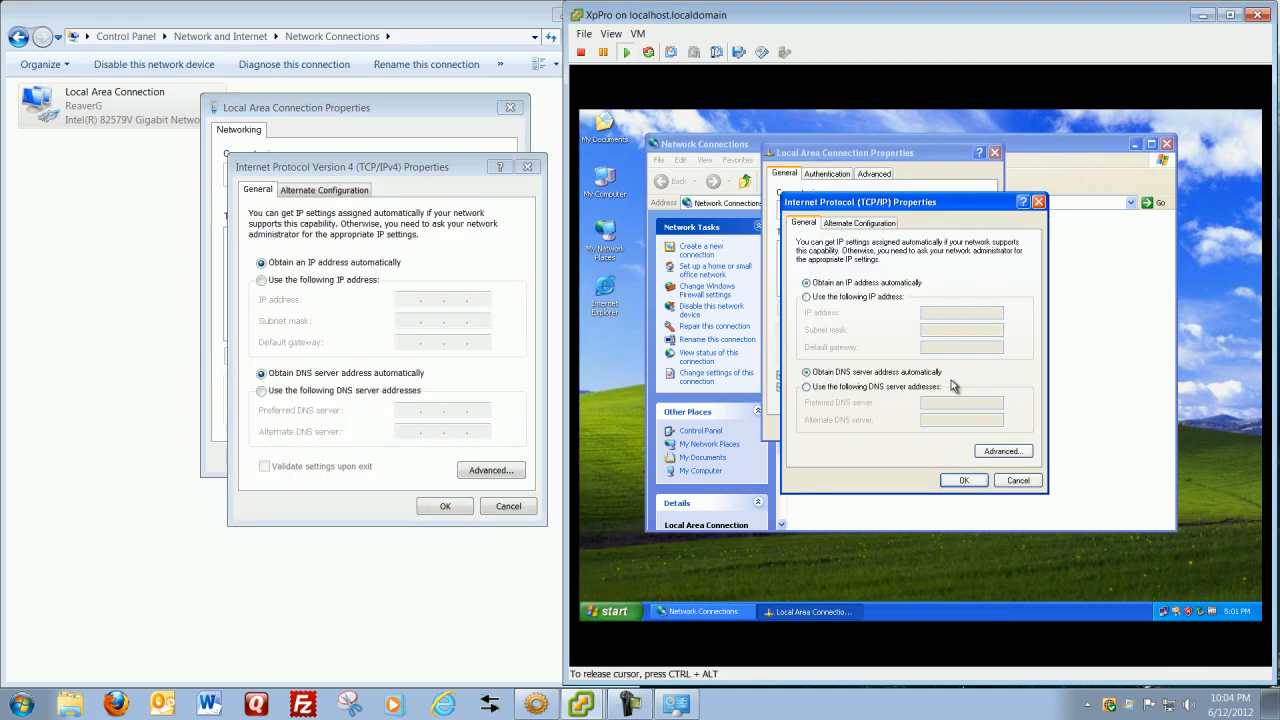
pyautogui.moveTo(577, 342)
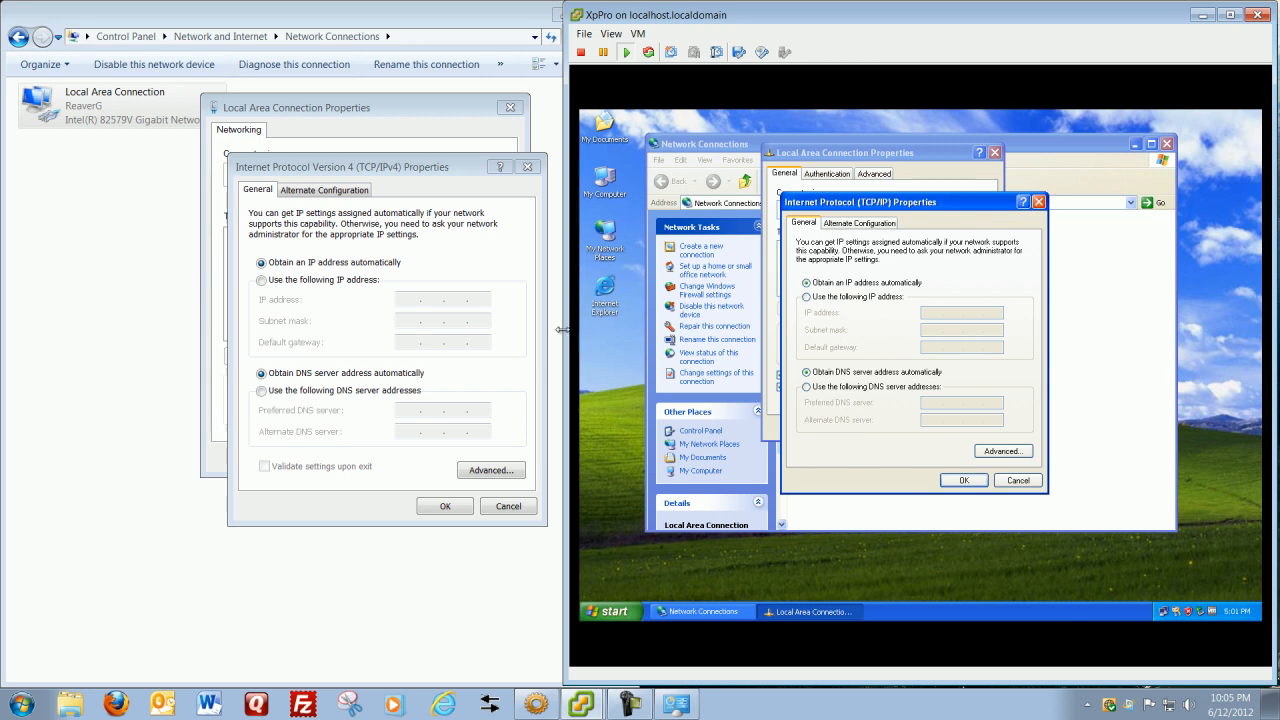
pyautogui.moveTo(538, 342)
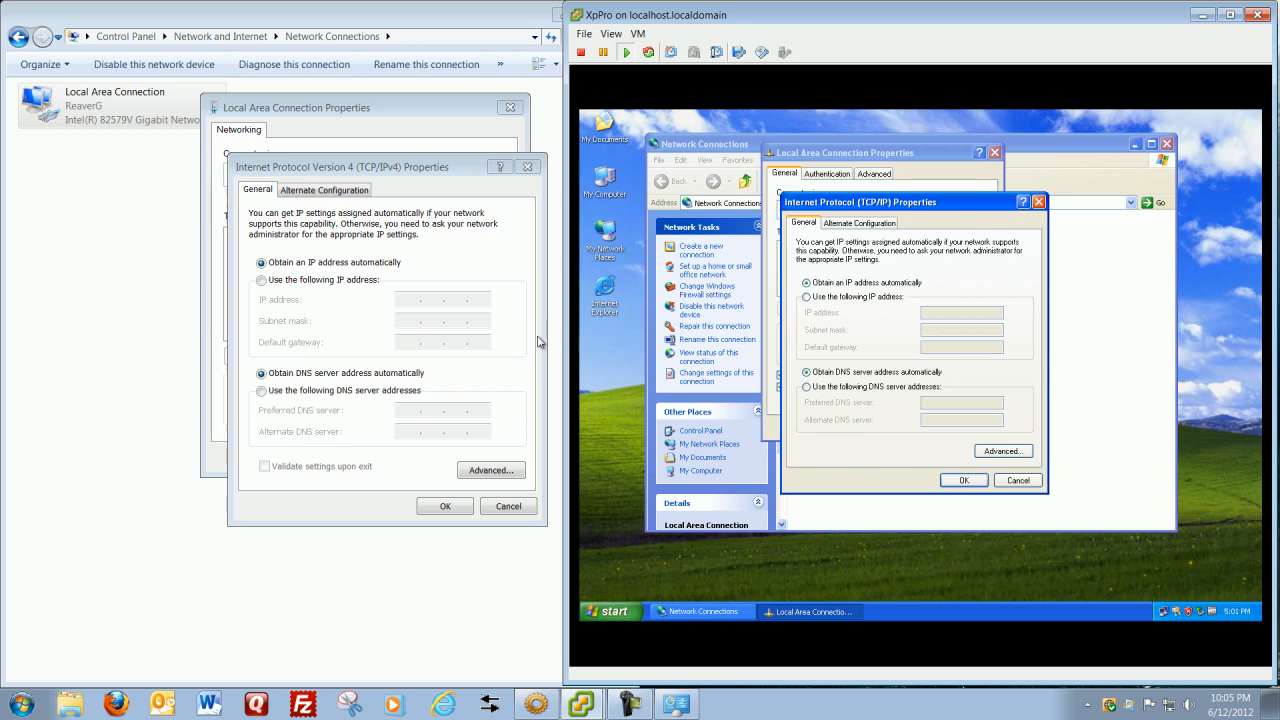
pyautogui.click(261, 280)
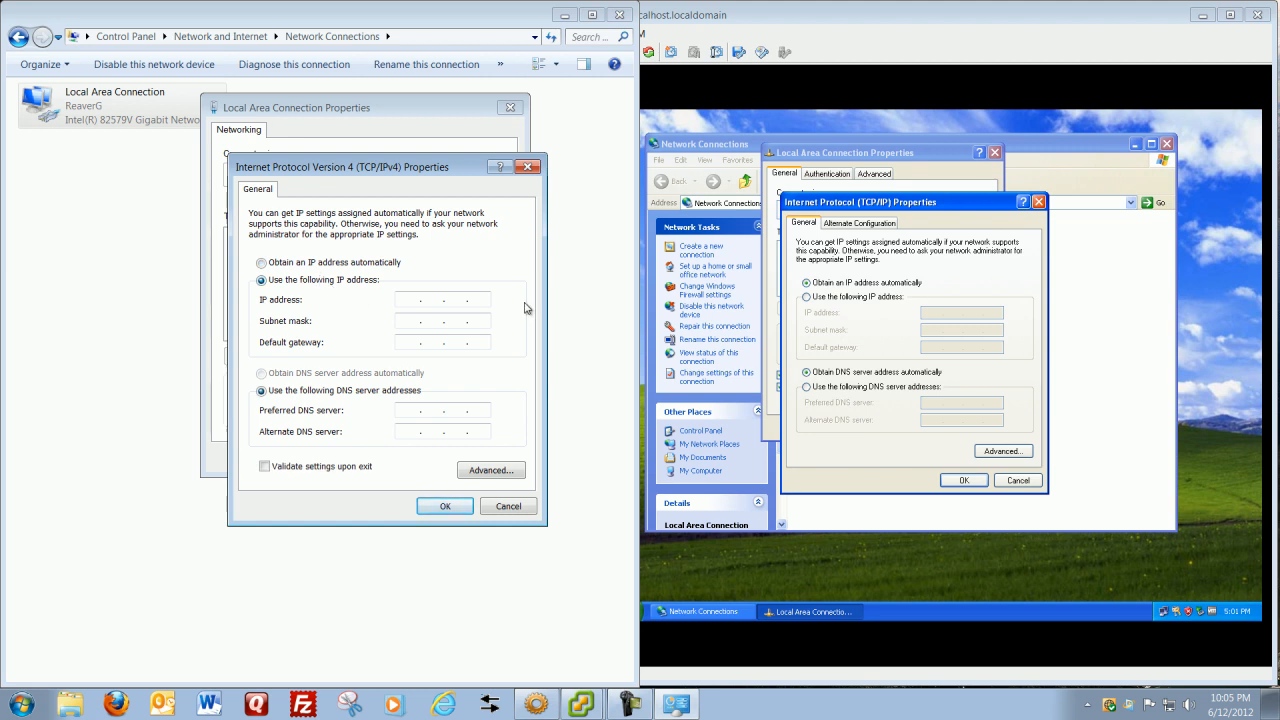
pyautogui.moveTo(547, 238)
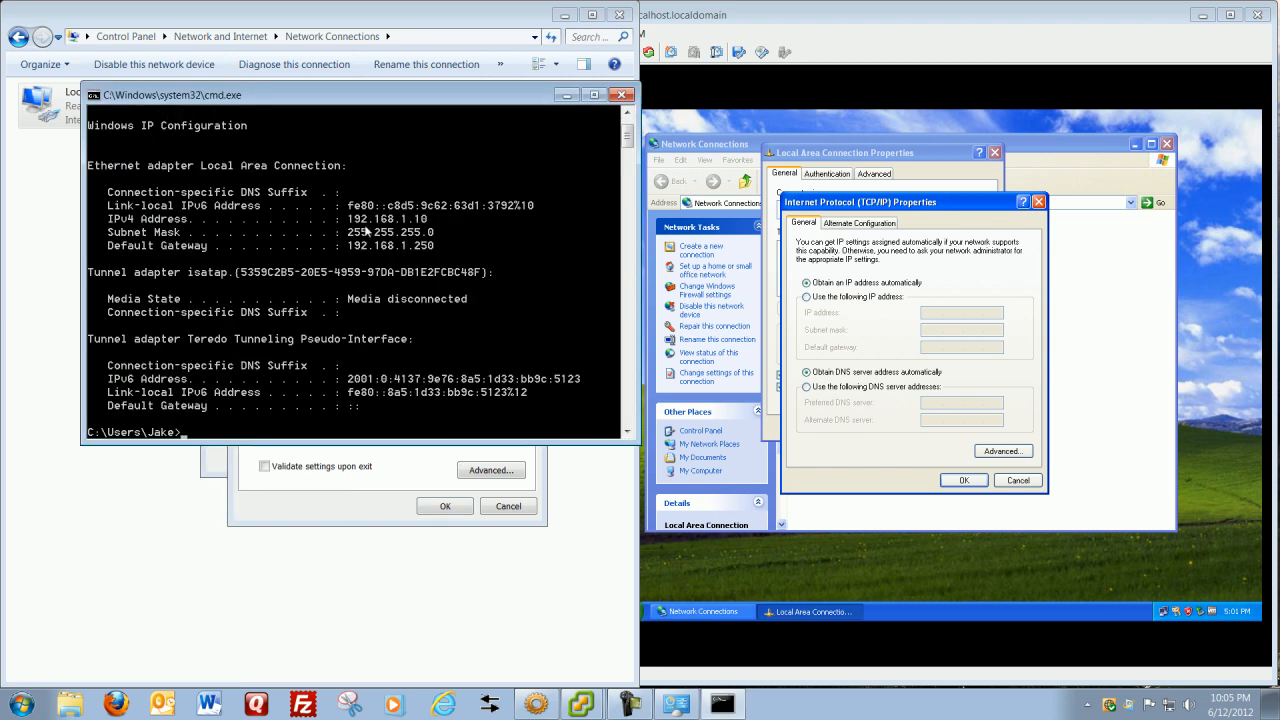
pyautogui.moveTo(420, 230)
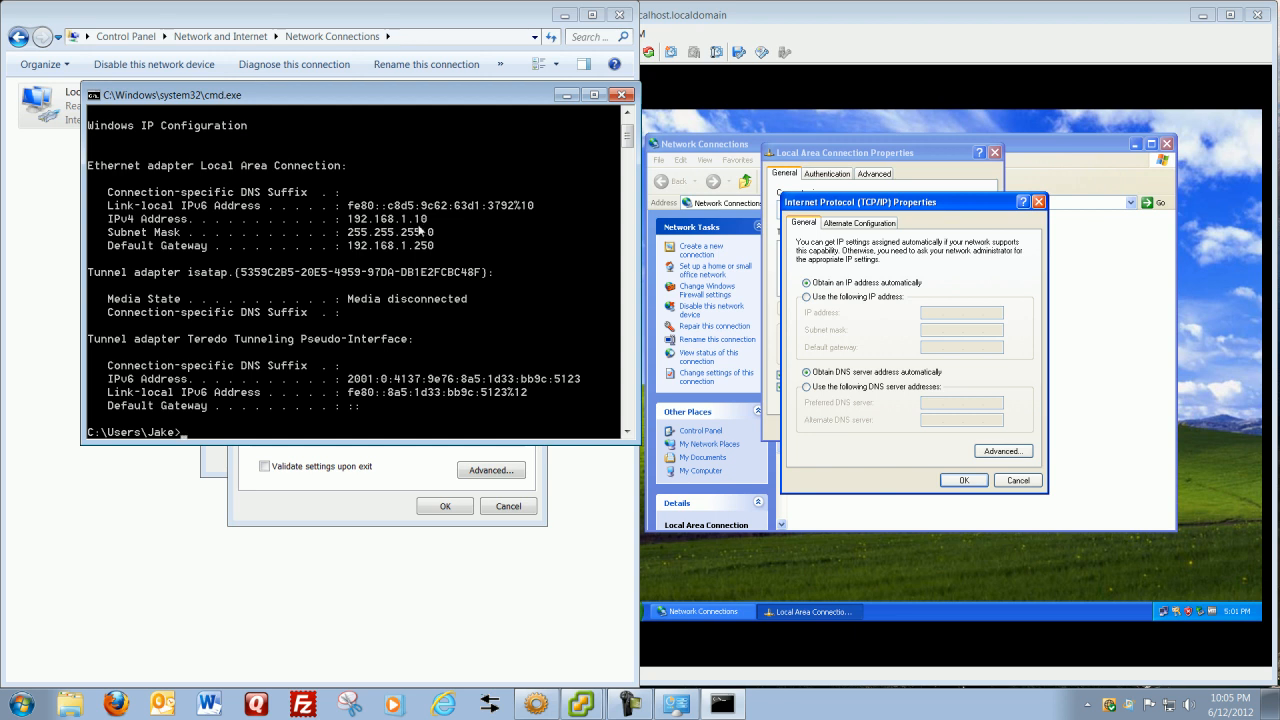
pyautogui.moveTo(426, 230)
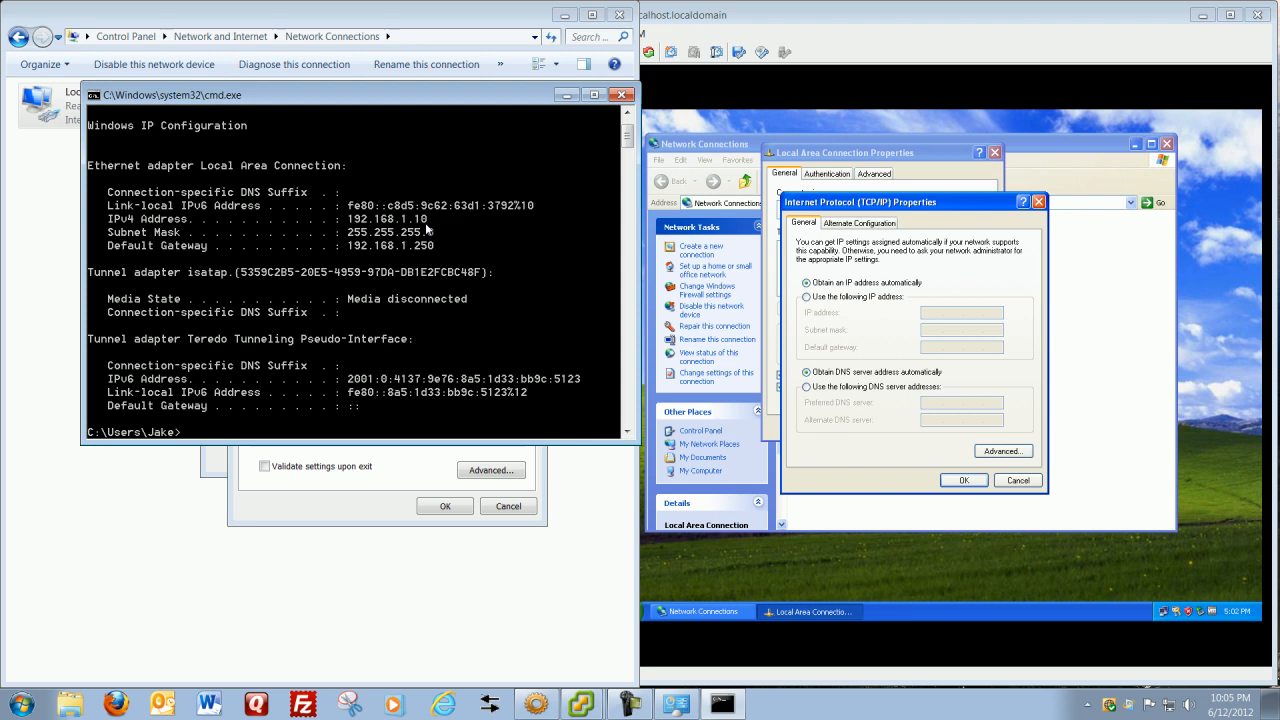
pyautogui.moveTo(372, 248)
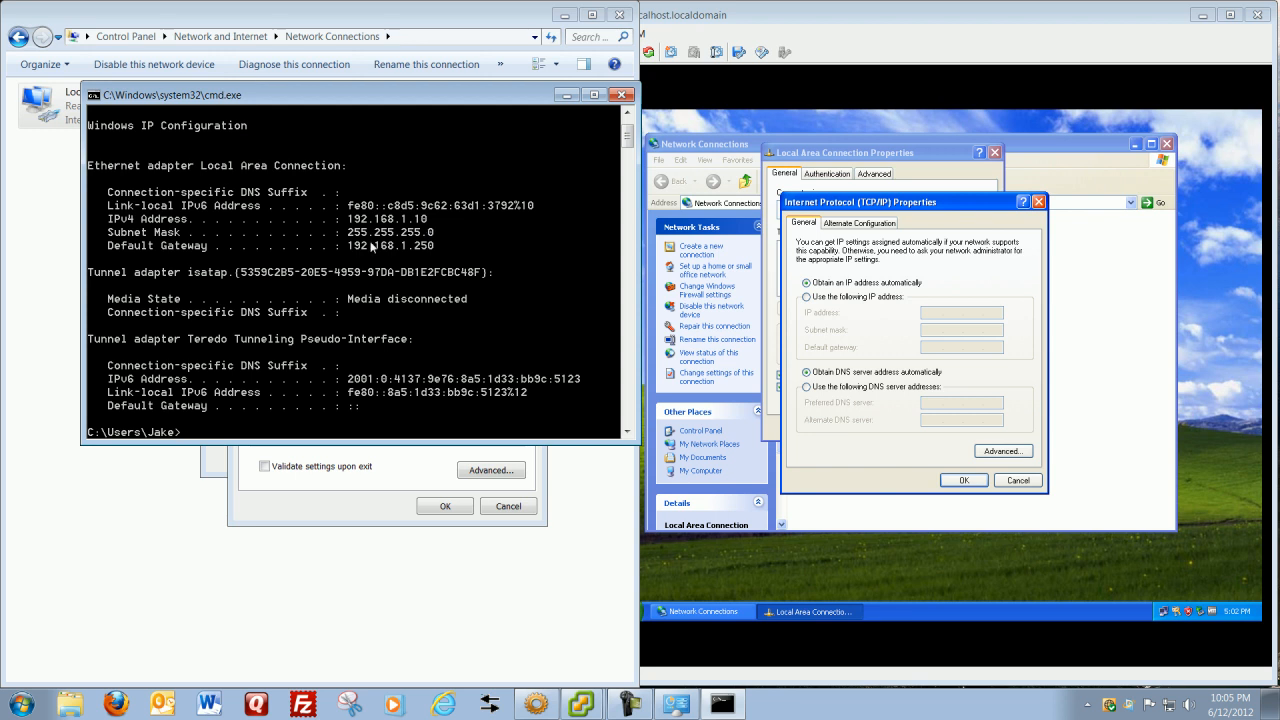
pyautogui.moveTo(370, 232)
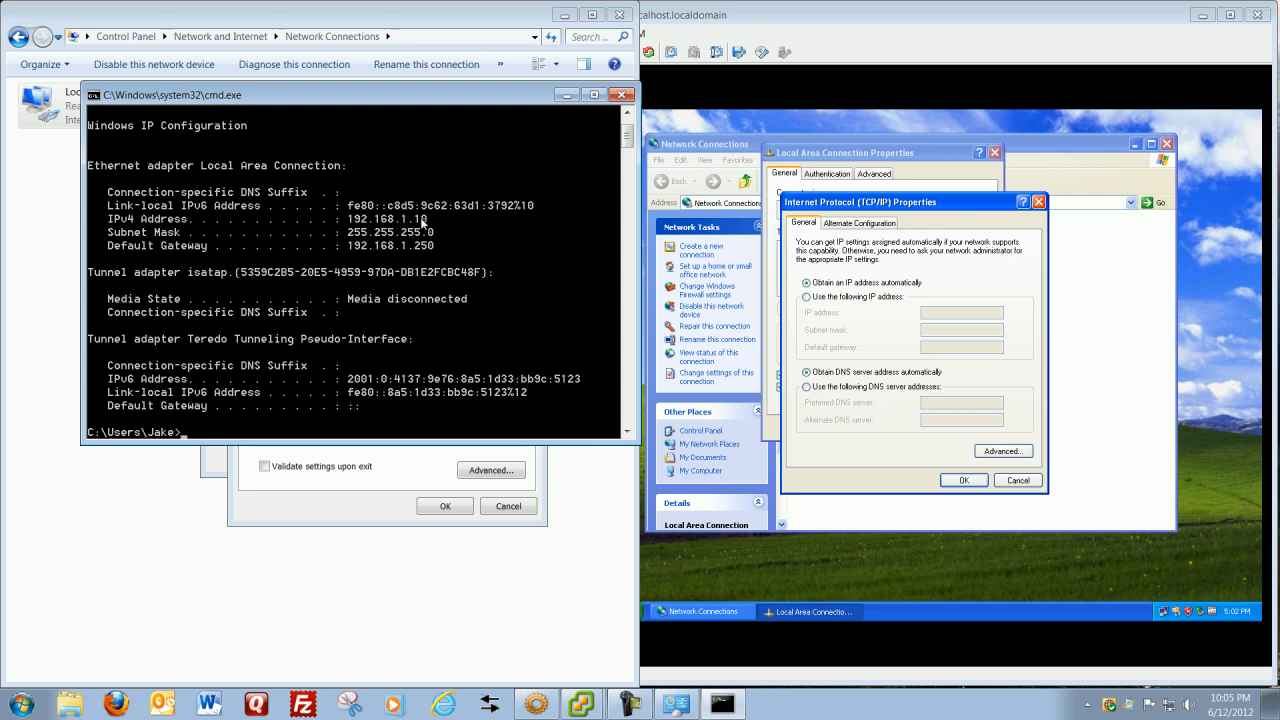
pyautogui.moveTo(380, 240)
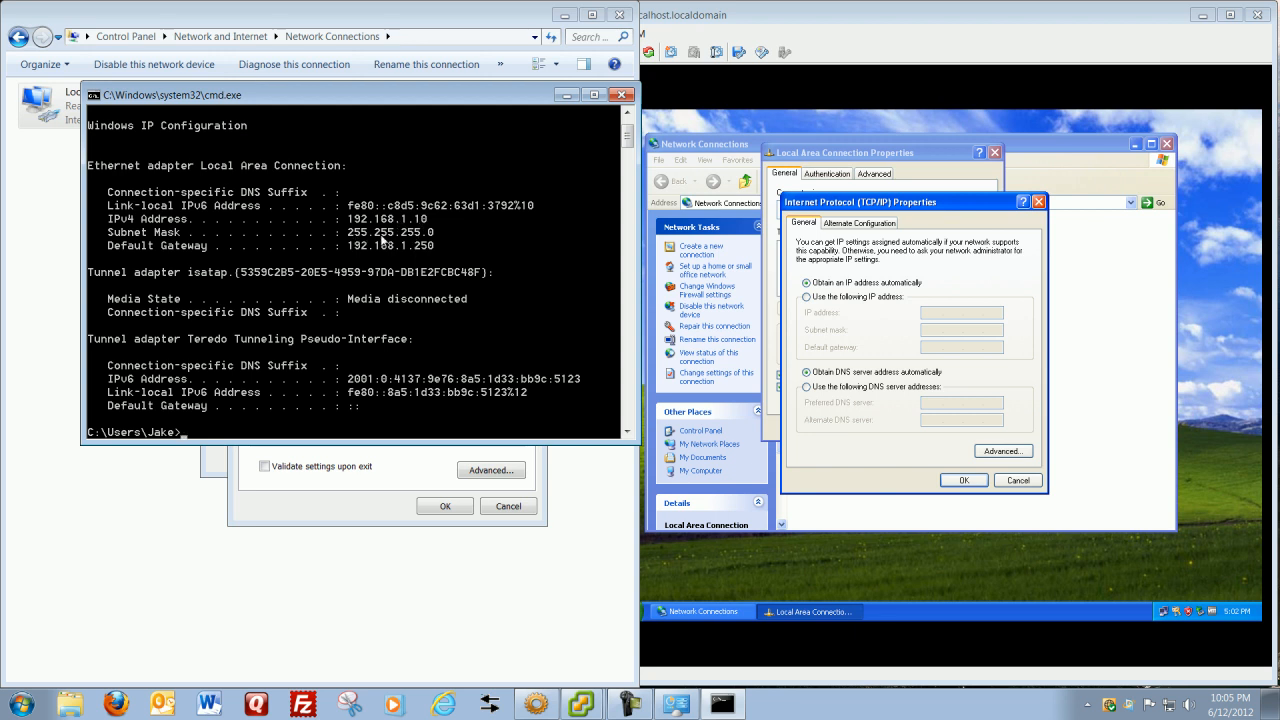
pyautogui.moveTo(435, 241)
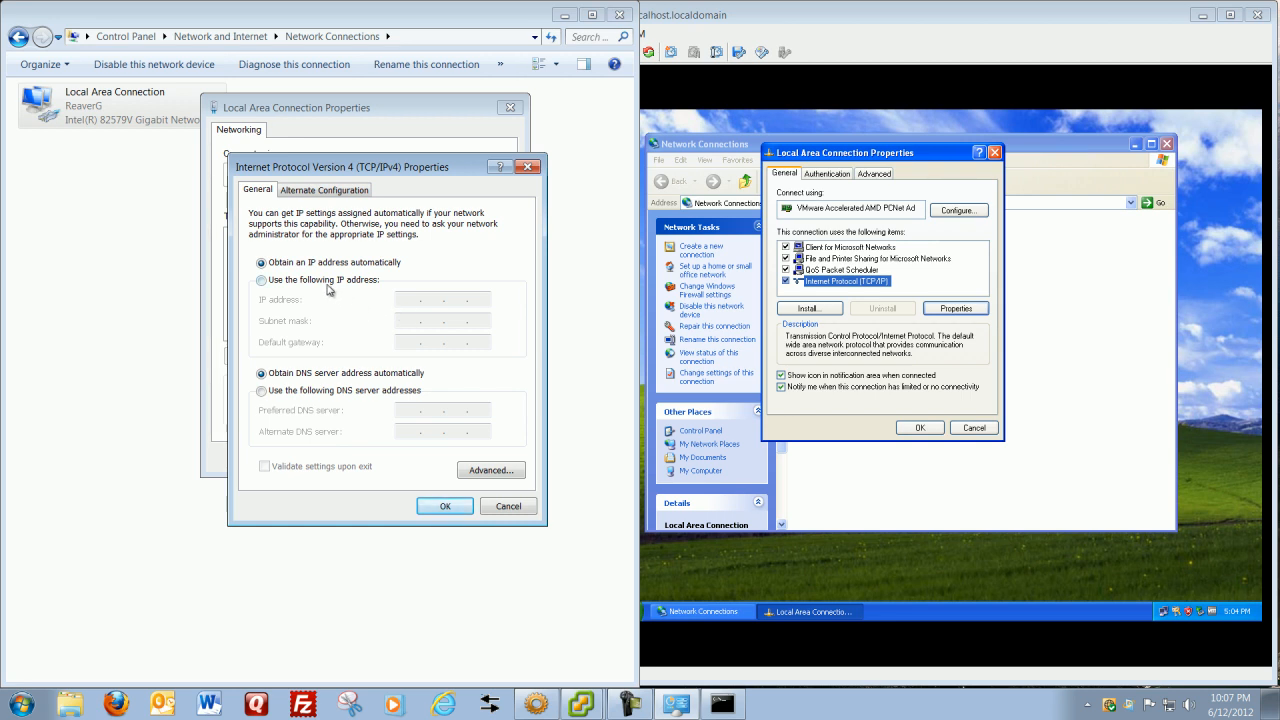
# - Select 'Use the following IP address' on the host, then bring the XP VM console forward
pyautogui.click(261, 280)
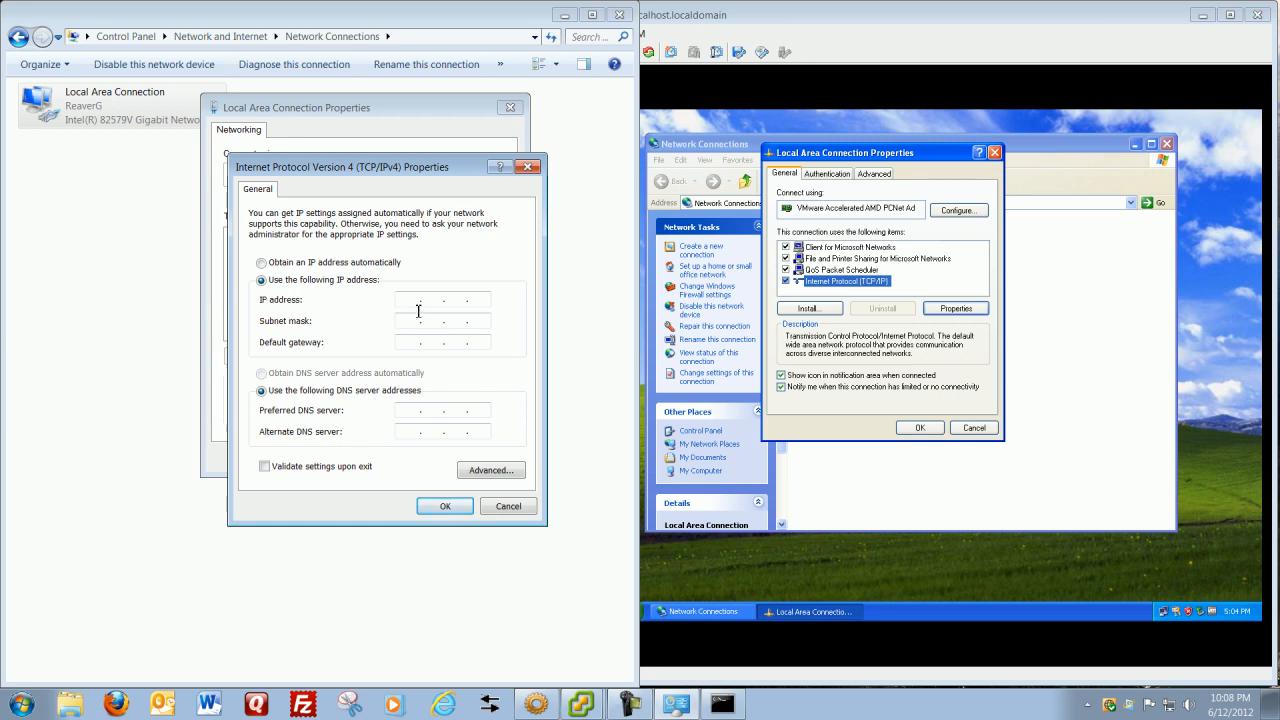
pyautogui.moveTo(886, 98)
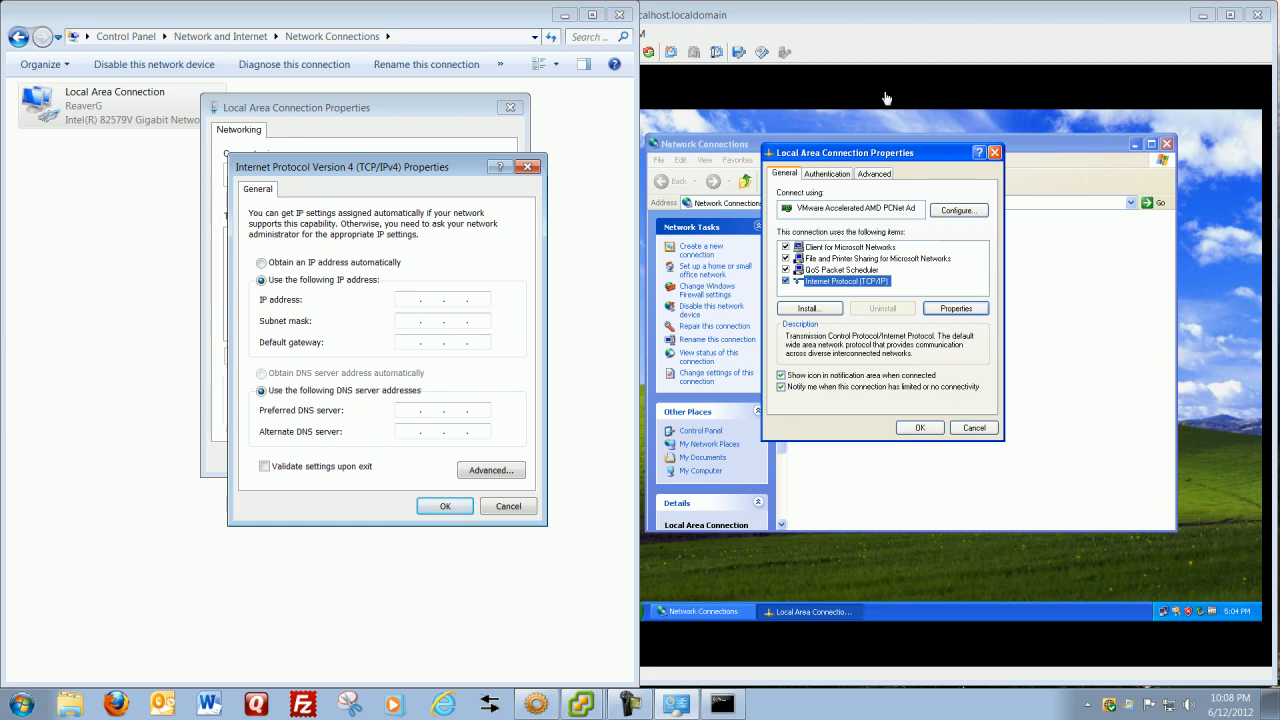
pyautogui.click(607, 611)
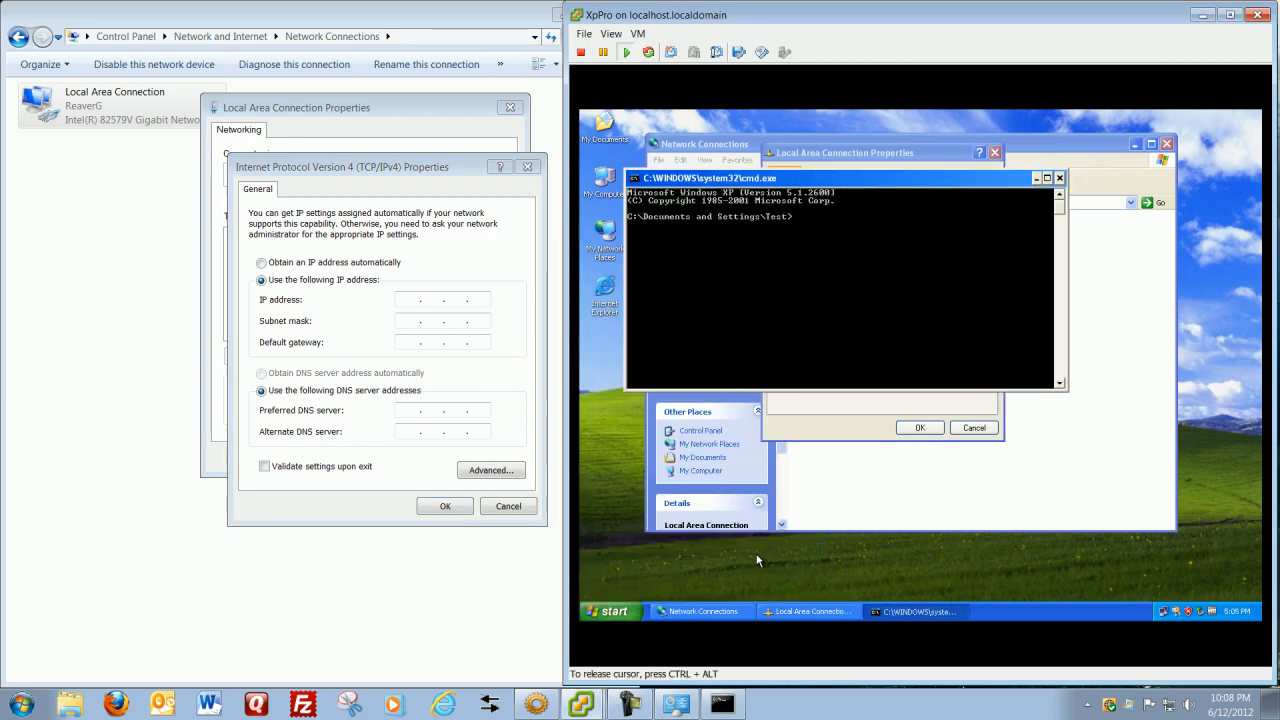
# - Run ipconfig on the XP guest to show 192.168.1.8, mask 255.255.255.0, gateway 192.168.1.250
pyautogui.write('ipcin')
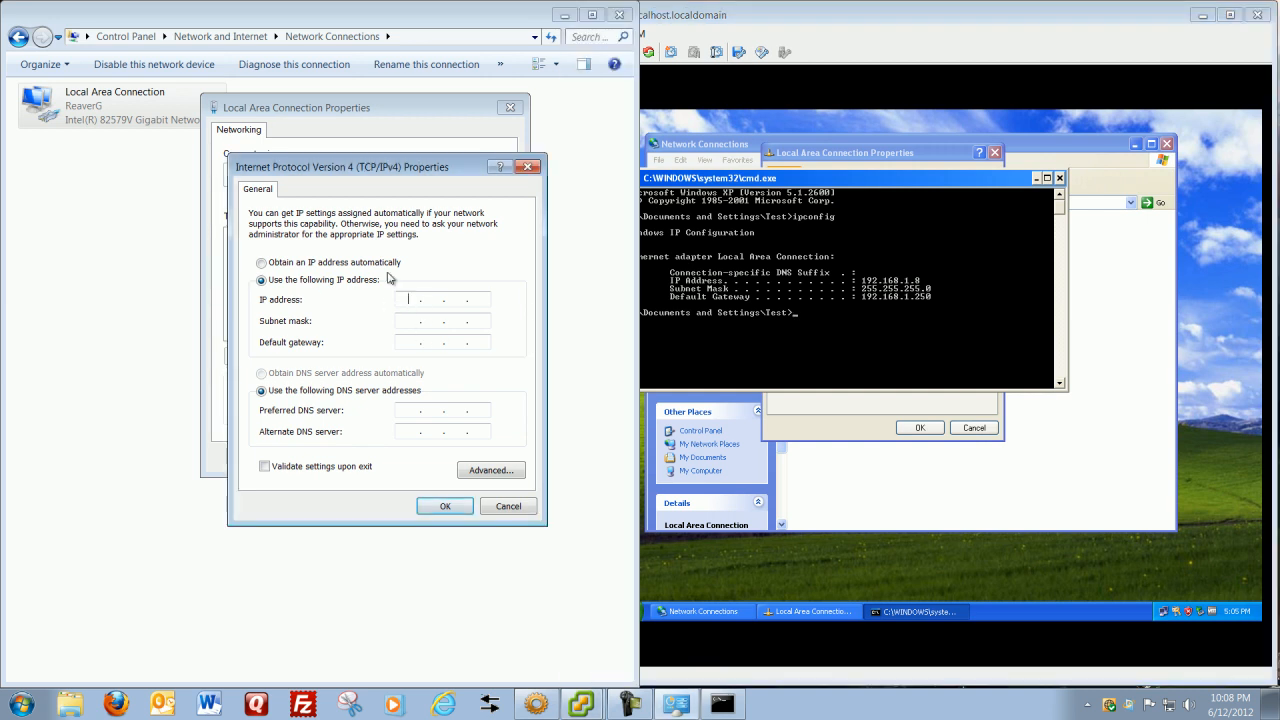
pyautogui.moveTo(913, 284)
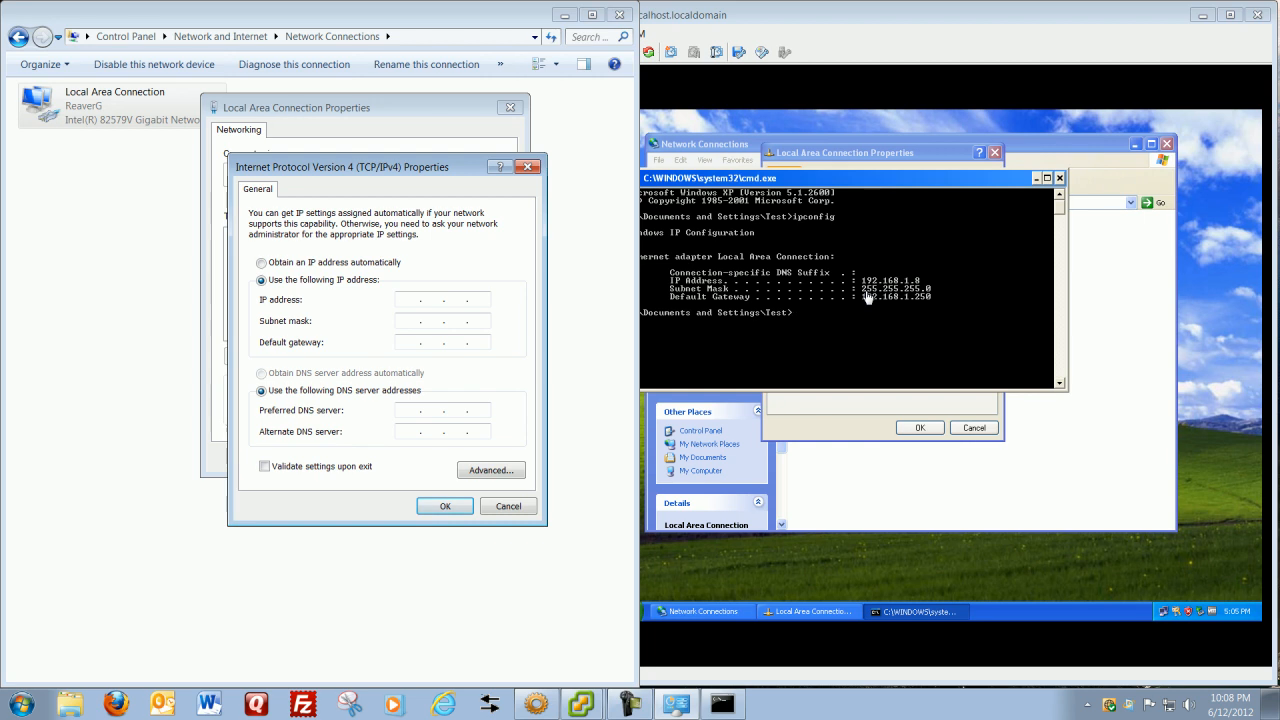
pyautogui.moveTo(870, 298)
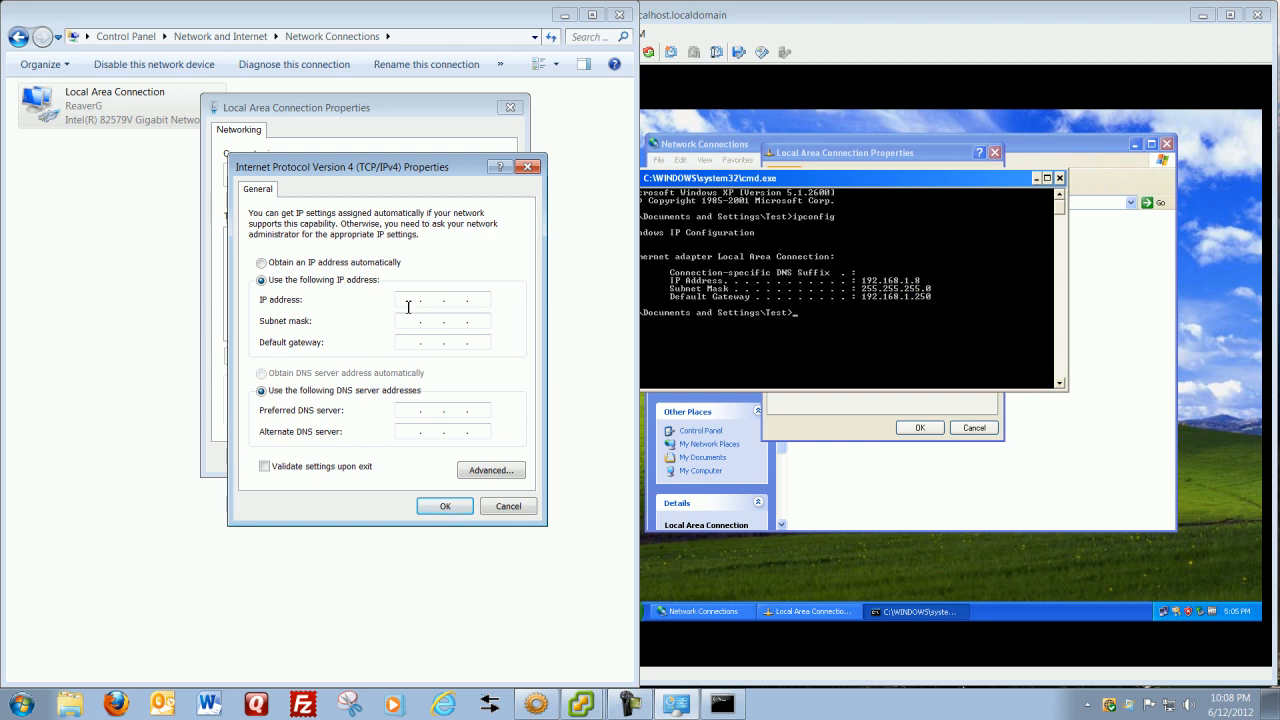
# - Enter static IPv4 192.168.1.50, mask 255.255.255.0, gateway 192.168.1.250, and apply with OK
pyautogui.write('192. . .')
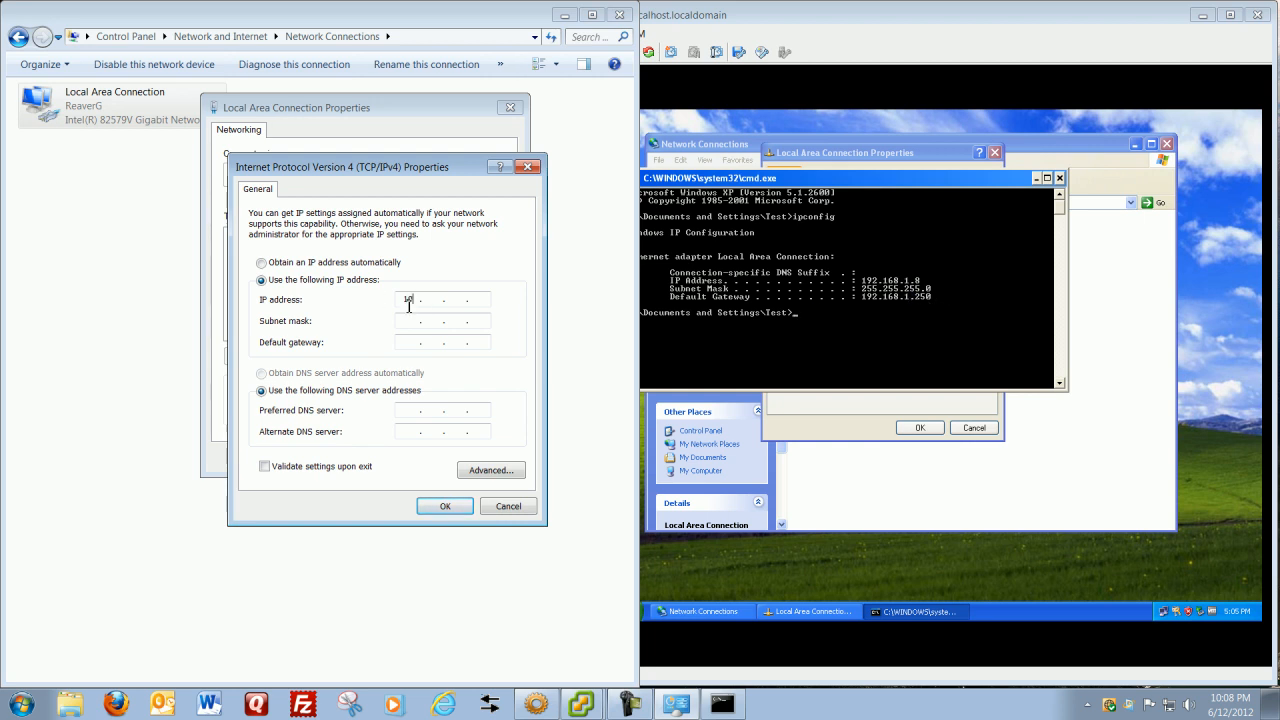
pyautogui.write('192.168')
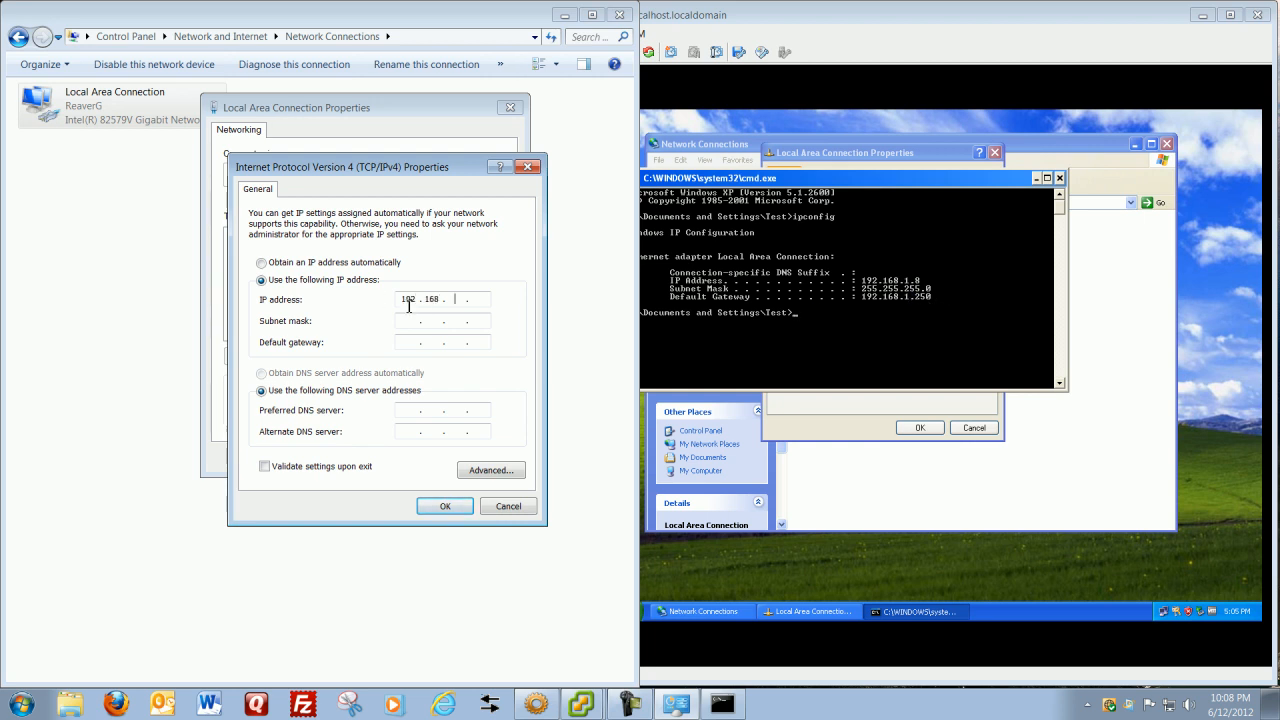
pyautogui.write('1')
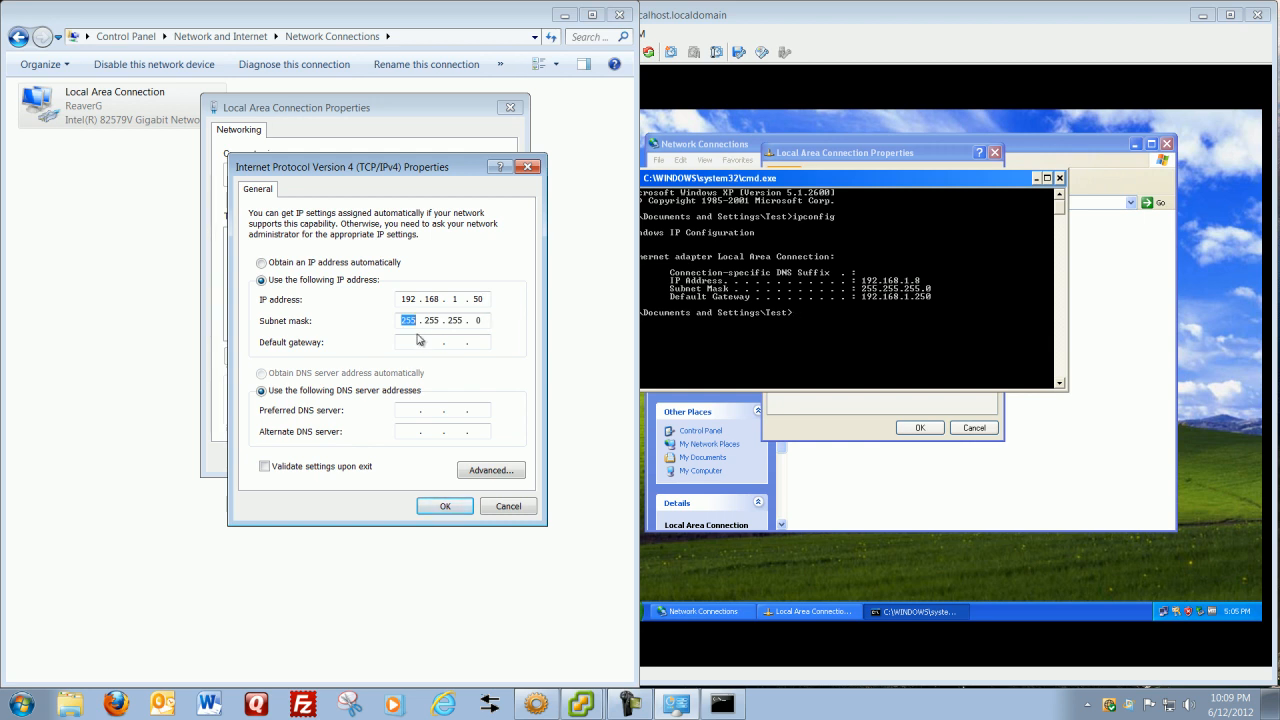
pyautogui.click(440, 299)
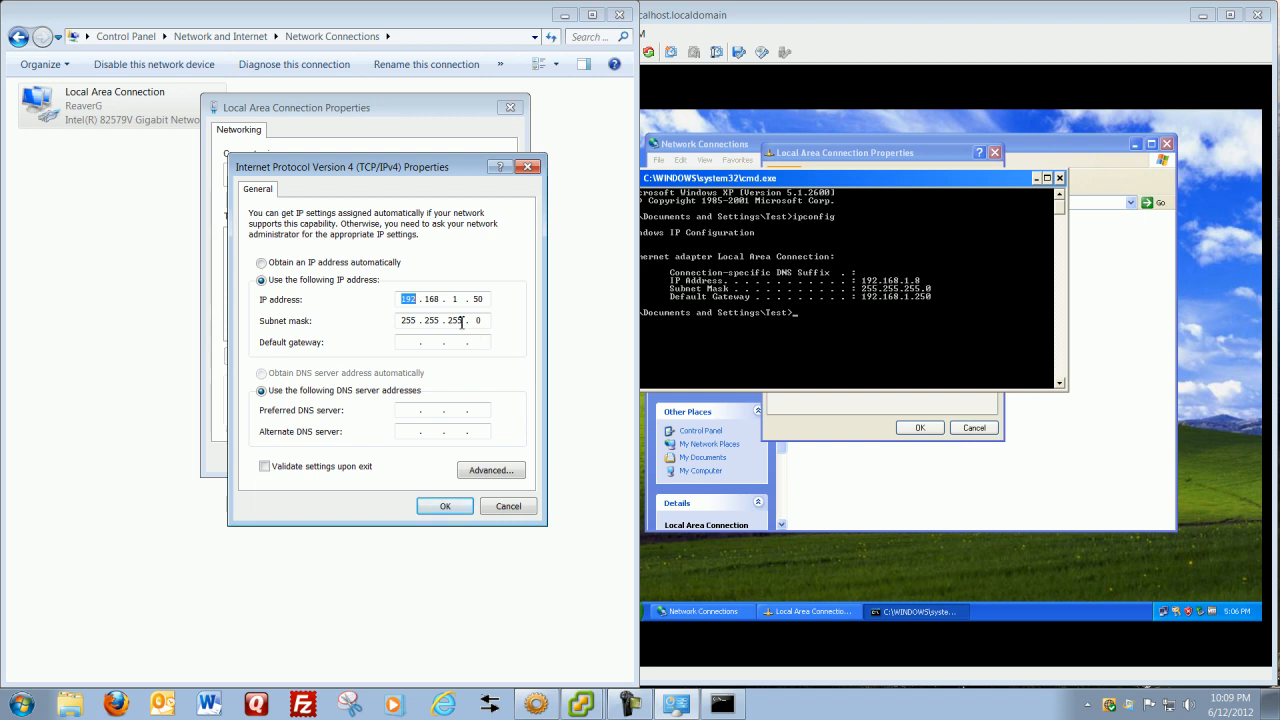
pyautogui.click(430, 299)
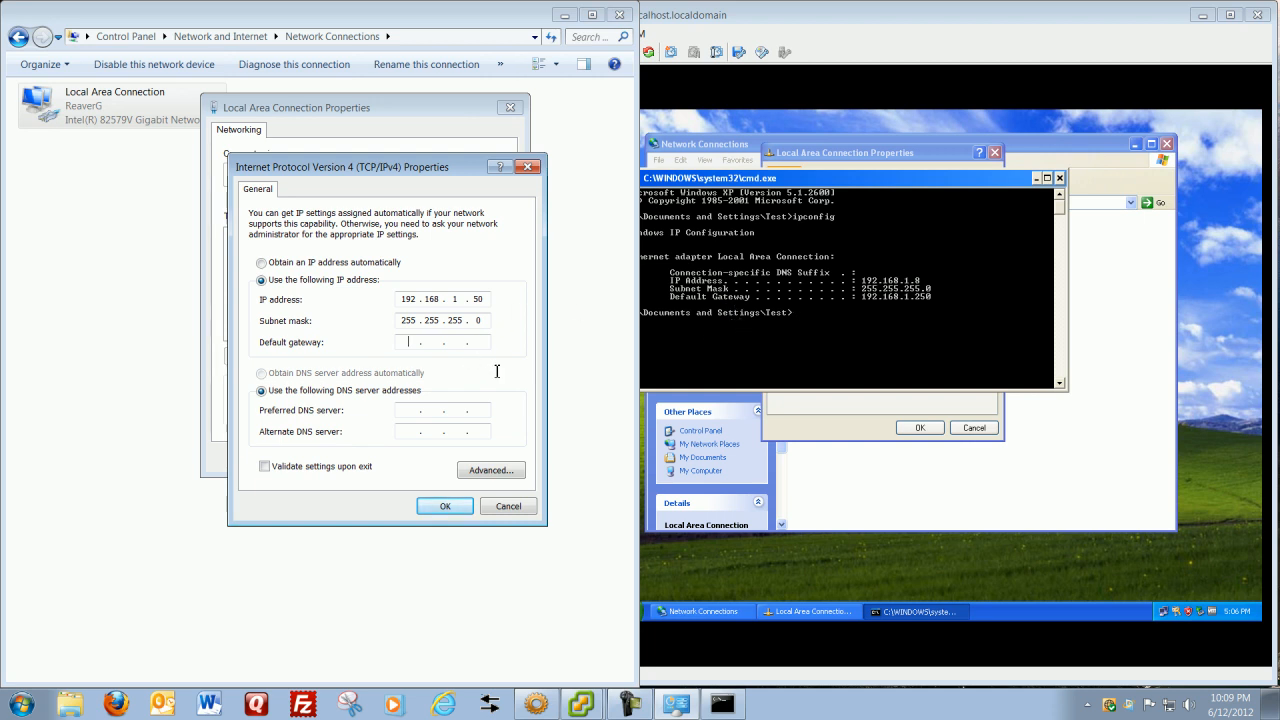
pyautogui.moveTo(883, 309)
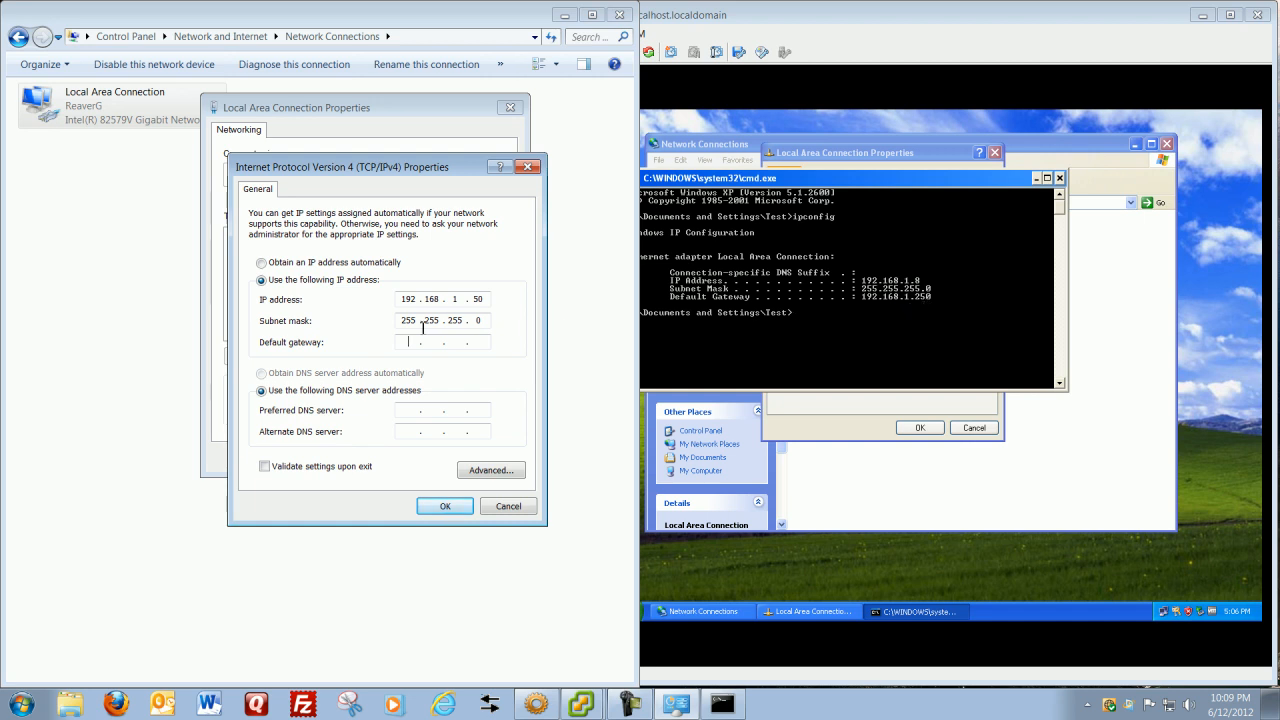
pyautogui.write('192 . 168 . 1 .')
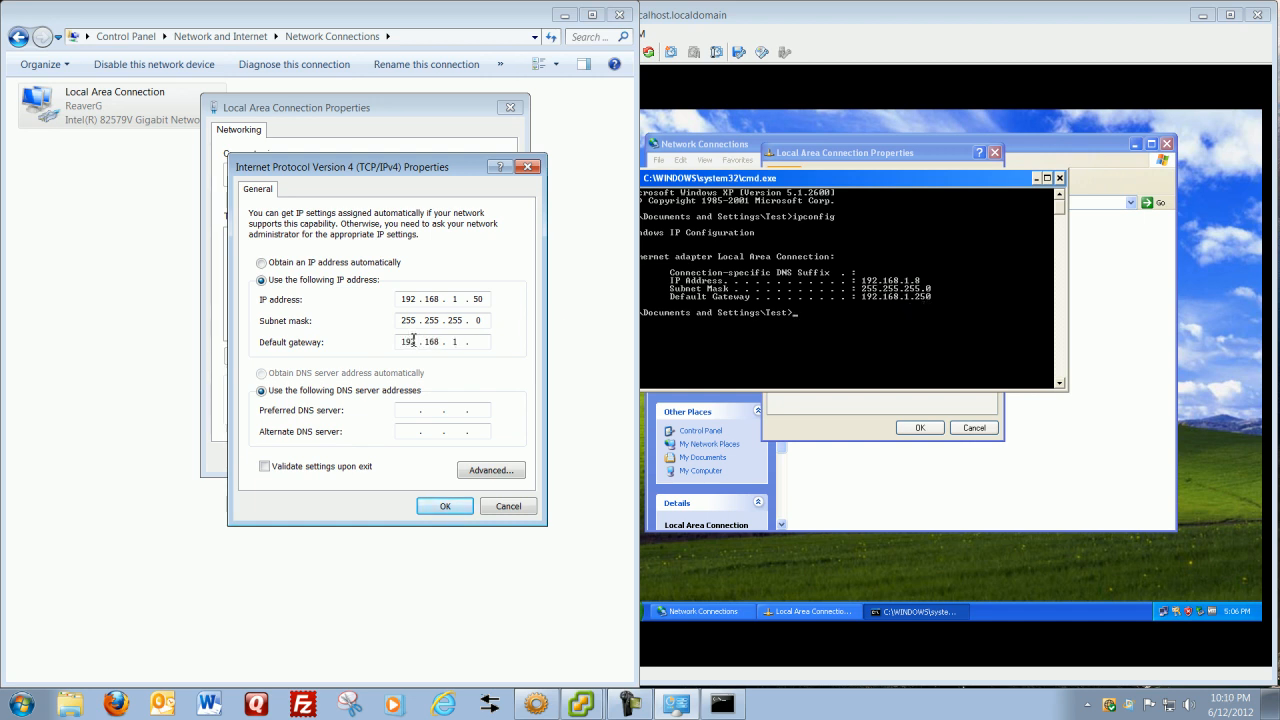
pyautogui.write('250')
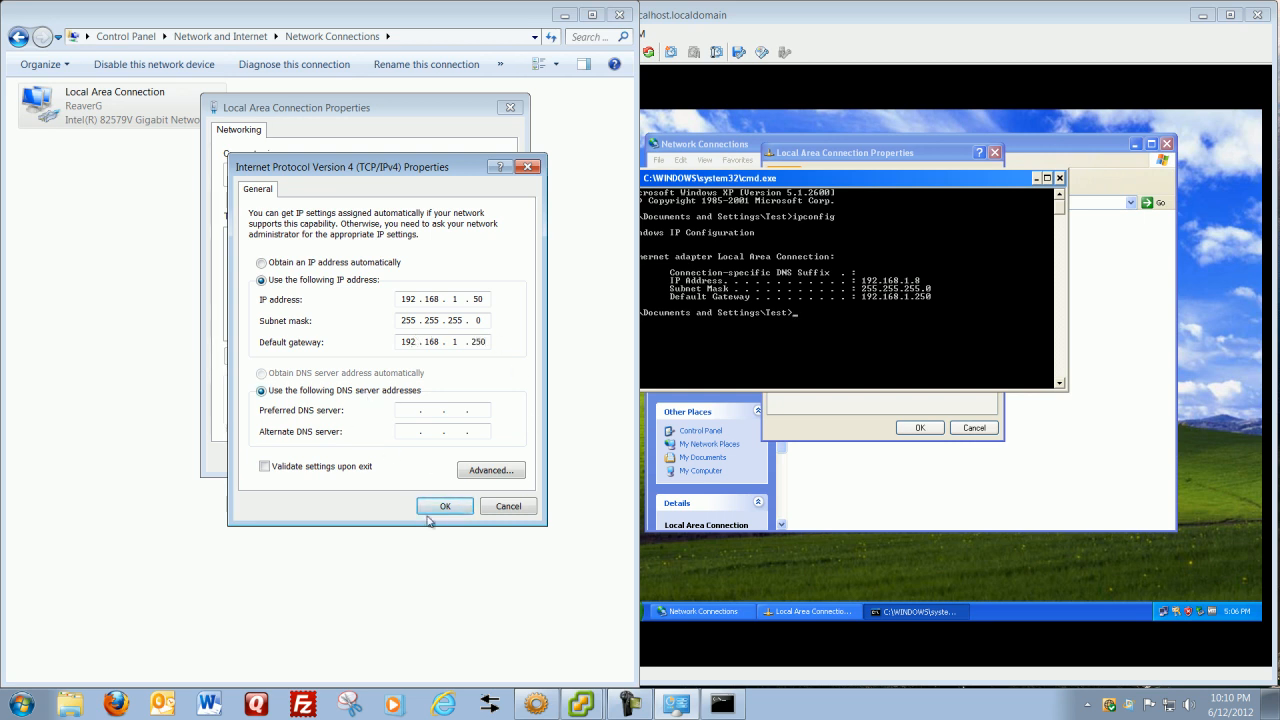
pyautogui.click(444, 506)
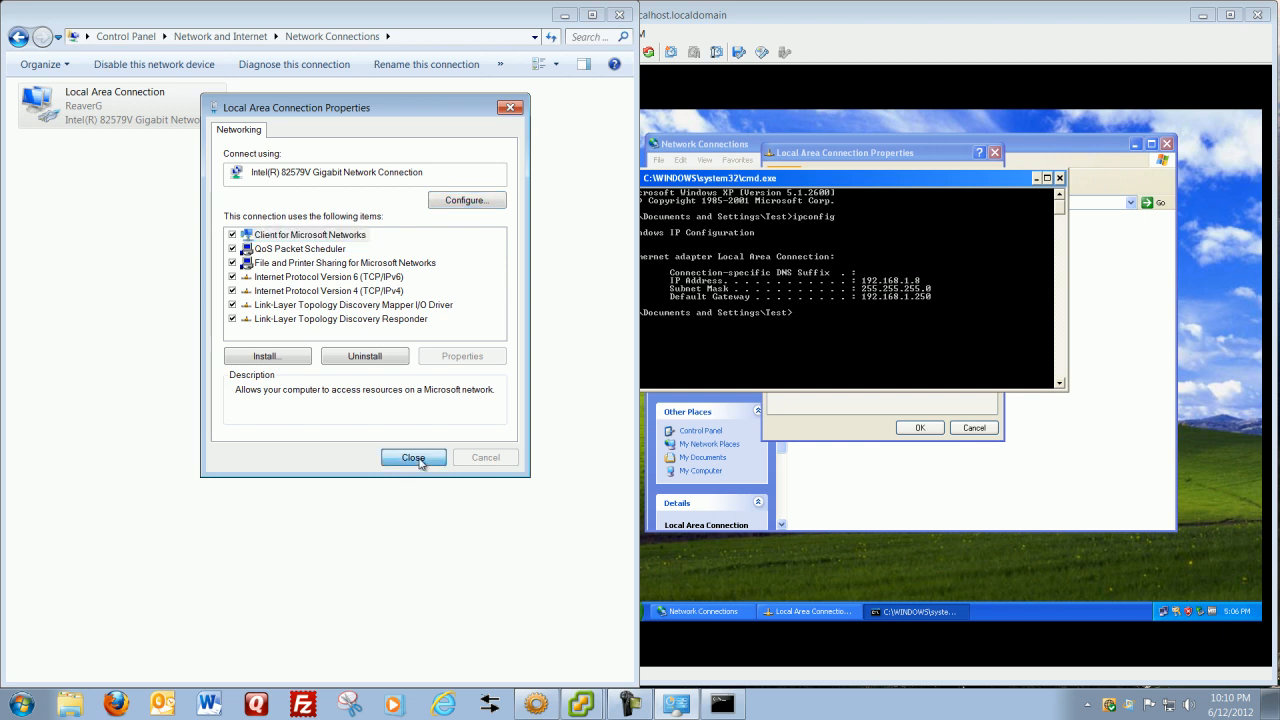
# - Close the properties, verify 192.168.1.50 via ipconfig, and ping 192.168.1.8 with 0% loss
pyautogui.click(413, 457)
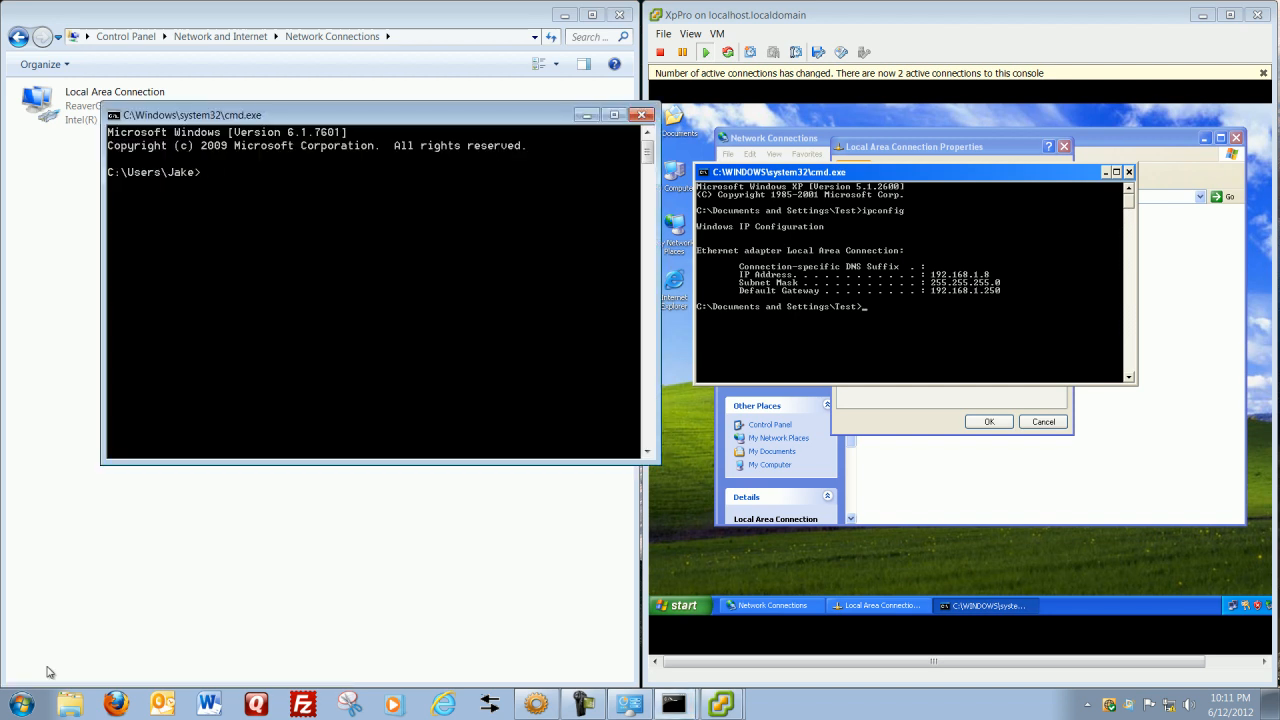
pyautogui.write('ipconfig')
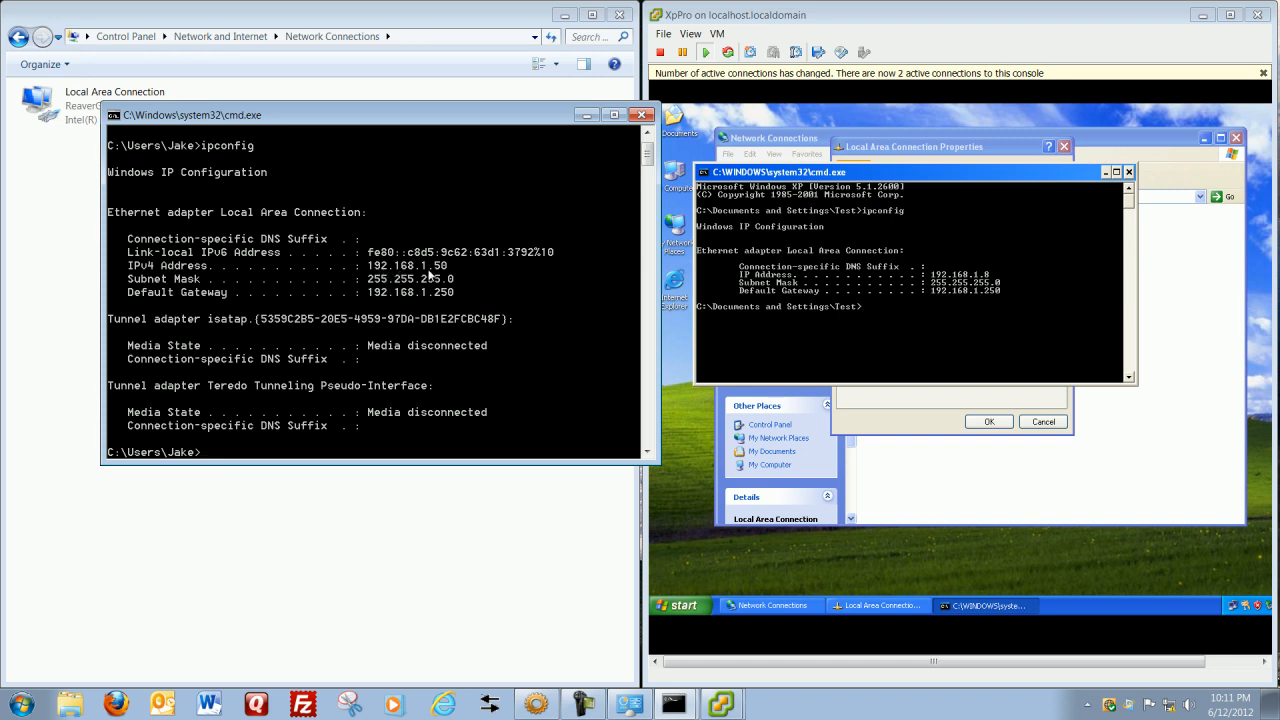
pyautogui.moveTo(443, 285)
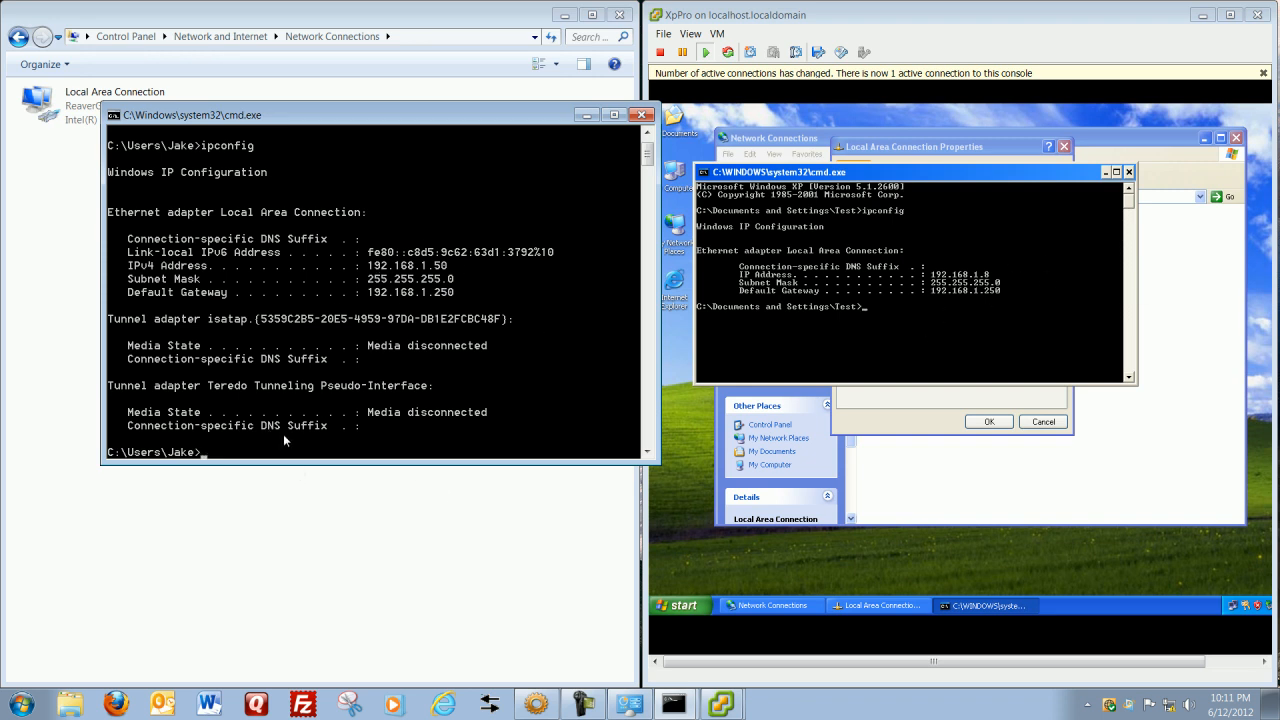
pyautogui.write('ping')
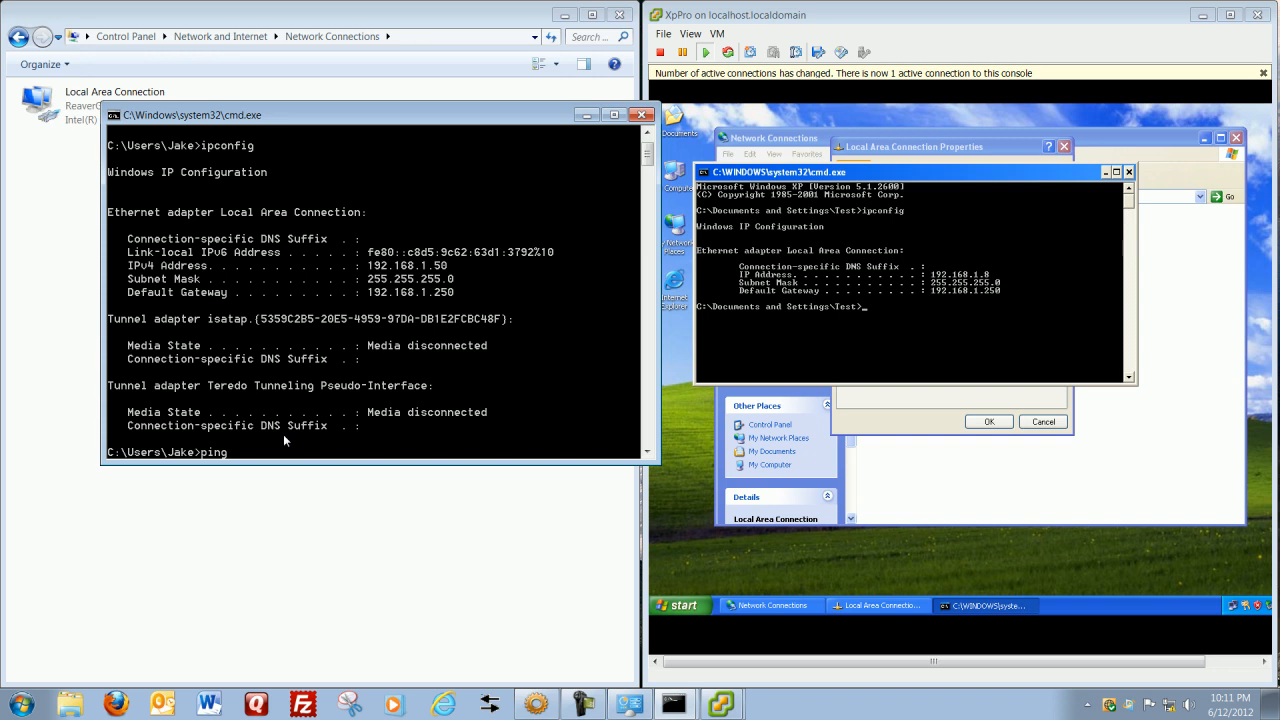
pyautogui.write('192.16')
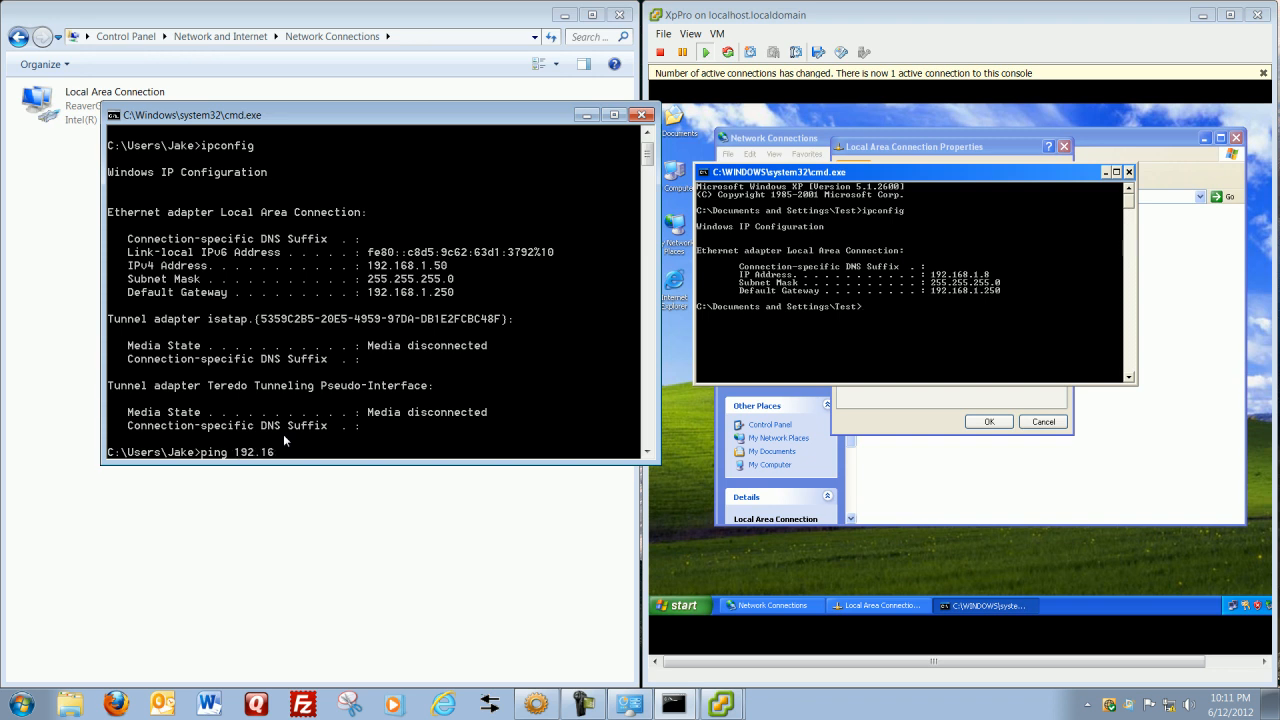
pyautogui.write('8.1')
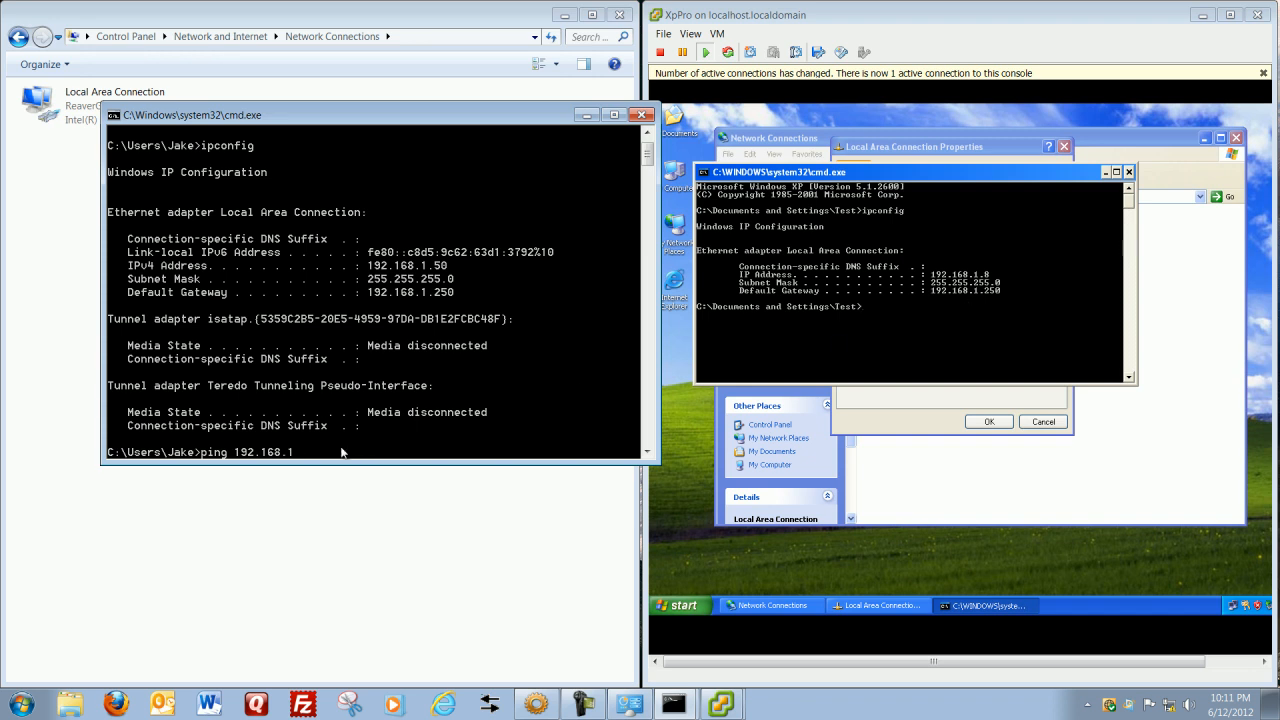
pyautogui.write('8')
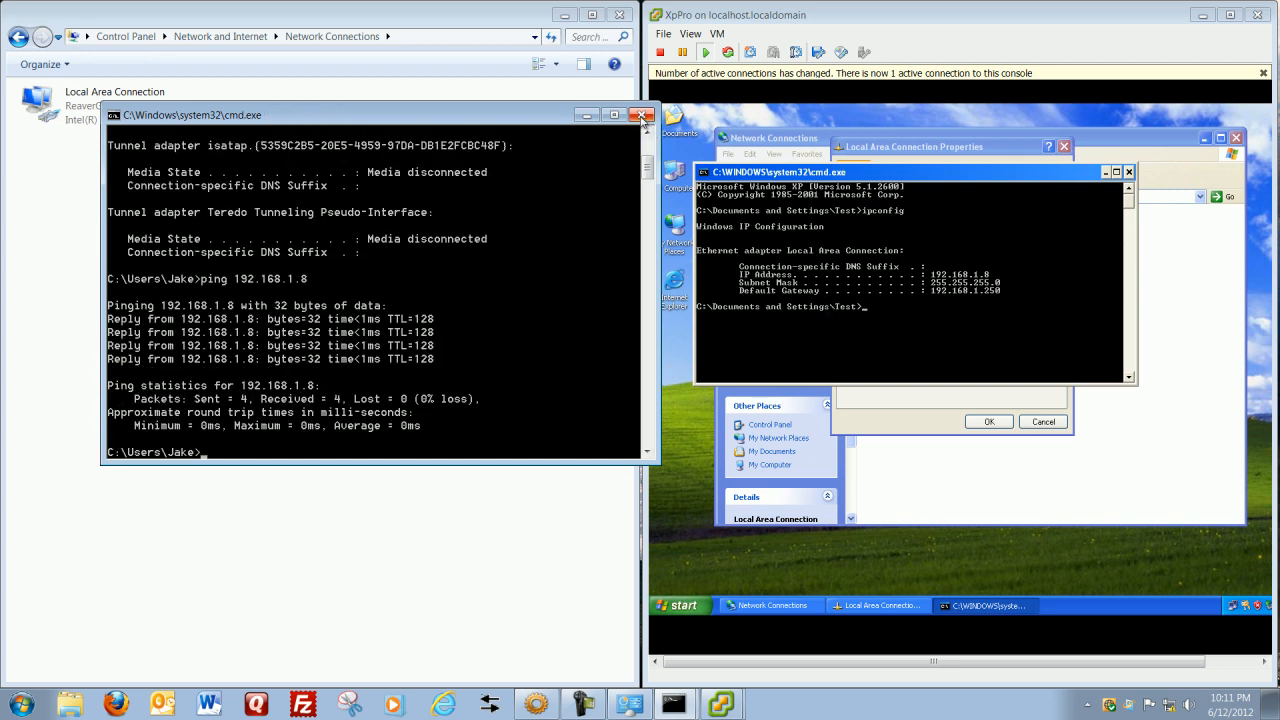
# - Switch Local Area Connection IPv4 to obtain IP and DNS addresses automatically, then close properties
pyautogui.click(641, 114)
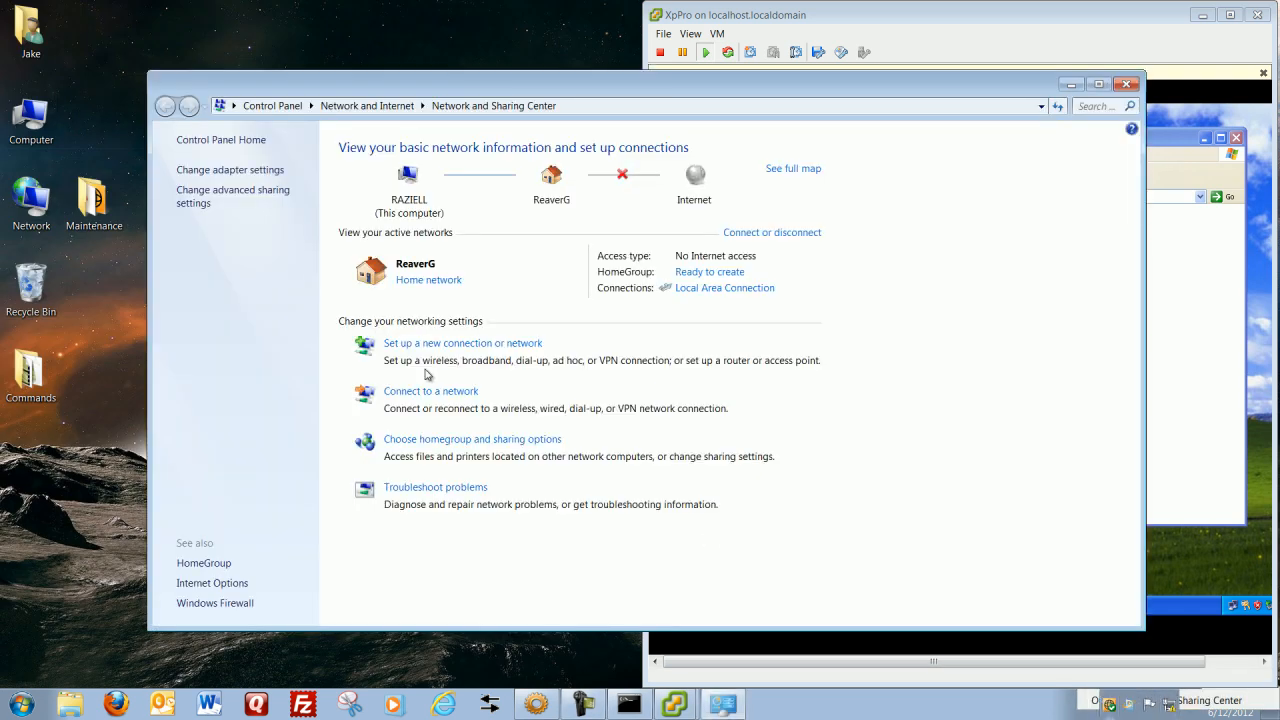
pyautogui.moveTo(230, 170)
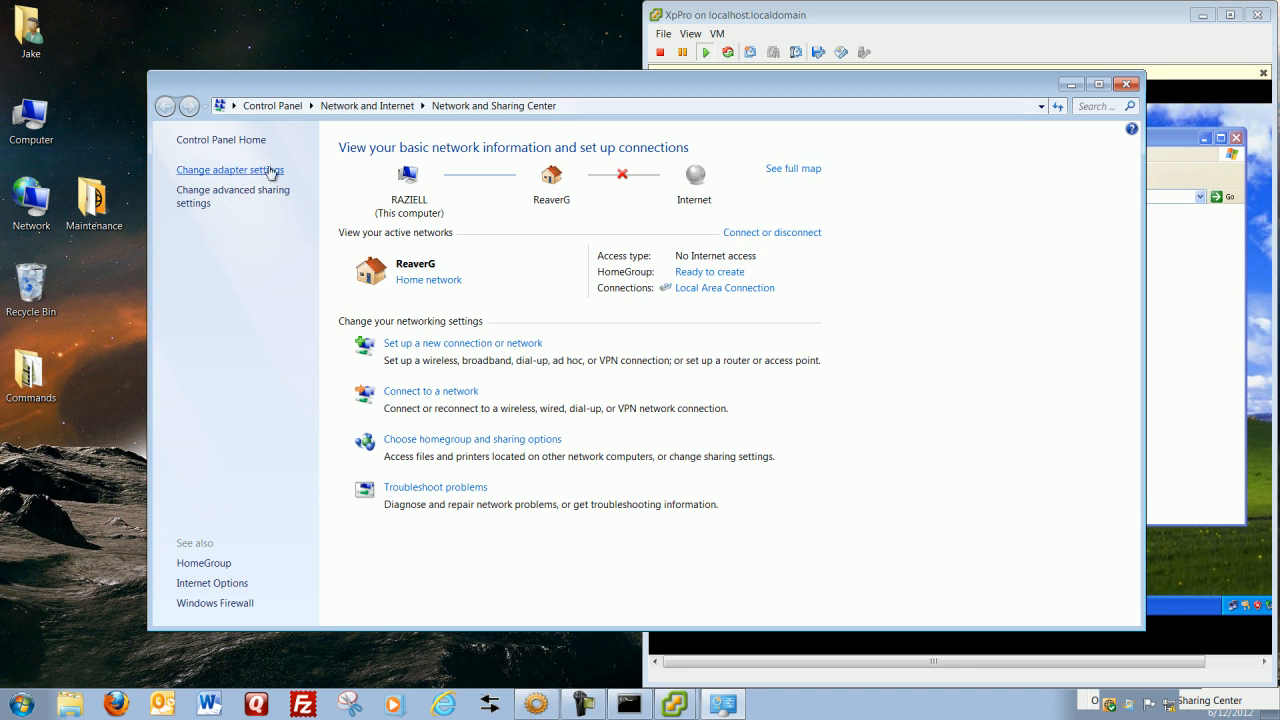
pyautogui.click(229, 170)
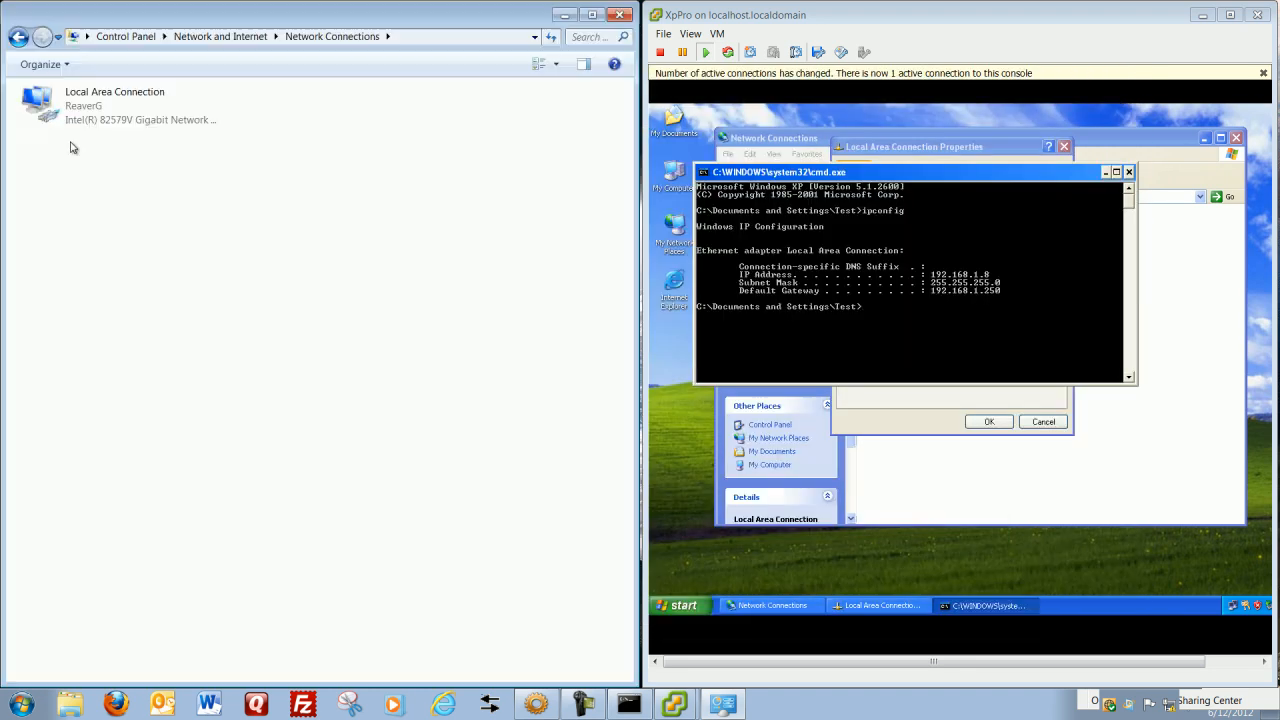
pyautogui.rightClick(114, 105)
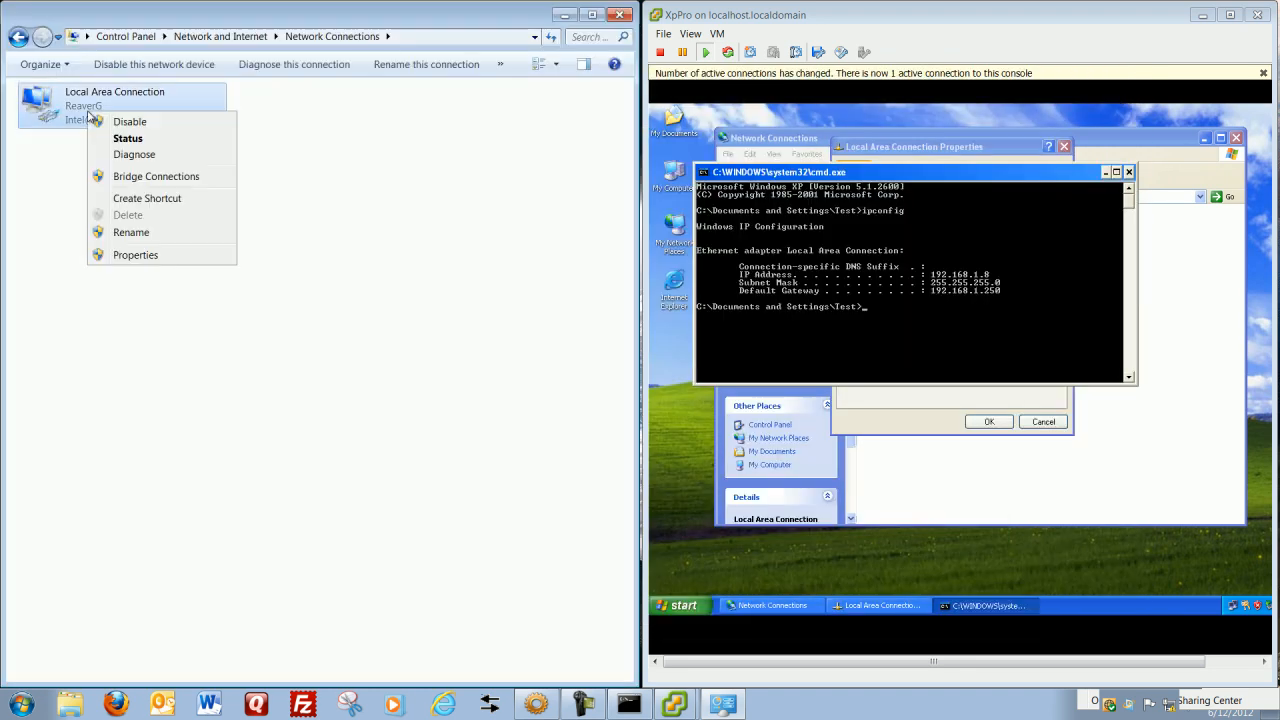
pyautogui.click(135, 254)
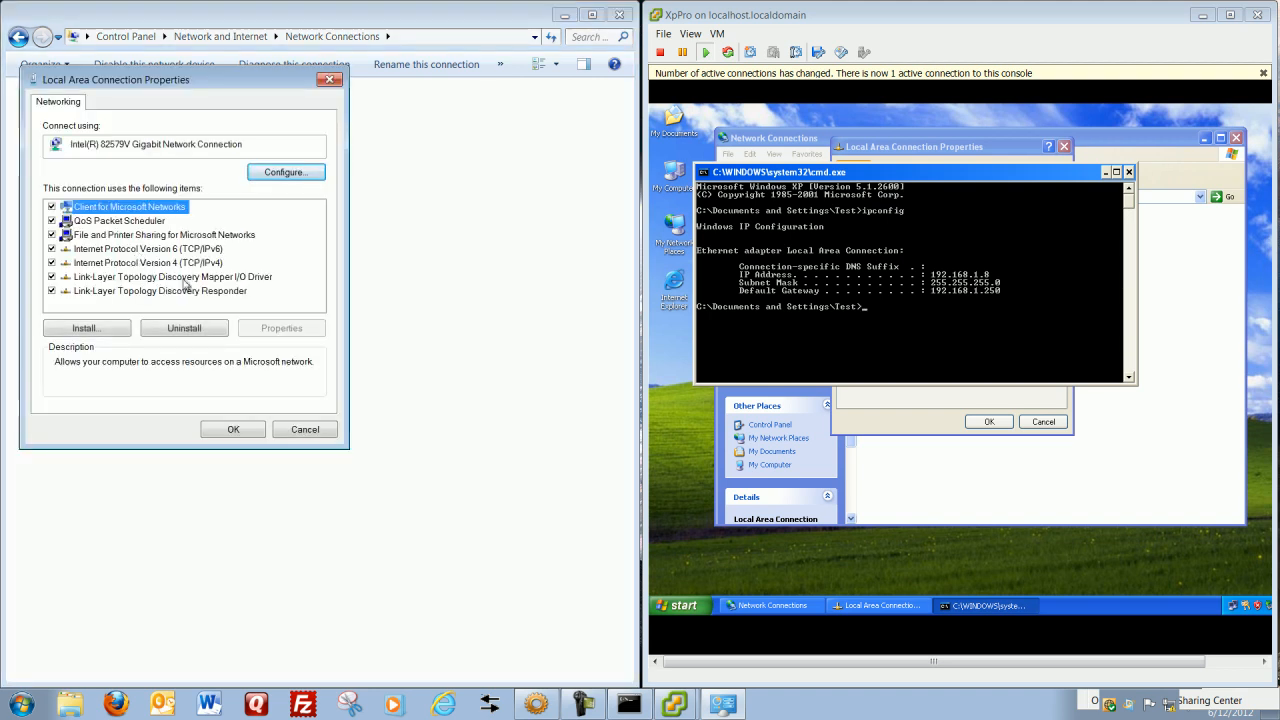
pyautogui.click(148, 262)
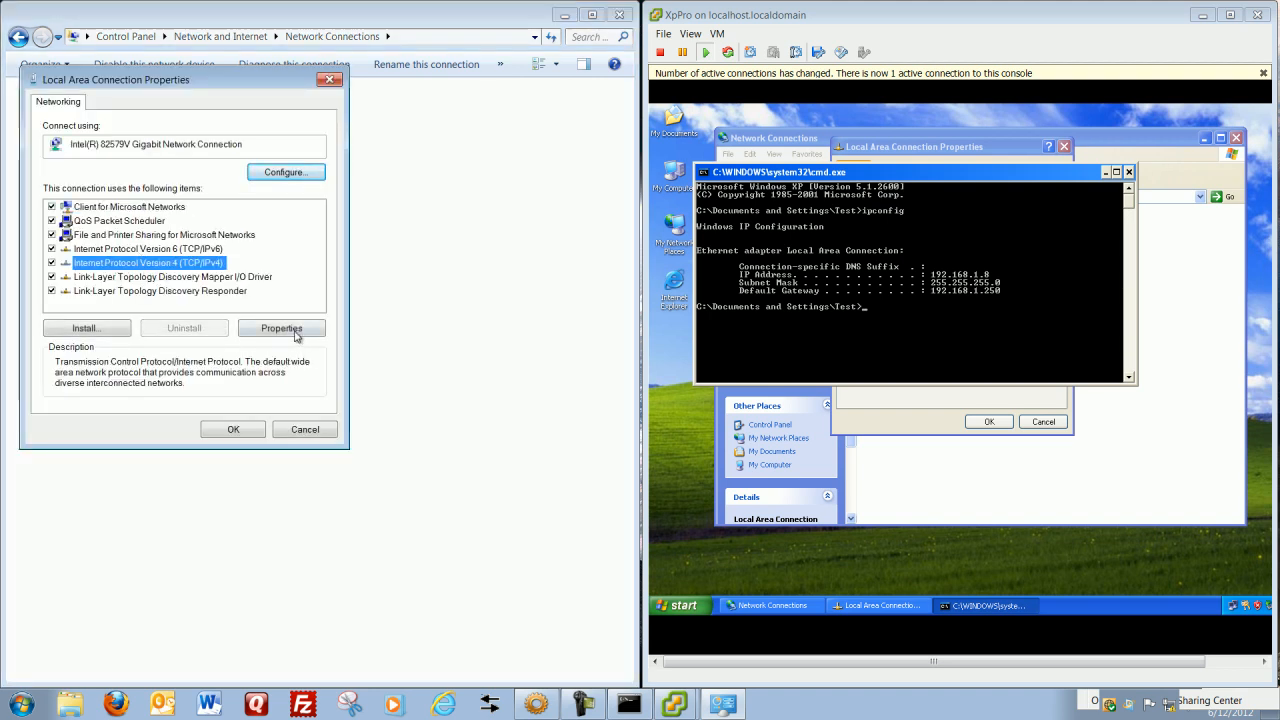
pyautogui.click(281, 328)
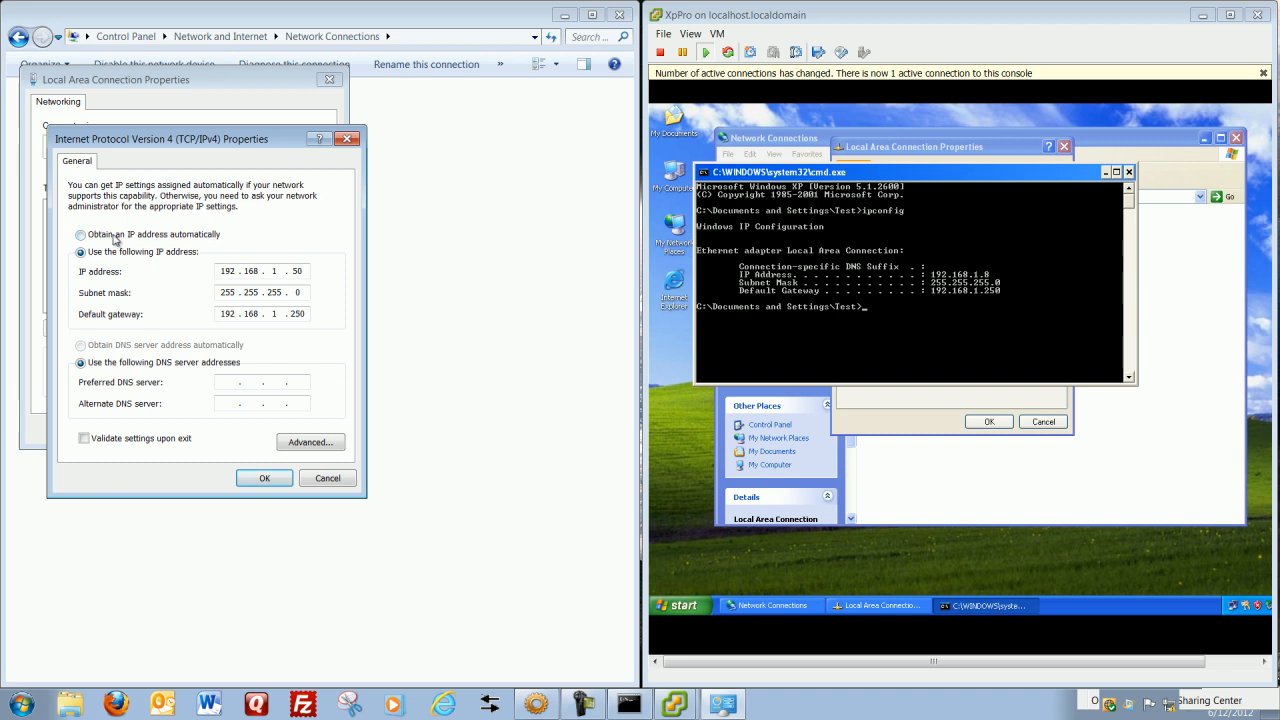
pyautogui.click(80, 234)
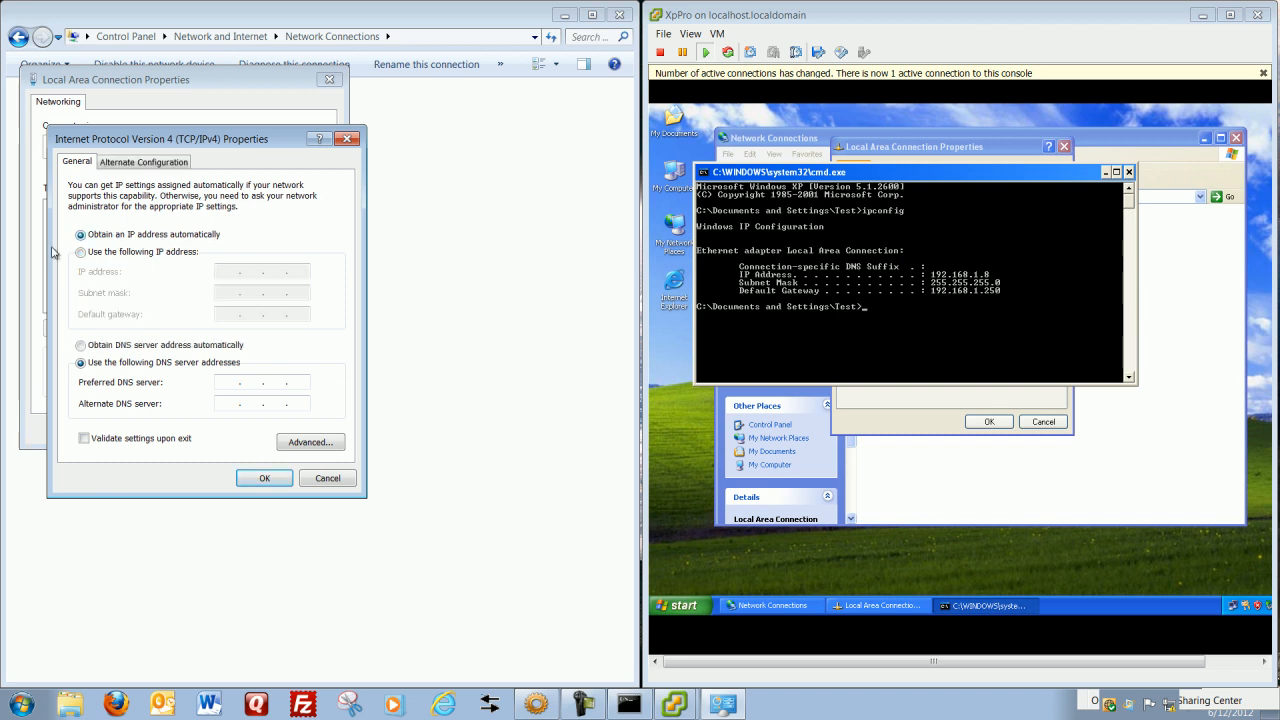
pyautogui.click(81, 344)
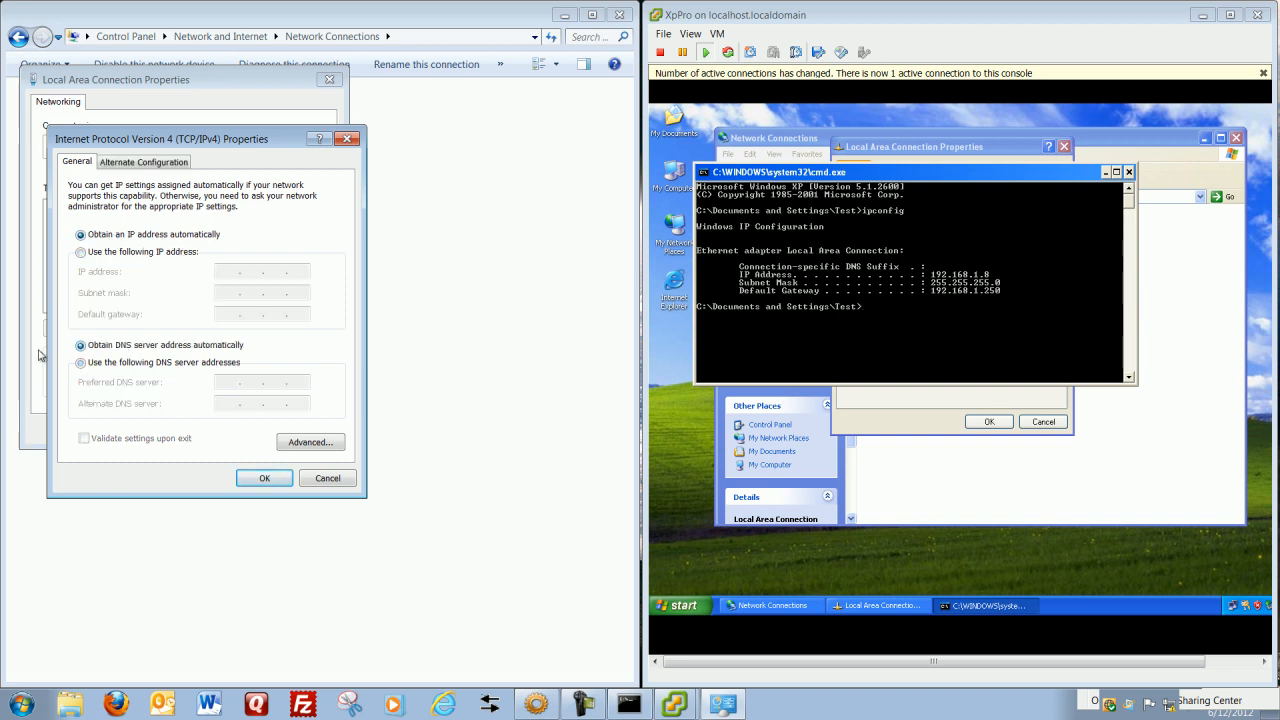
pyautogui.click(264, 477)
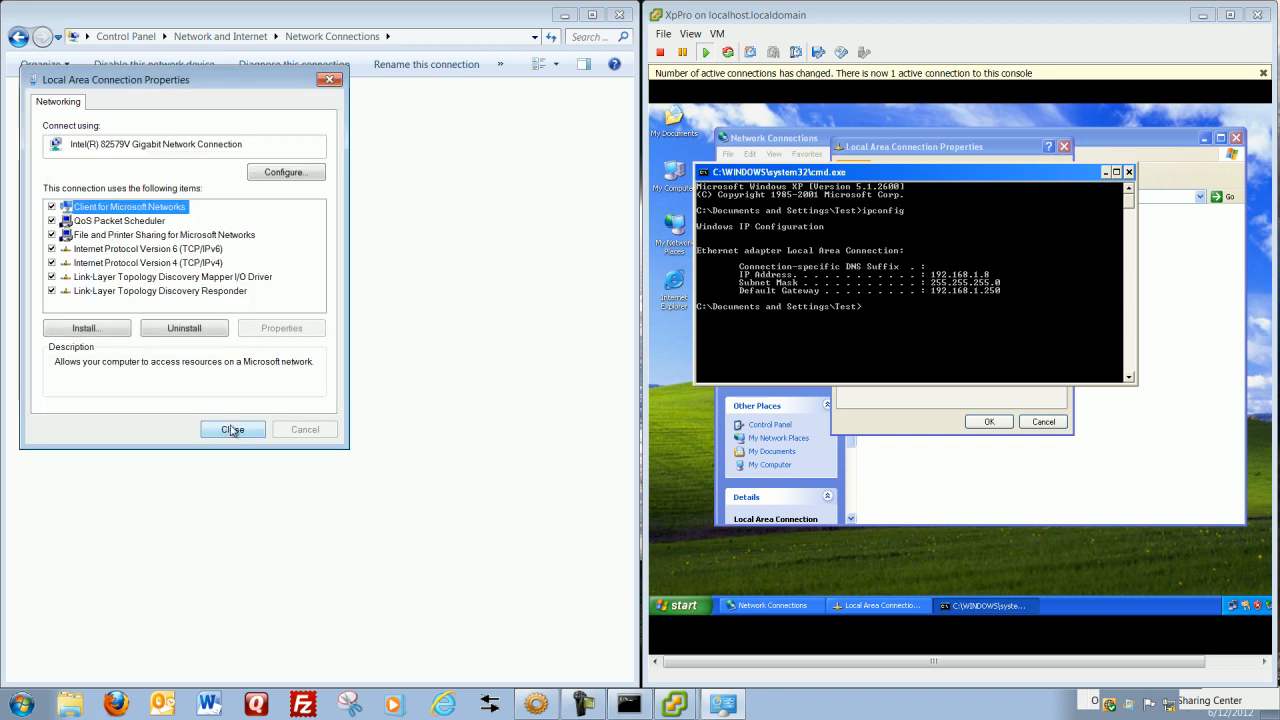
pyautogui.click(232, 429)
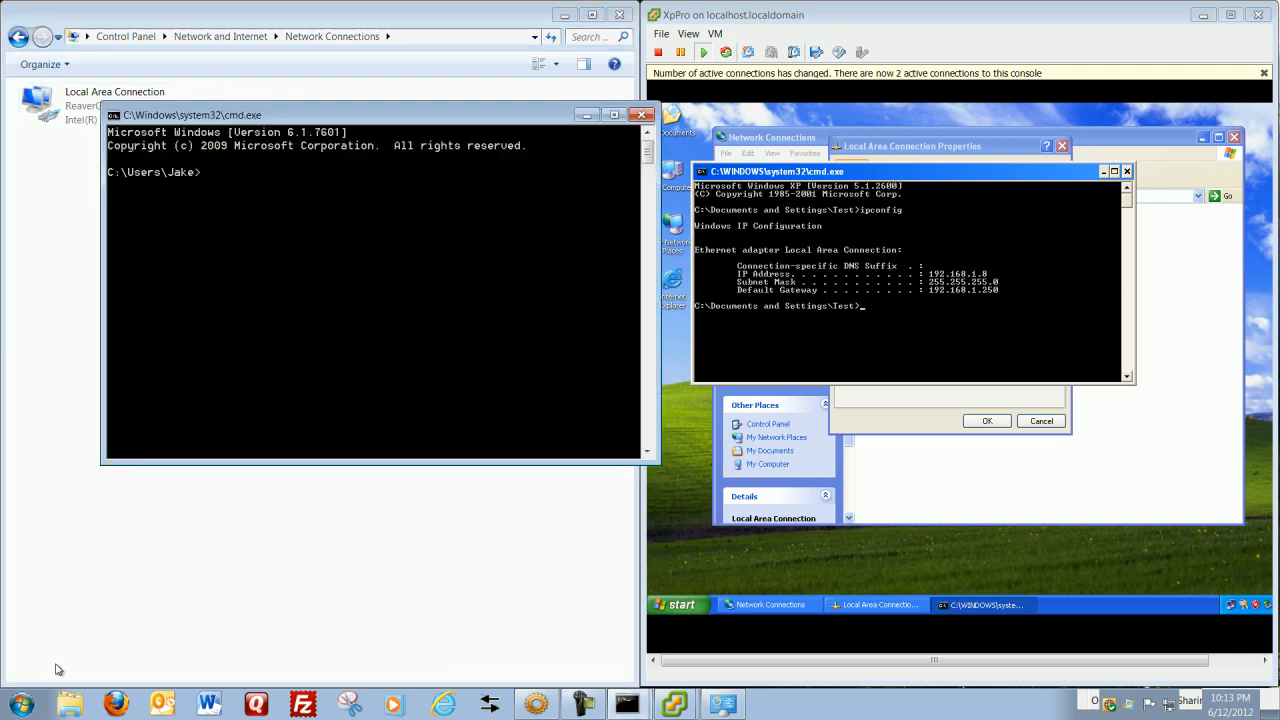
# - Run ipconfig showing the automatic address 192.168.1.10, then type ping 127.0.0.1
pyautogui.write('ipco')
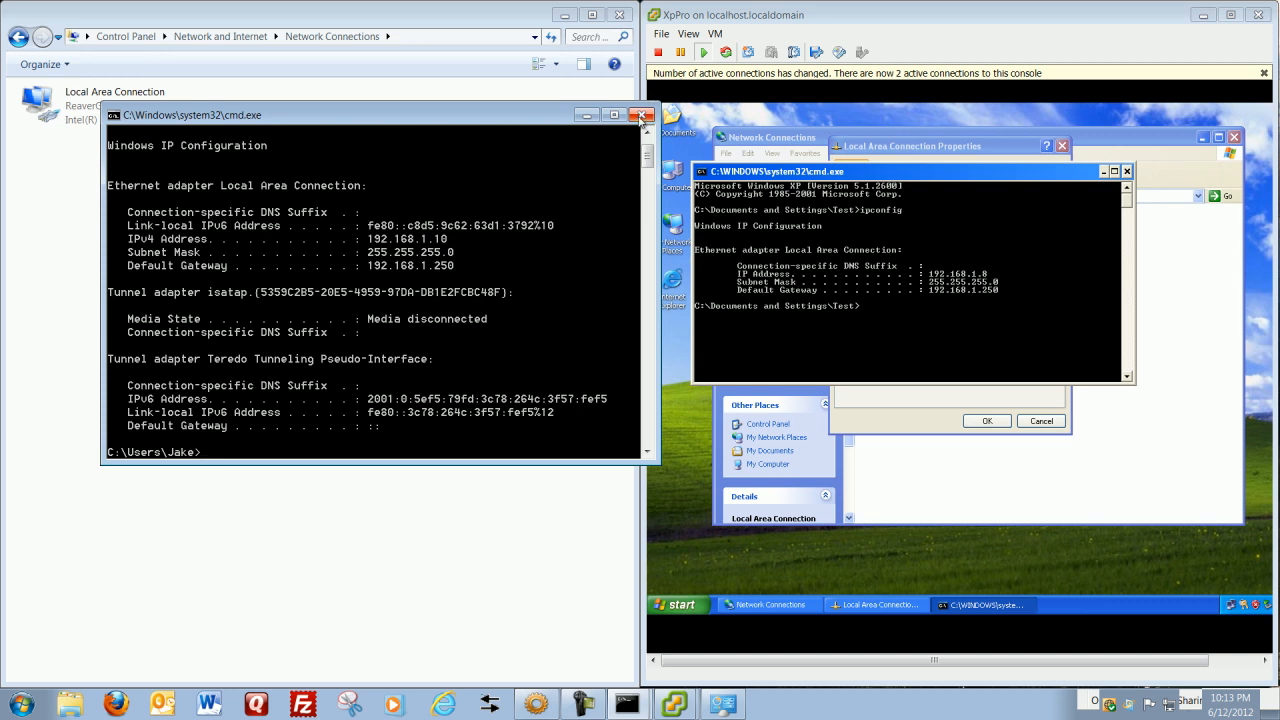
pyautogui.moveTo(642, 115)
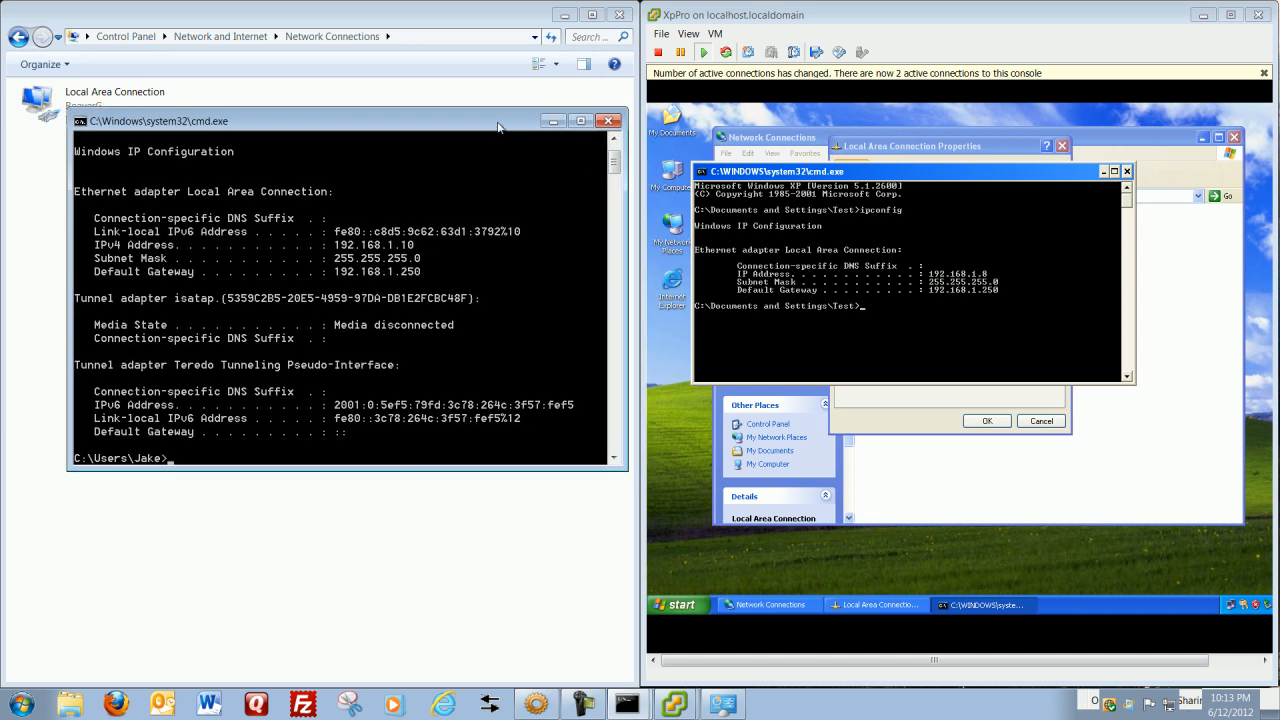
pyautogui.write('p')
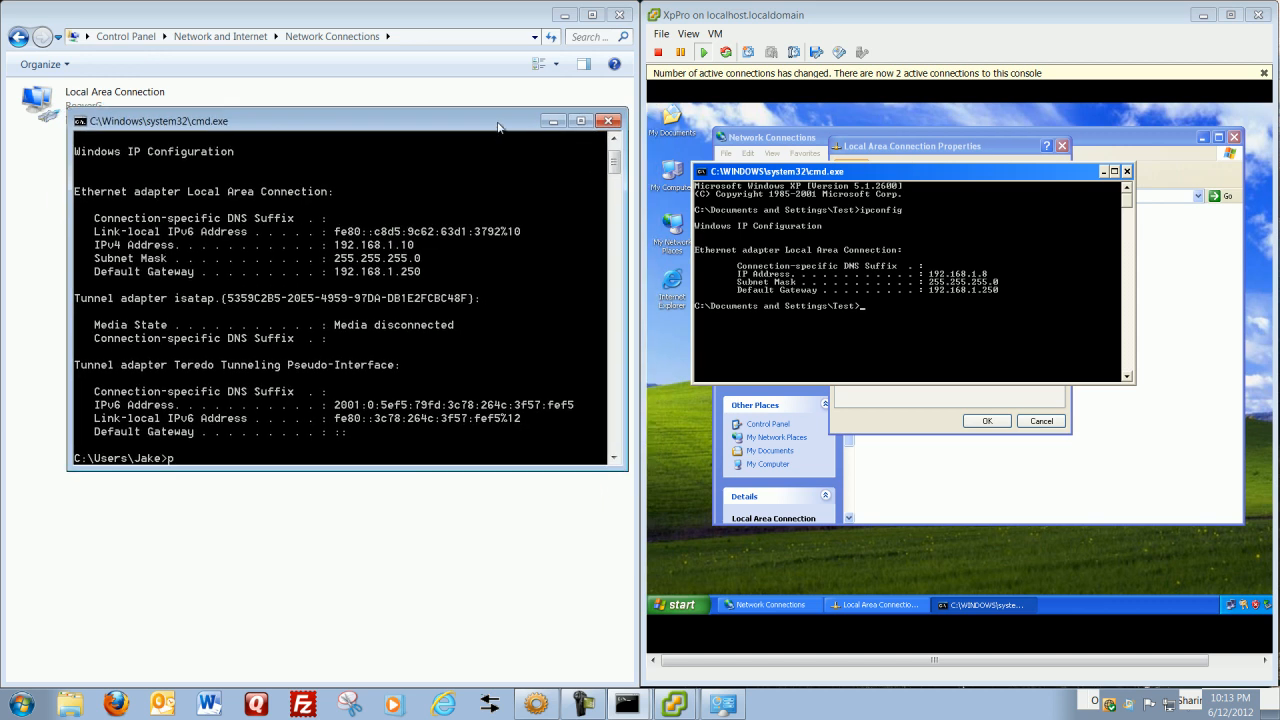
pyautogui.write('ping')
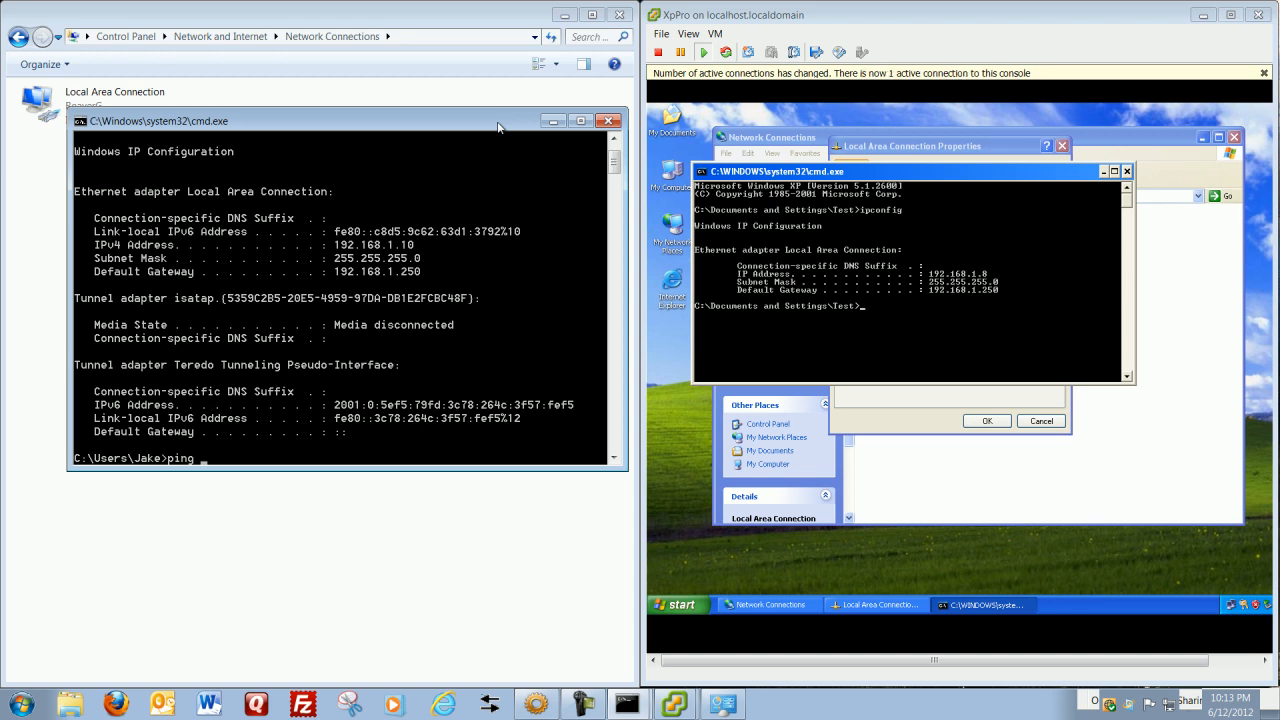
pyautogui.write('127.0.0.')
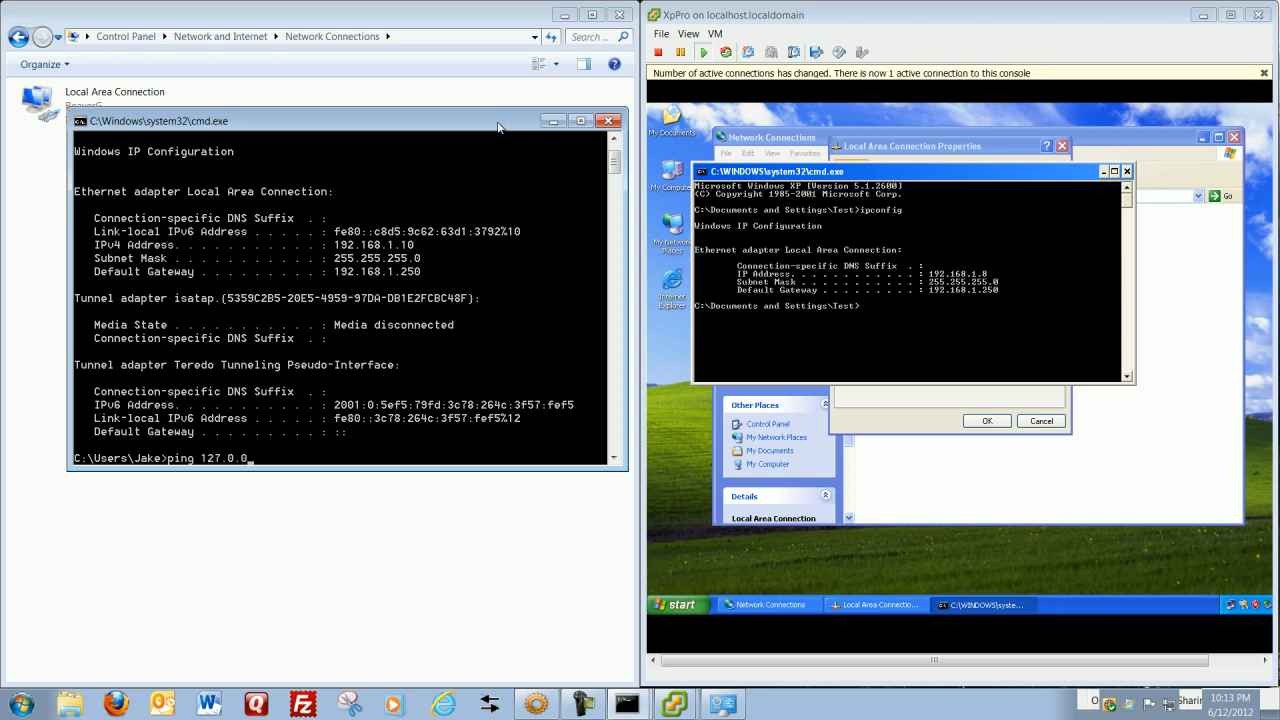
pyautogui.write('1')
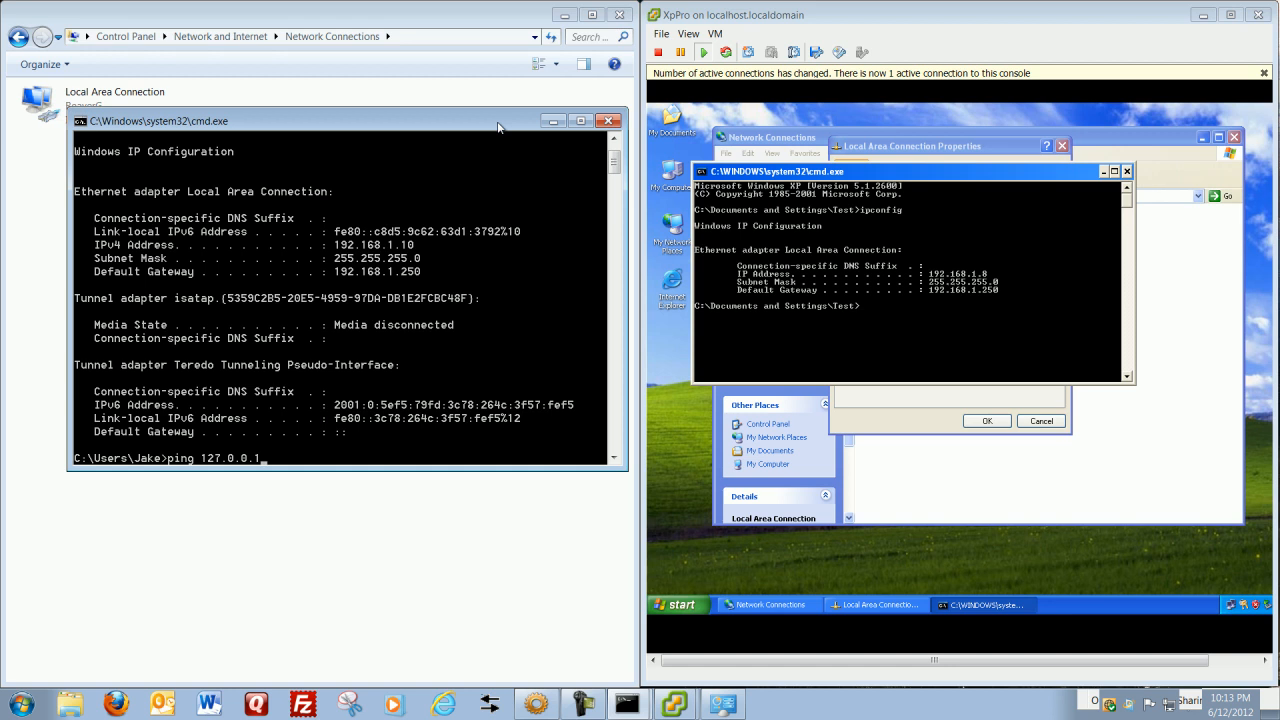